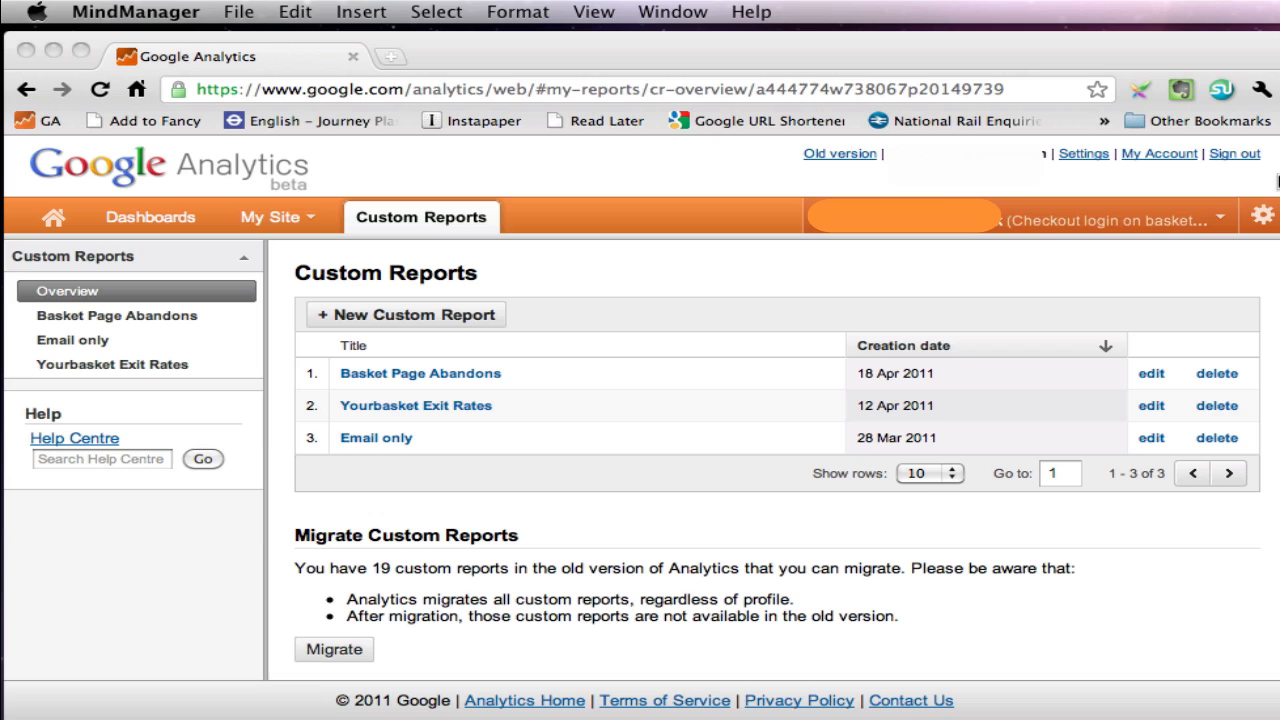
mouse_move(724, 178)
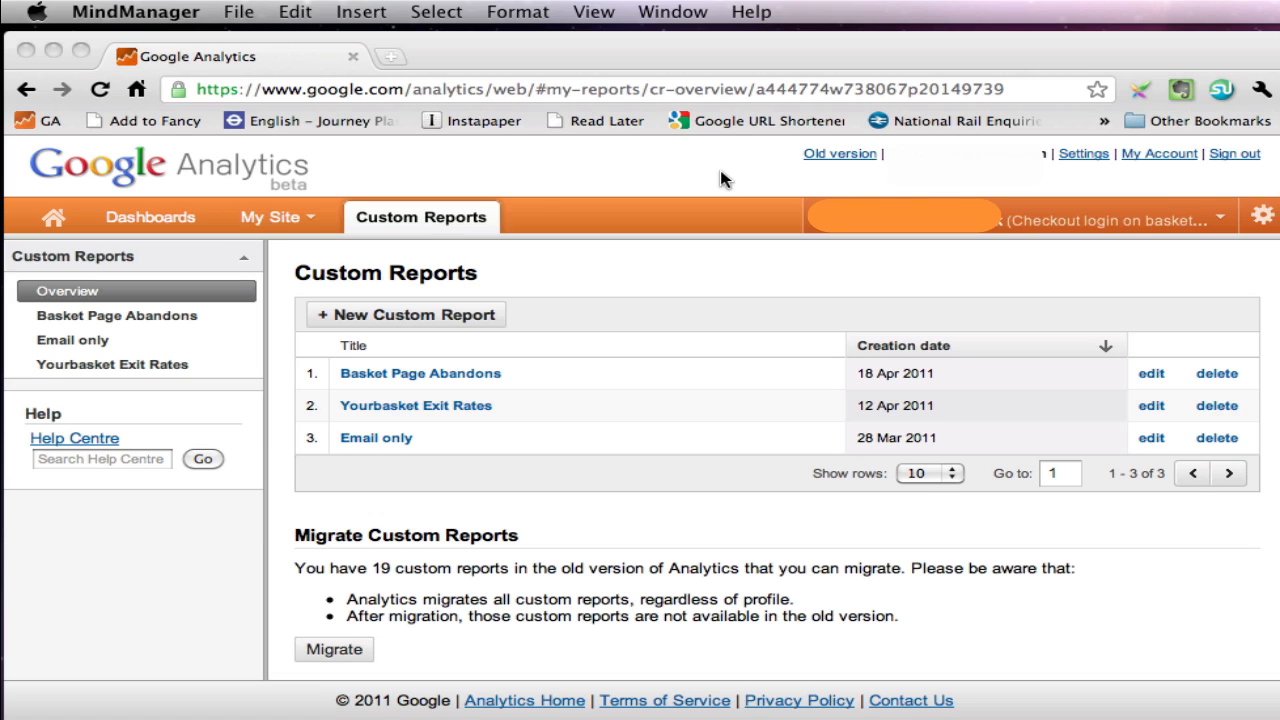
mouse_move(670, 196)
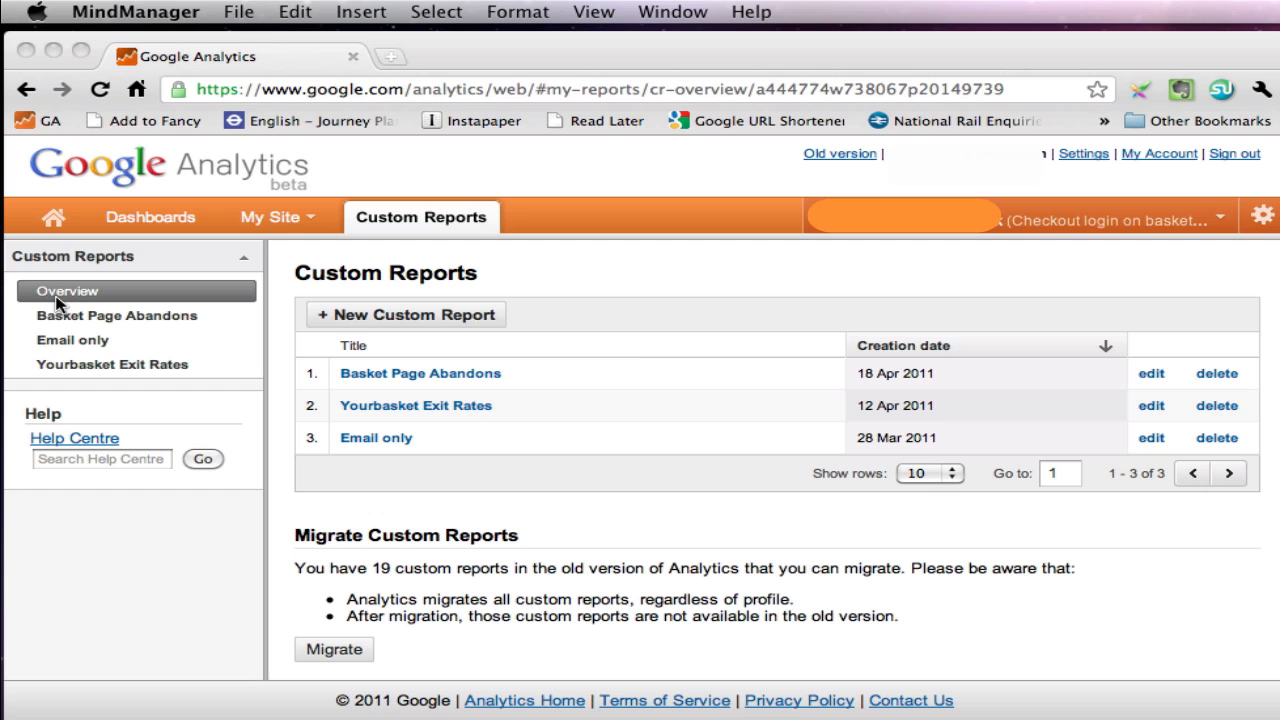
mouse_move(392, 322)
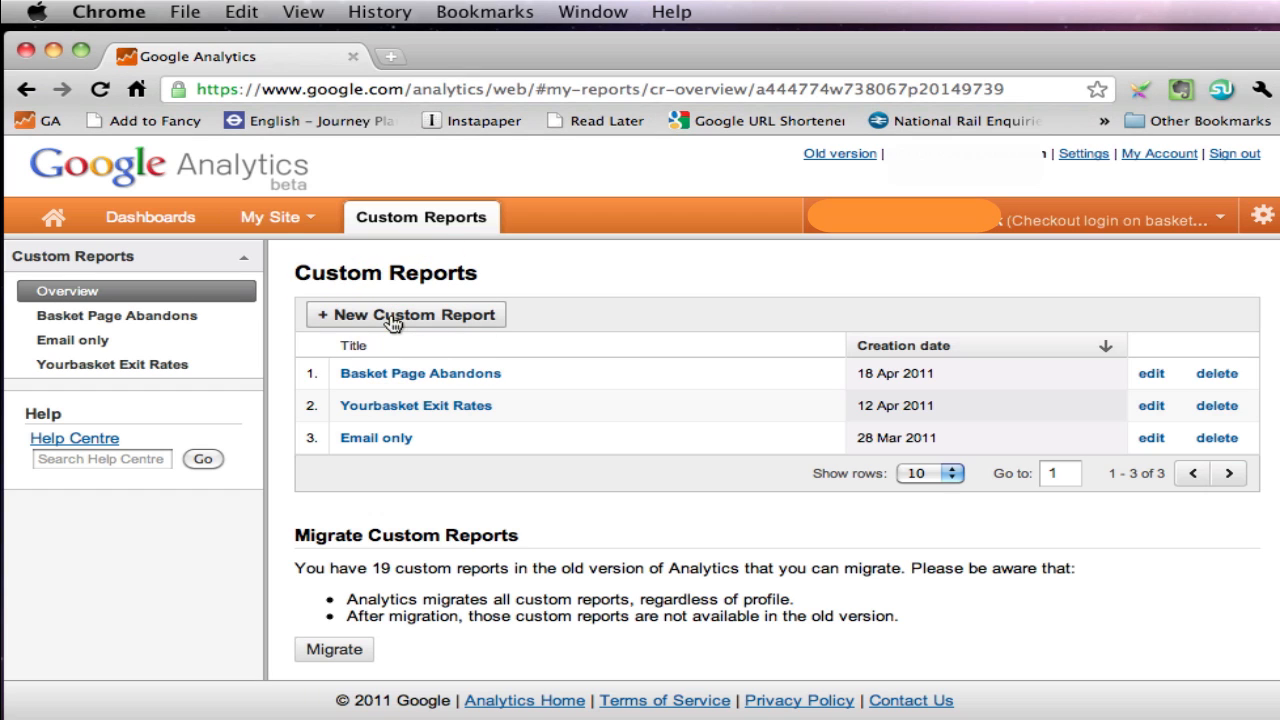
Step: Create a new custom report and name it 'Email for Tim'
click(406, 314)
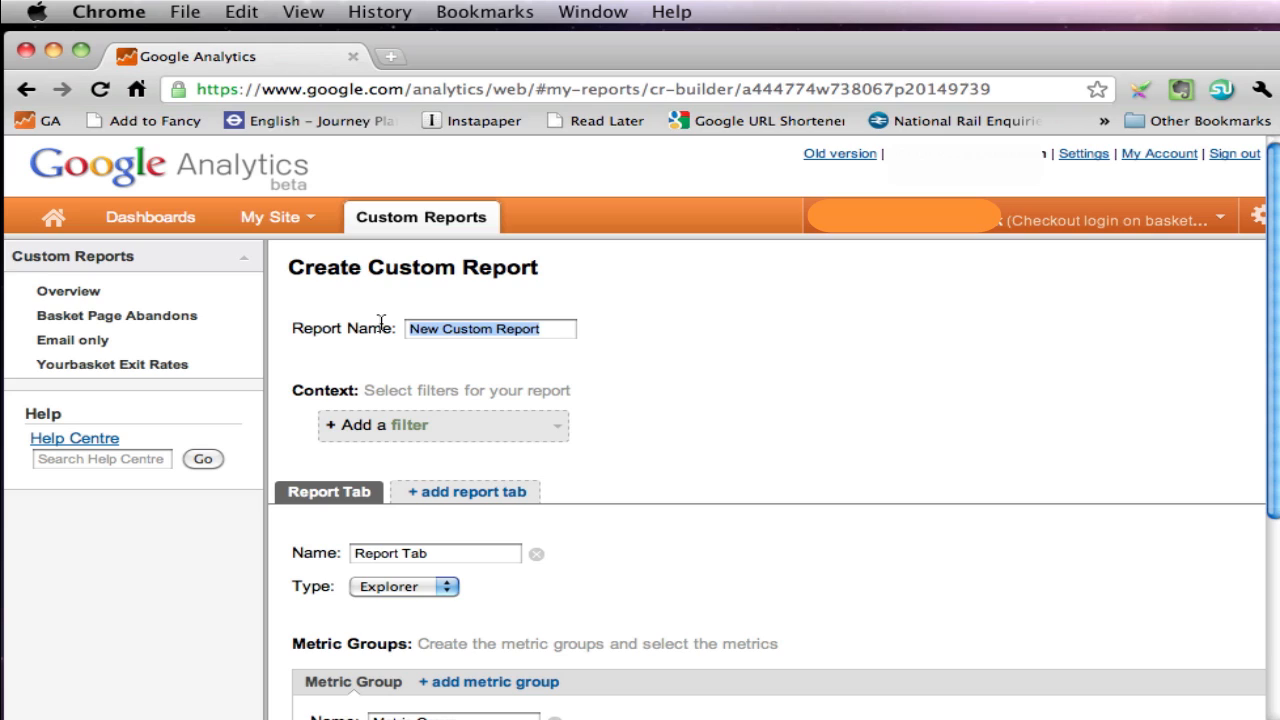
text(Eam)
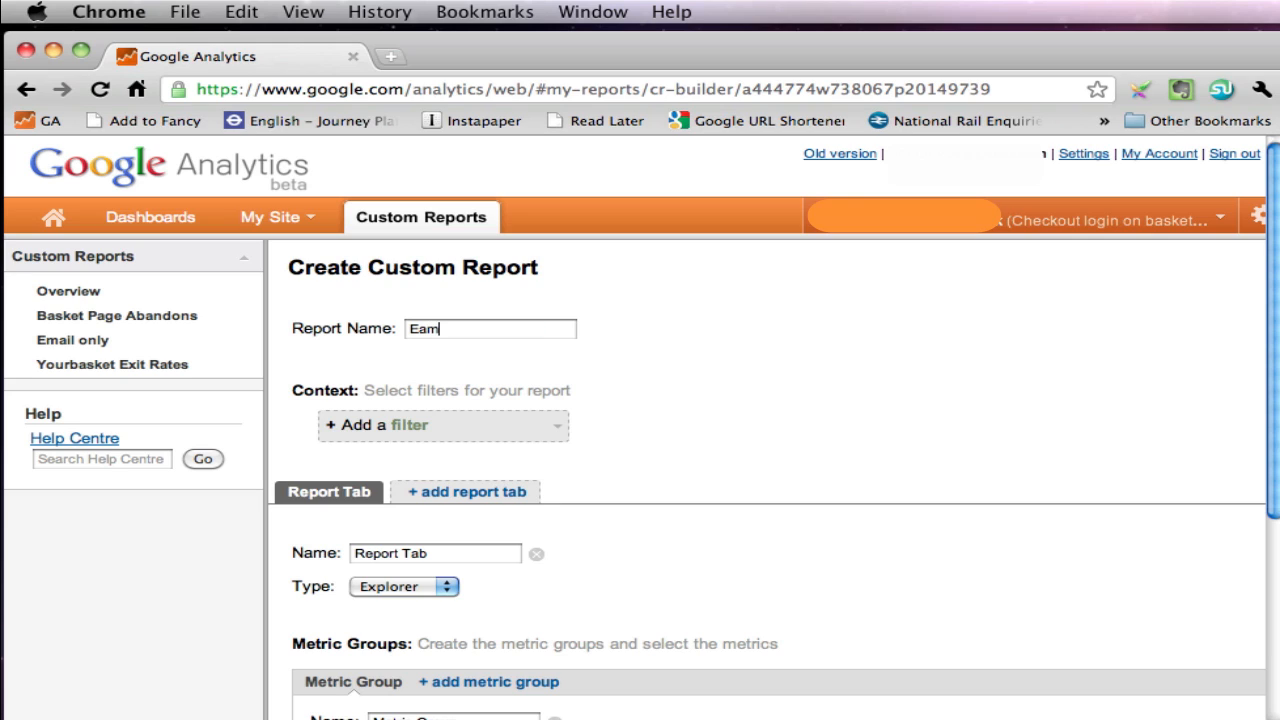
text(l)
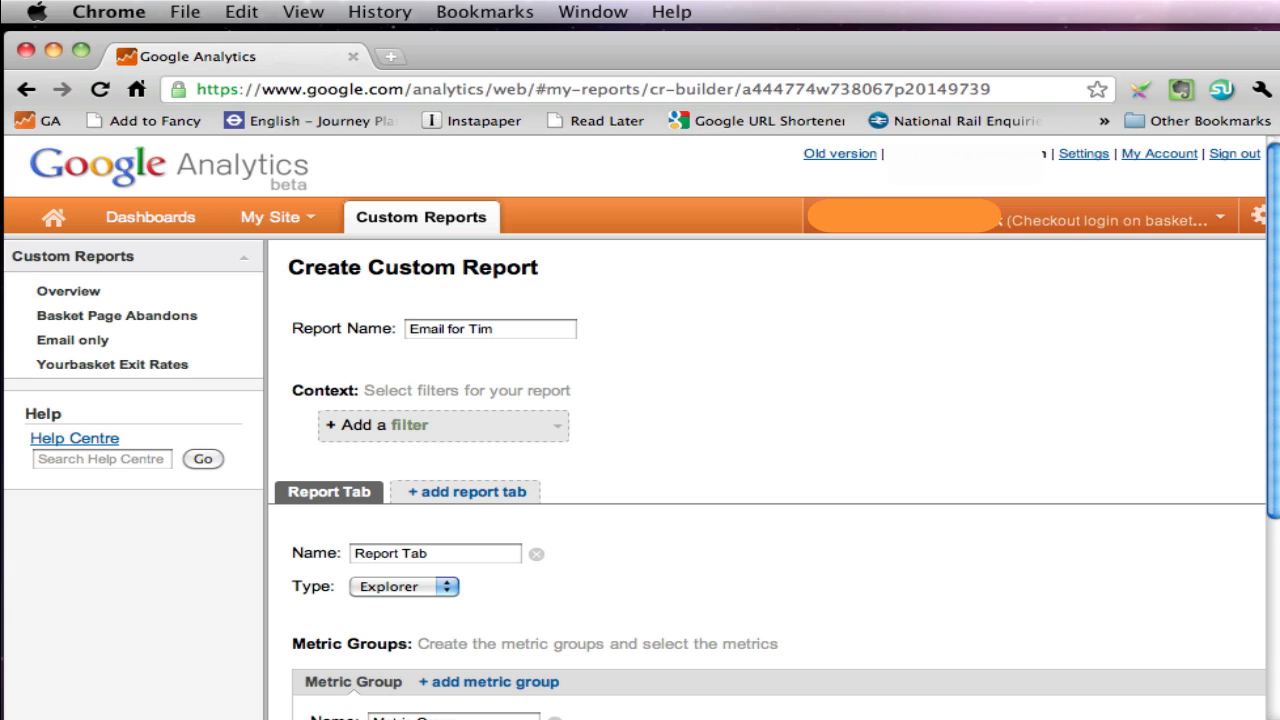
click(490, 328)
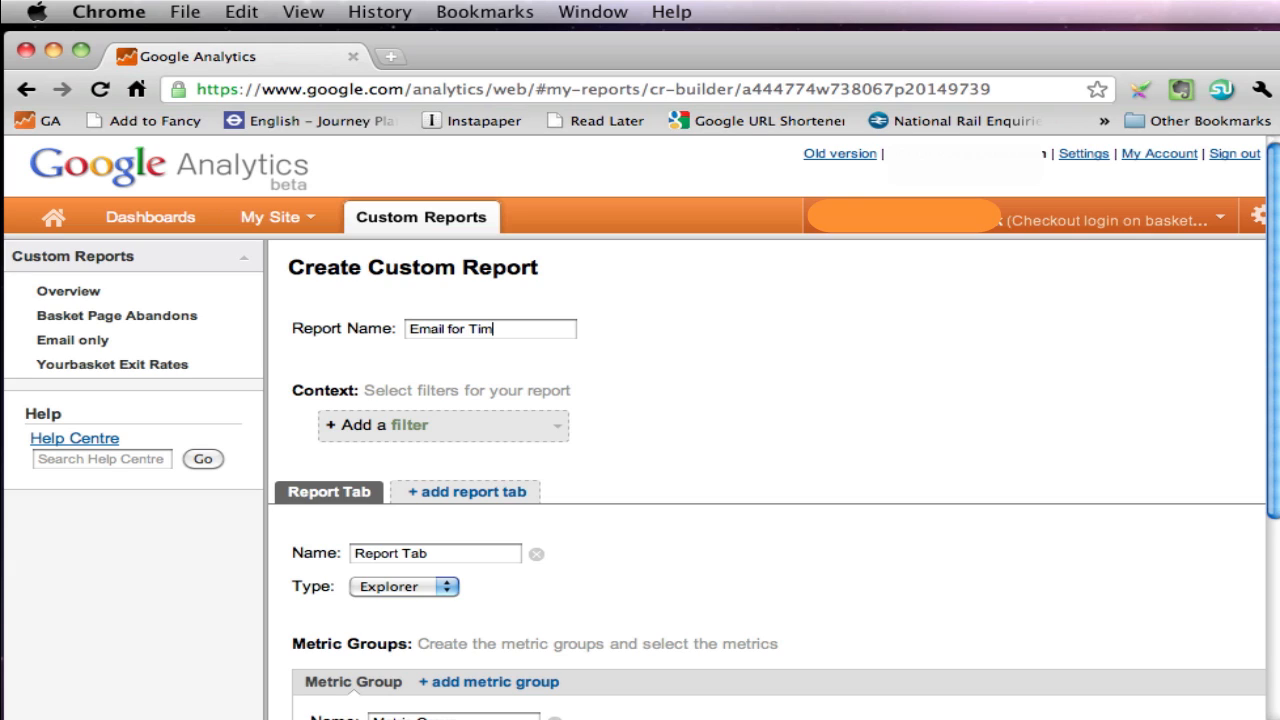
mouse_move(284, 374)
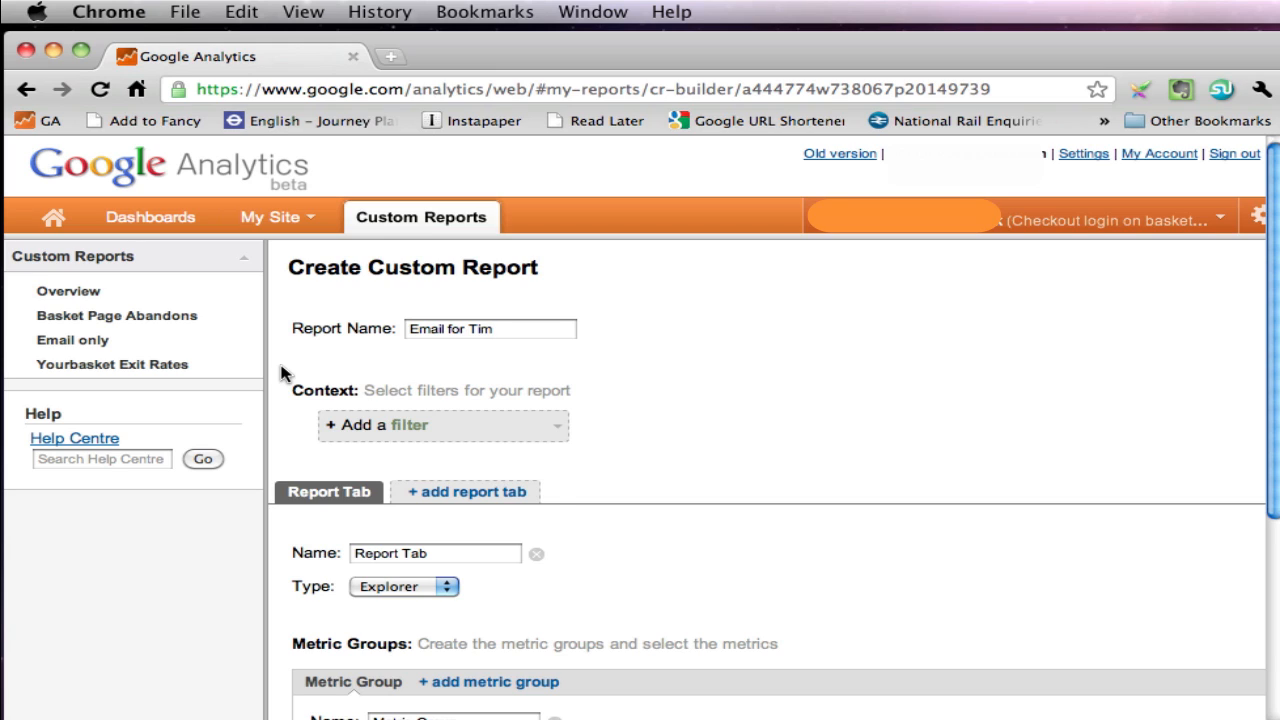
mouse_move(540, 436)
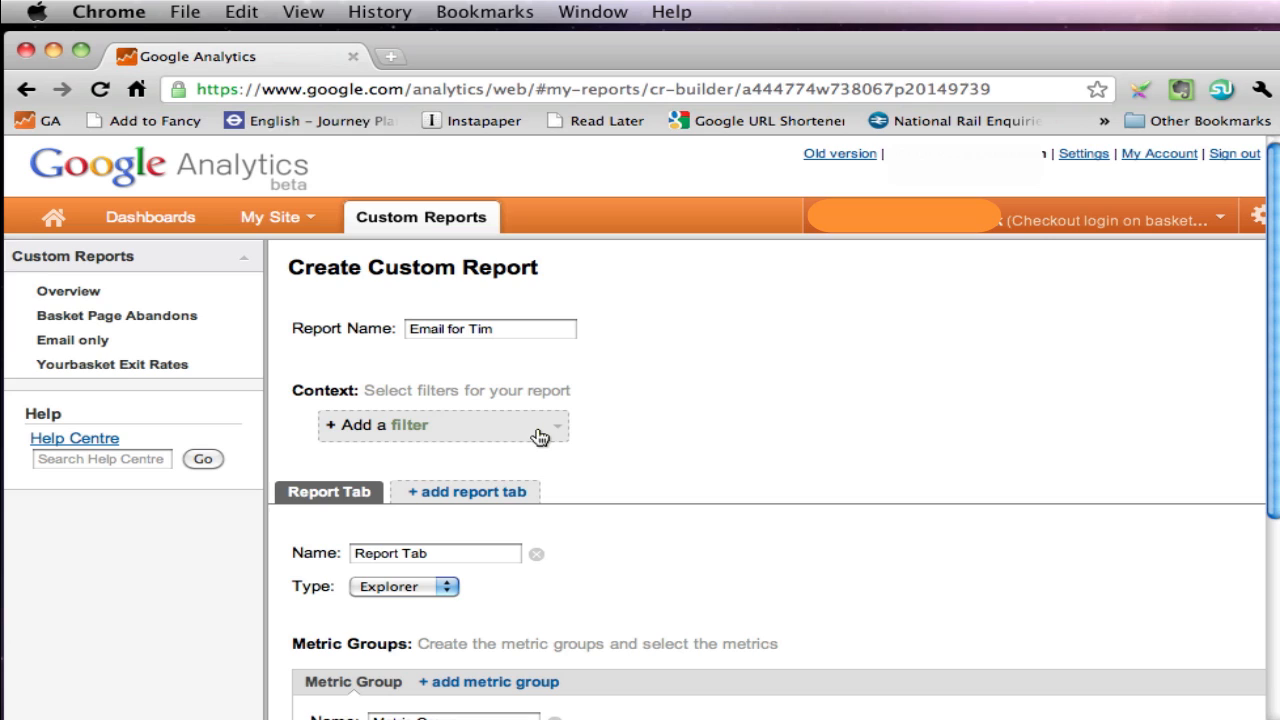
mouse_move(492, 428)
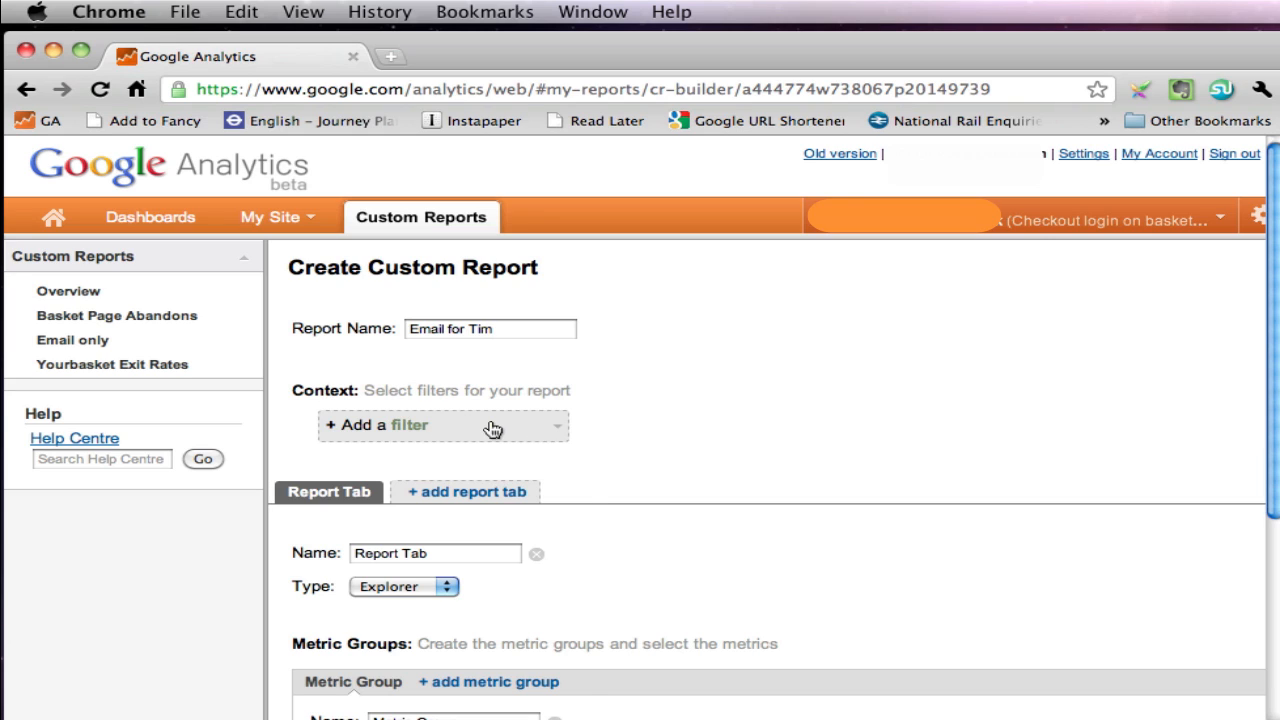
Step: Add a report-level filter on the Medium dimension, found by searching 'med'
click(442, 424)
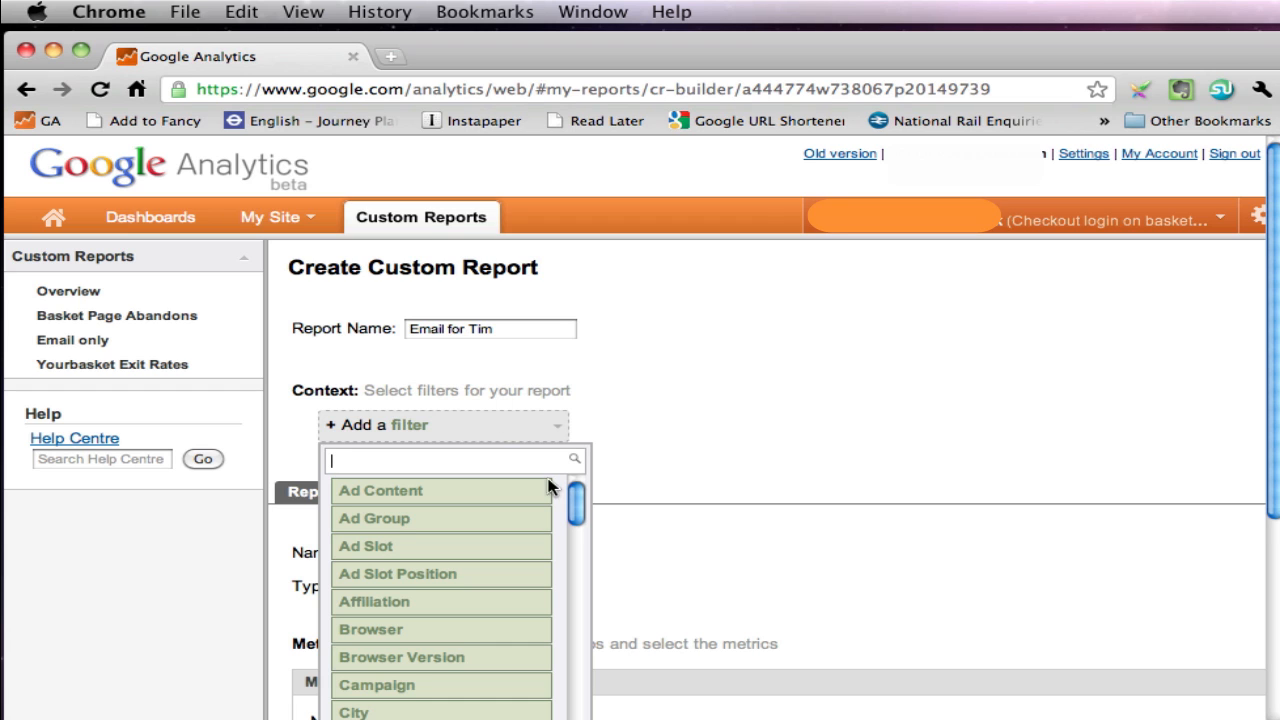
scroll(down, 3)
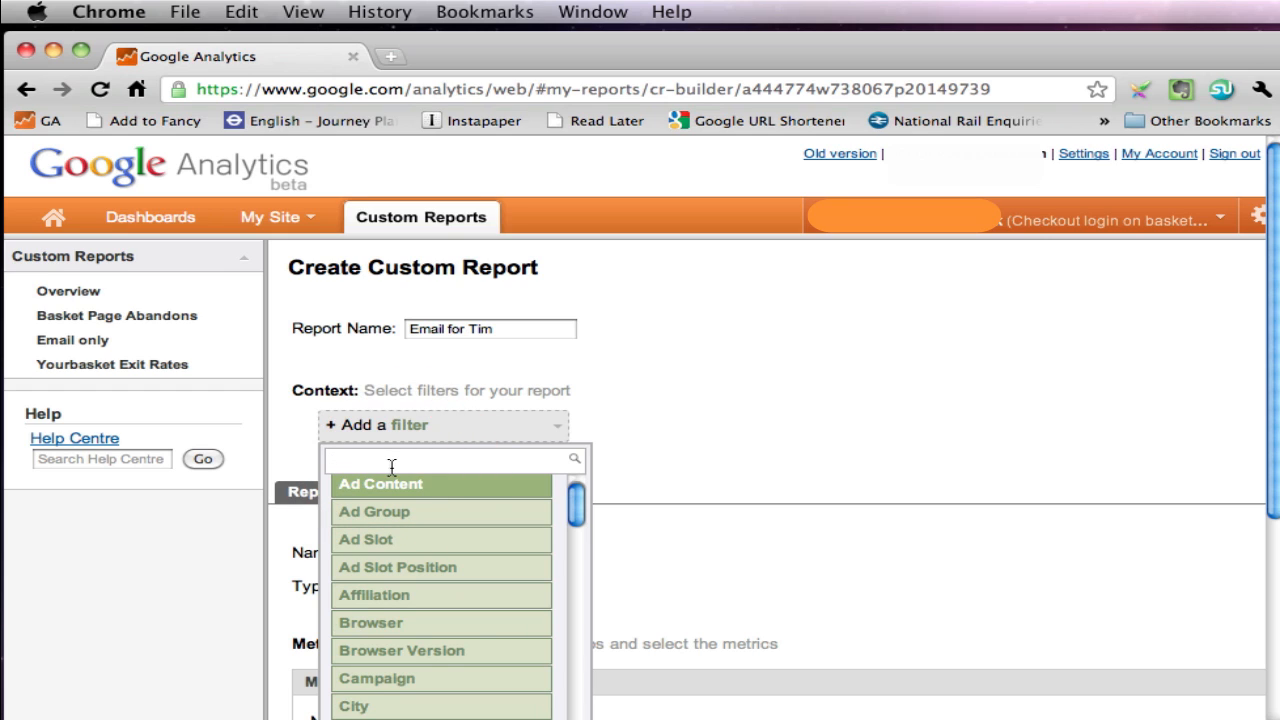
text(em)
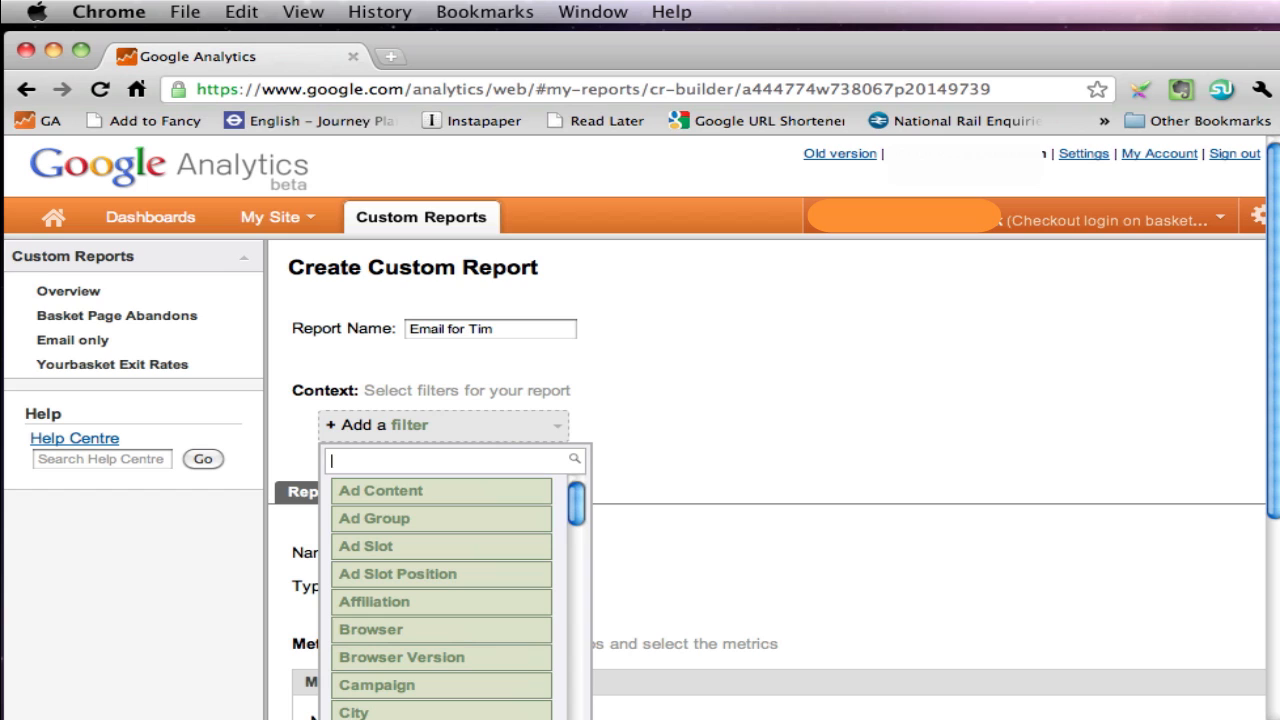
text(med)
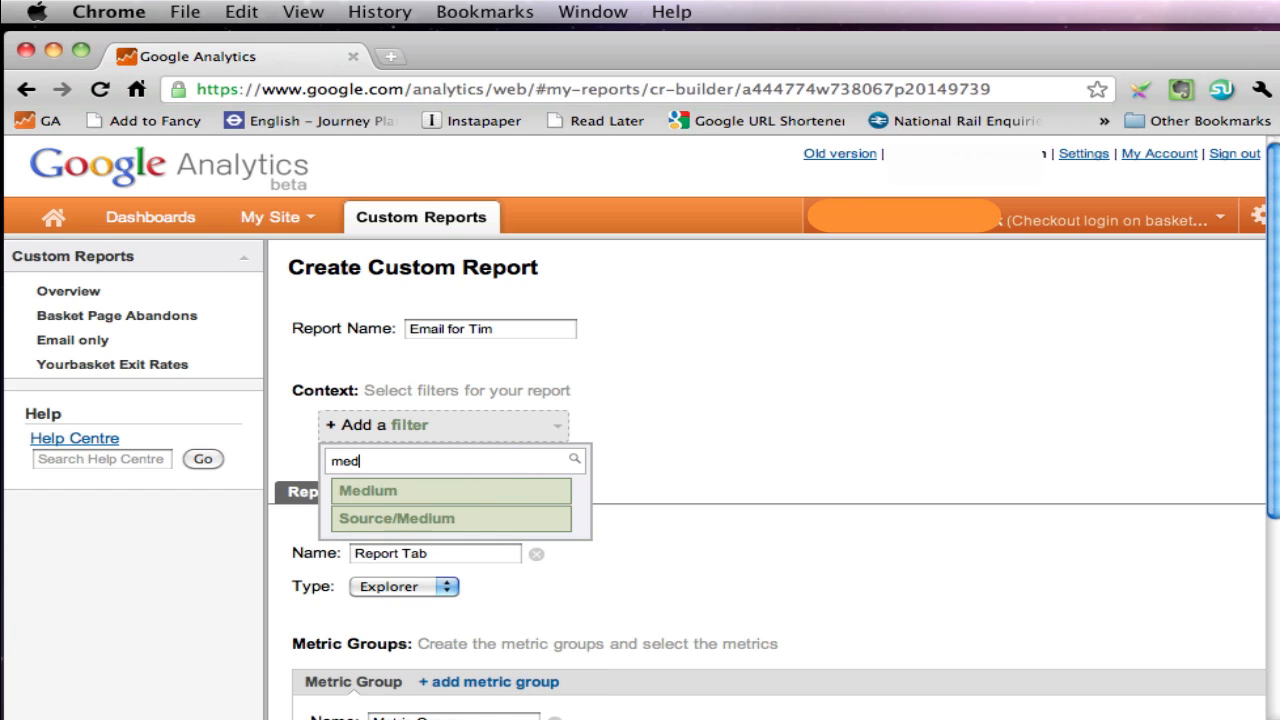
mouse_move(372, 492)
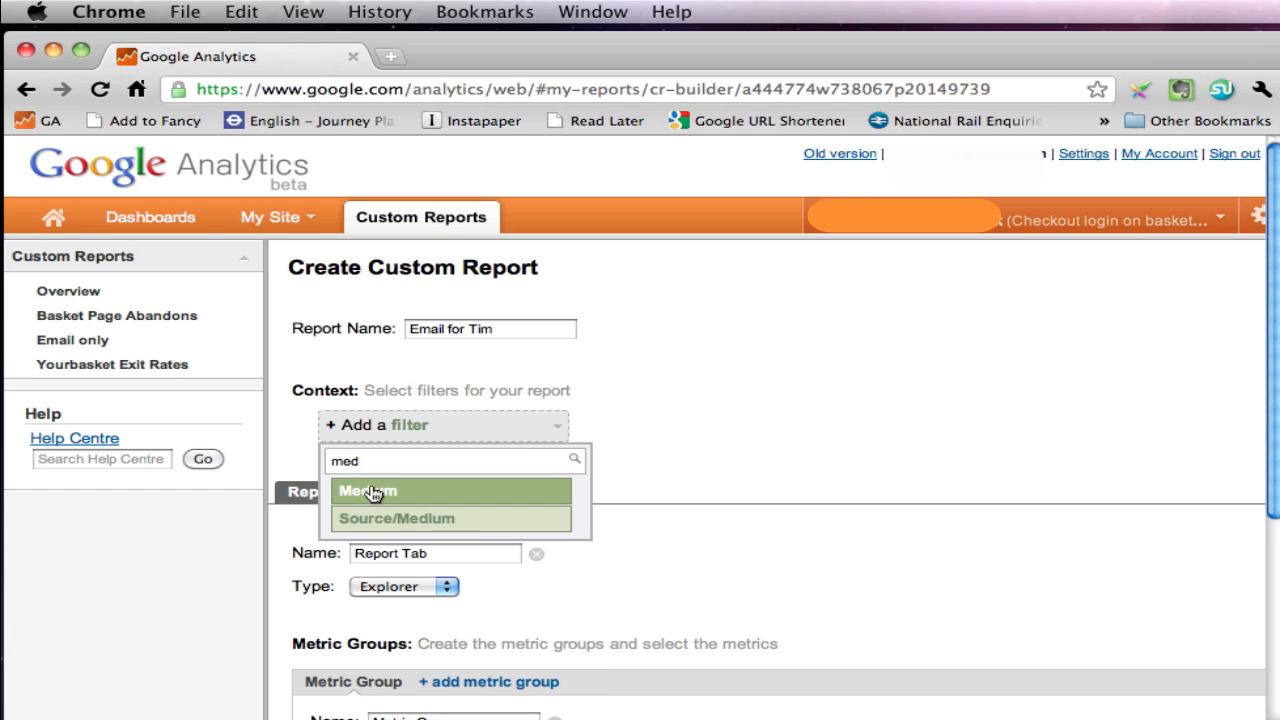
click(368, 490)
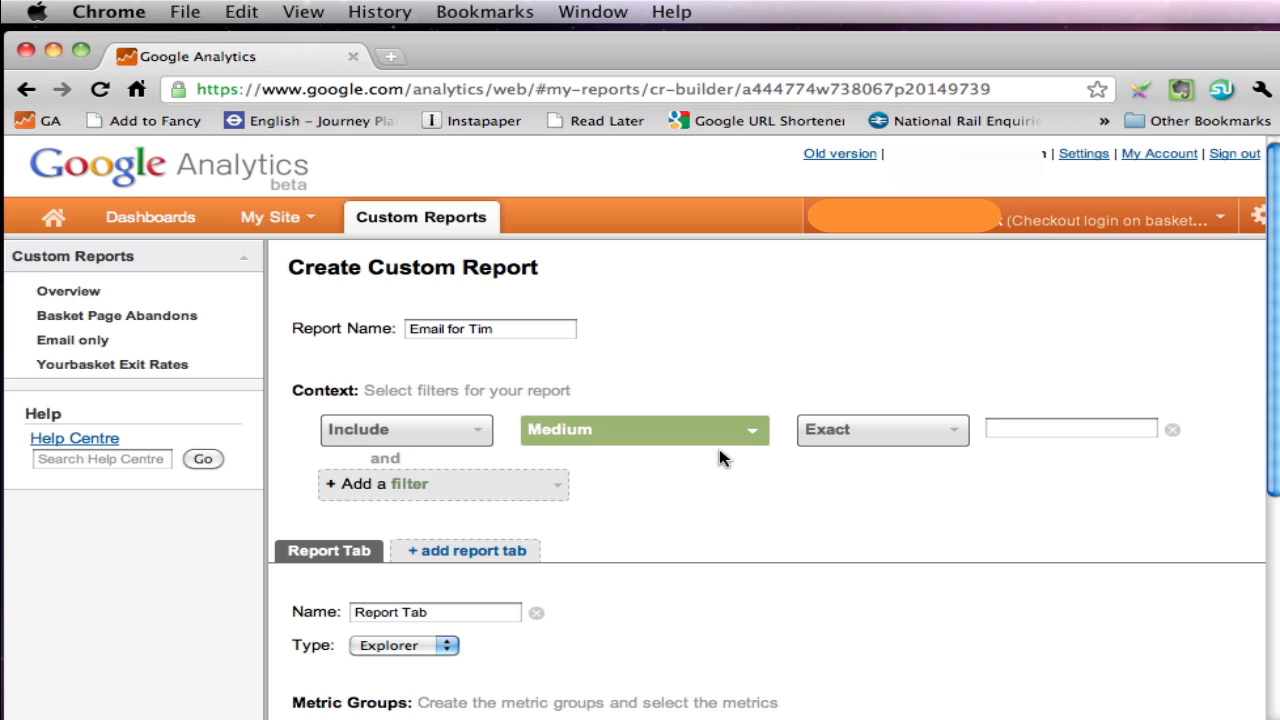
Step: Switch the Medium filter to Regex matching with the value 'email'
click(1070, 428)
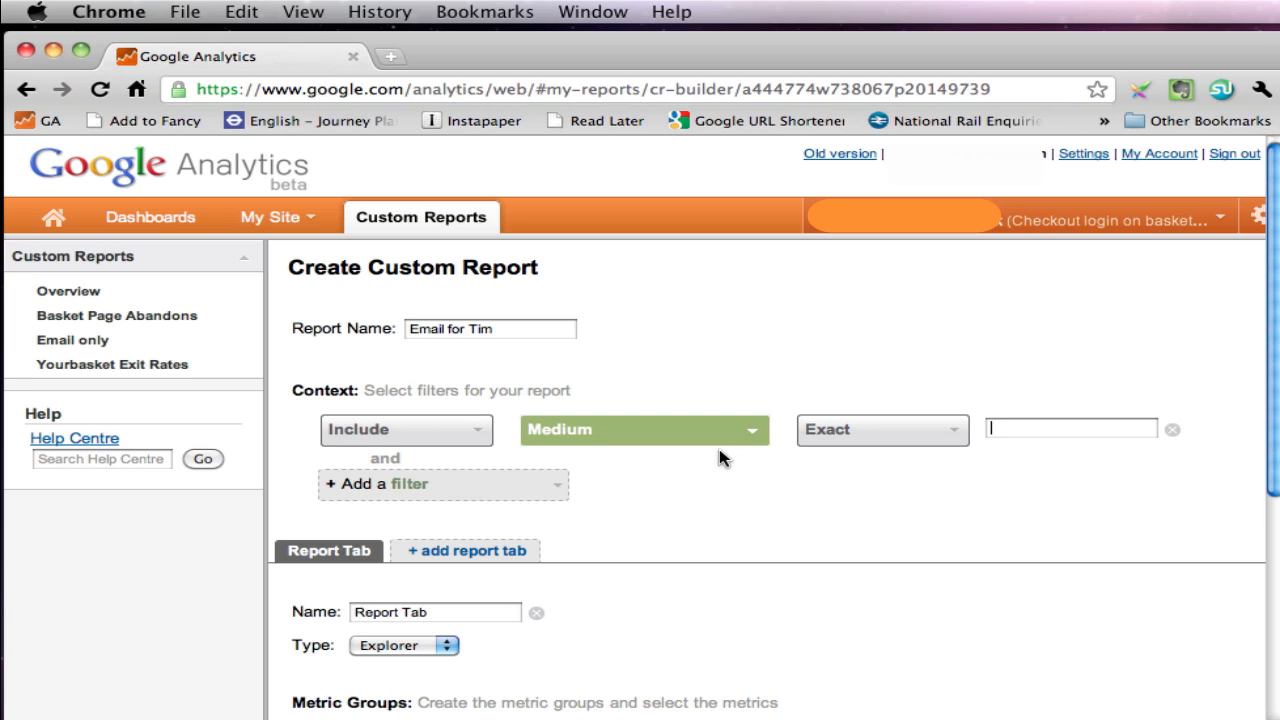
click(880, 428)
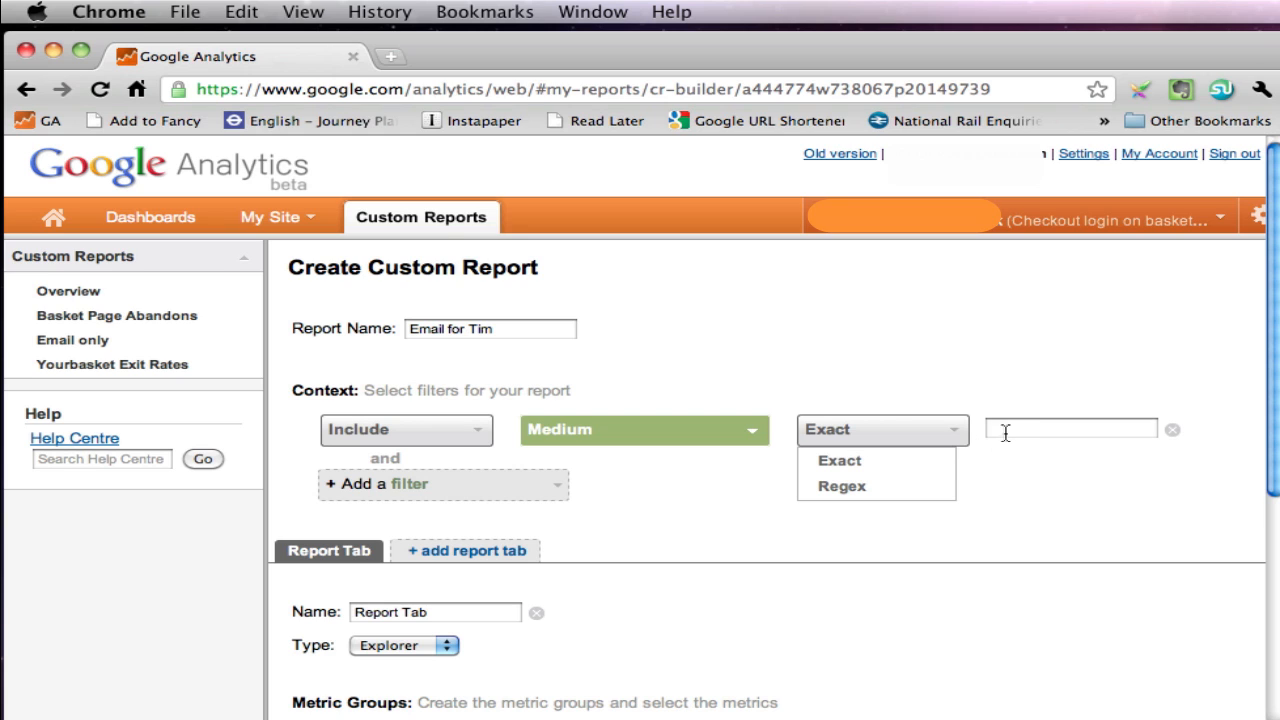
click(880, 428)
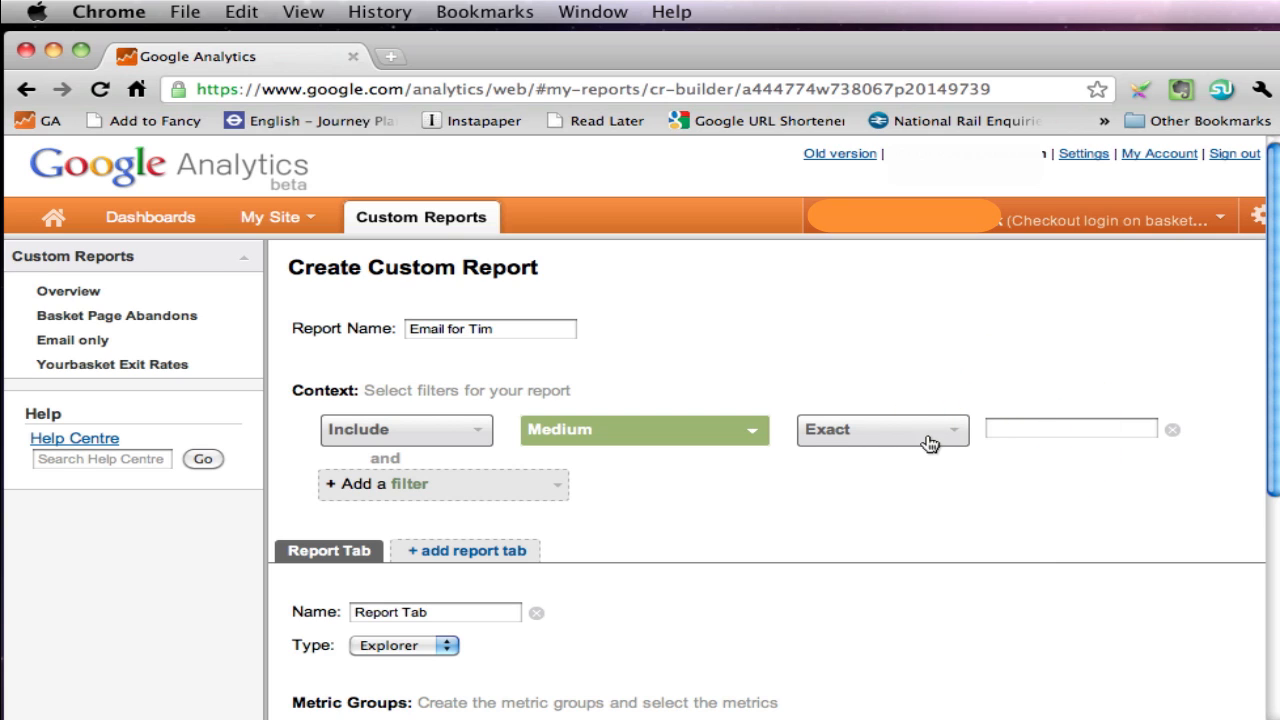
click(880, 428)
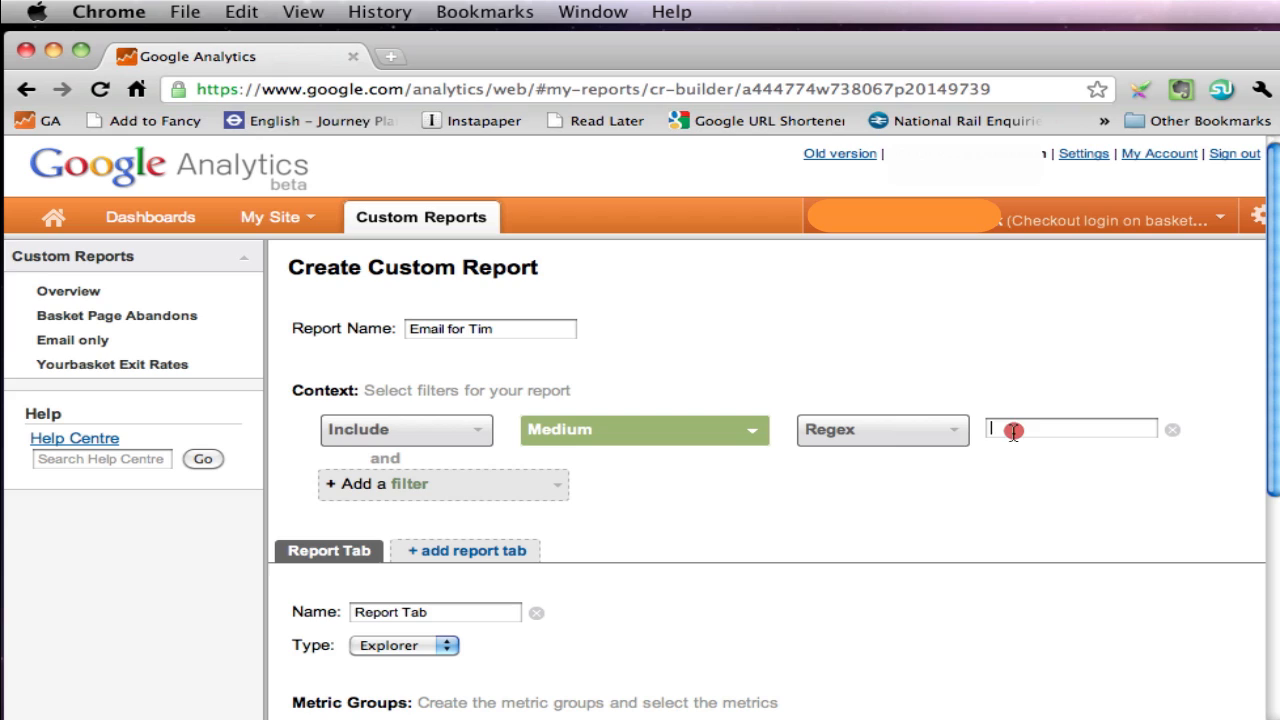
text(emal)
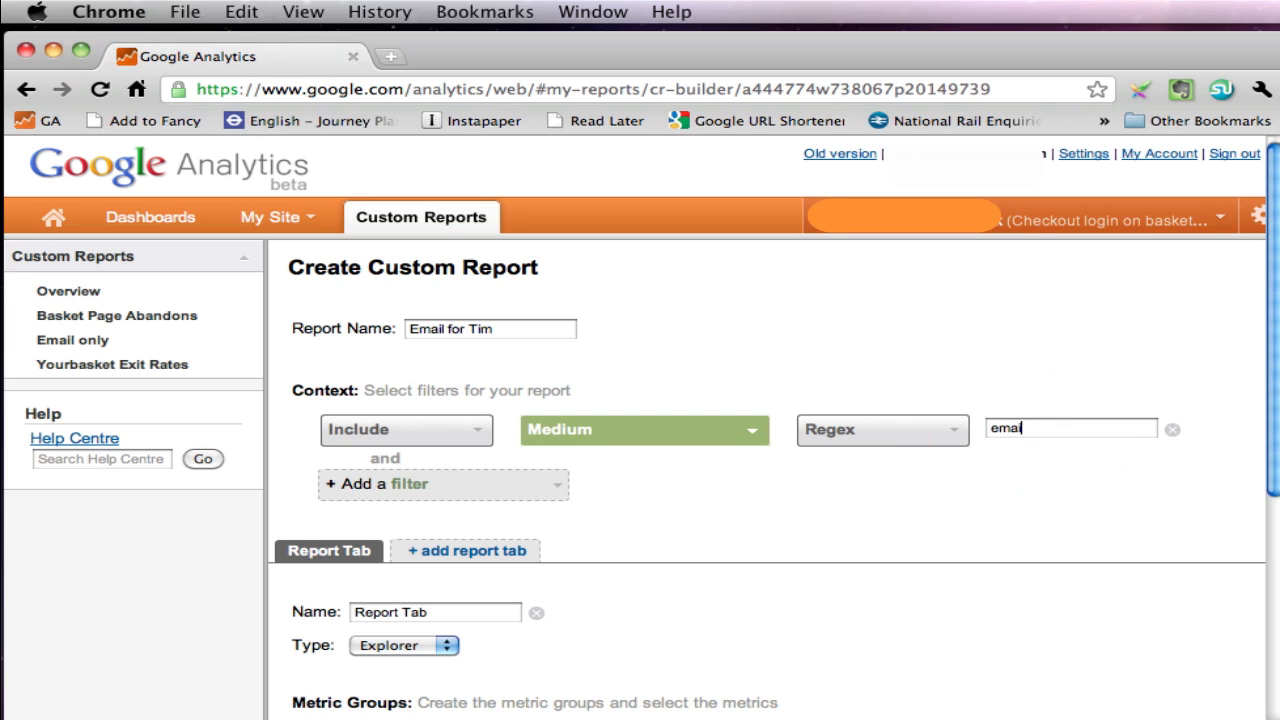
text(l)
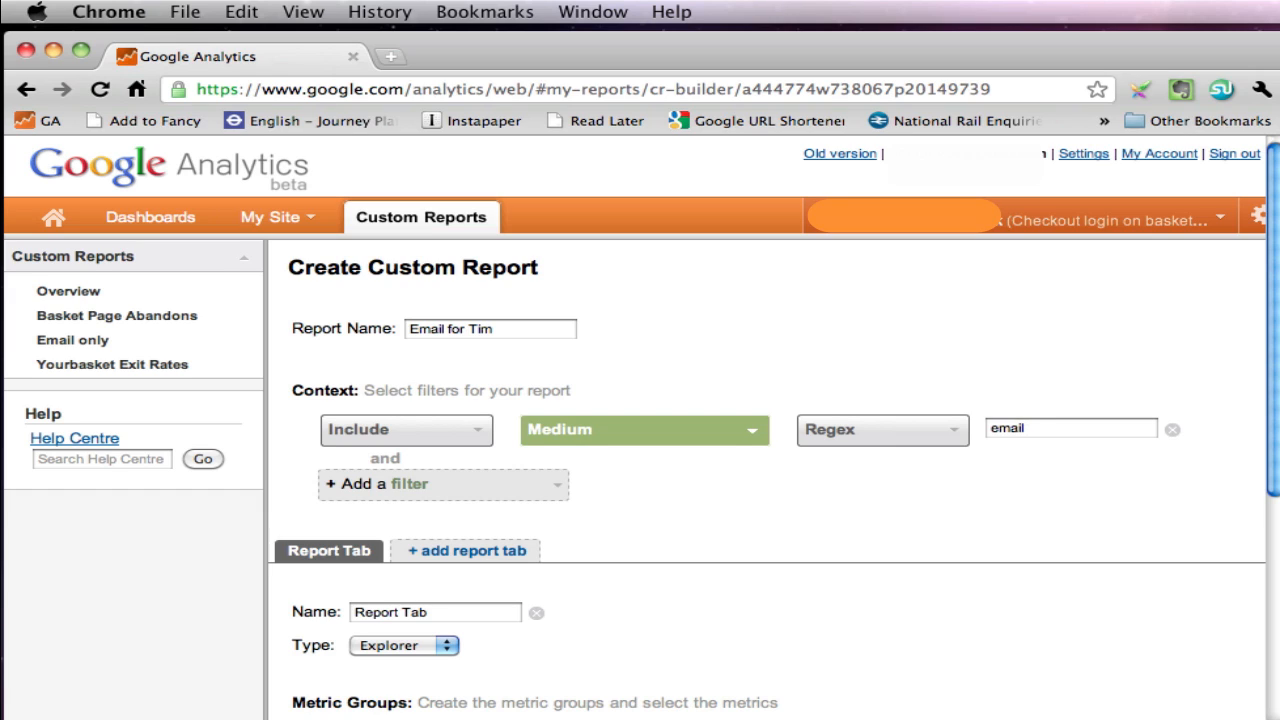
mouse_move(976, 492)
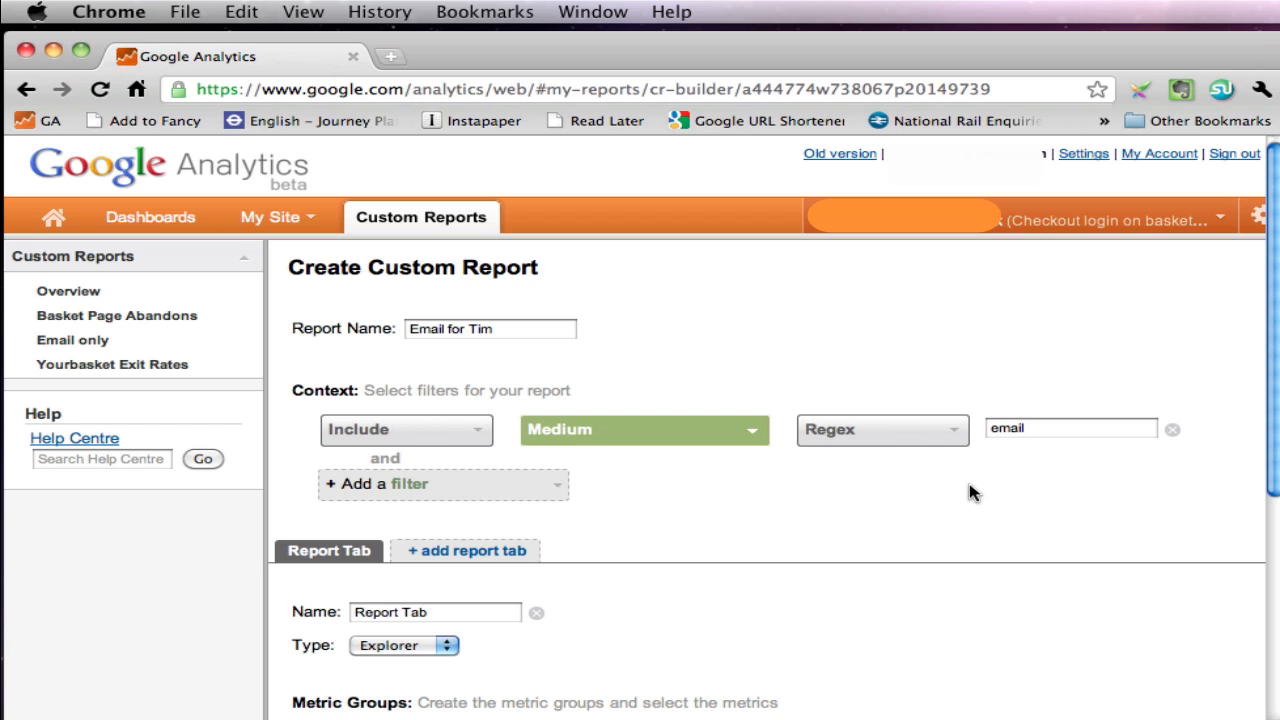
Step: Bring up the mind map outlining the planned report tabs
click(1070, 428)
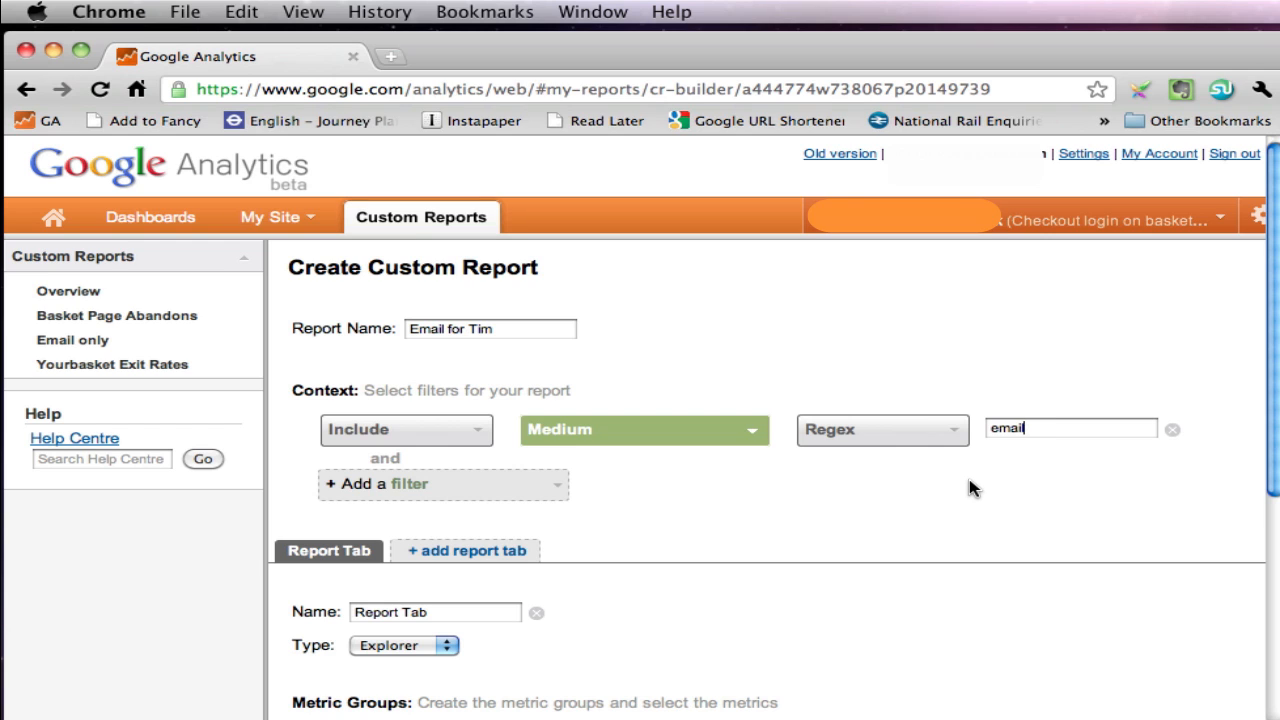
scroll(down, 3)
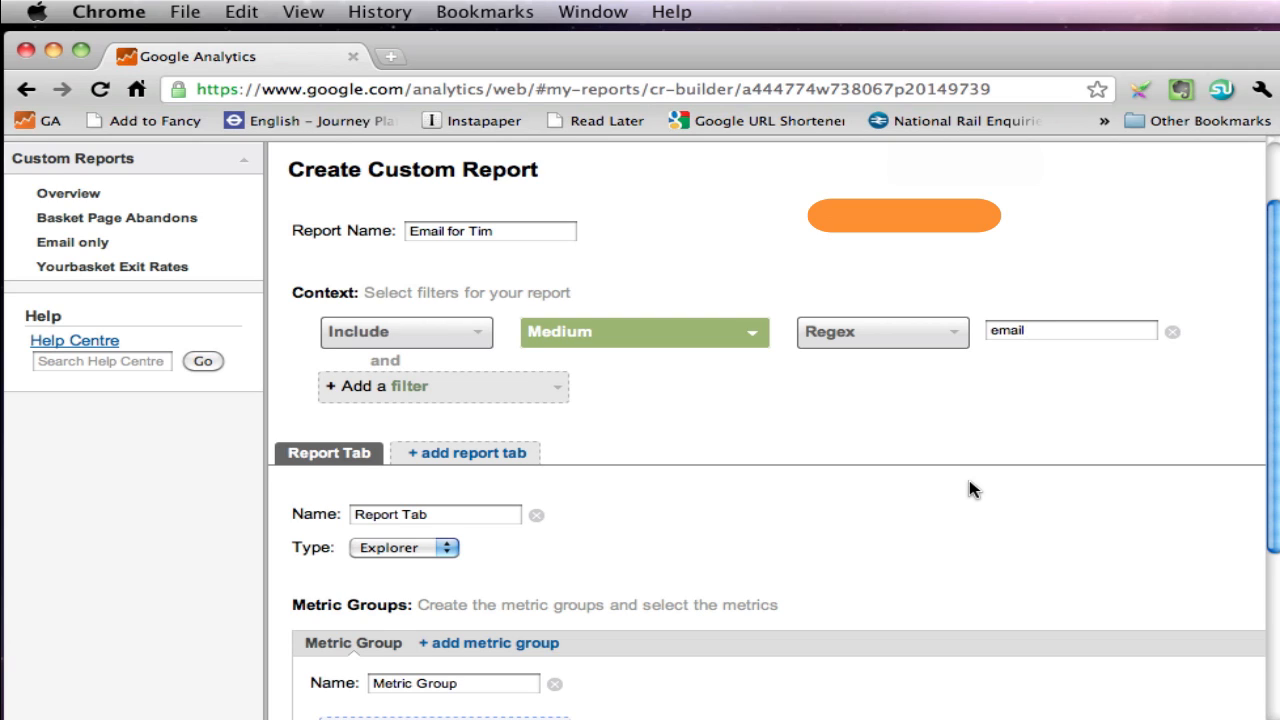
click(1070, 330)
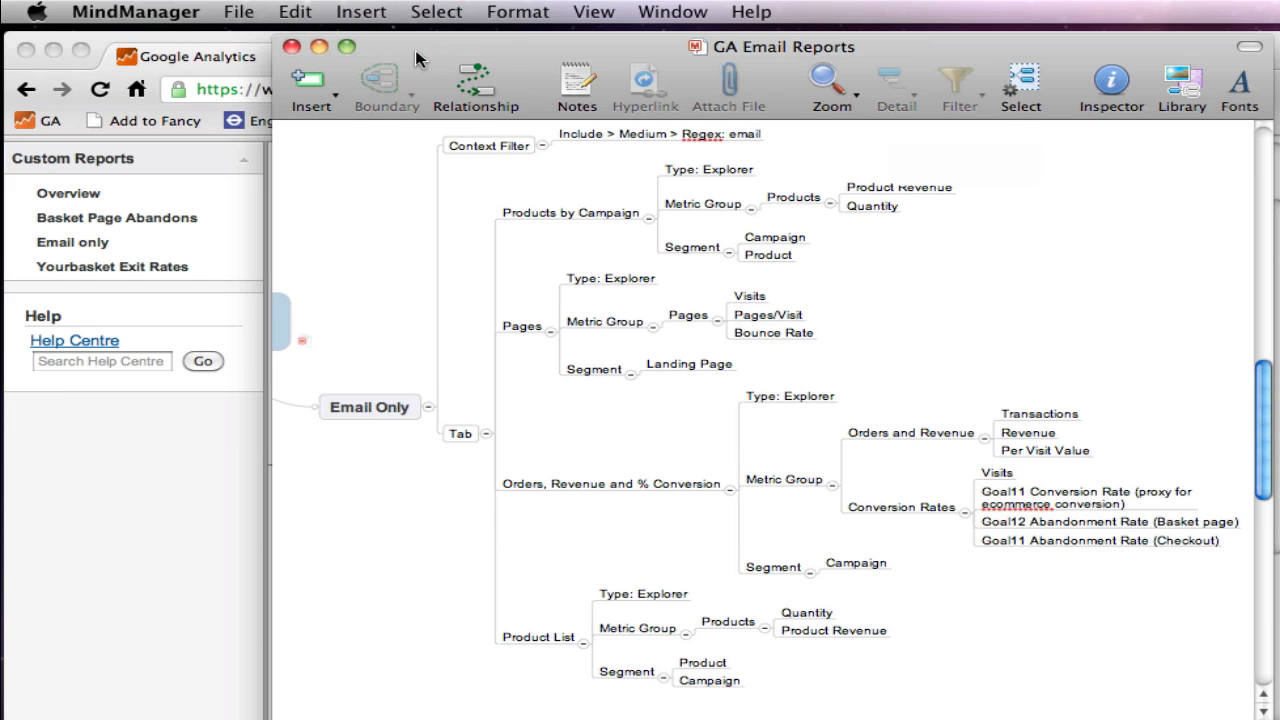
mouse_move(524, 162)
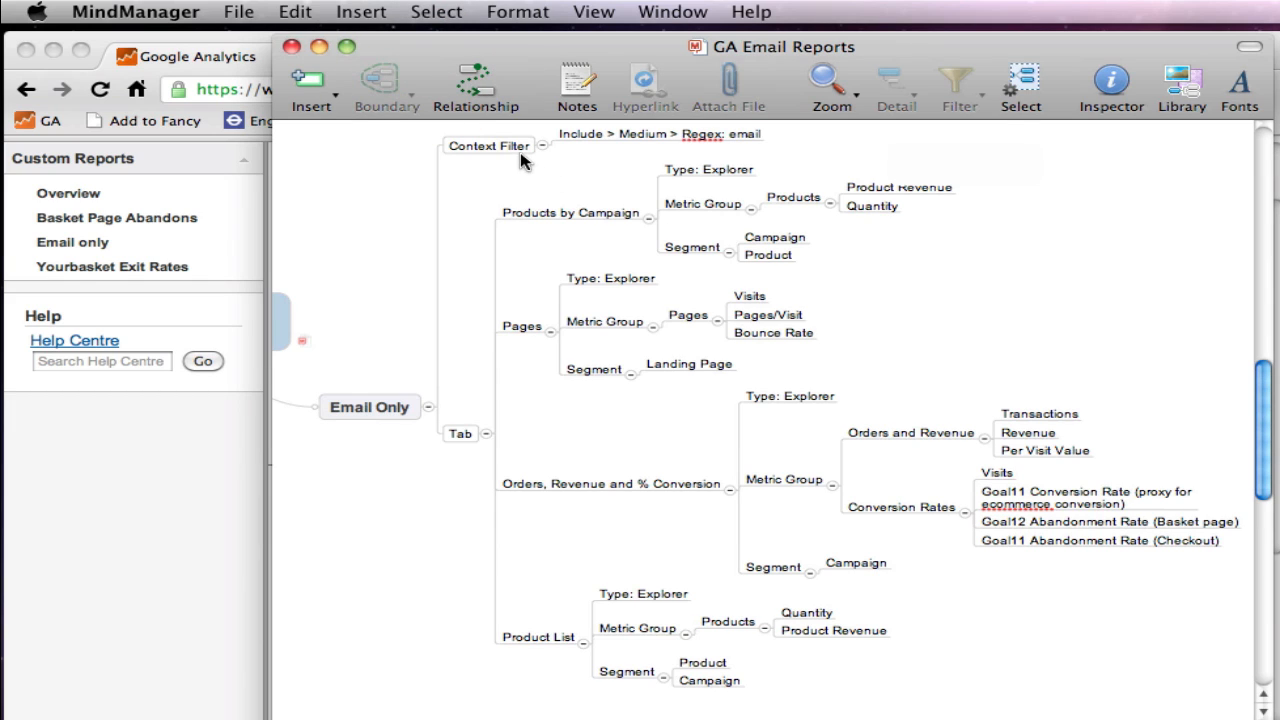
mouse_move(736, 144)
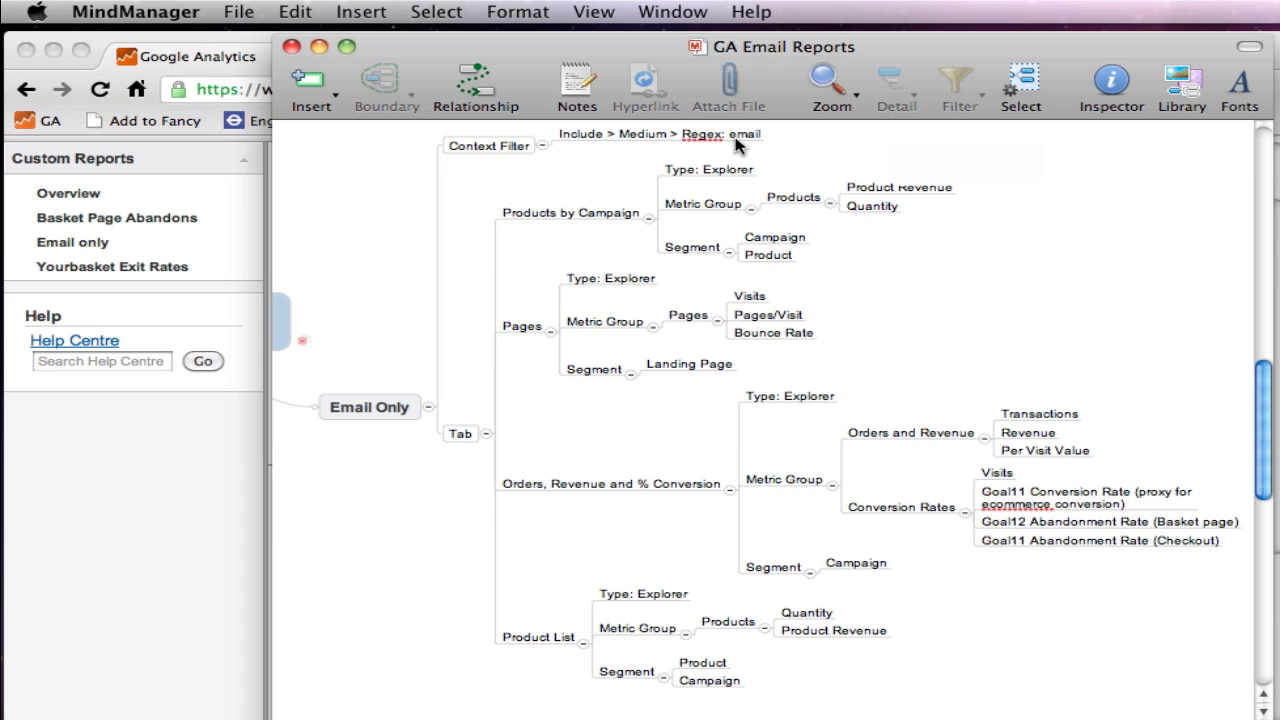
mouse_move(452, 438)
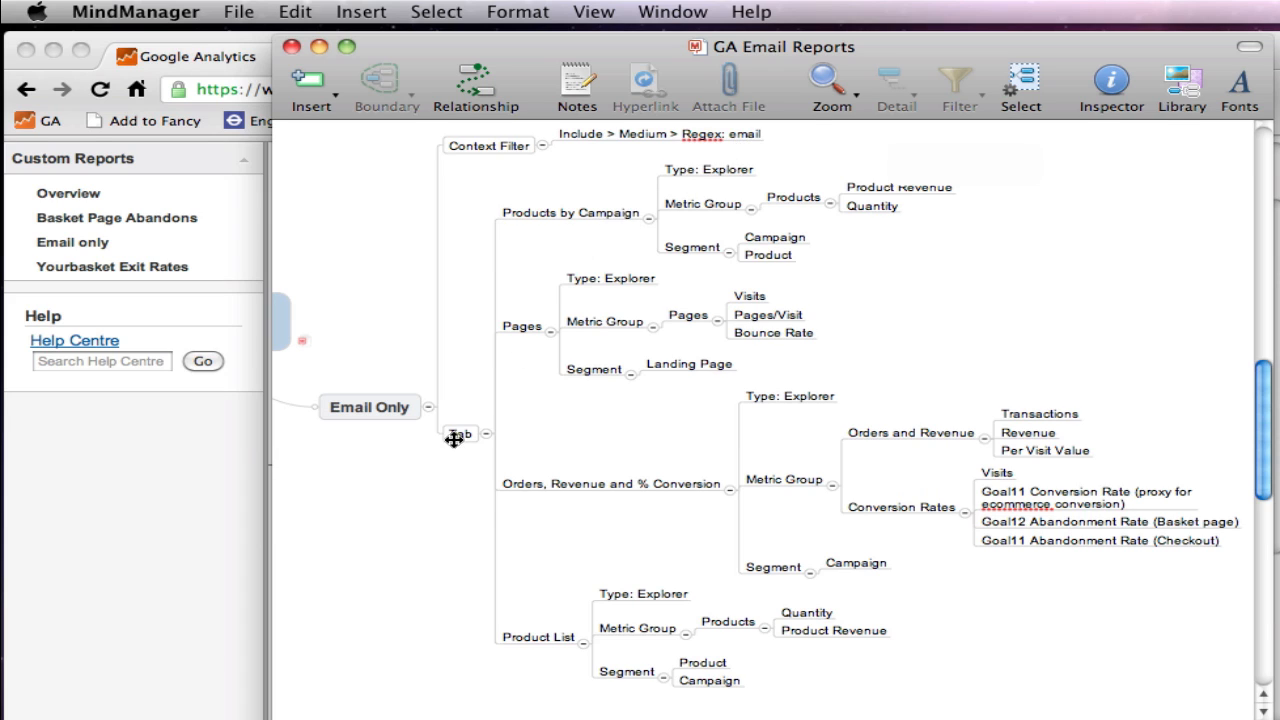
mouse_move(556, 224)
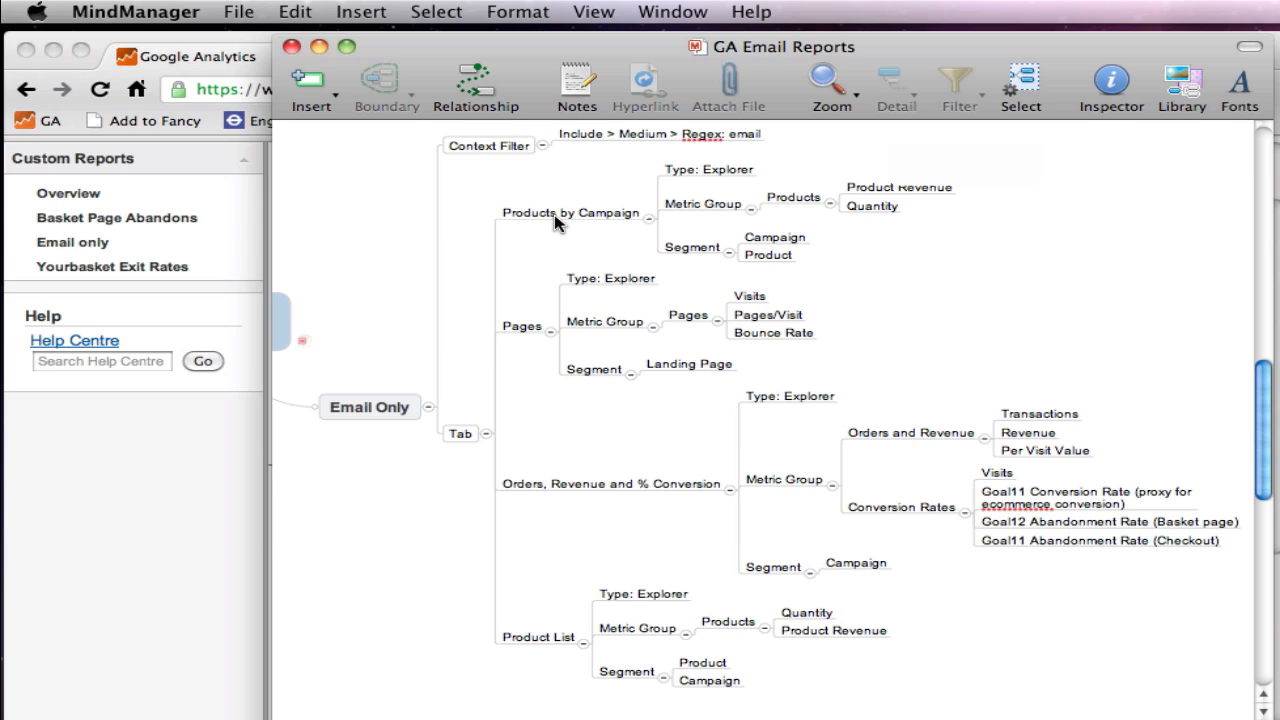
mouse_move(584, 222)
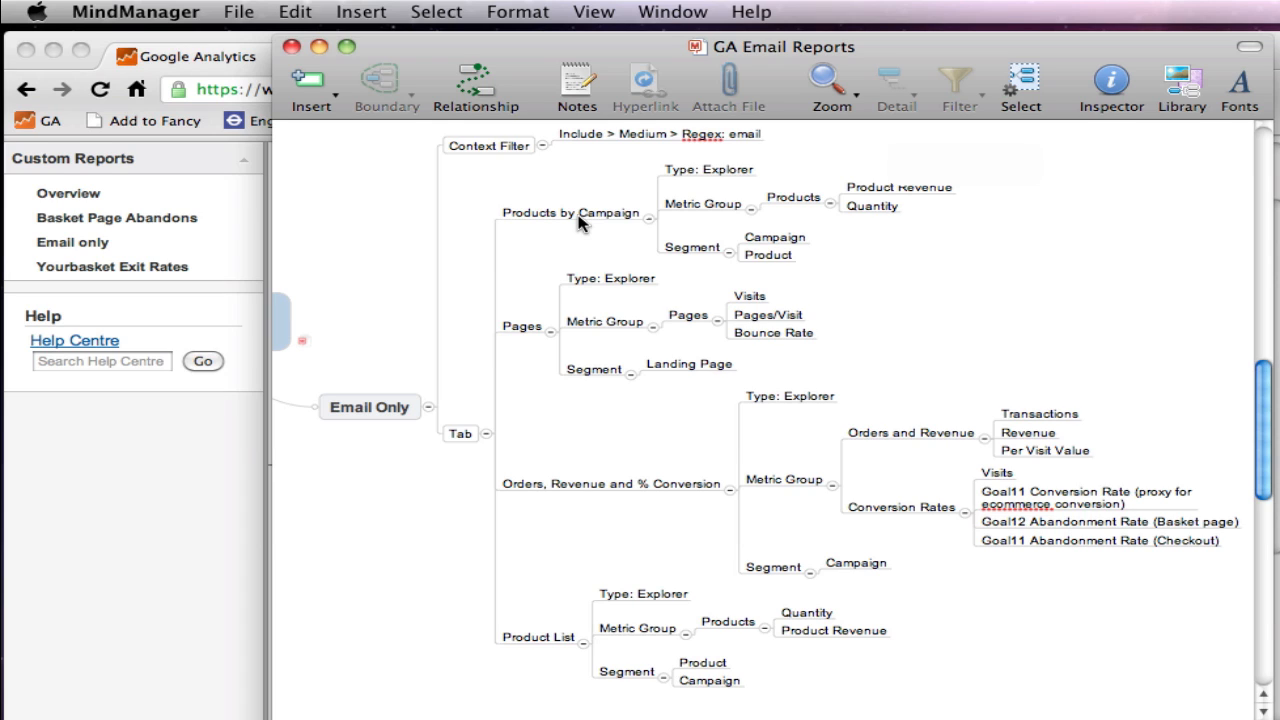
mouse_move(488, 260)
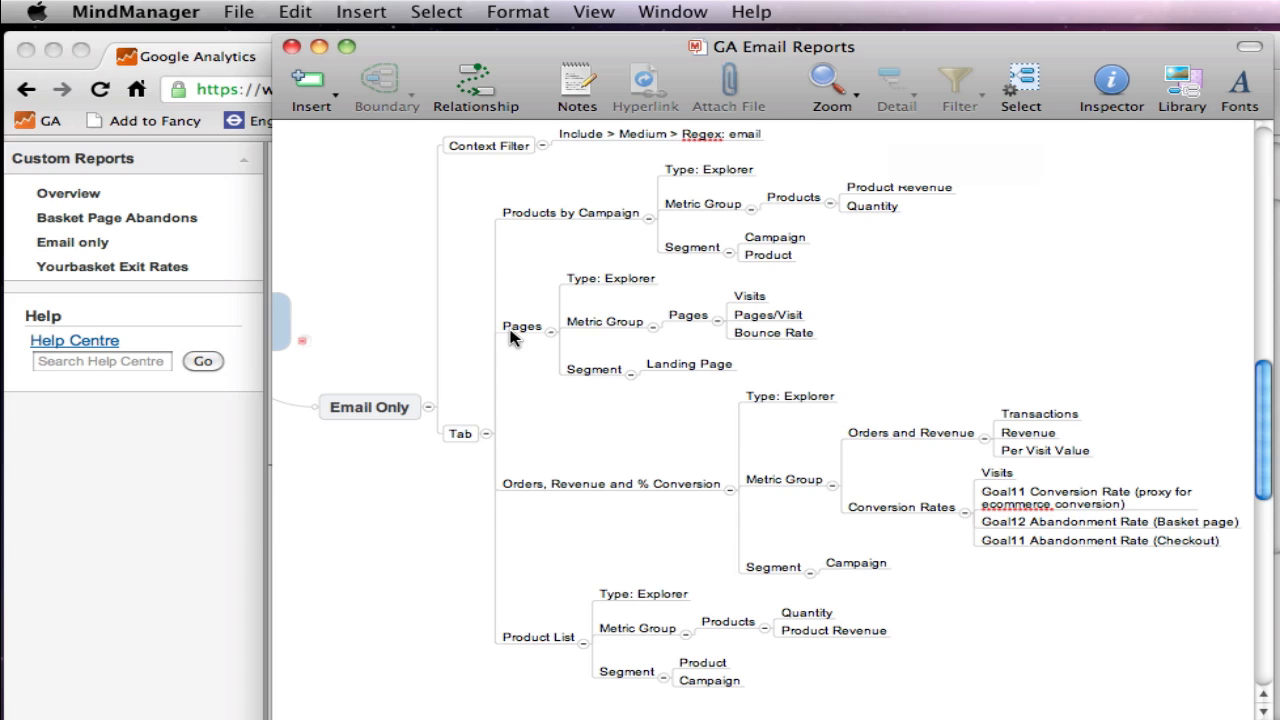
mouse_move(608, 504)
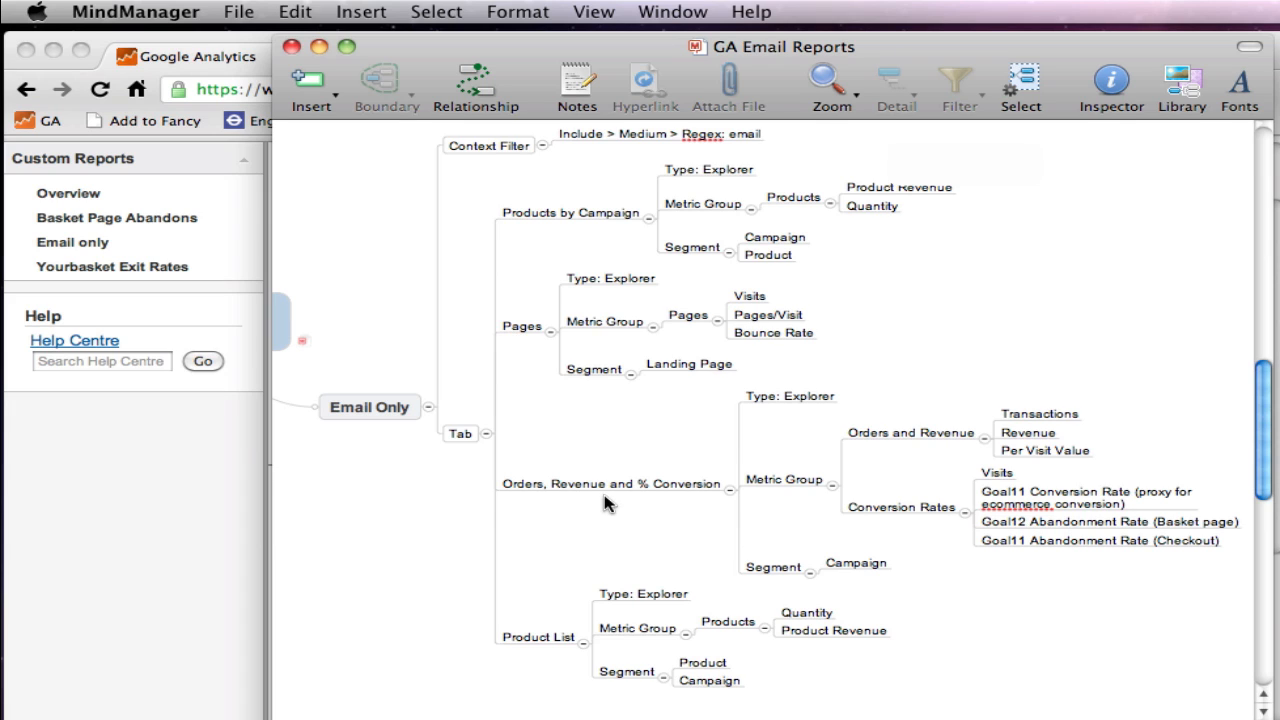
mouse_move(604, 496)
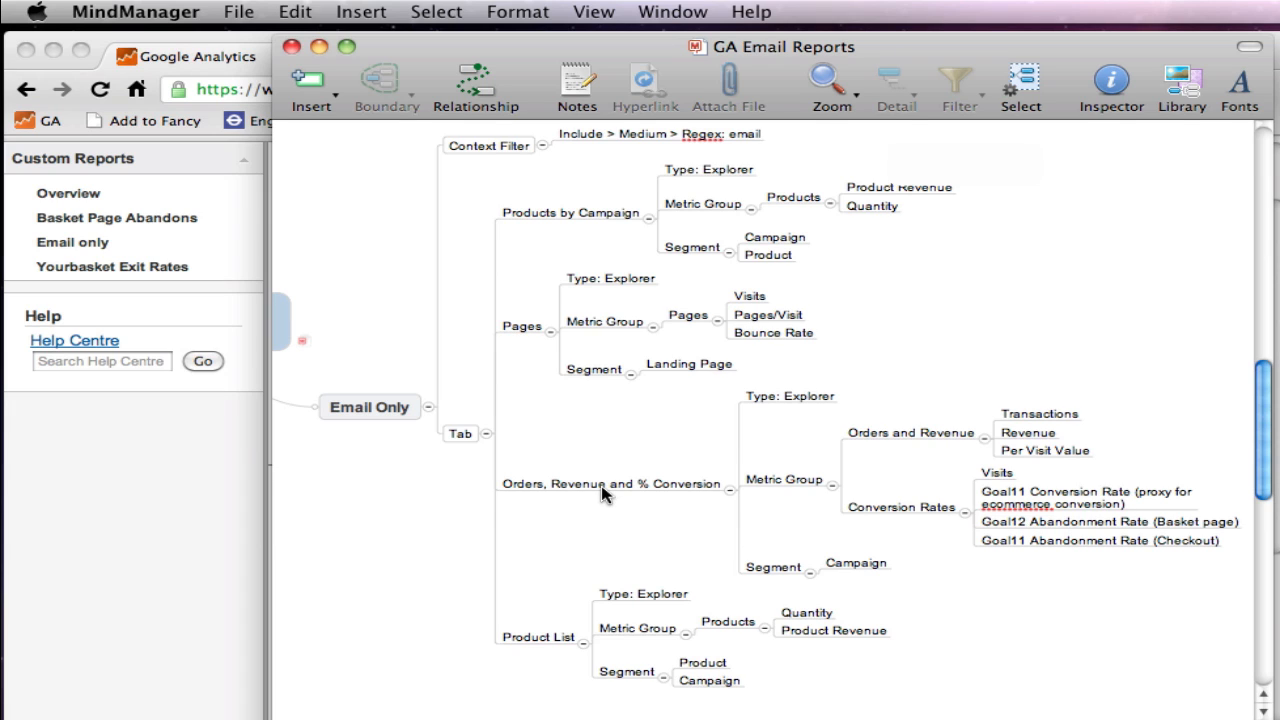
mouse_move(560, 516)
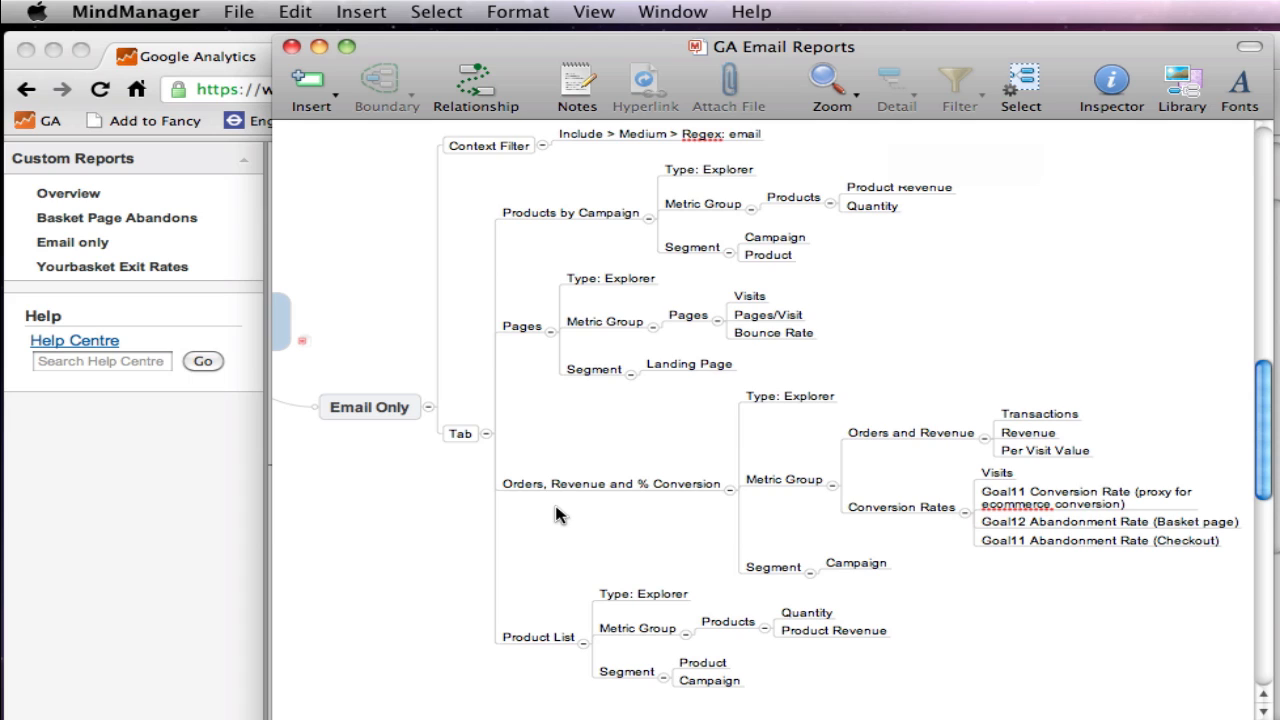
mouse_move(540, 496)
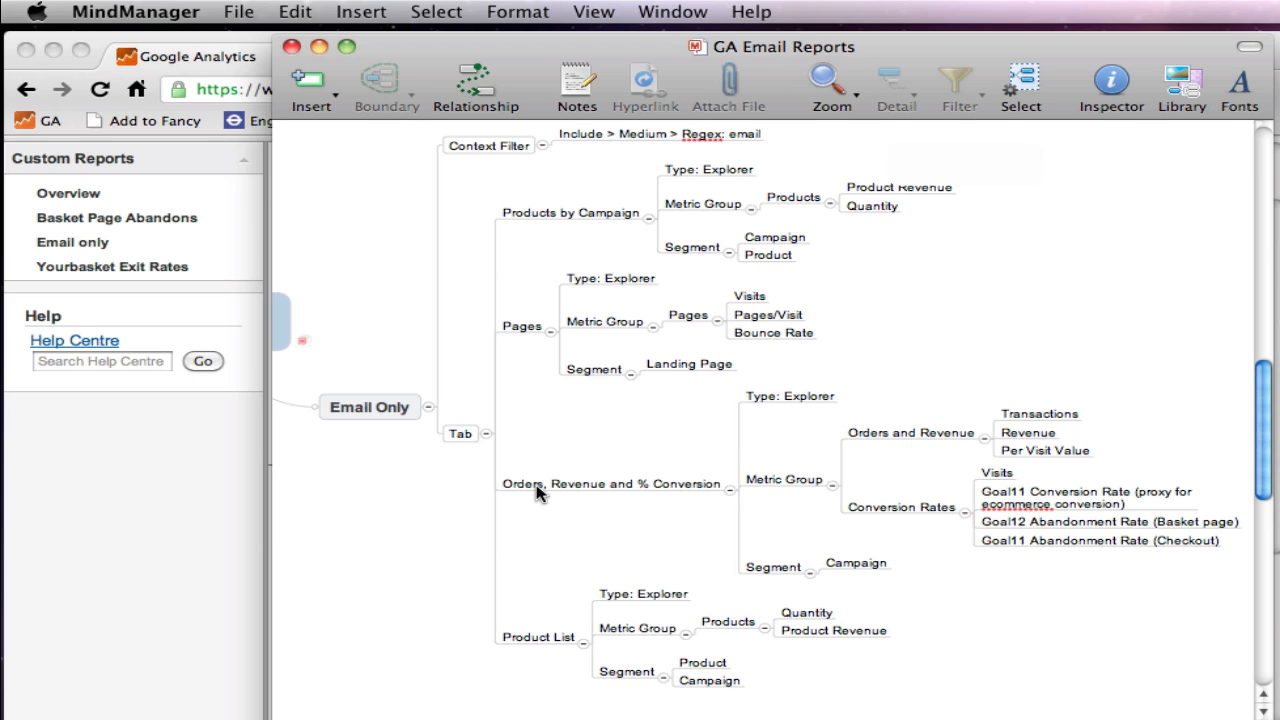
mouse_move(612, 504)
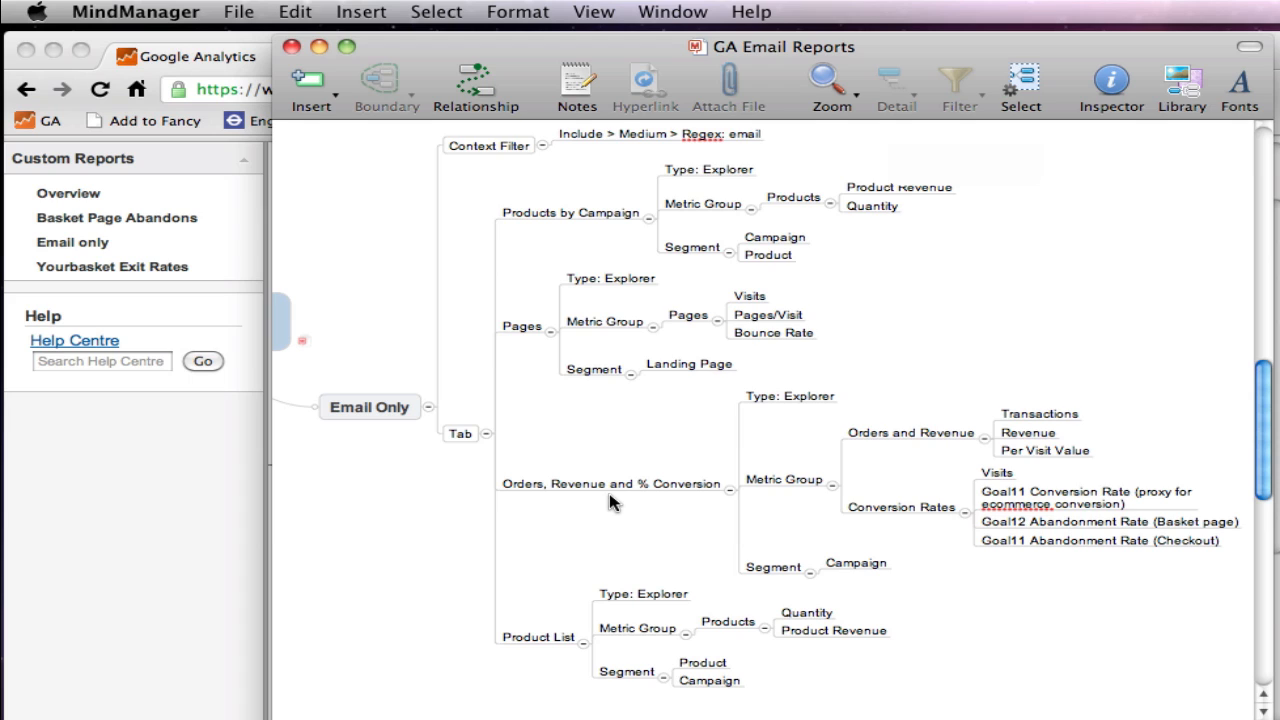
mouse_move(616, 270)
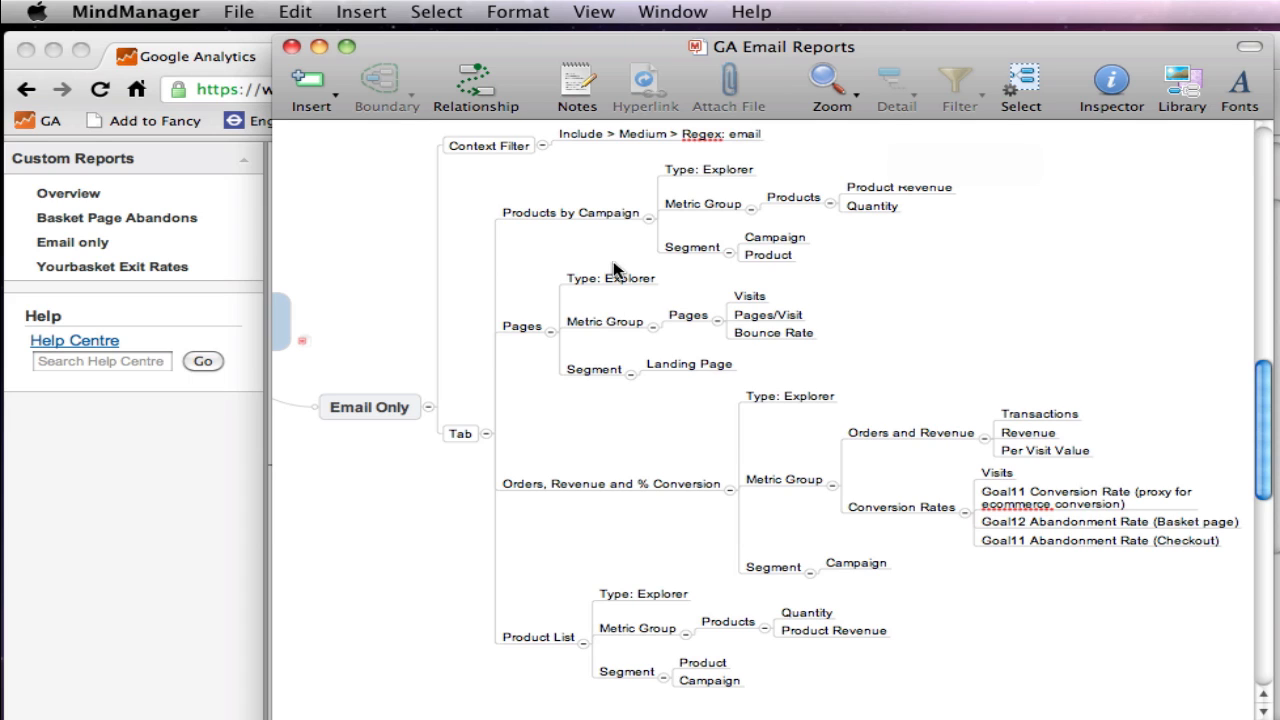
mouse_move(616, 218)
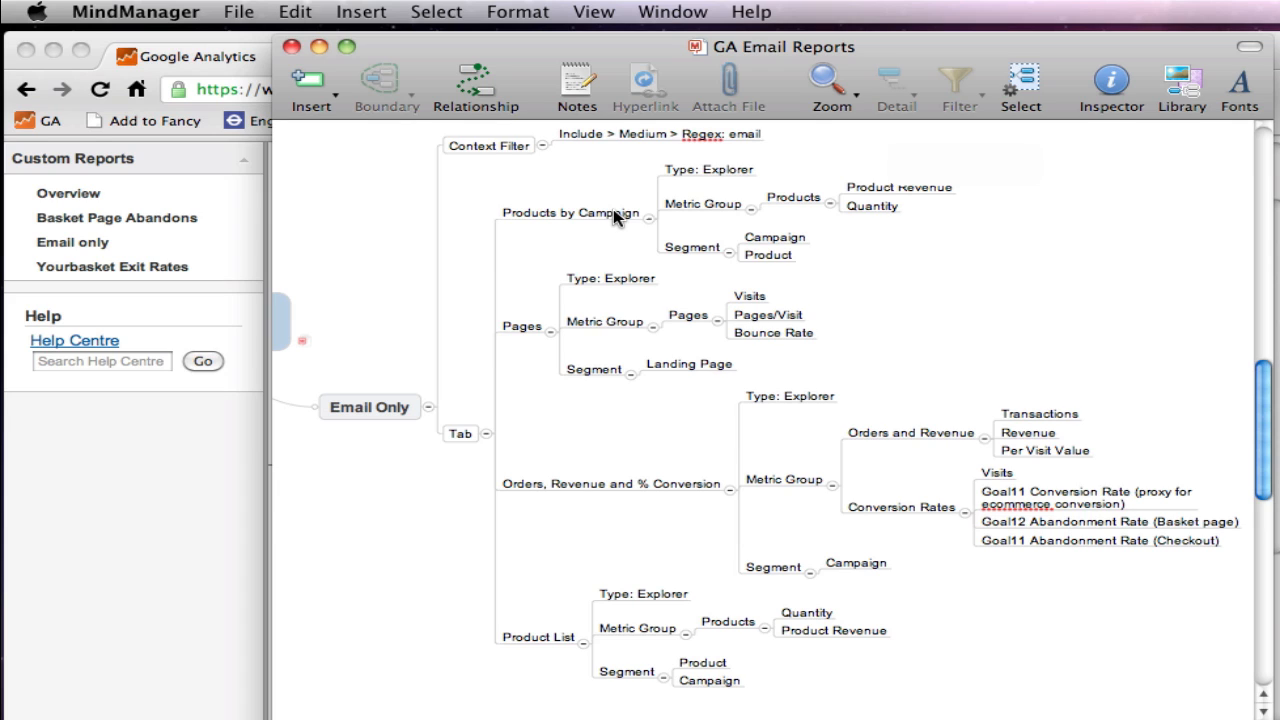
mouse_move(598, 212)
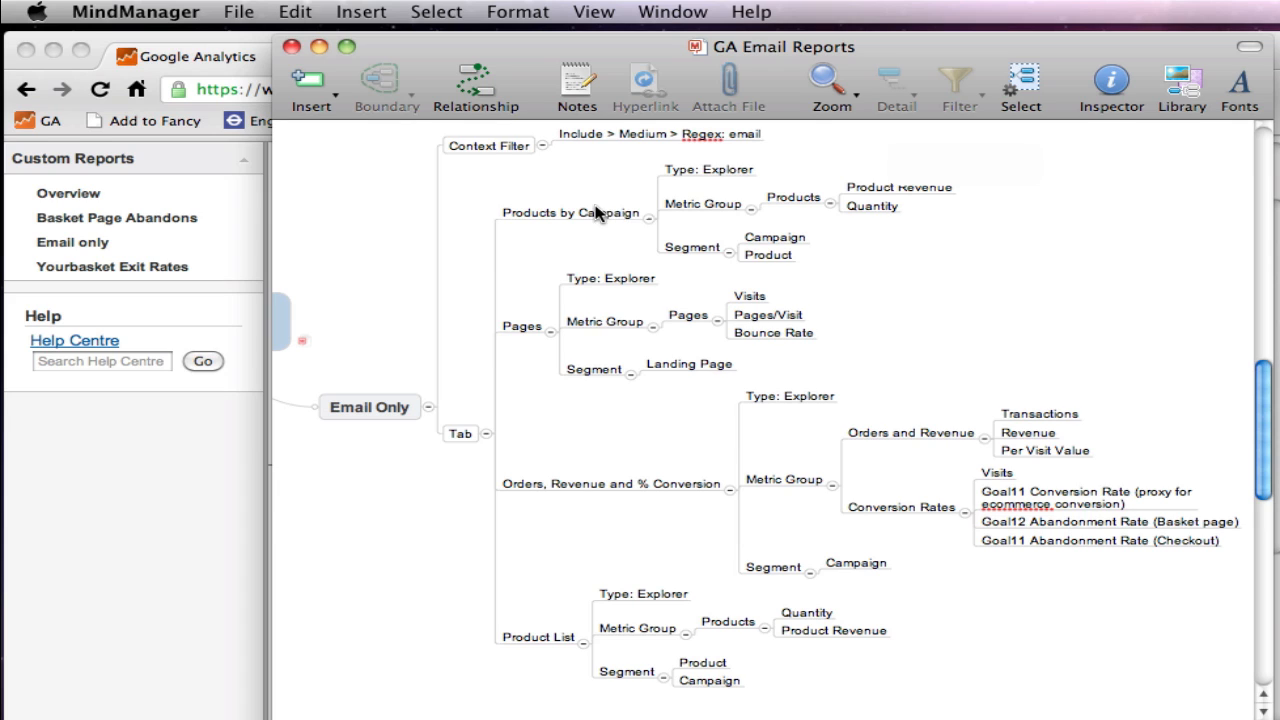
mouse_move(552, 642)
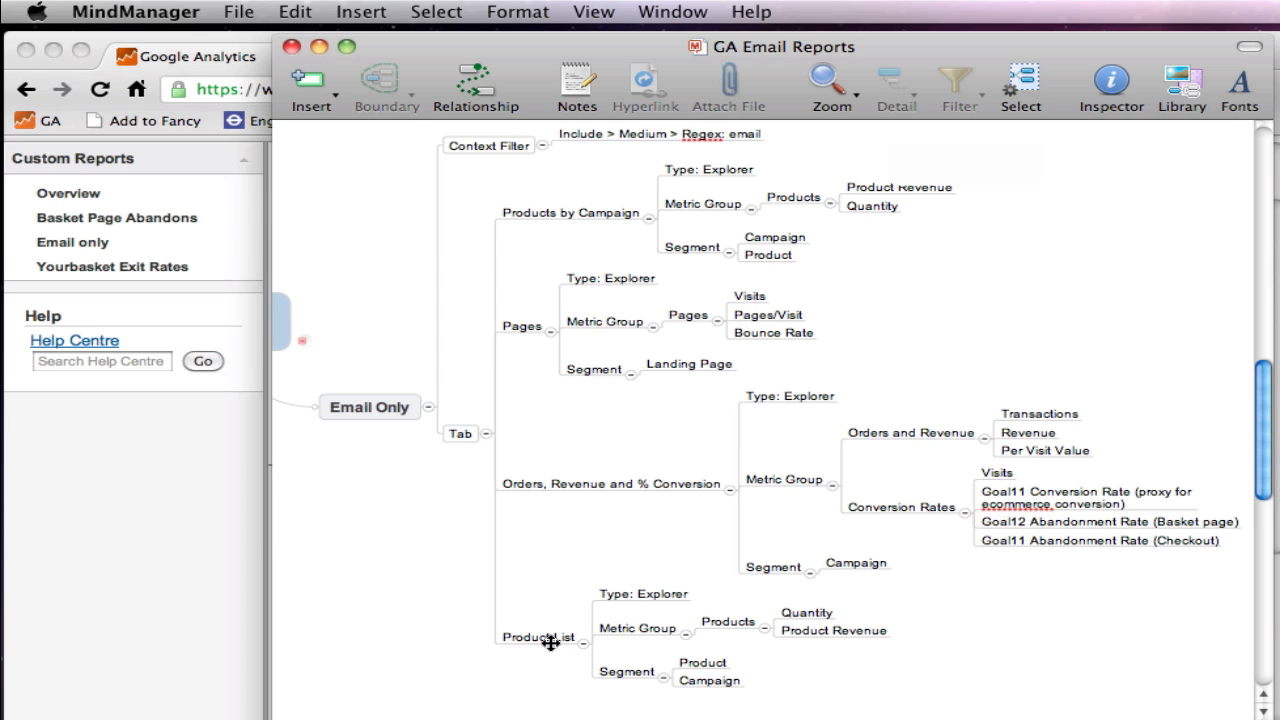
mouse_move(568, 212)
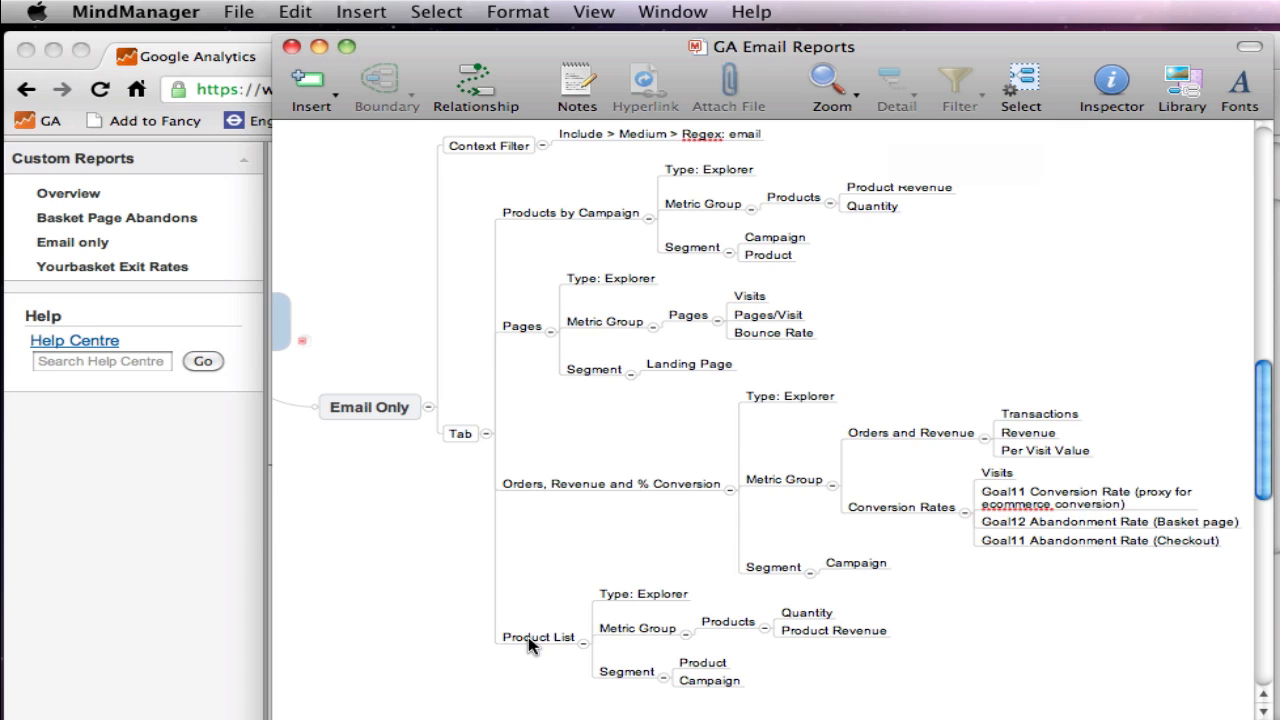
mouse_move(540, 502)
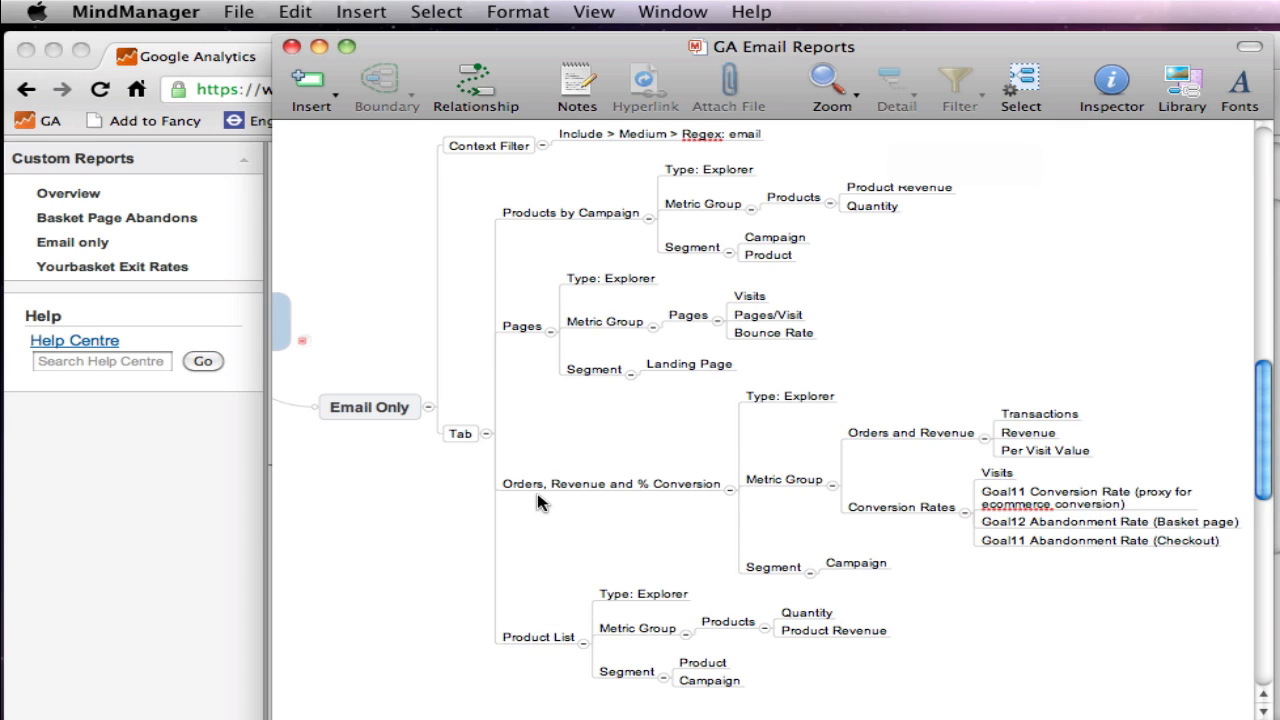
mouse_move(444, 94)
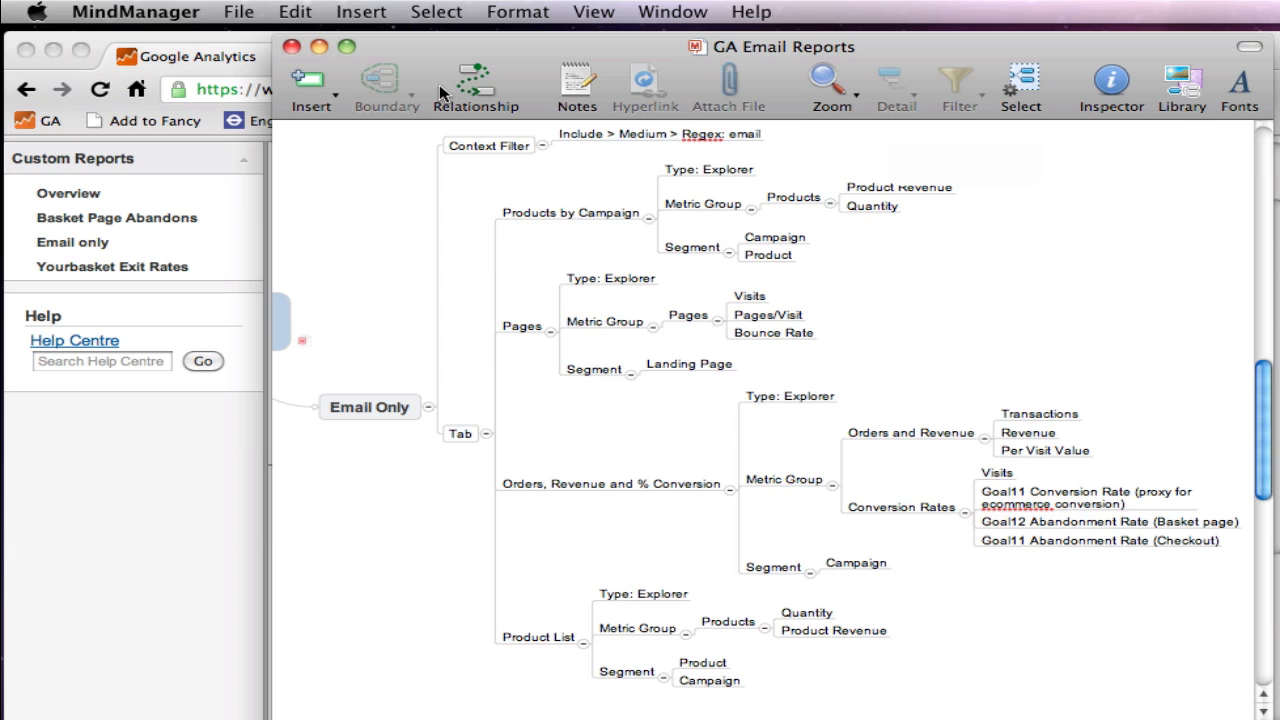
mouse_move(508, 168)
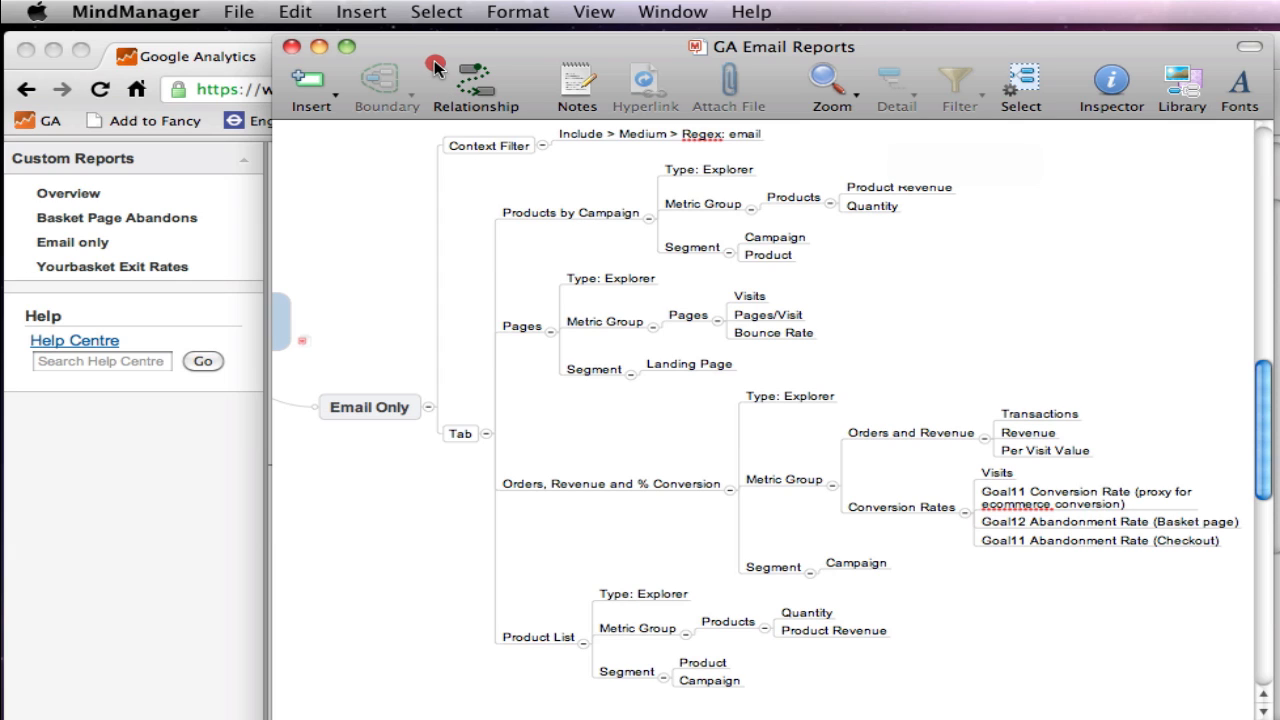
mouse_move(468, 58)
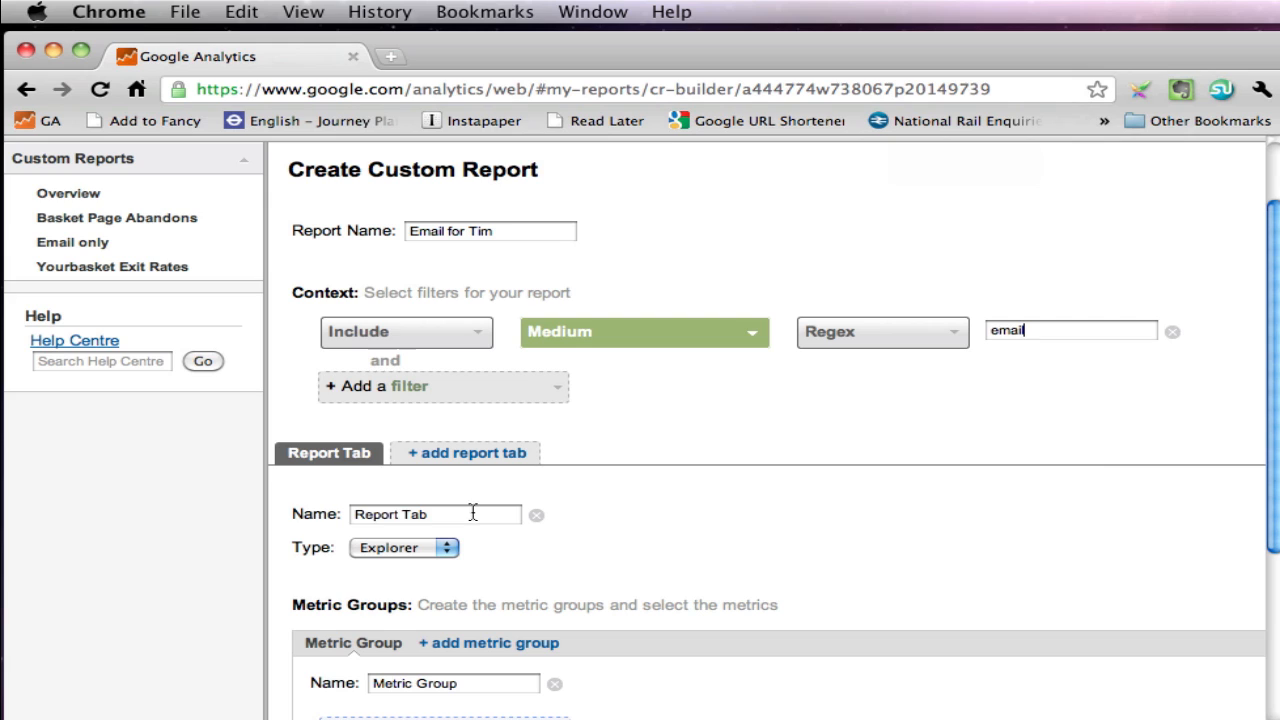
Step: Enter 'Products by Campaign' as the first report tab's name
text(P)
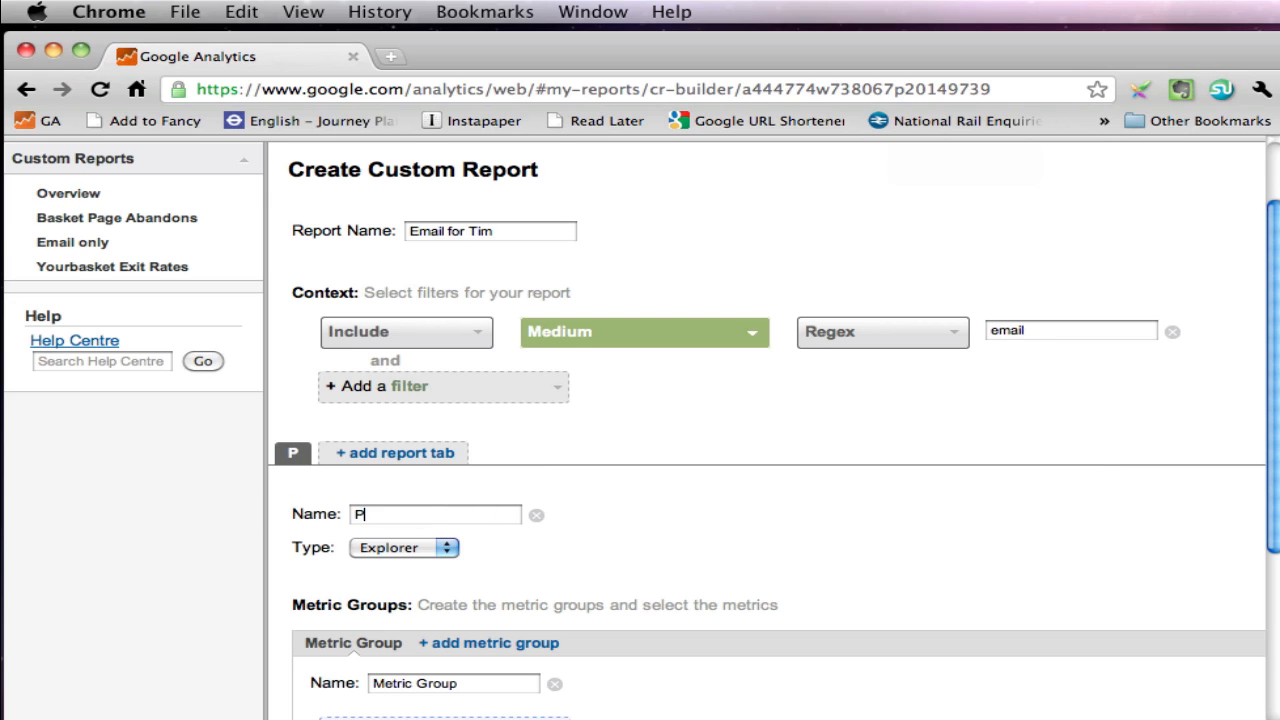
text(rod)
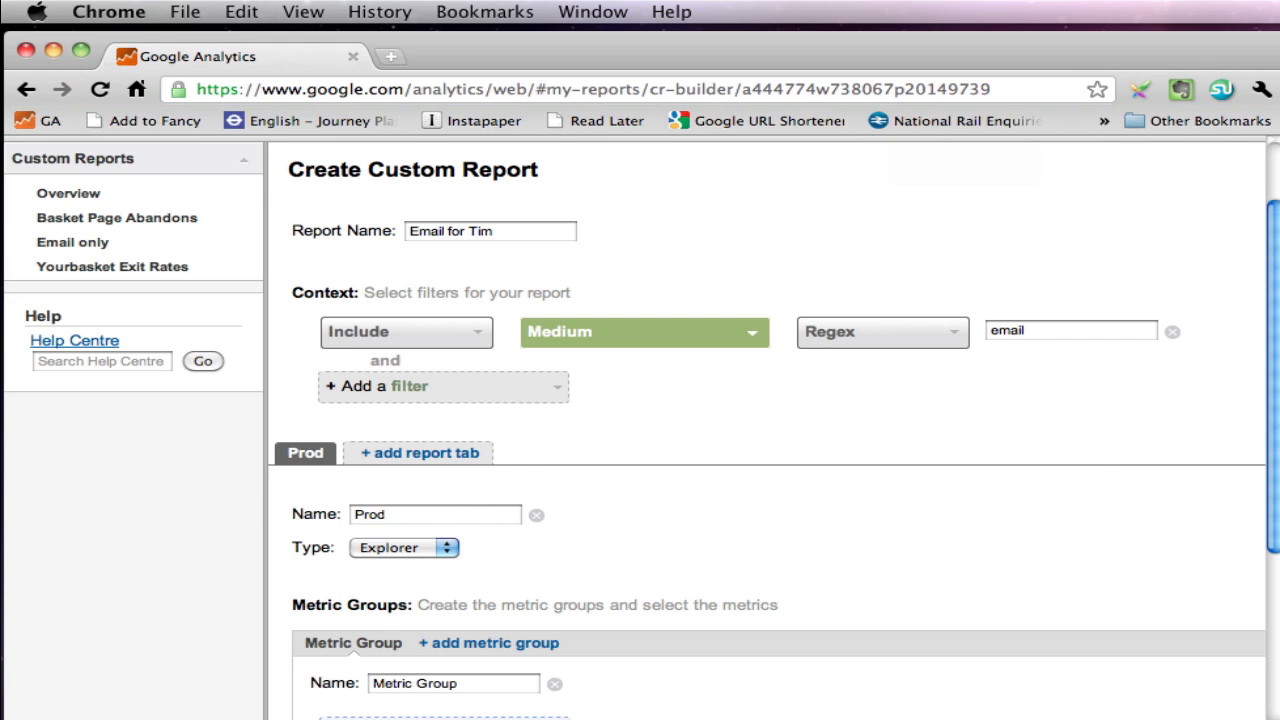
text(Products by)
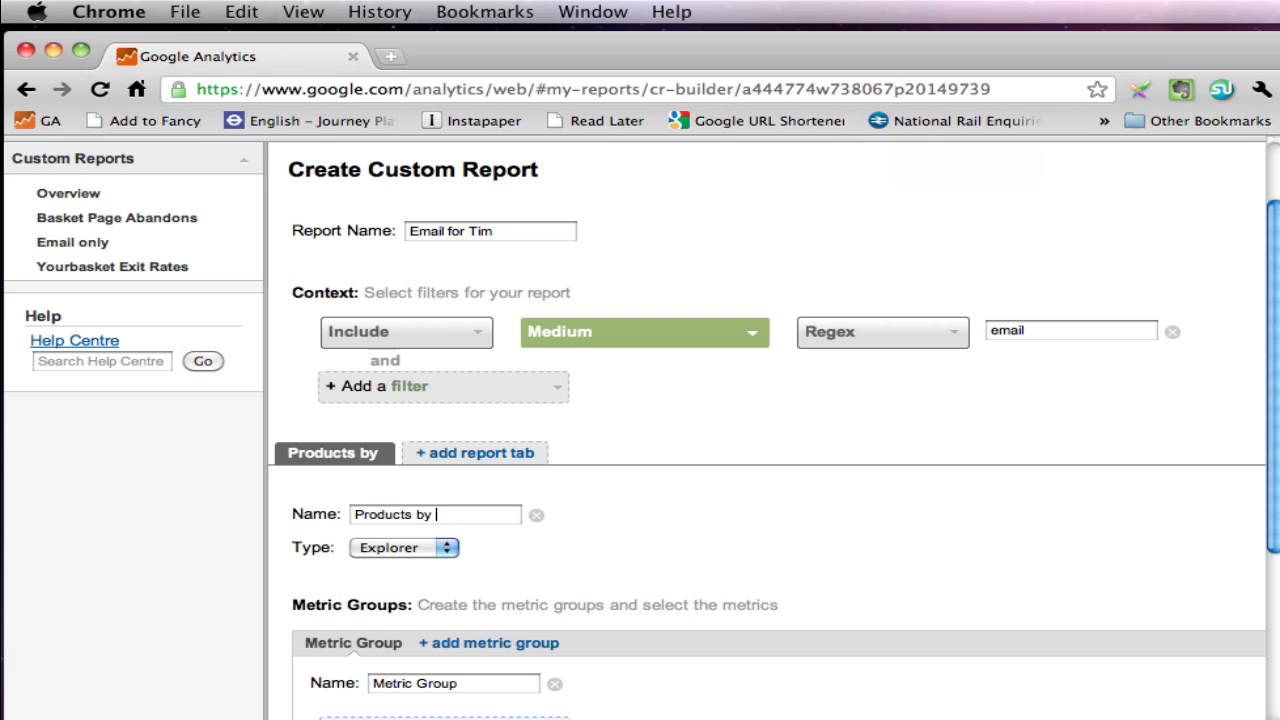
text(Campa)
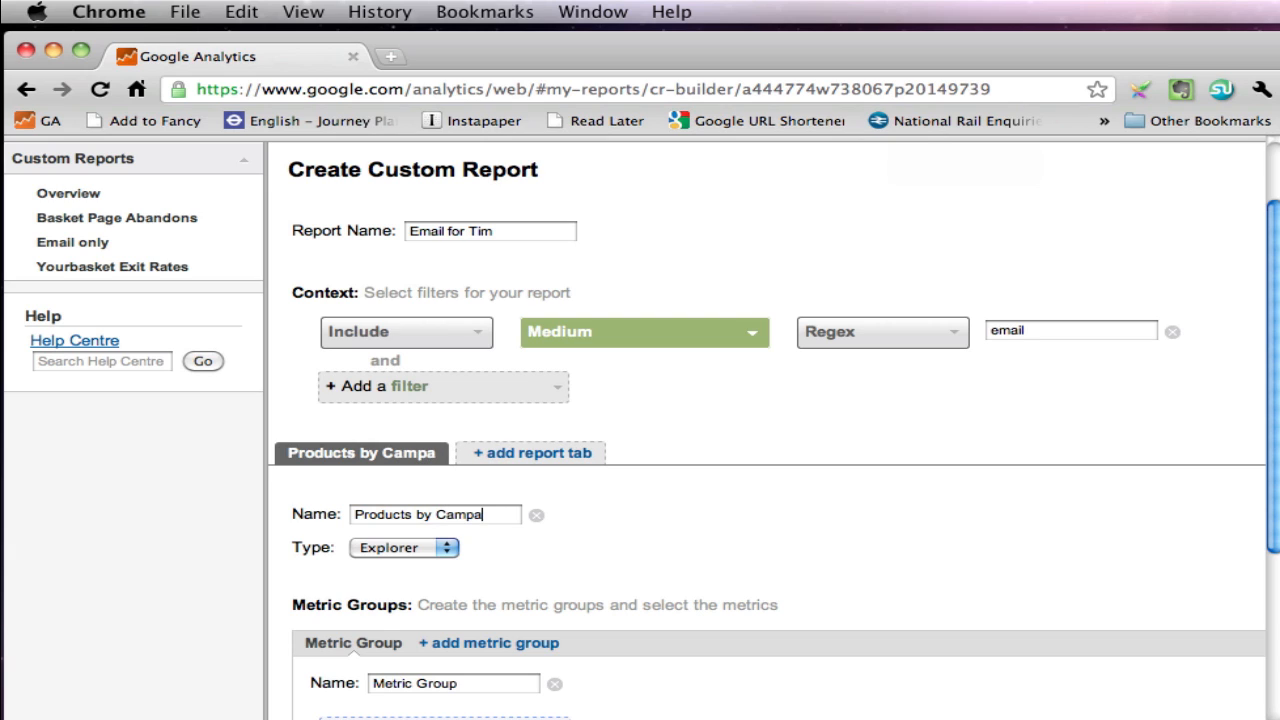
text(ign)
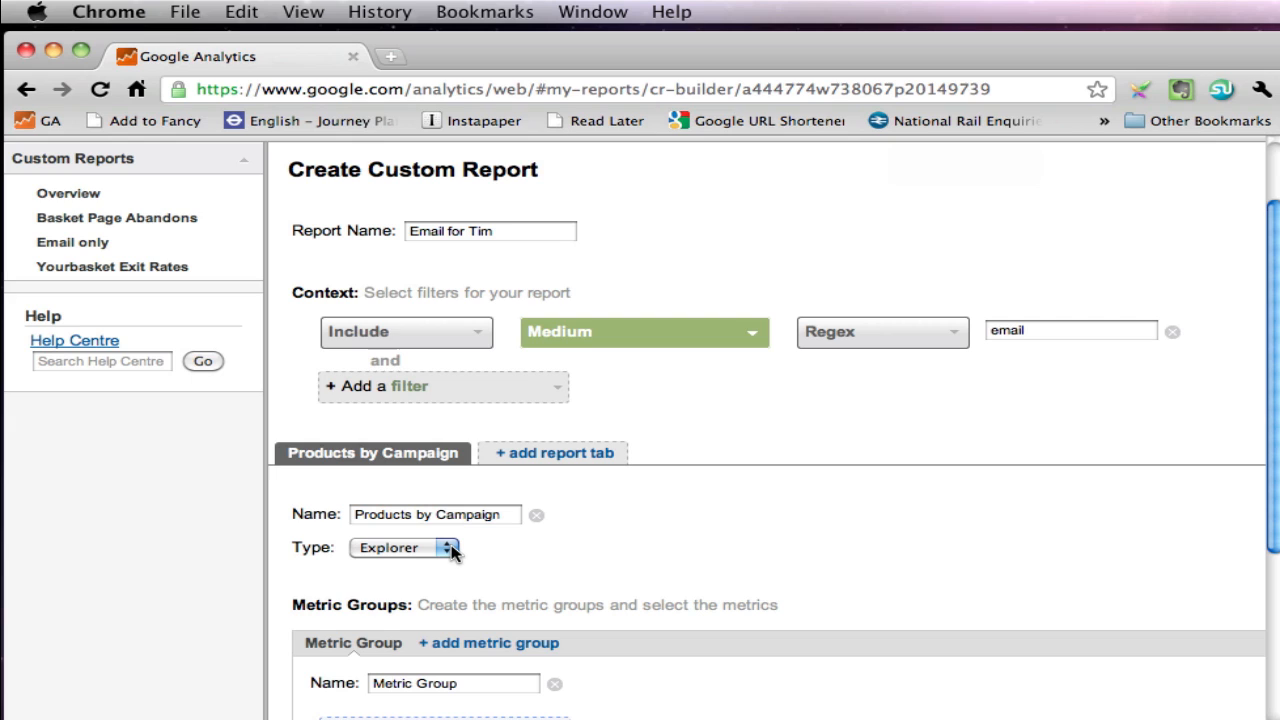
click(404, 548)
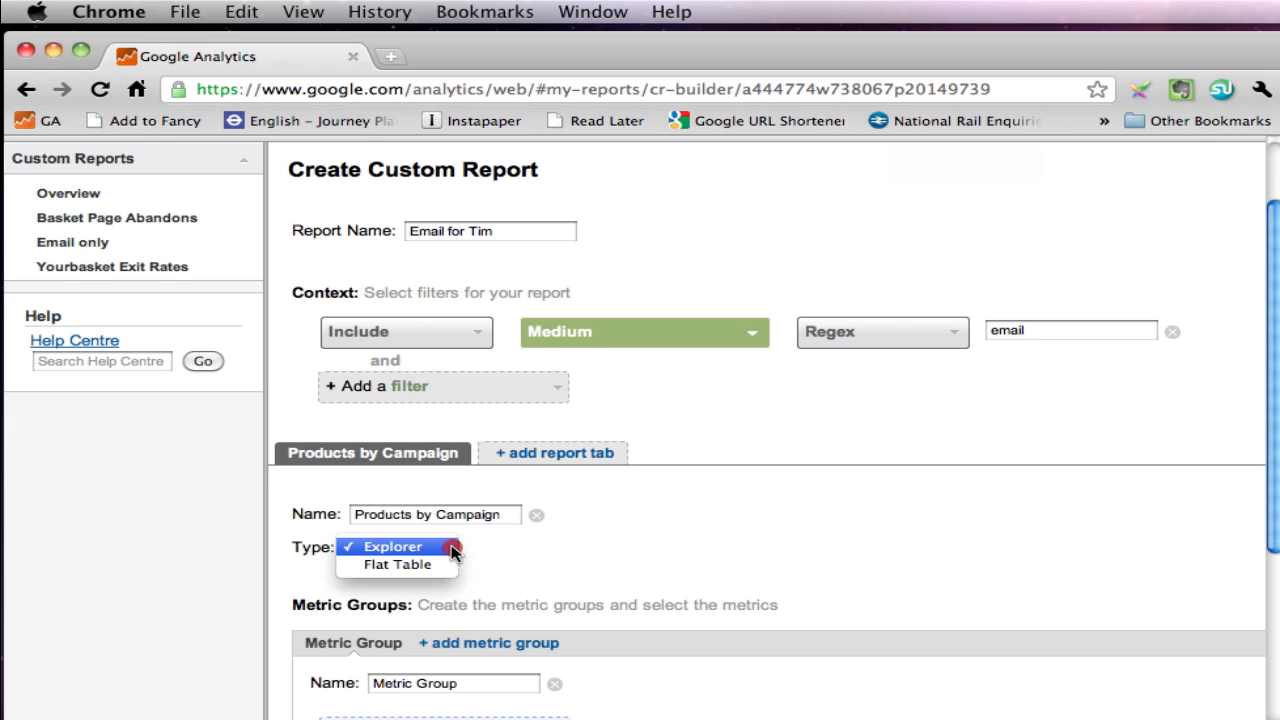
click(392, 546)
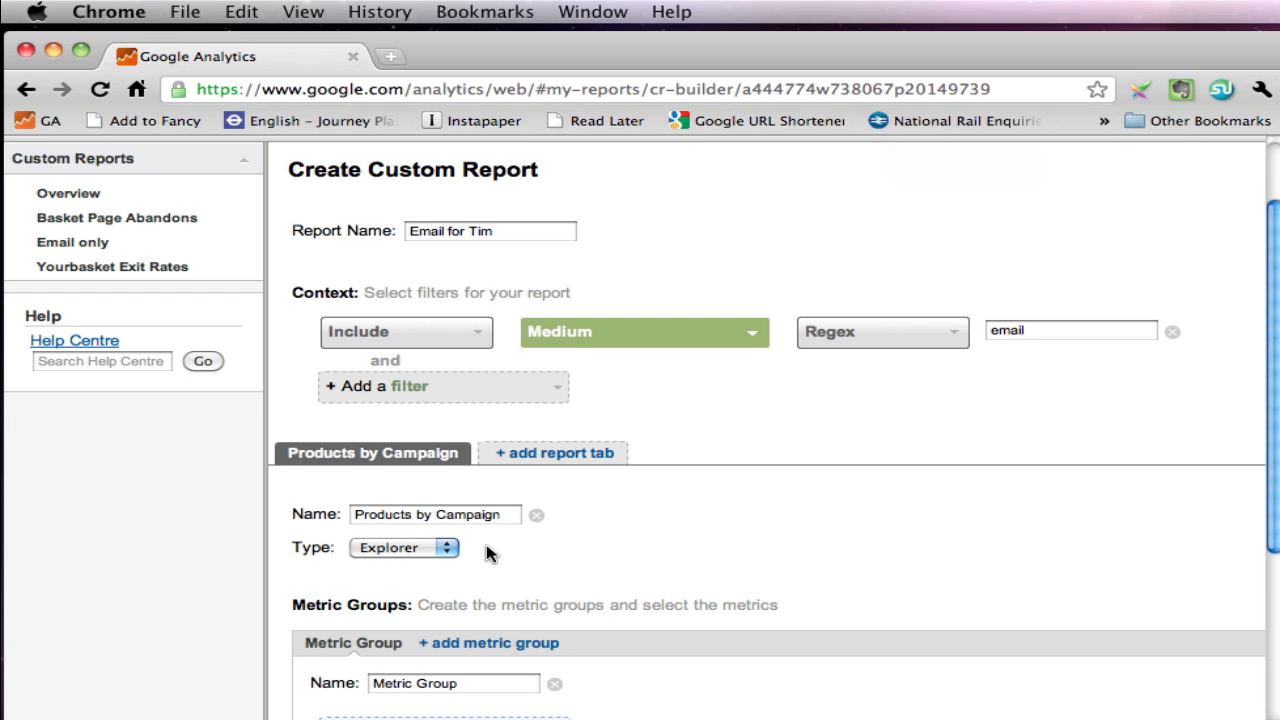
Step: Replace the first metric group's default name with 'Products'
scroll(down, 3)
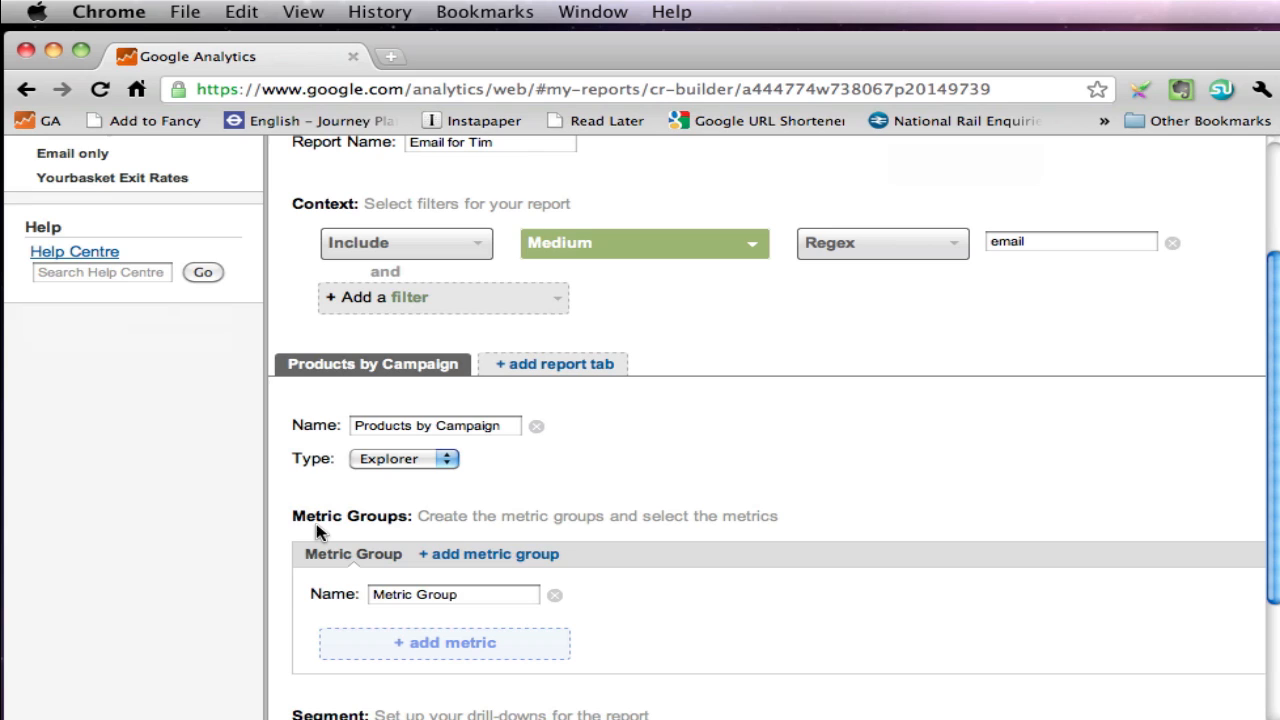
mouse_move(492, 584)
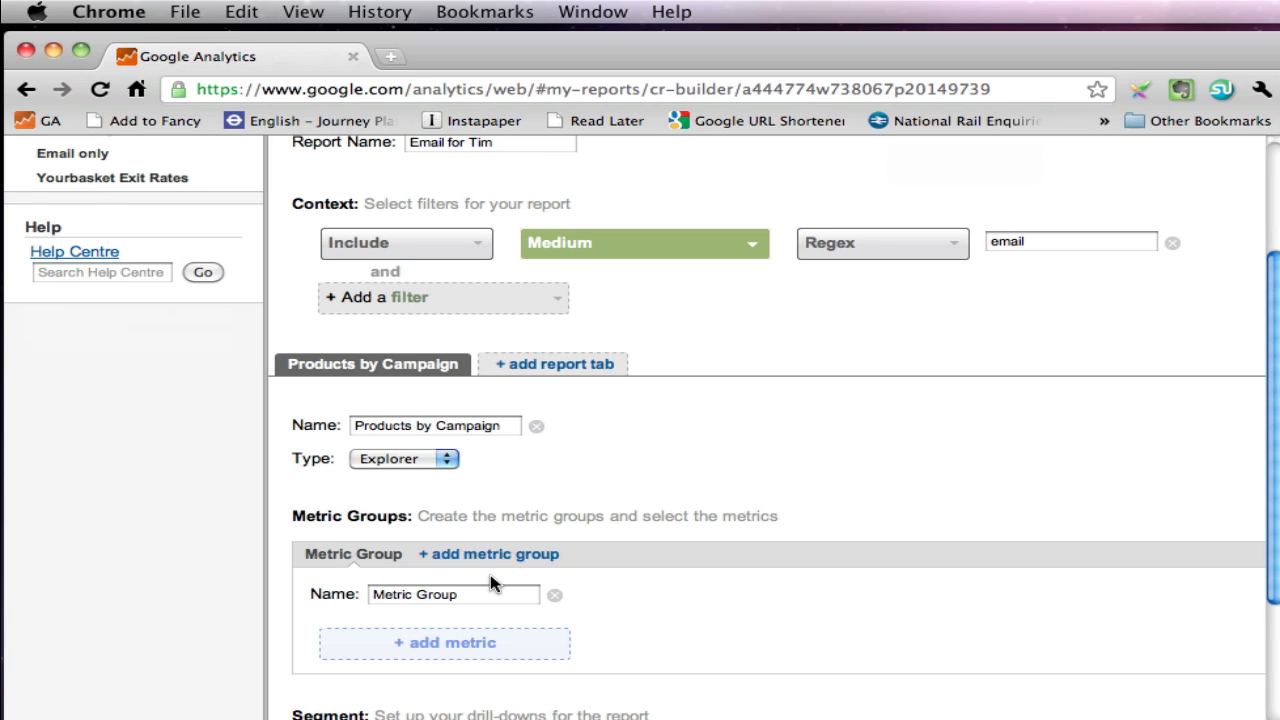
click(488, 594)
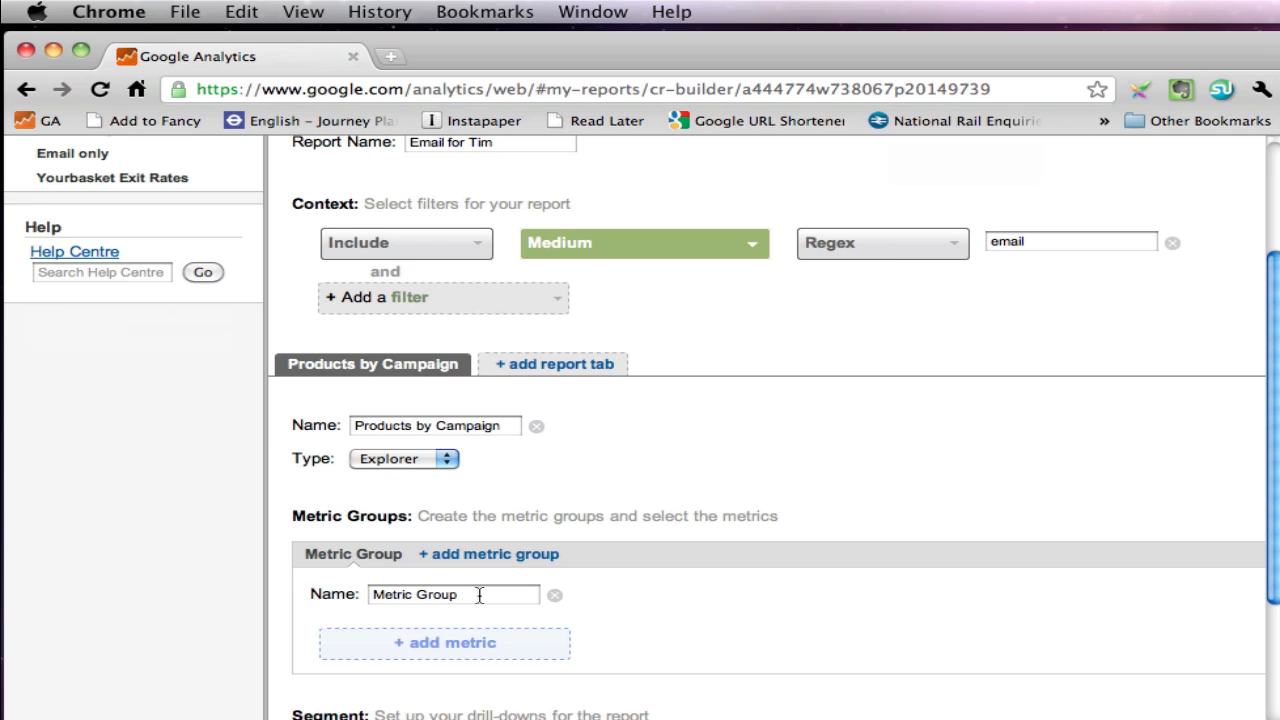
click(476, 594)
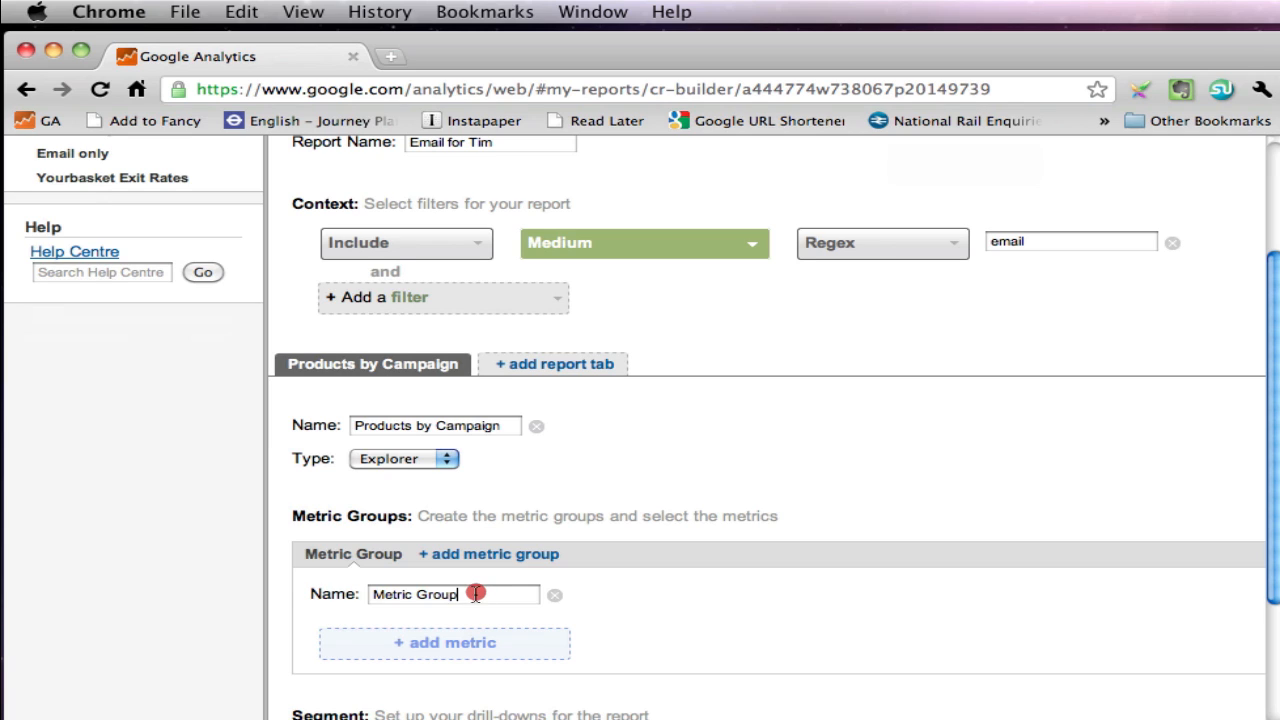
text(P)
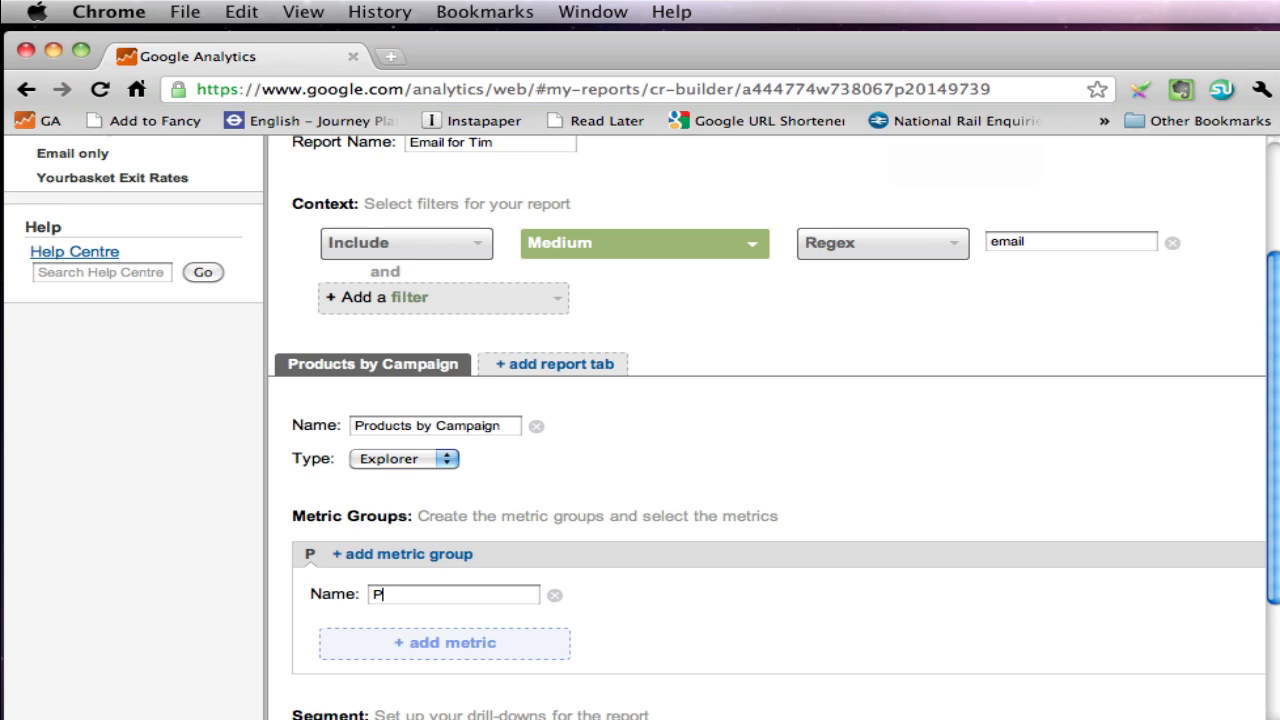
text(roducts)
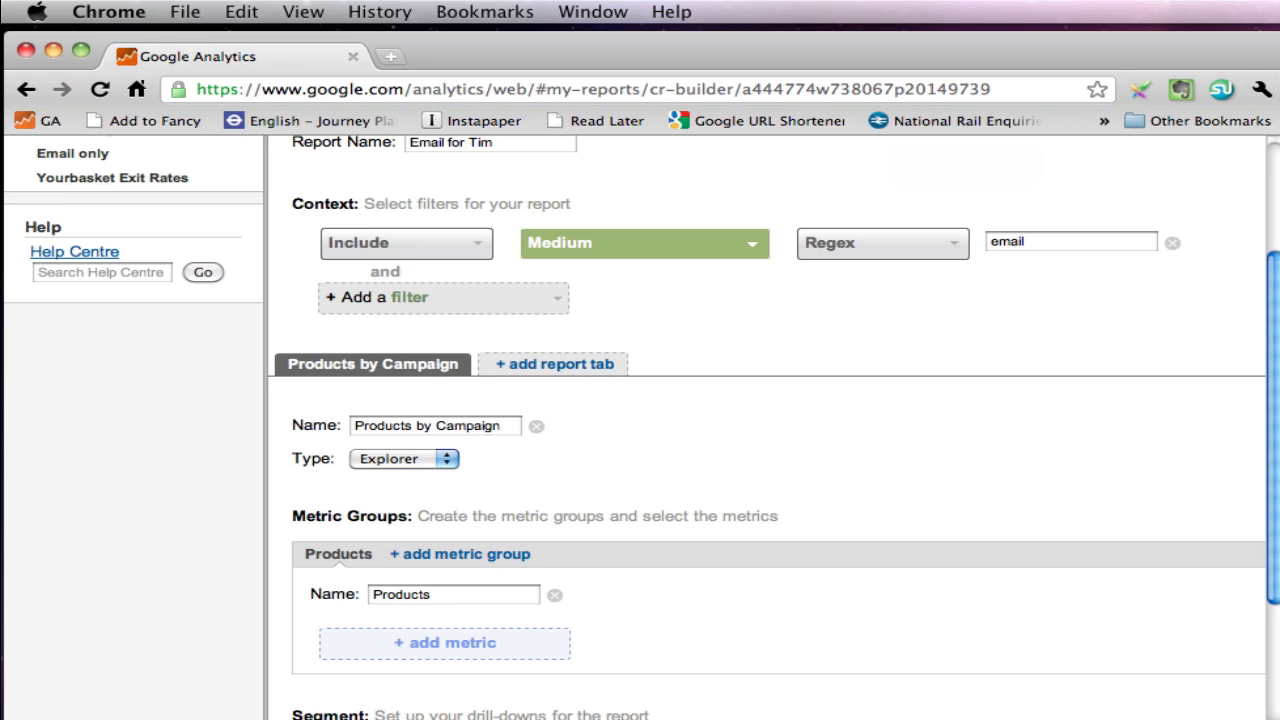
click(452, 594)
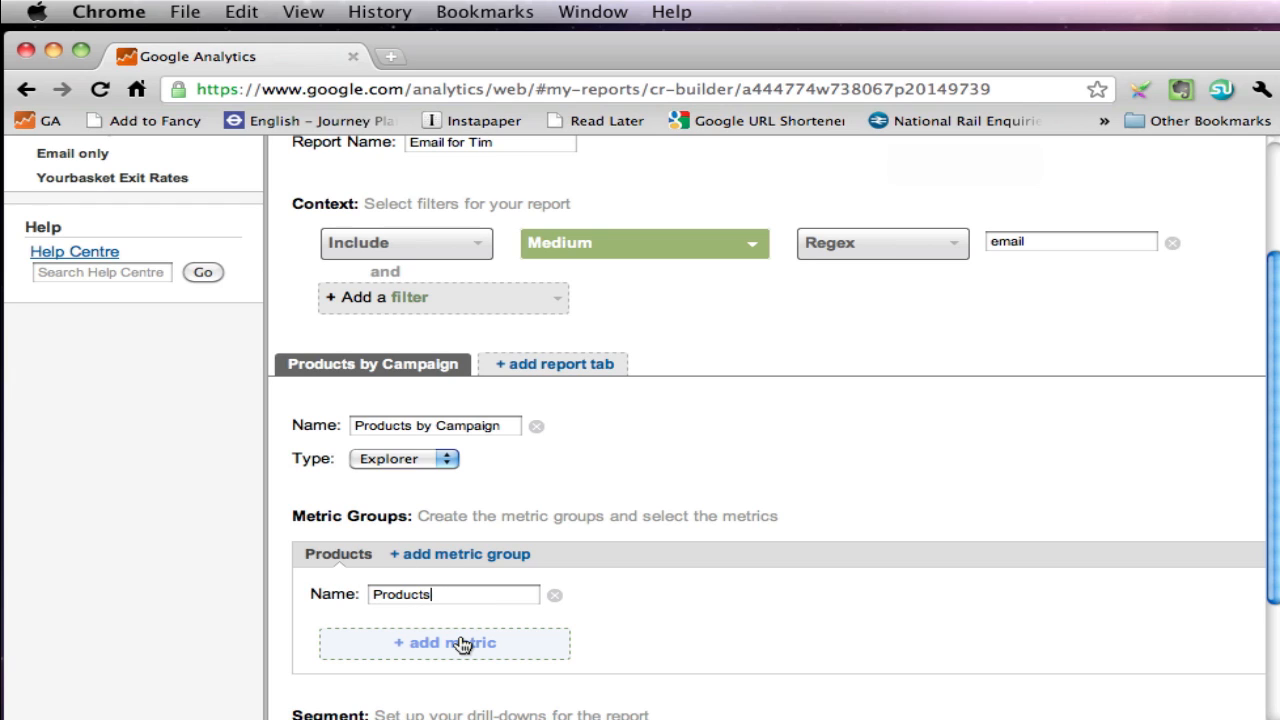
Step: Add Product Revenue (via 'reve' search) and Quantity as the Products group's metrics
click(444, 642)
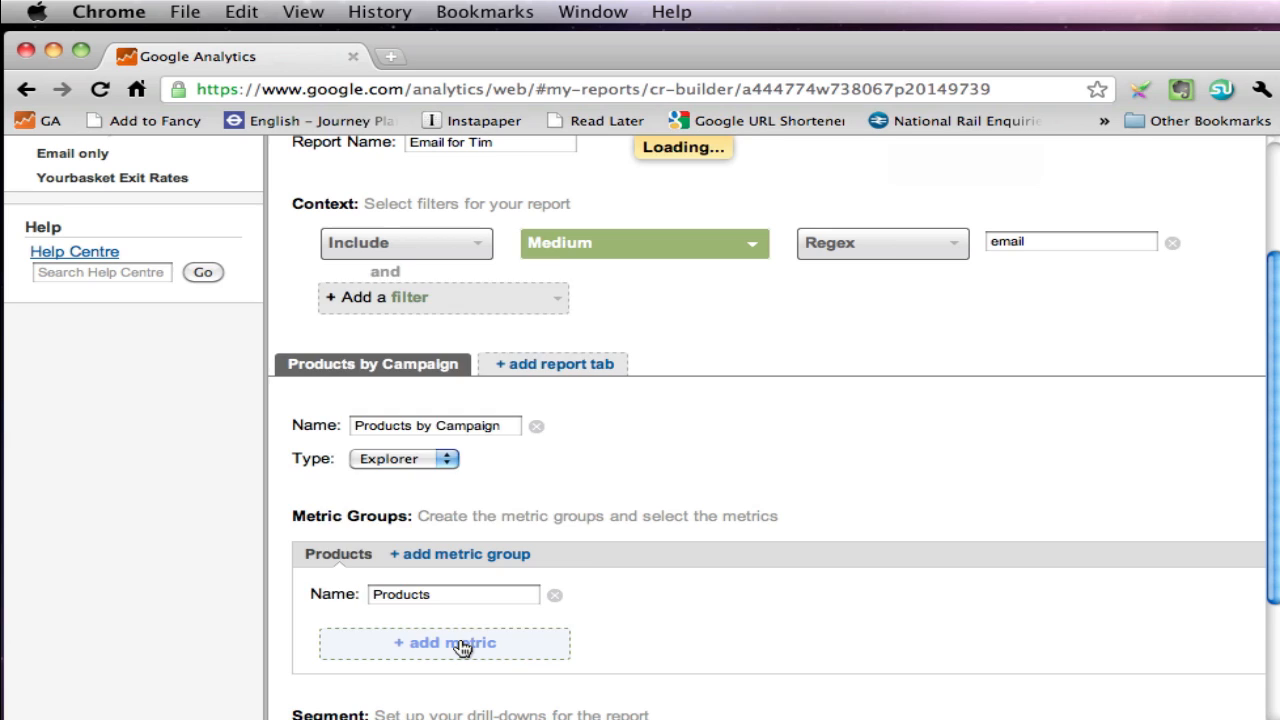
click(444, 642)
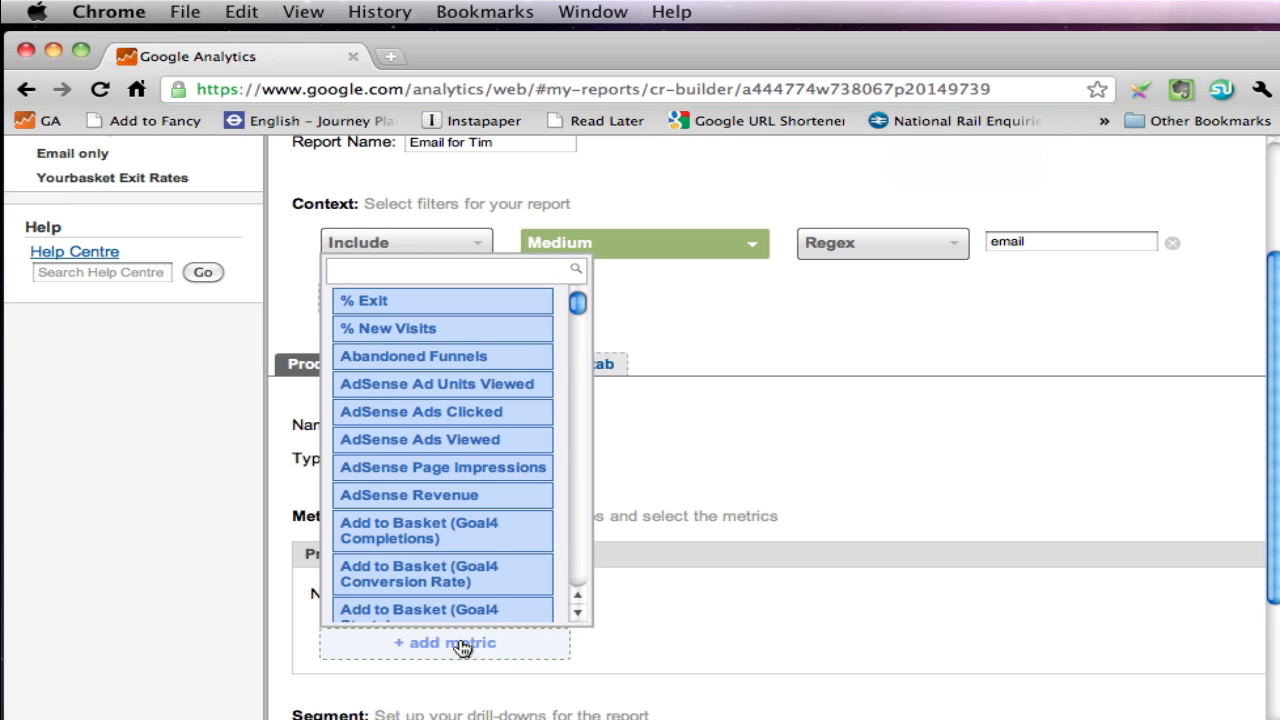
click(450, 270)
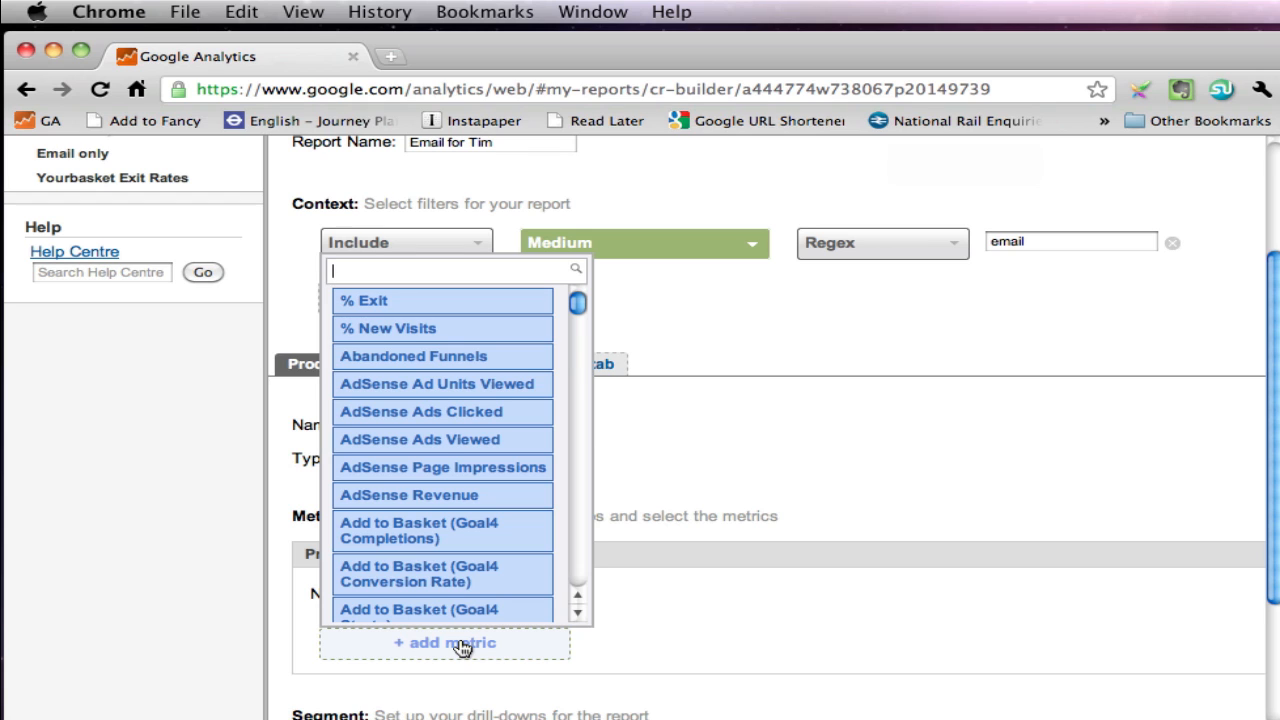
text(rev)
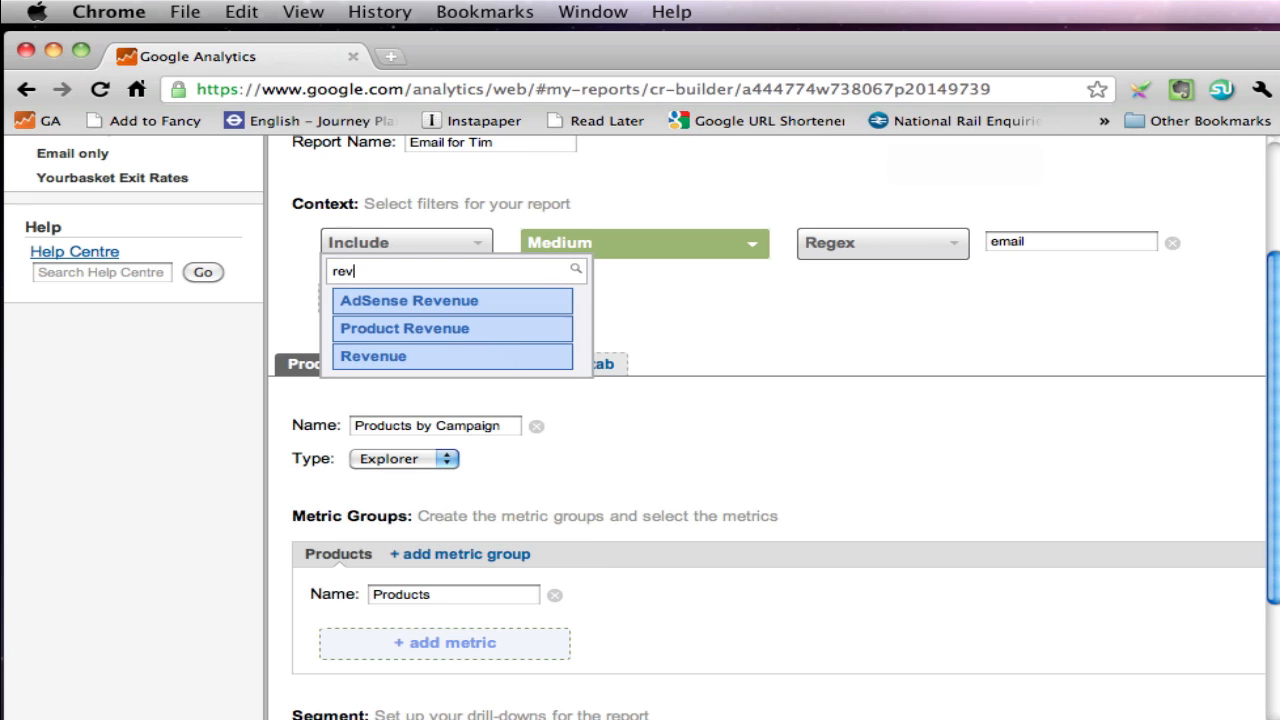
text(e)
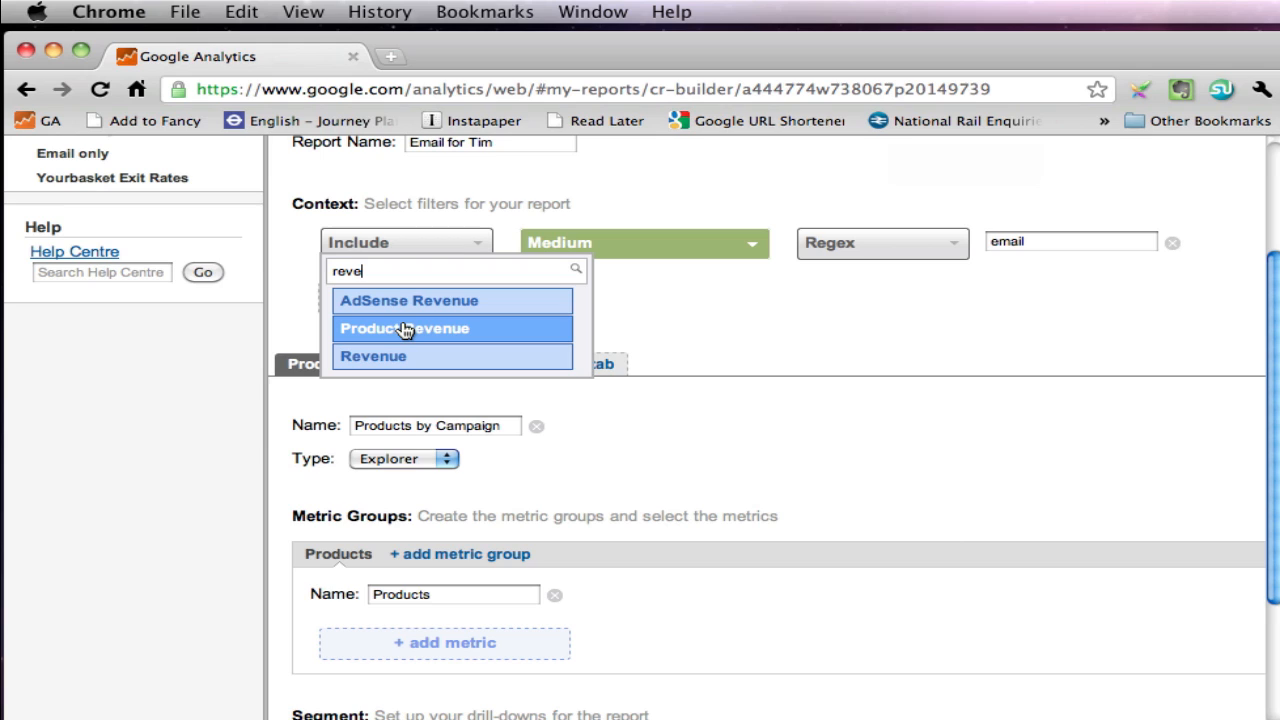
mouse_move(390, 364)
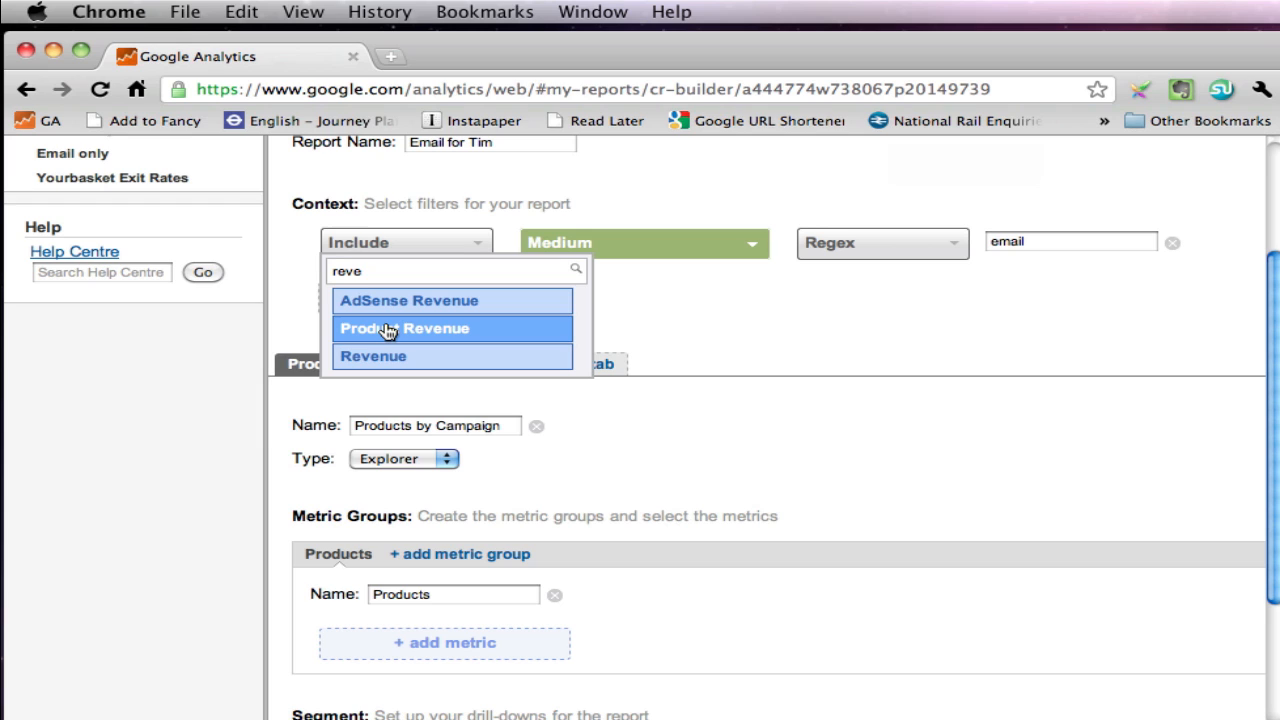
click(404, 328)
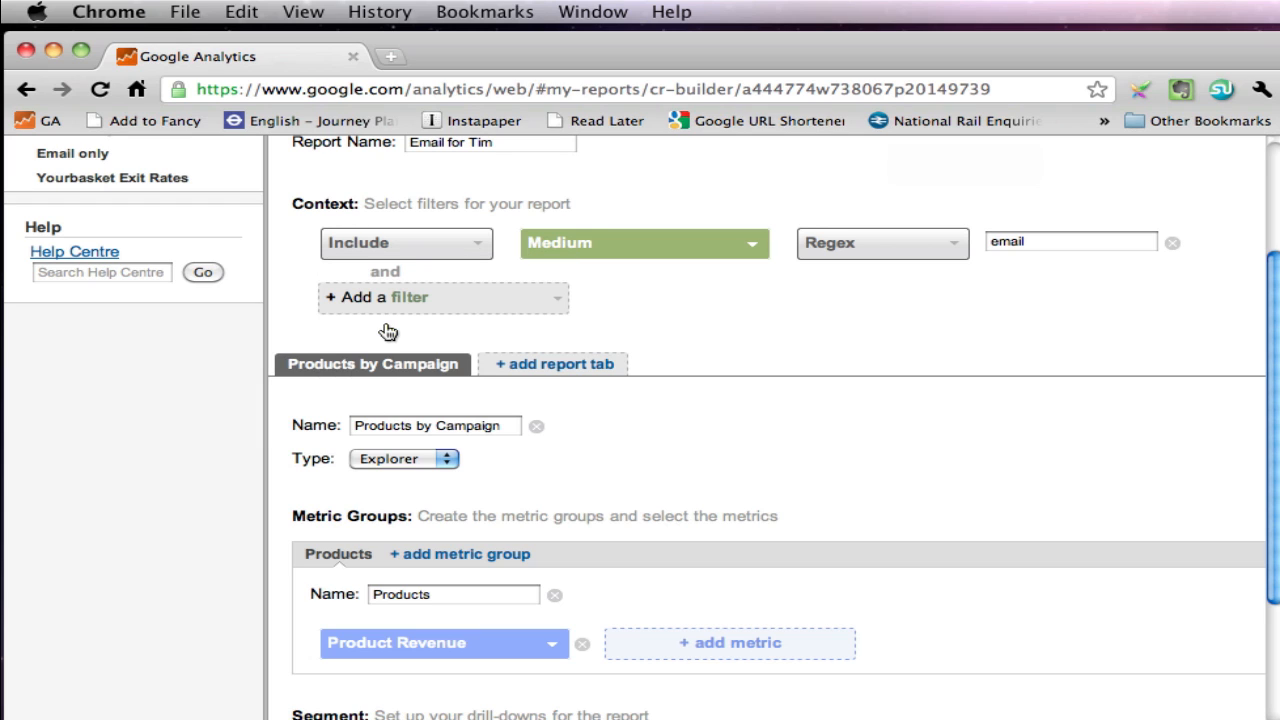
click(730, 642)
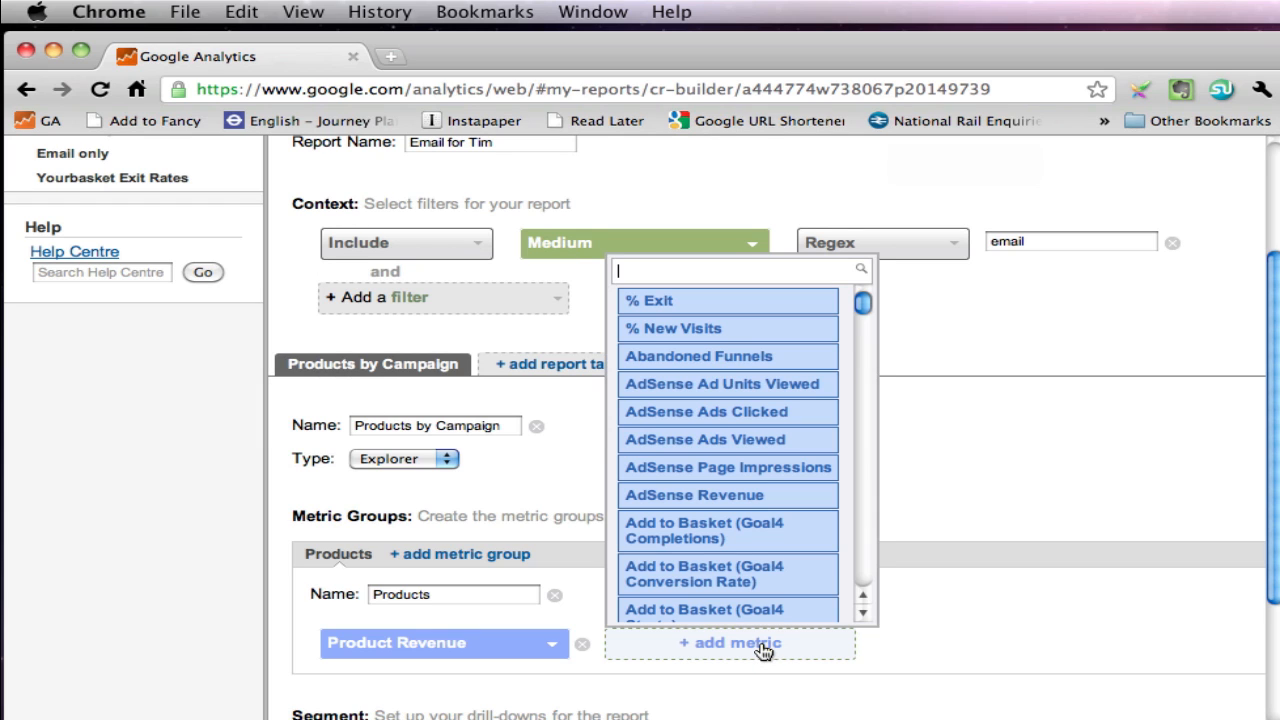
text(qun)
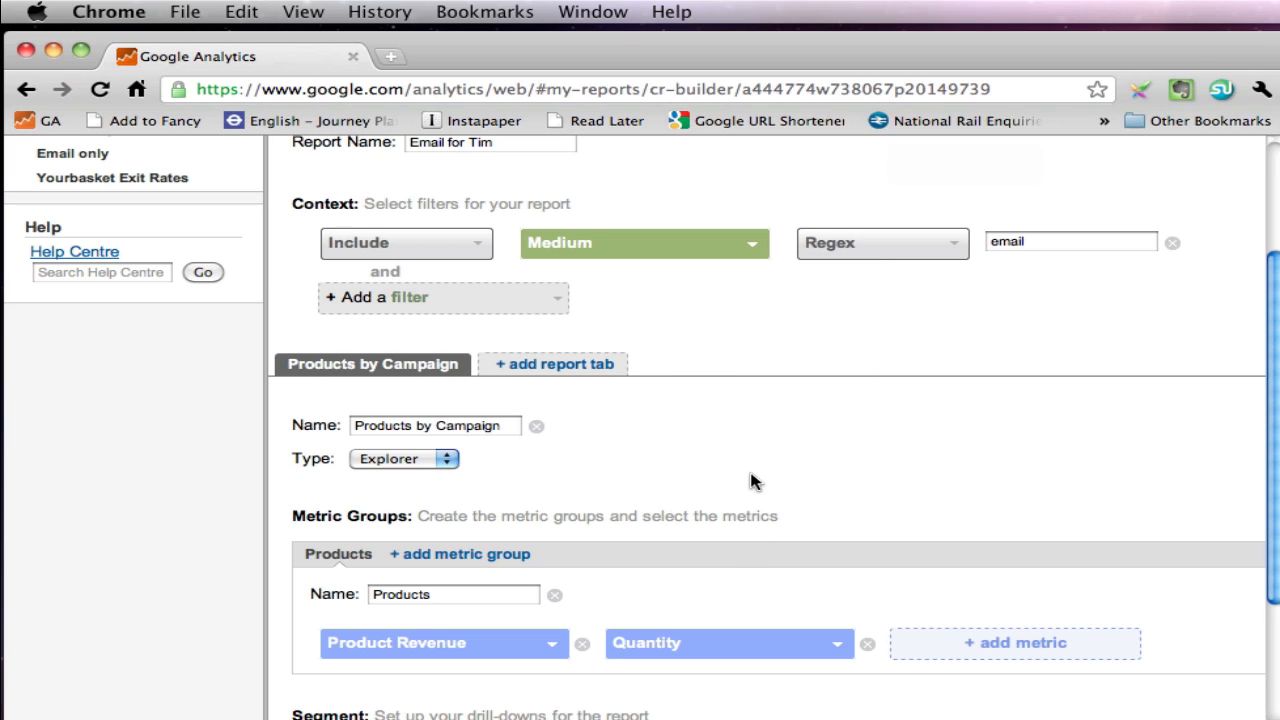
Step: Set the drill-down dimensions to Campaign first, then Product
scroll(down, 3)
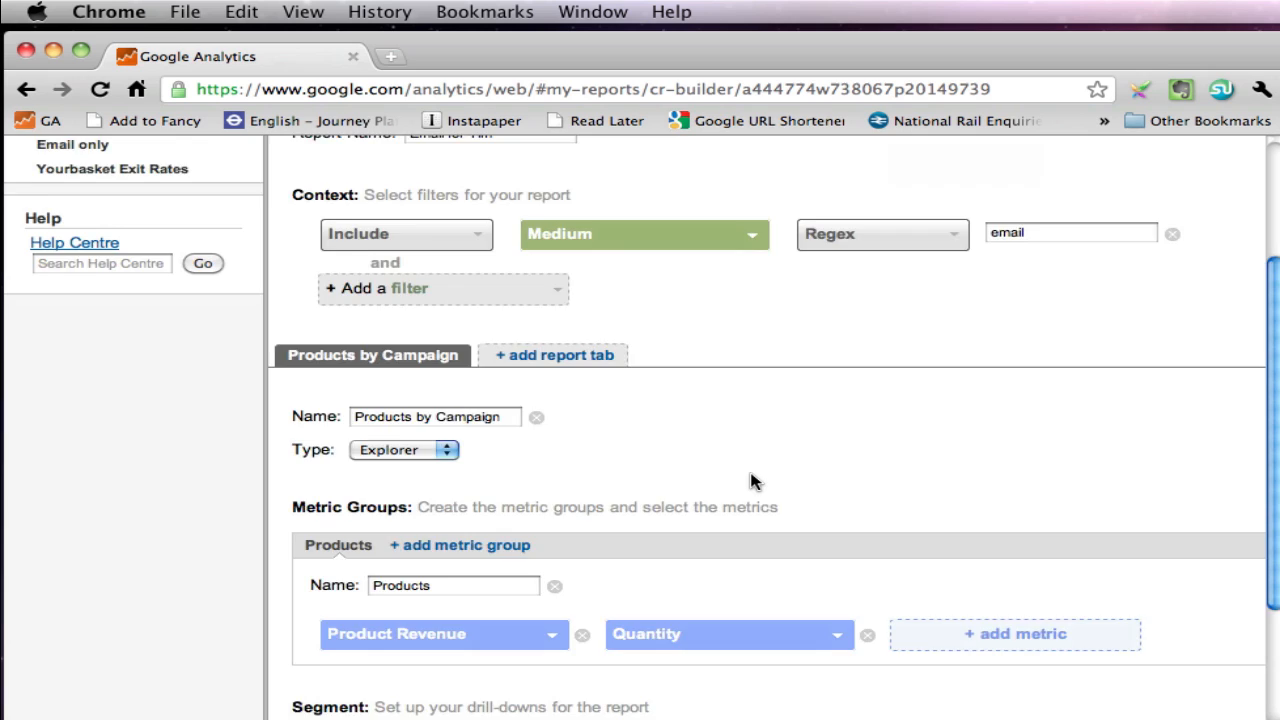
scroll(down, 3)
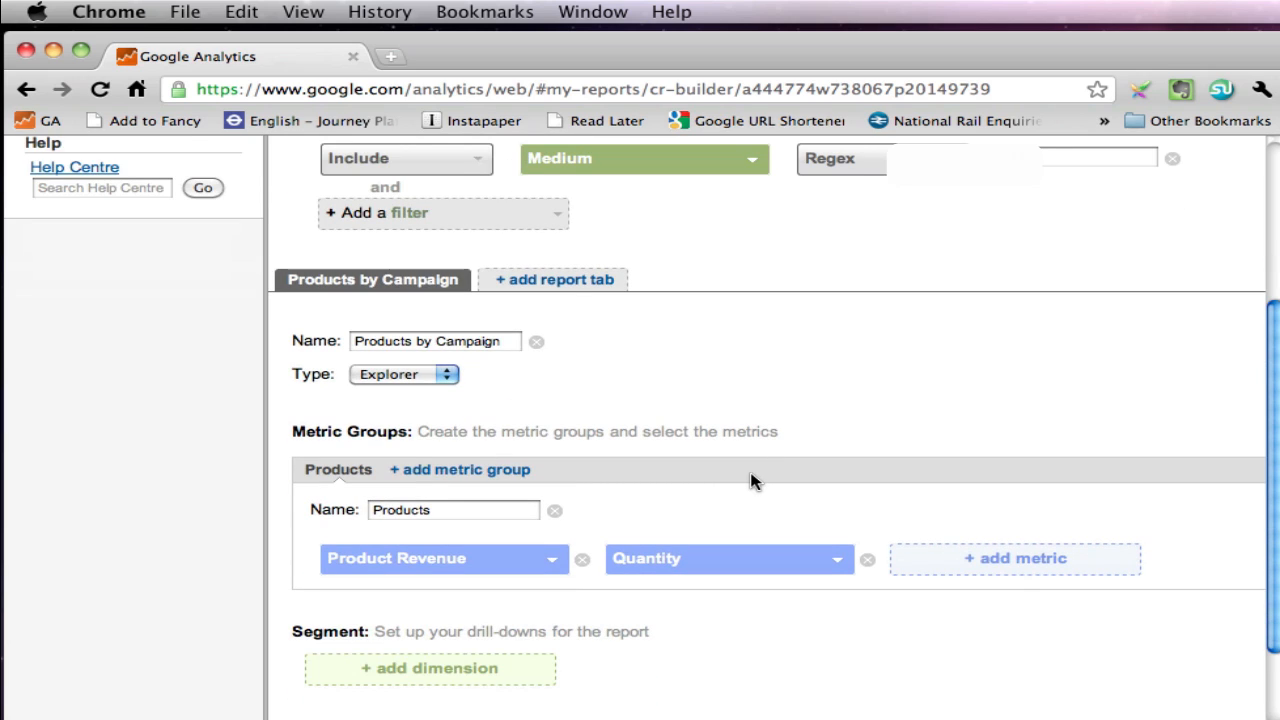
mouse_move(530, 674)
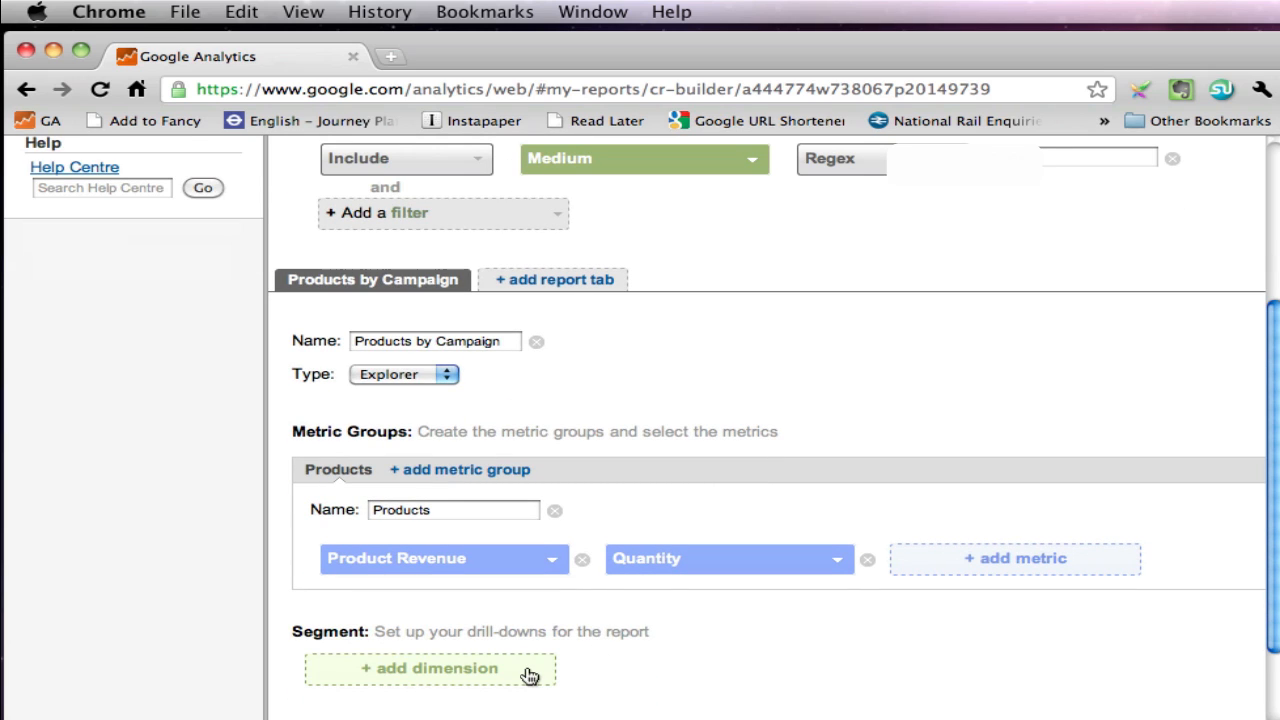
click(430, 668)
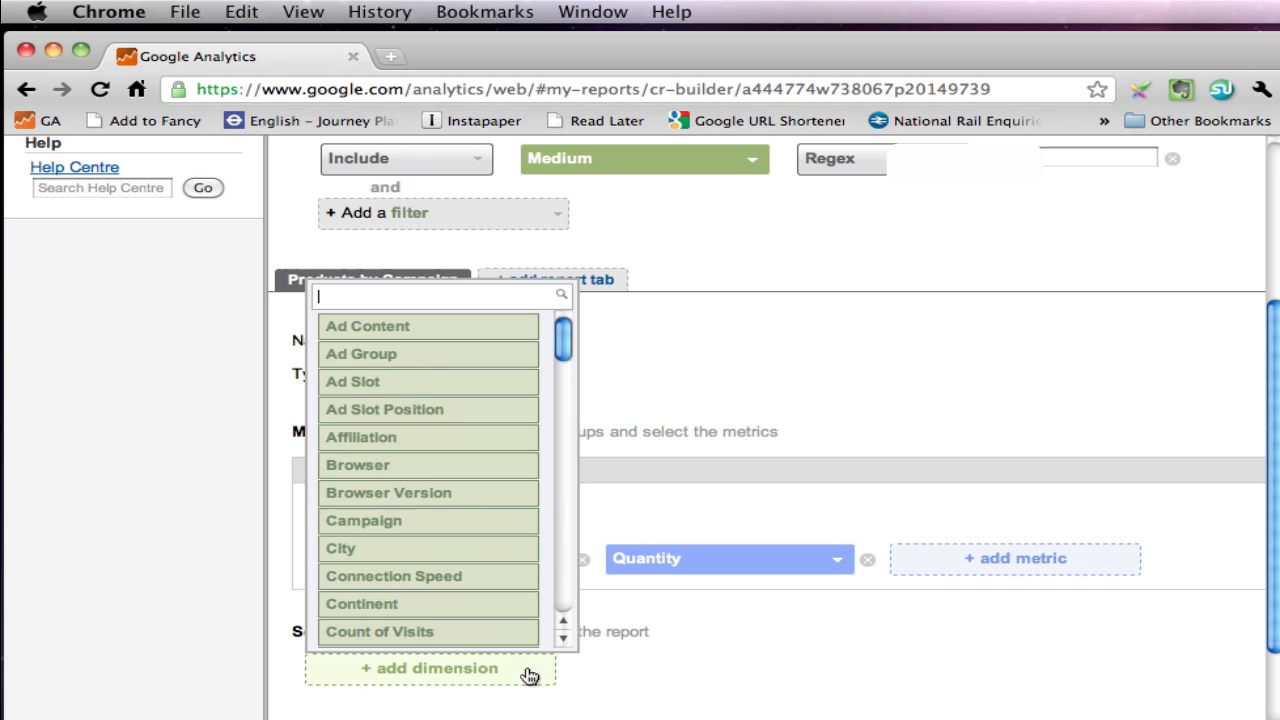
text(ca)
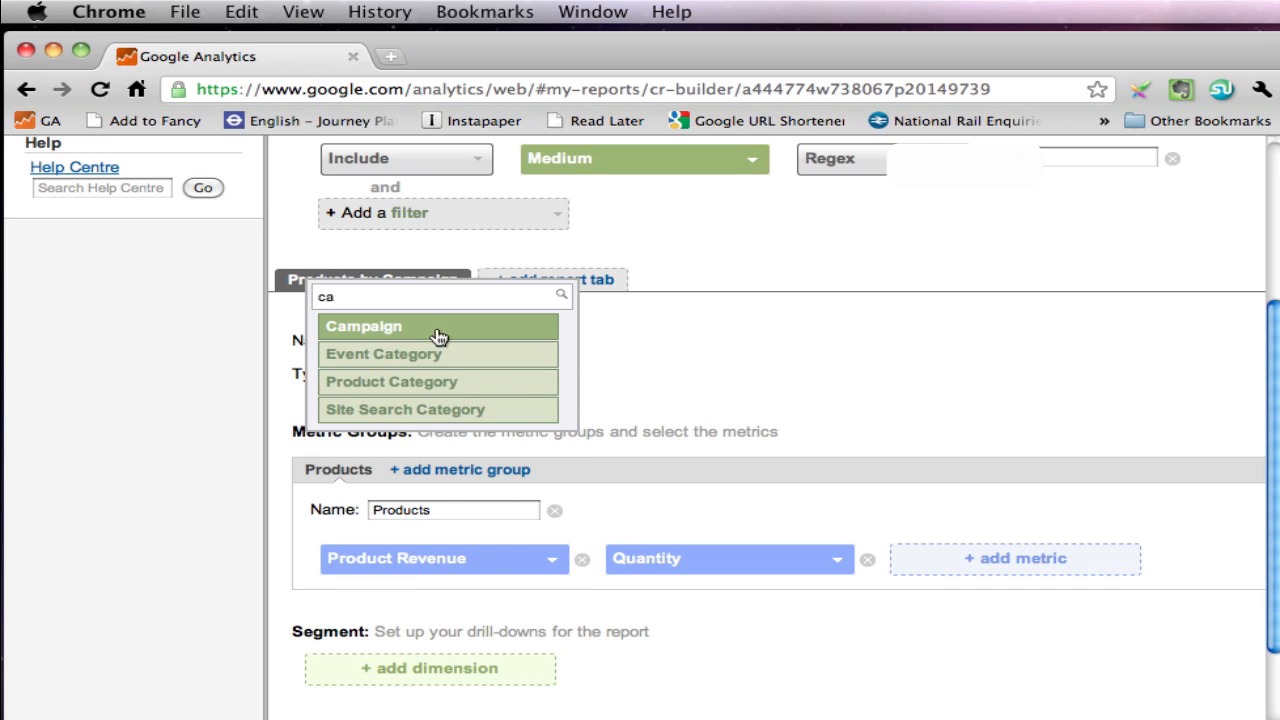
click(364, 326)
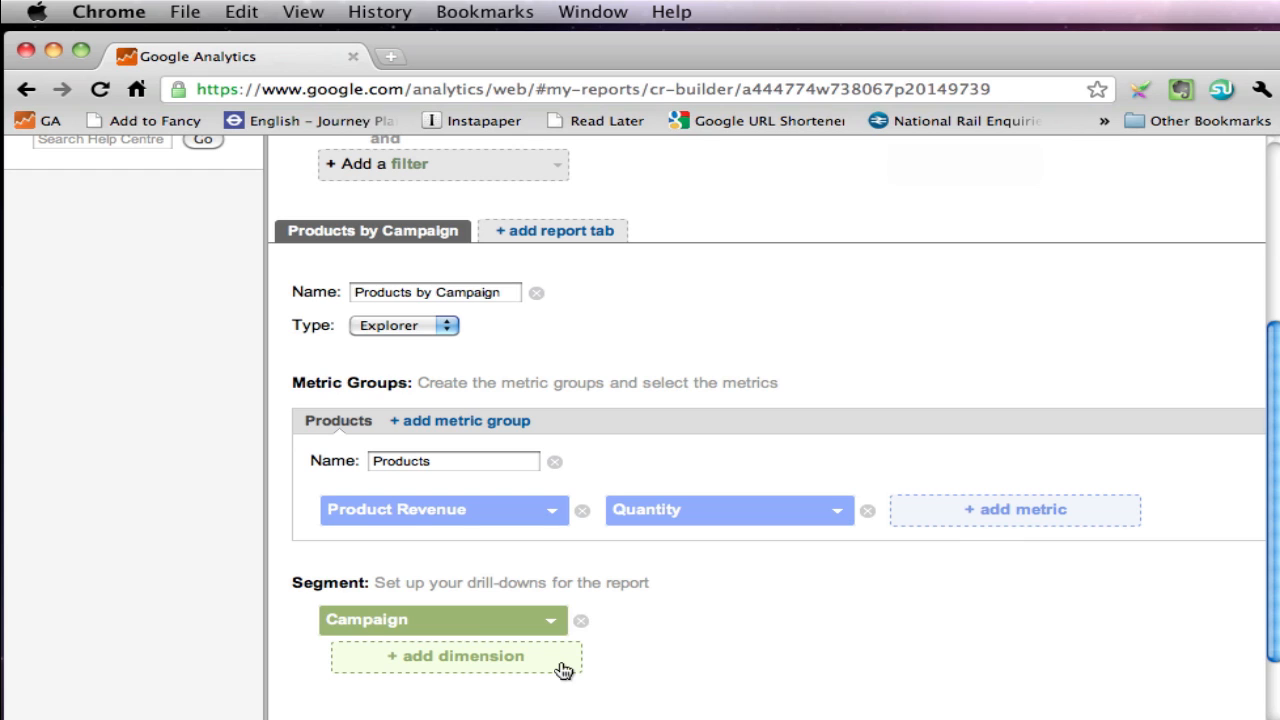
click(456, 656)
text(p)
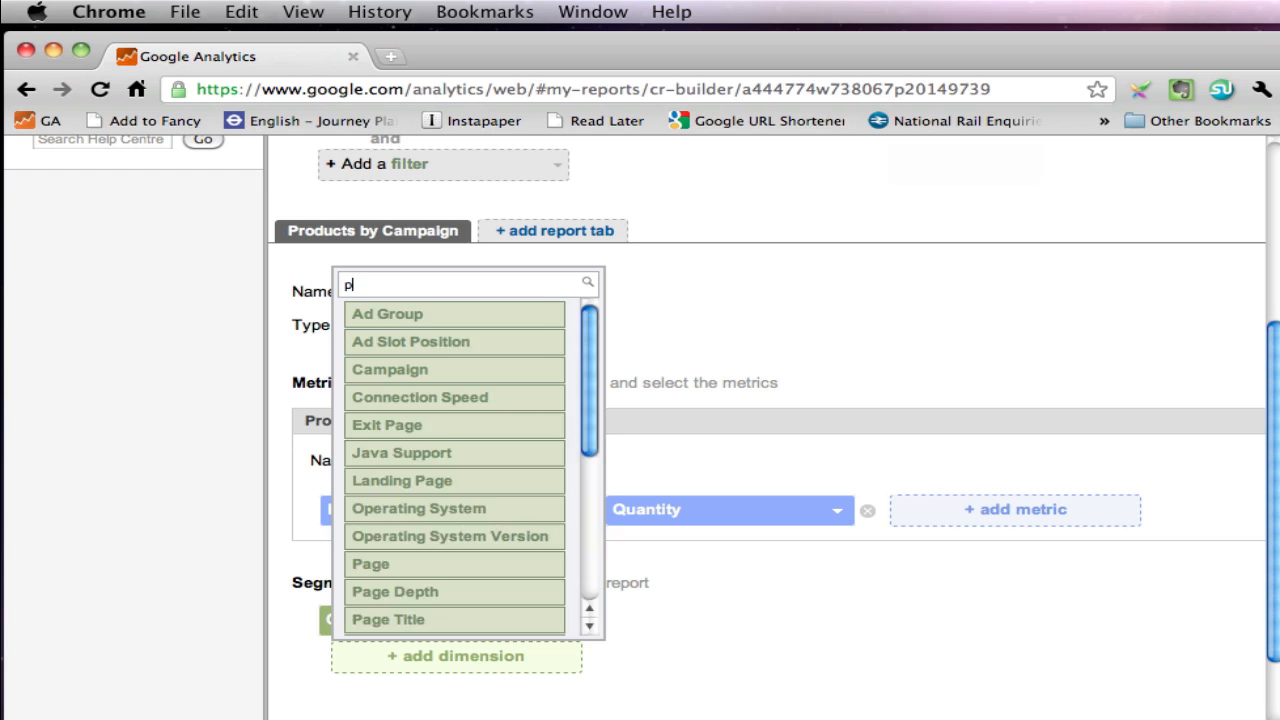
text(r)
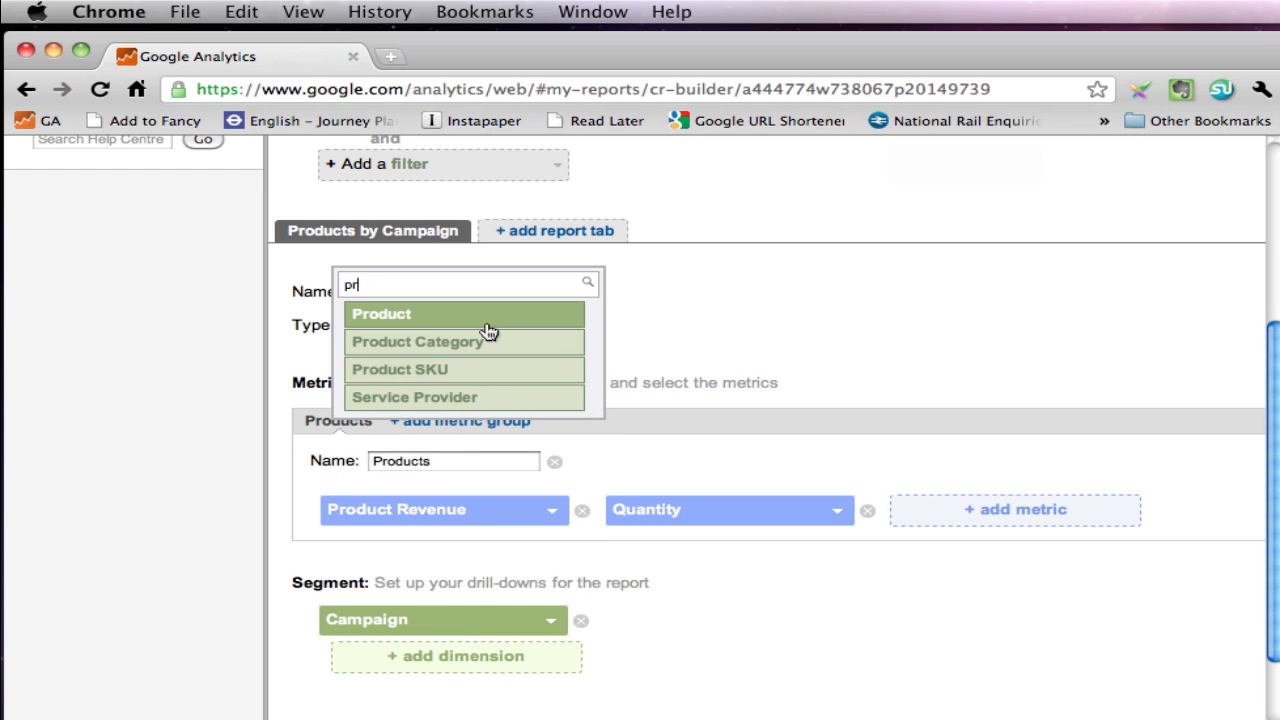
click(380, 312)
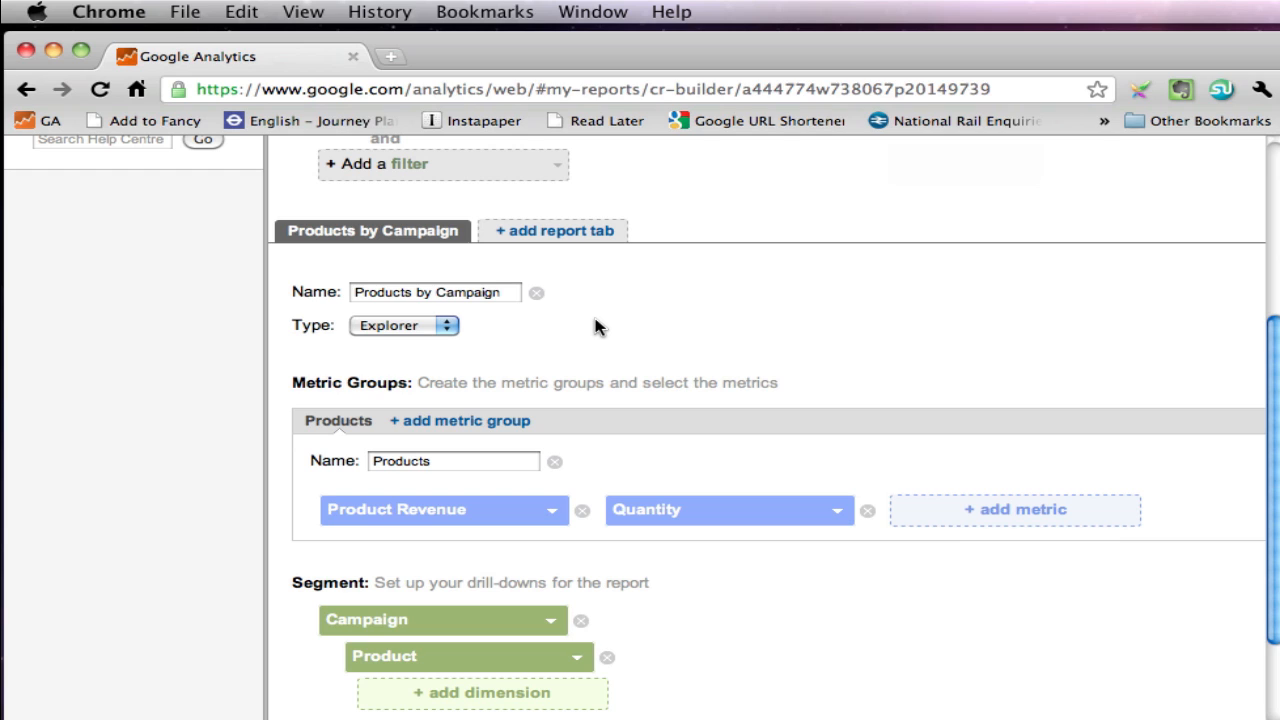
mouse_move(524, 244)
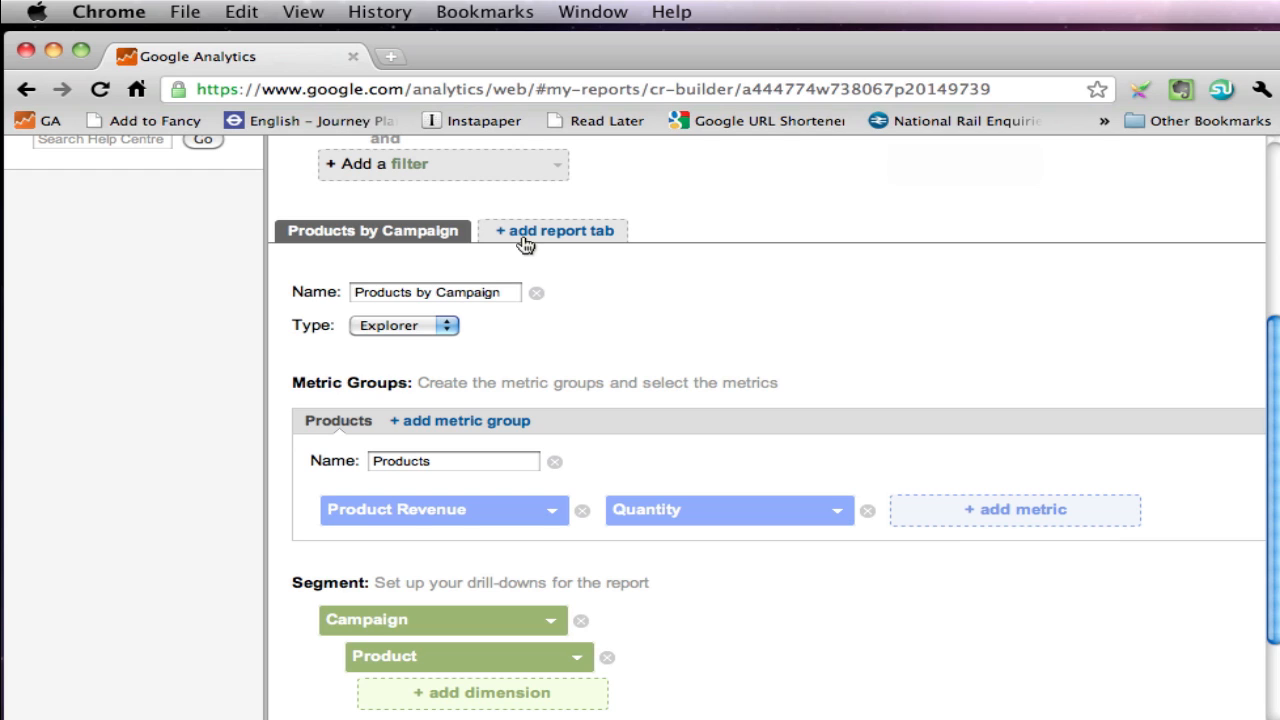
Step: Add a second report tab 'Pages' with its metric group also named 'Pages'
click(554, 230)
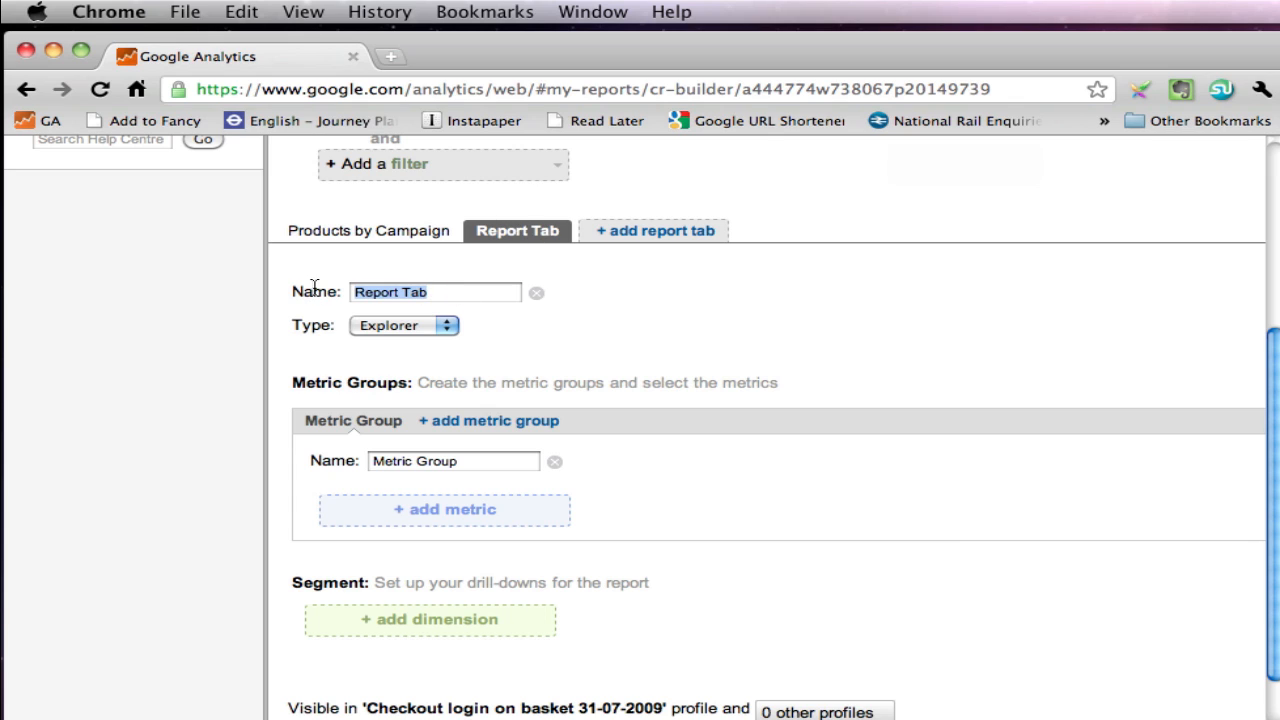
text(Pages)
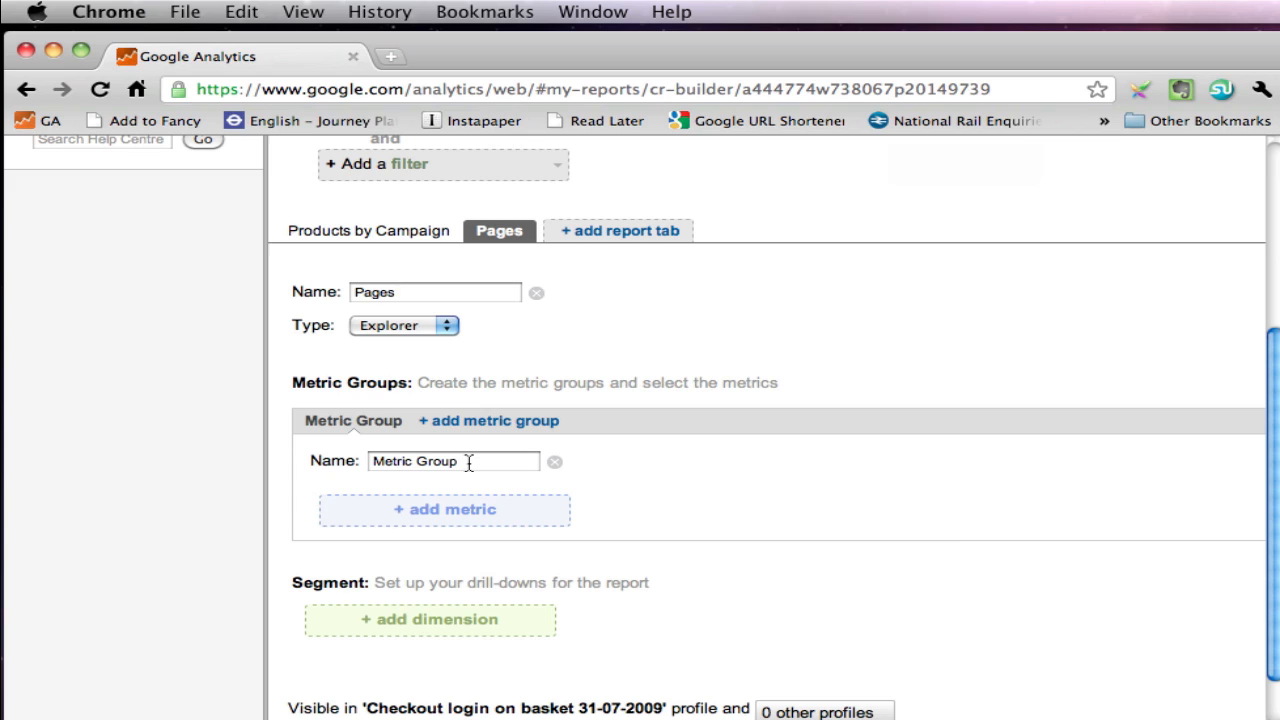
double_click(414, 460)
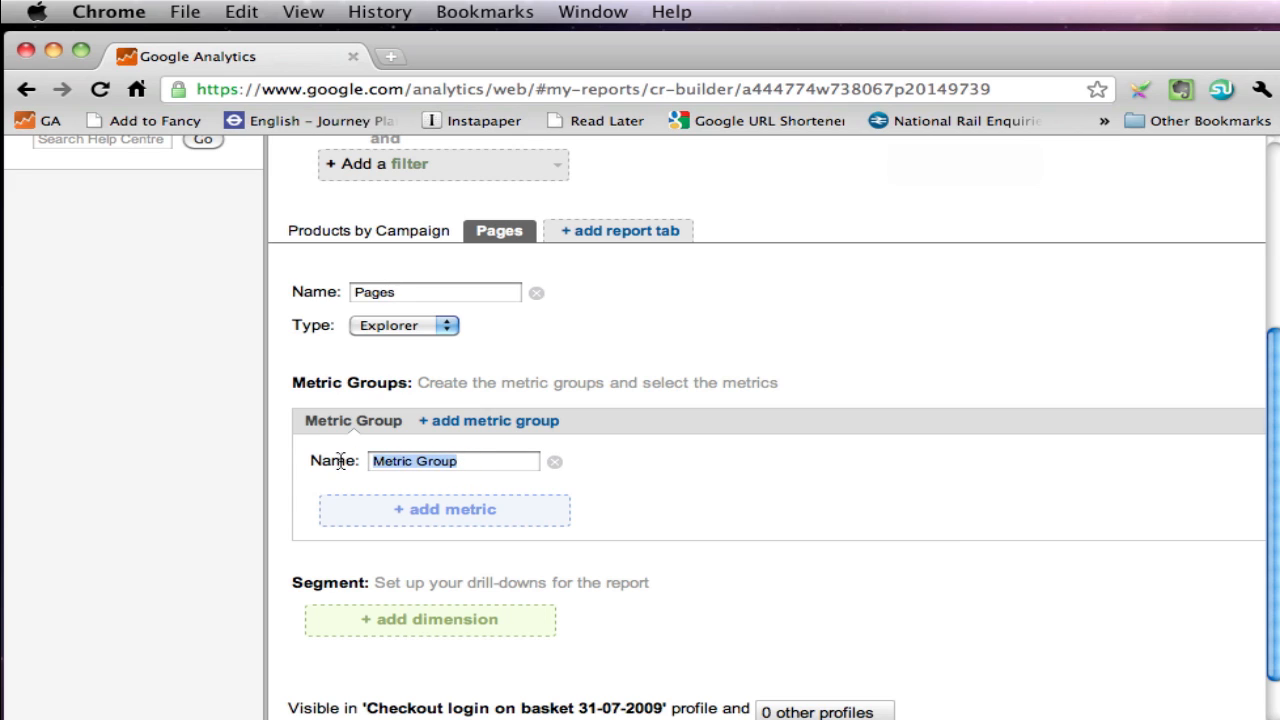
text(Pages)
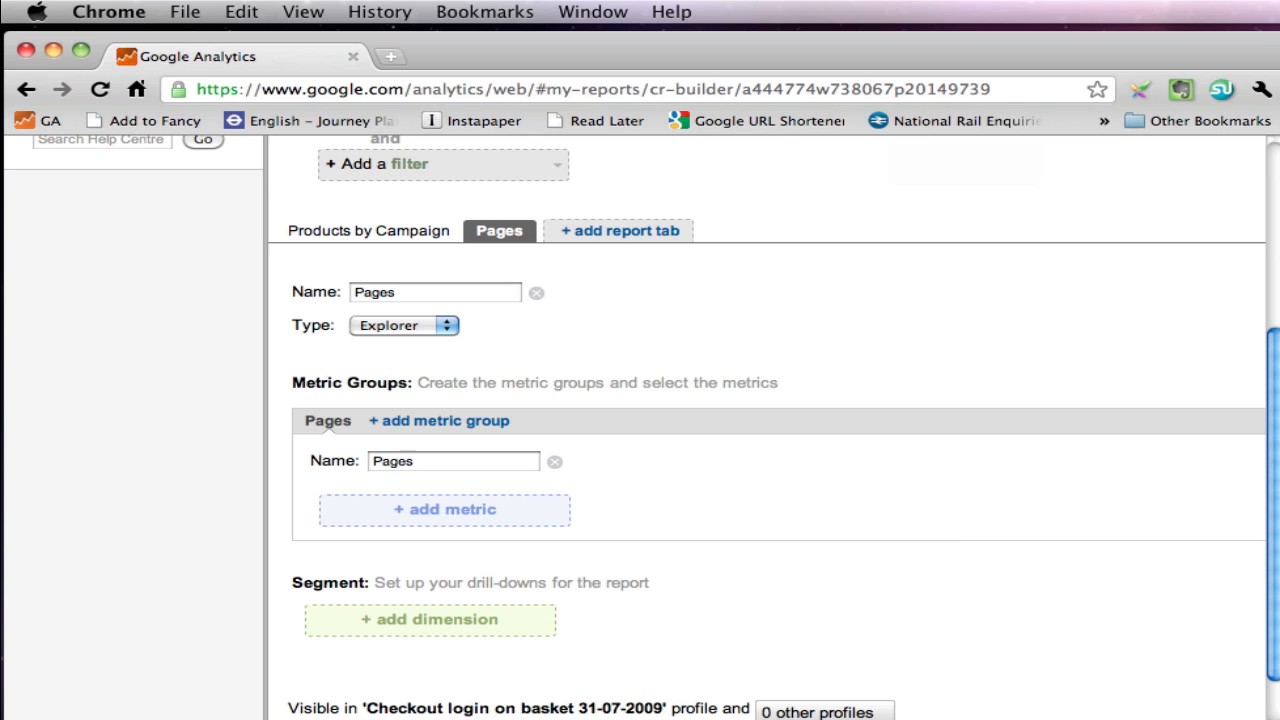
click(444, 510)
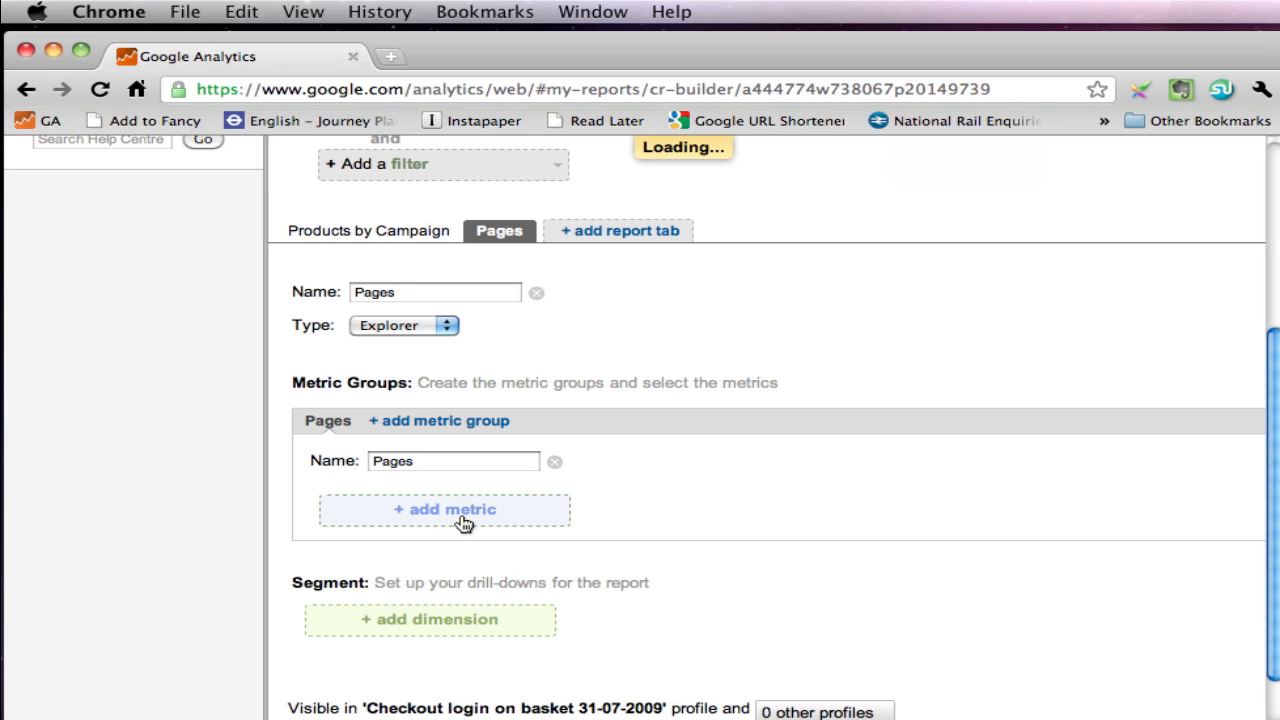
Step: Add Visits, Pages/Visit and Bounce Rate as the Pages group's metrics
click(444, 510)
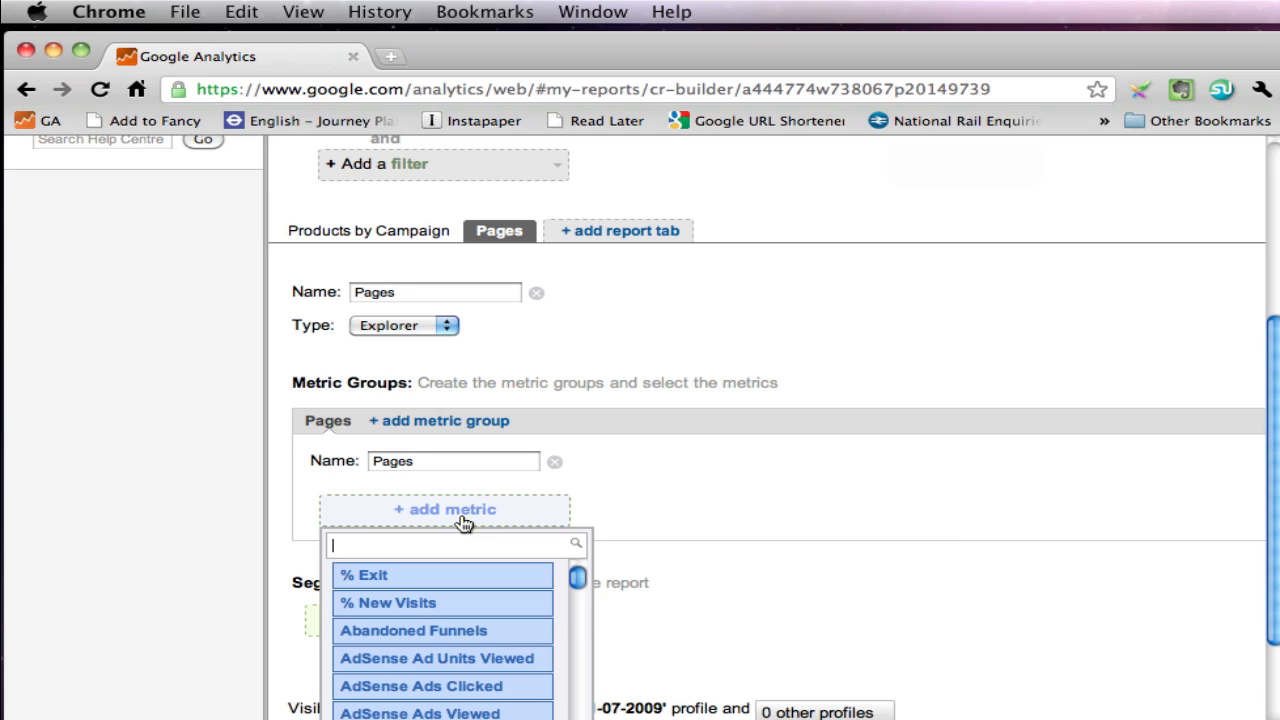
text(v)
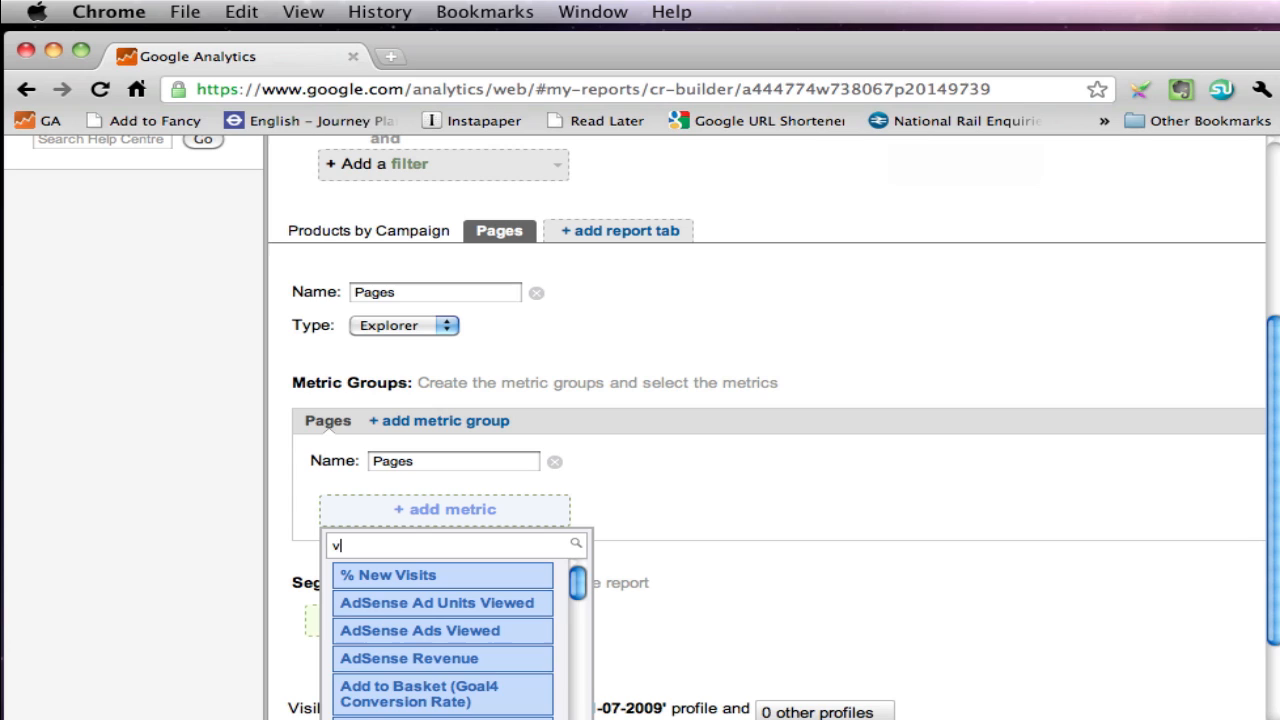
text(isits)
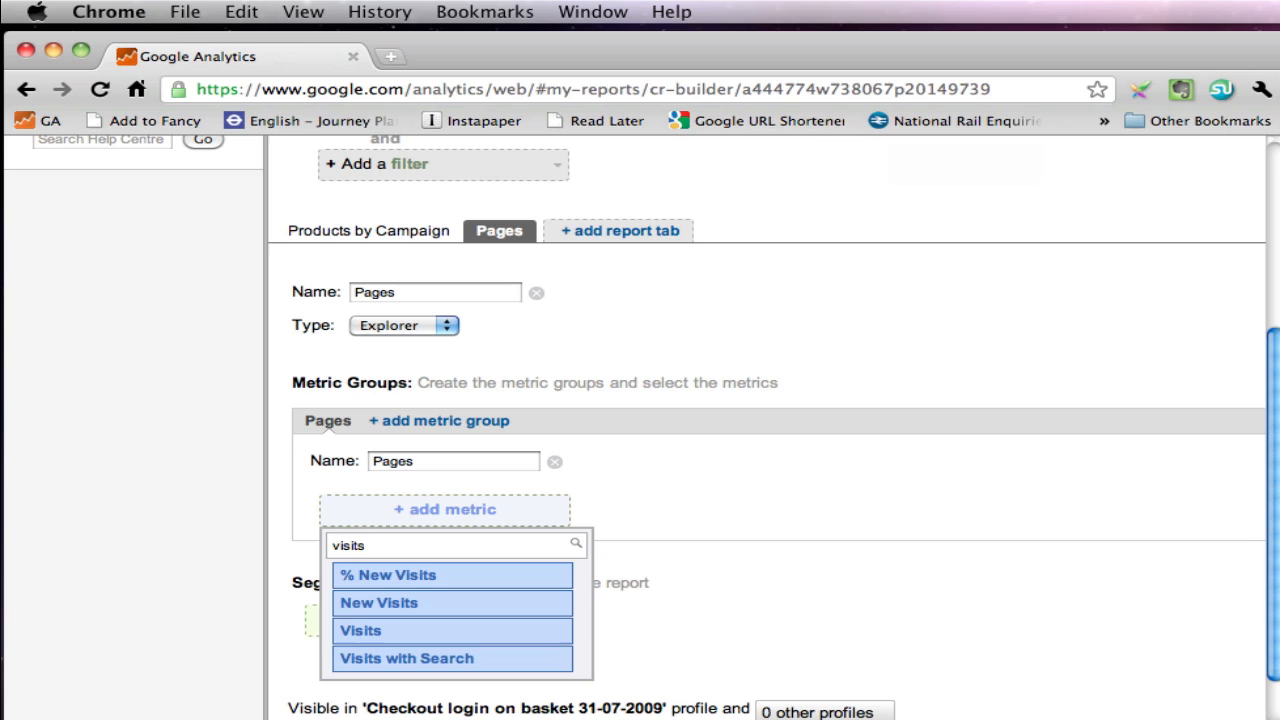
click(360, 630)
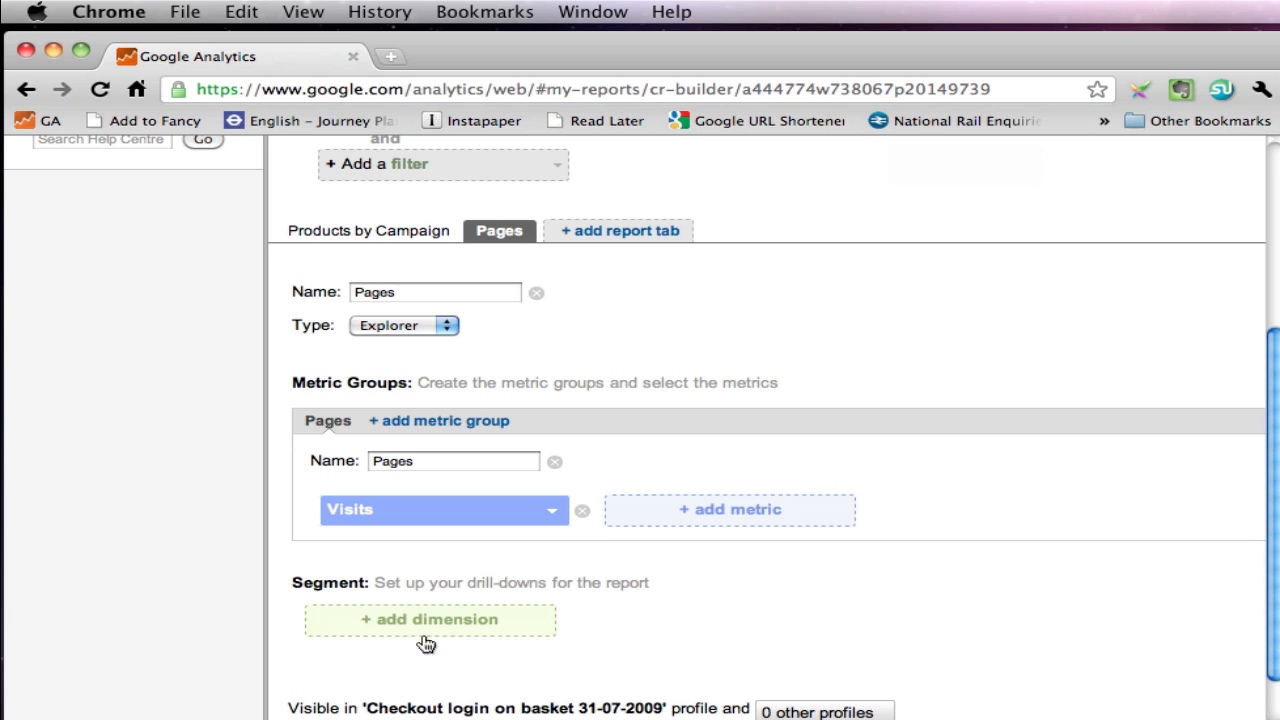
mouse_move(732, 616)
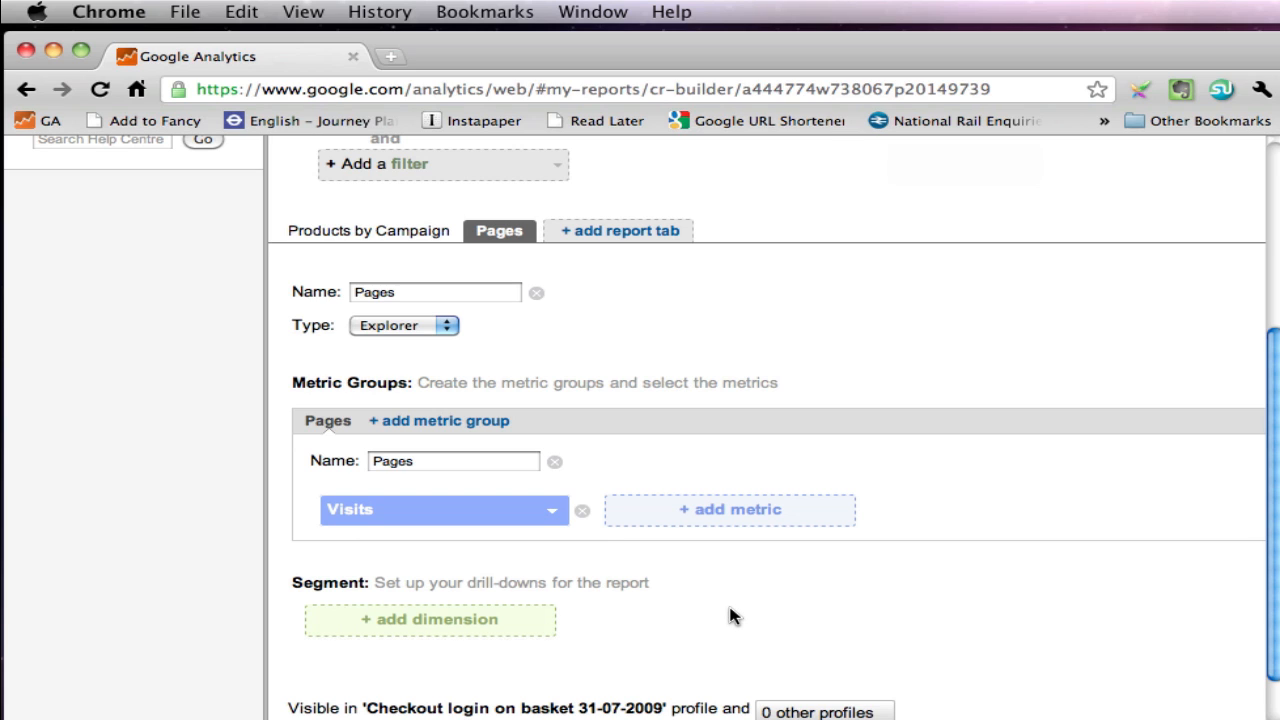
mouse_move(730, 510)
text(pa)
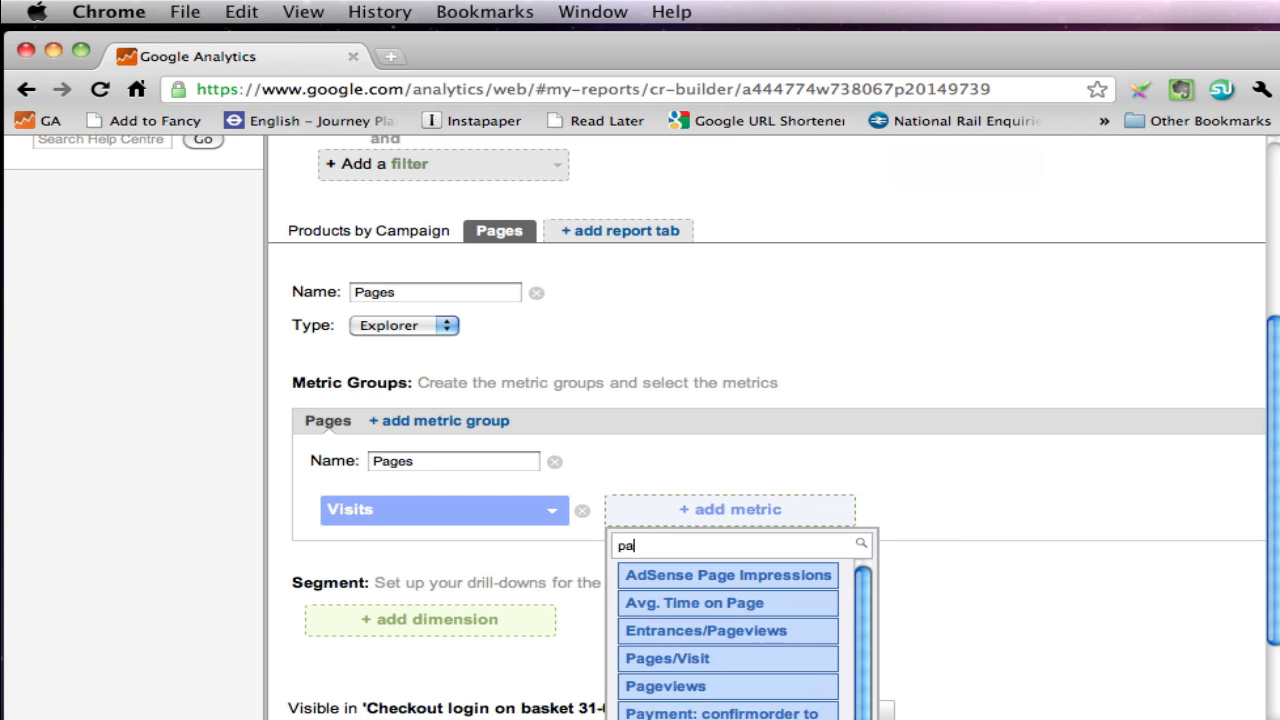
text(g)
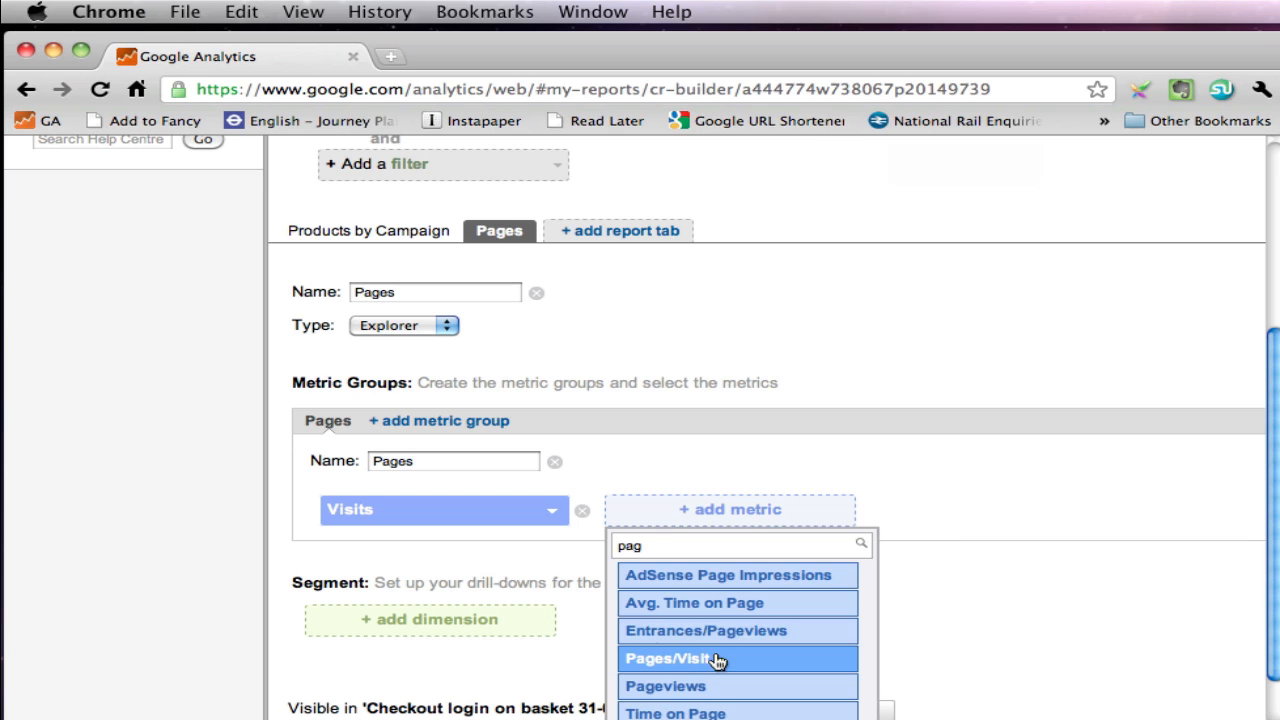
click(696, 658)
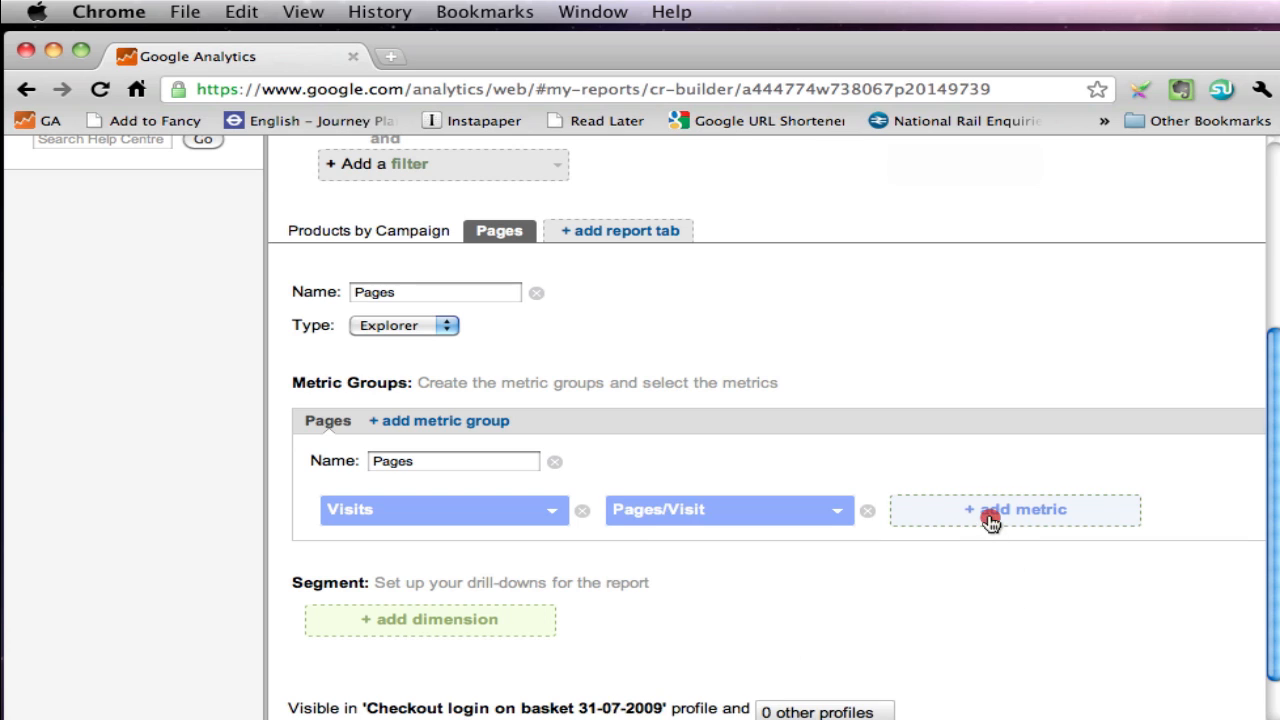
click(1014, 510)
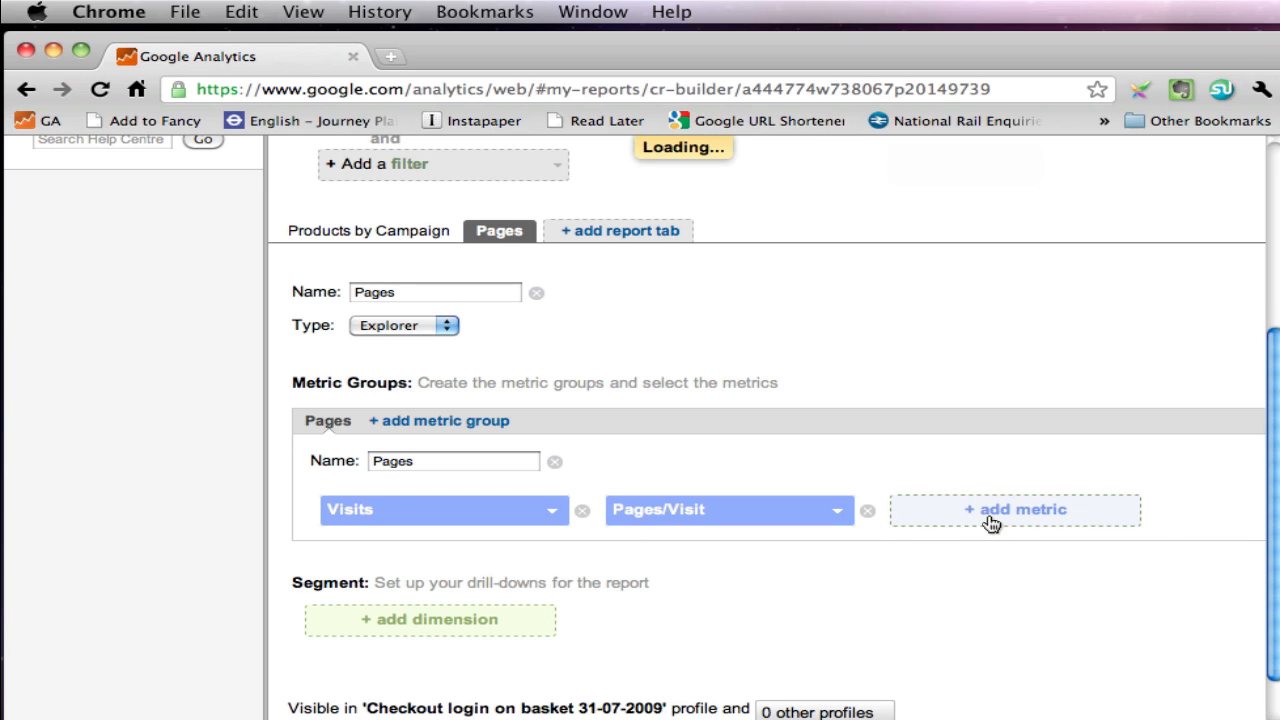
text(boun)
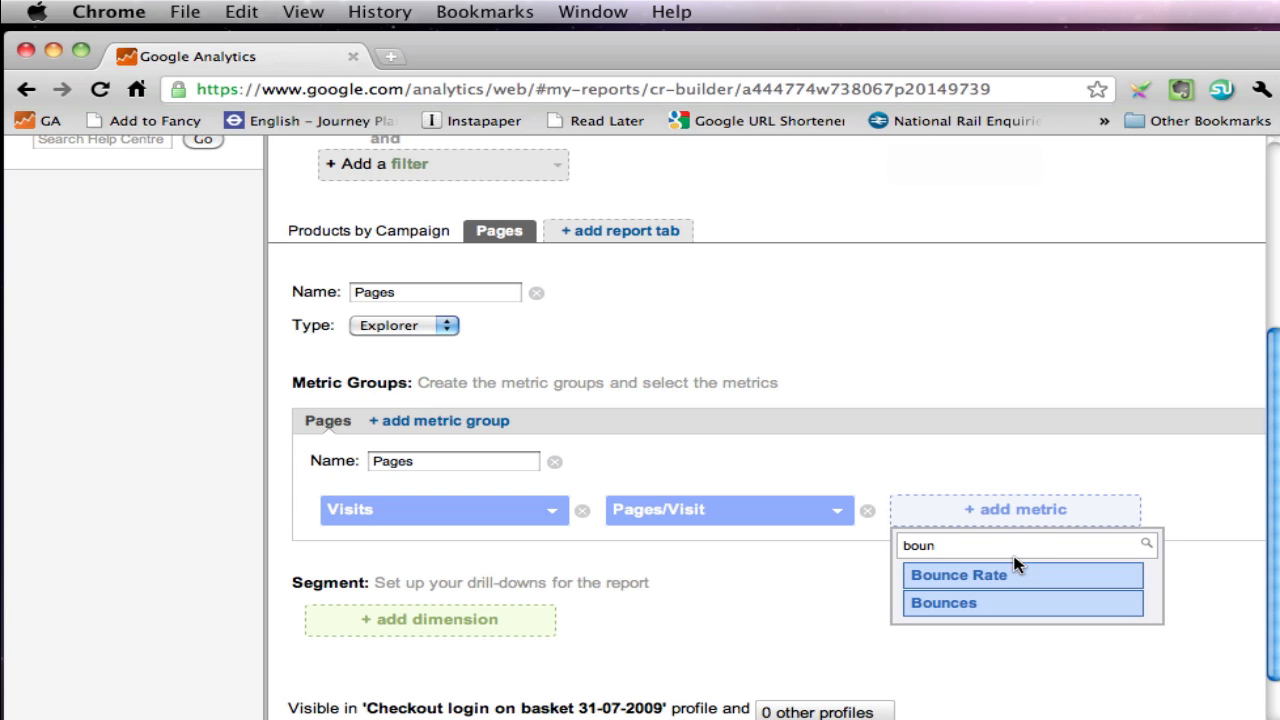
click(956, 576)
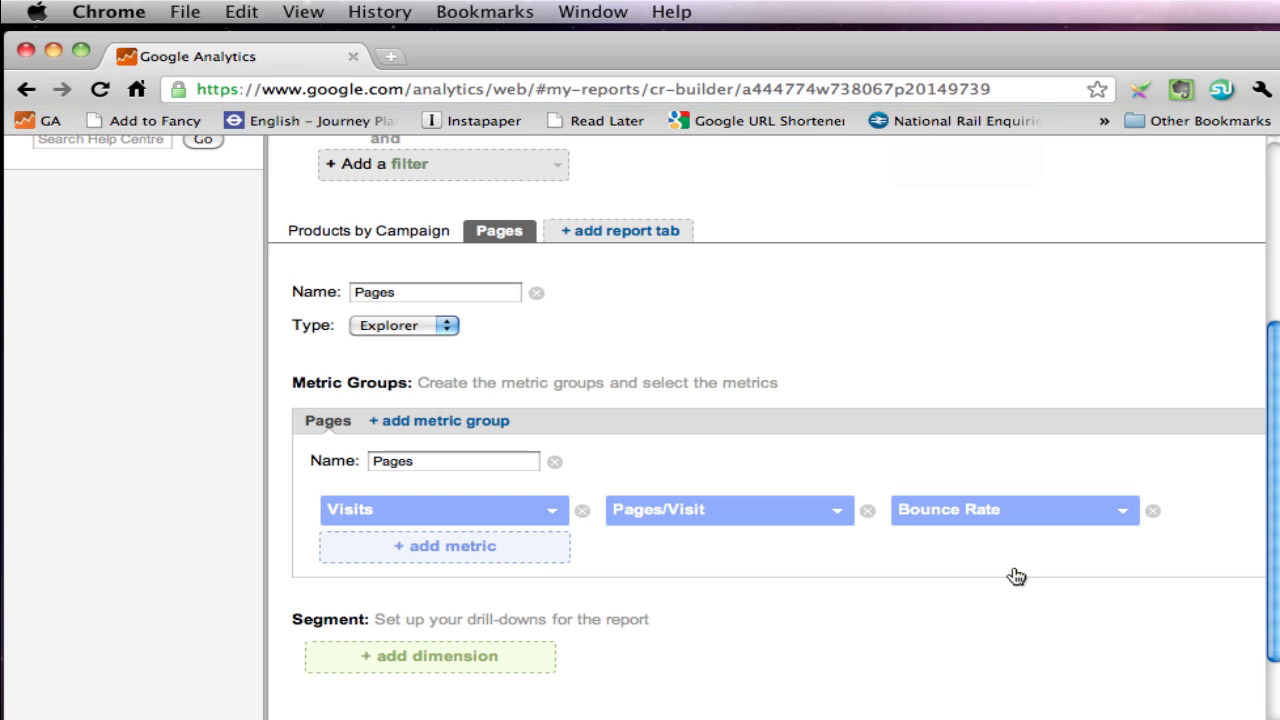
mouse_move(512, 658)
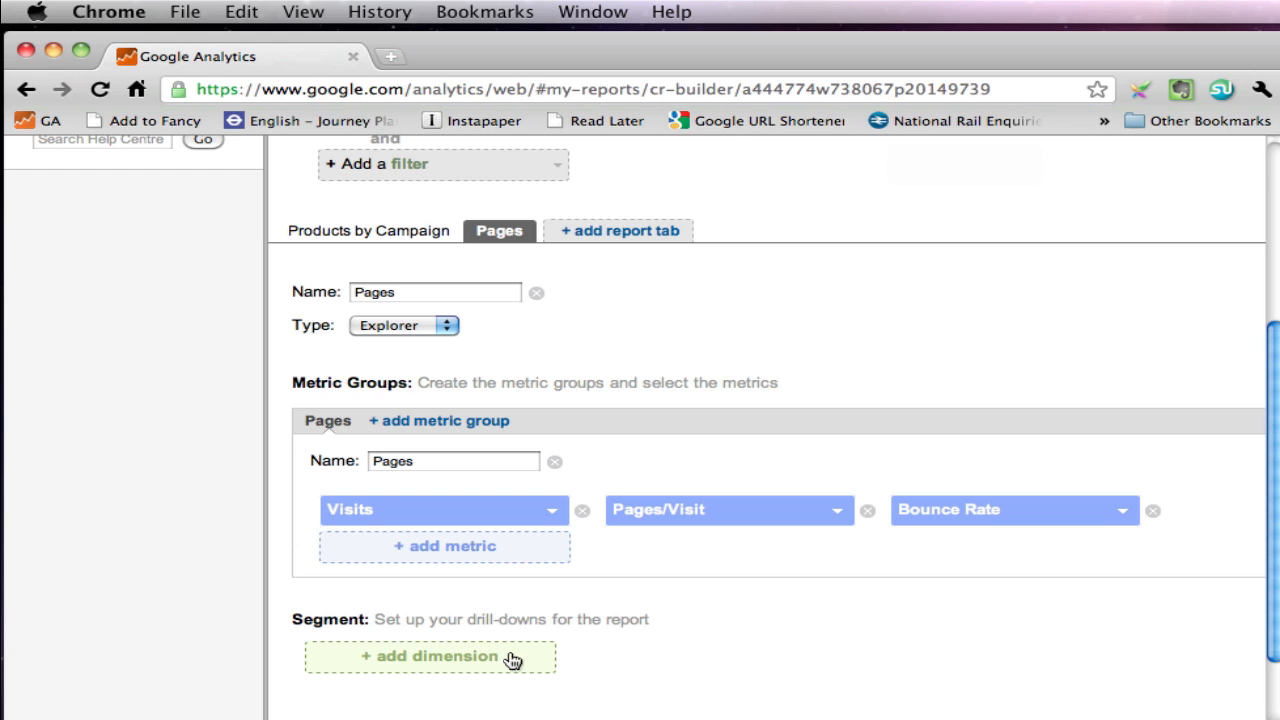
Step: Set Landing Page as the Pages tab's drill-down dimension
click(430, 656)
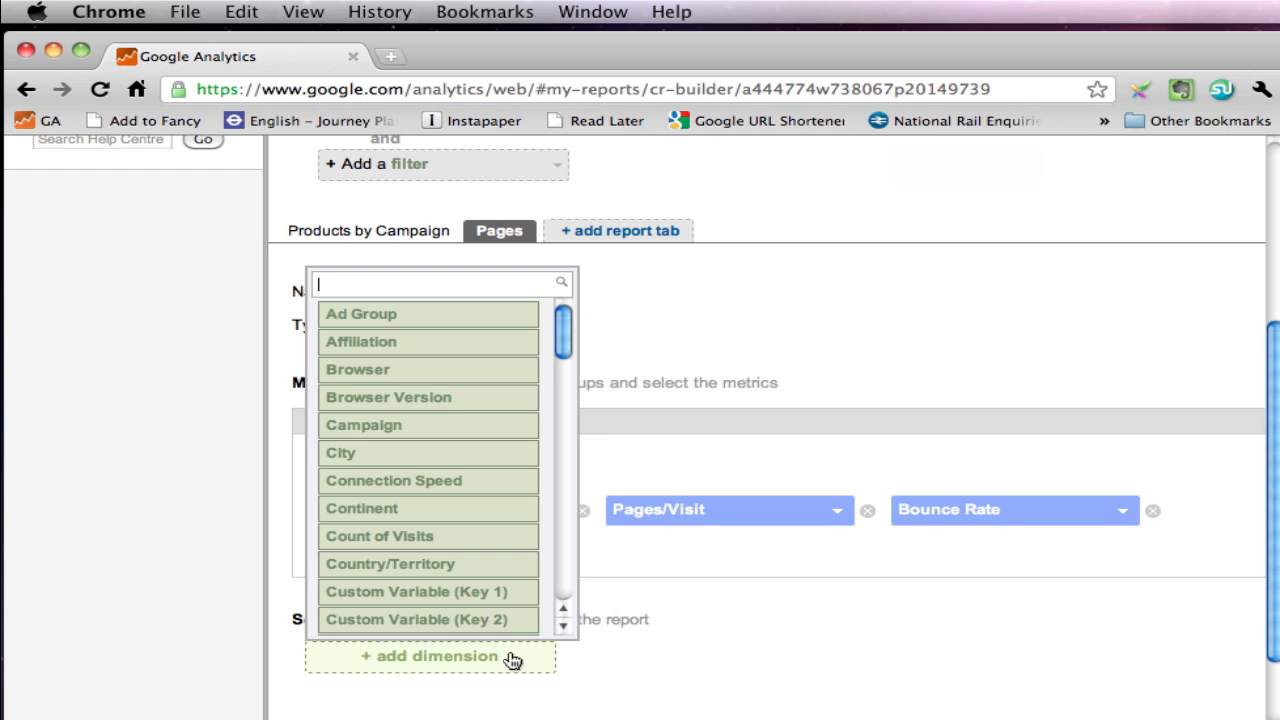
text(lan)
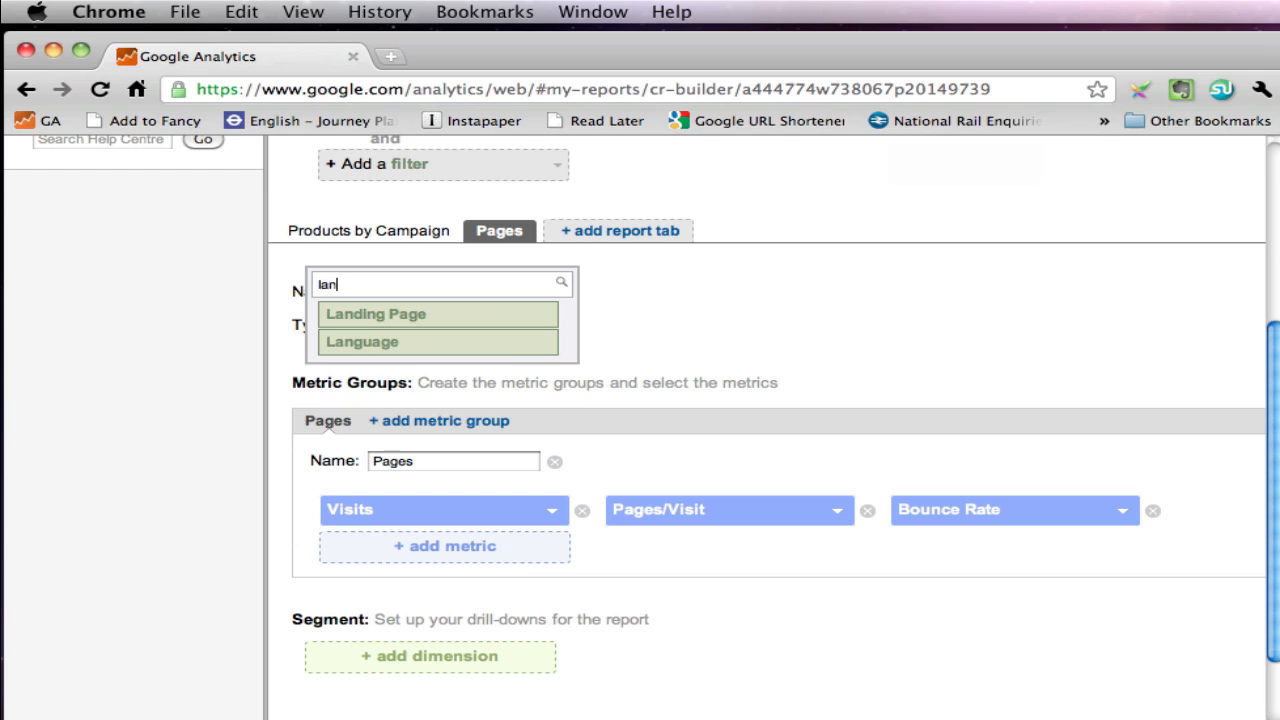
click(376, 312)
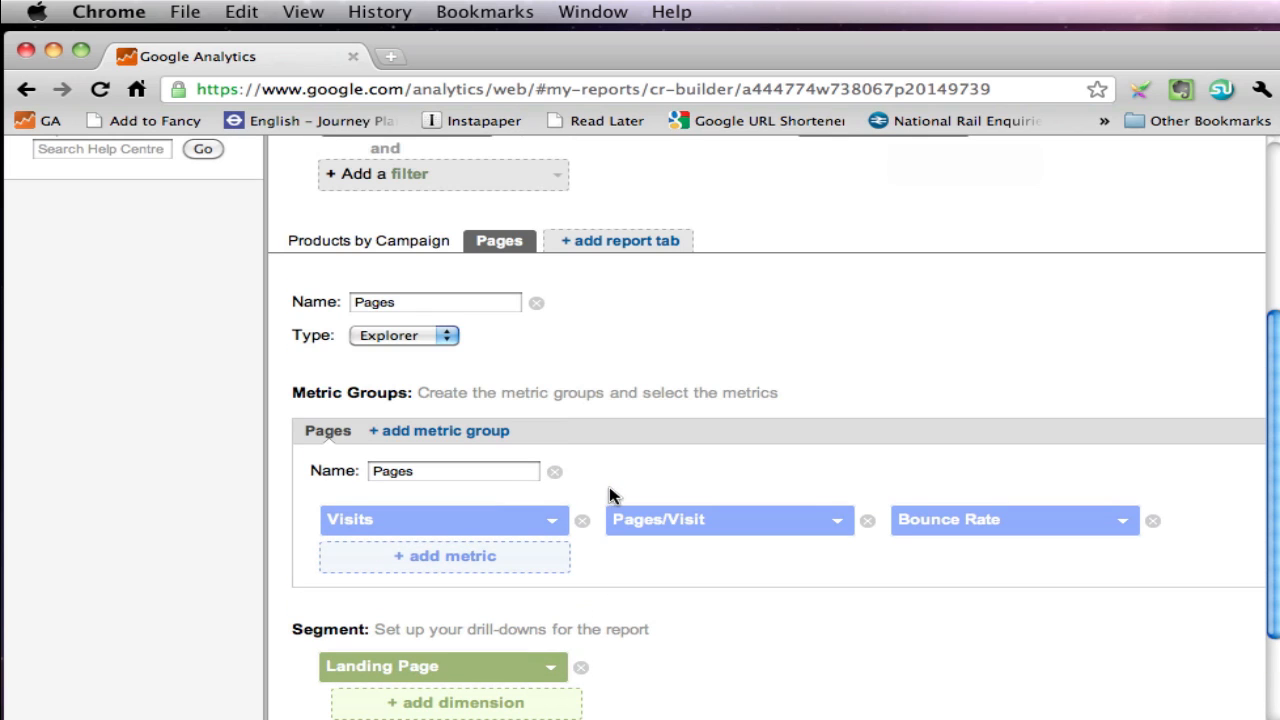
mouse_move(640, 248)
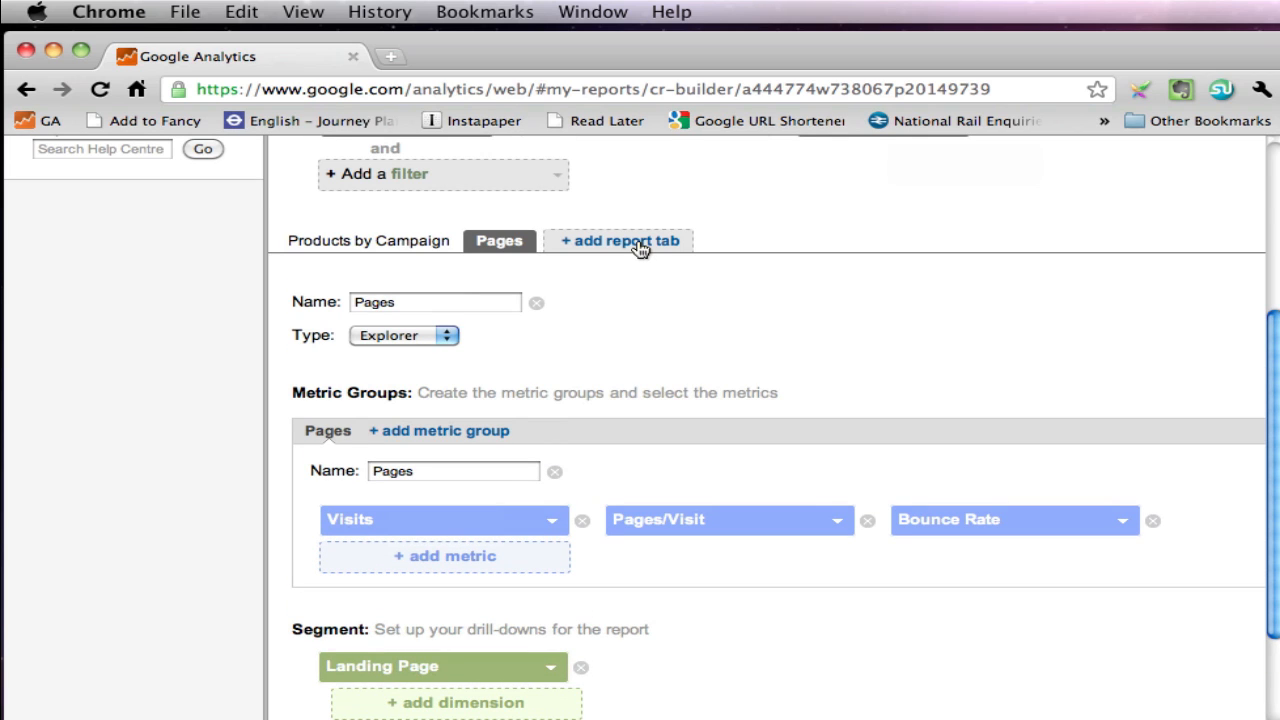
Step: Add a third report tab named 'Orders, revenue and % conversion'
click(620, 240)
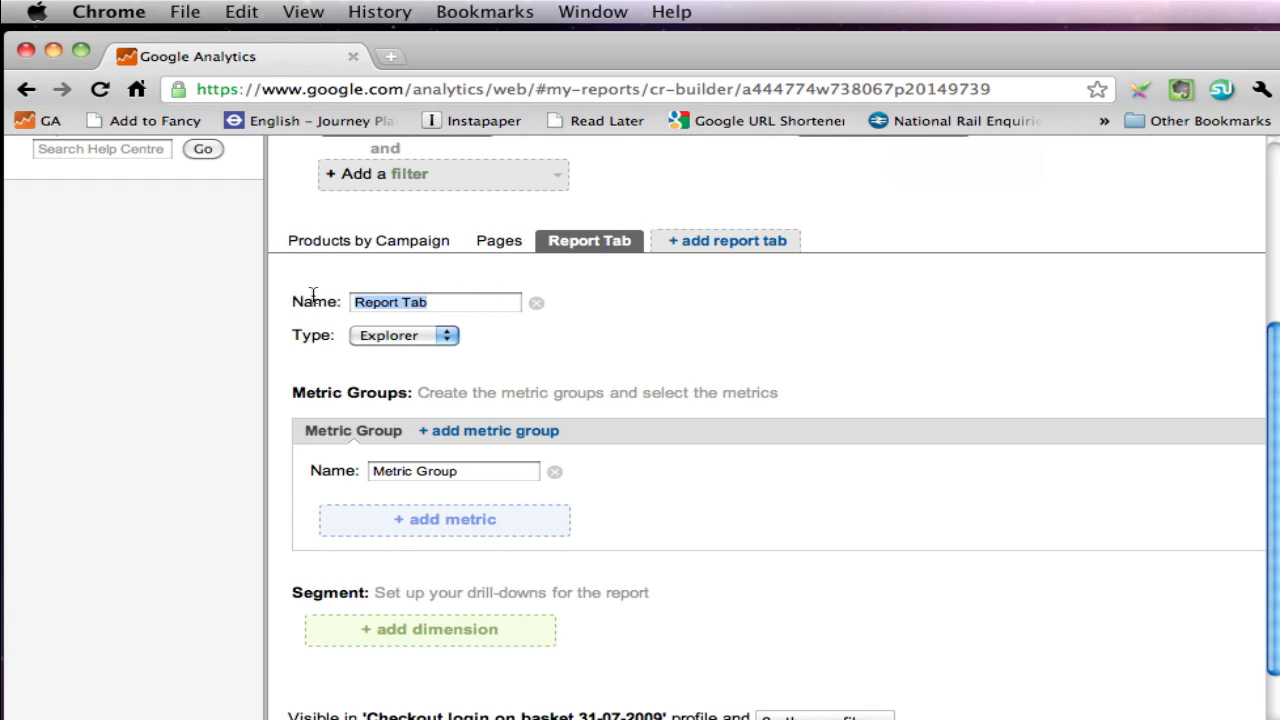
text(Orders)
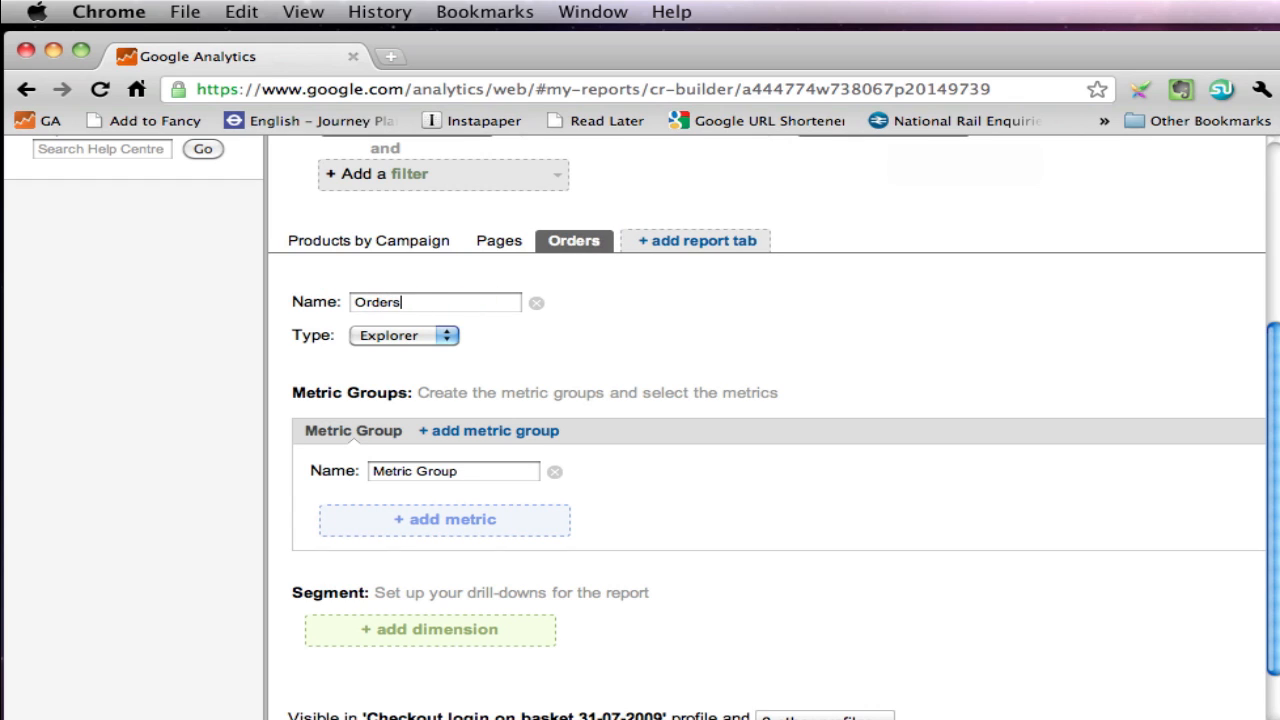
text(, revenue)
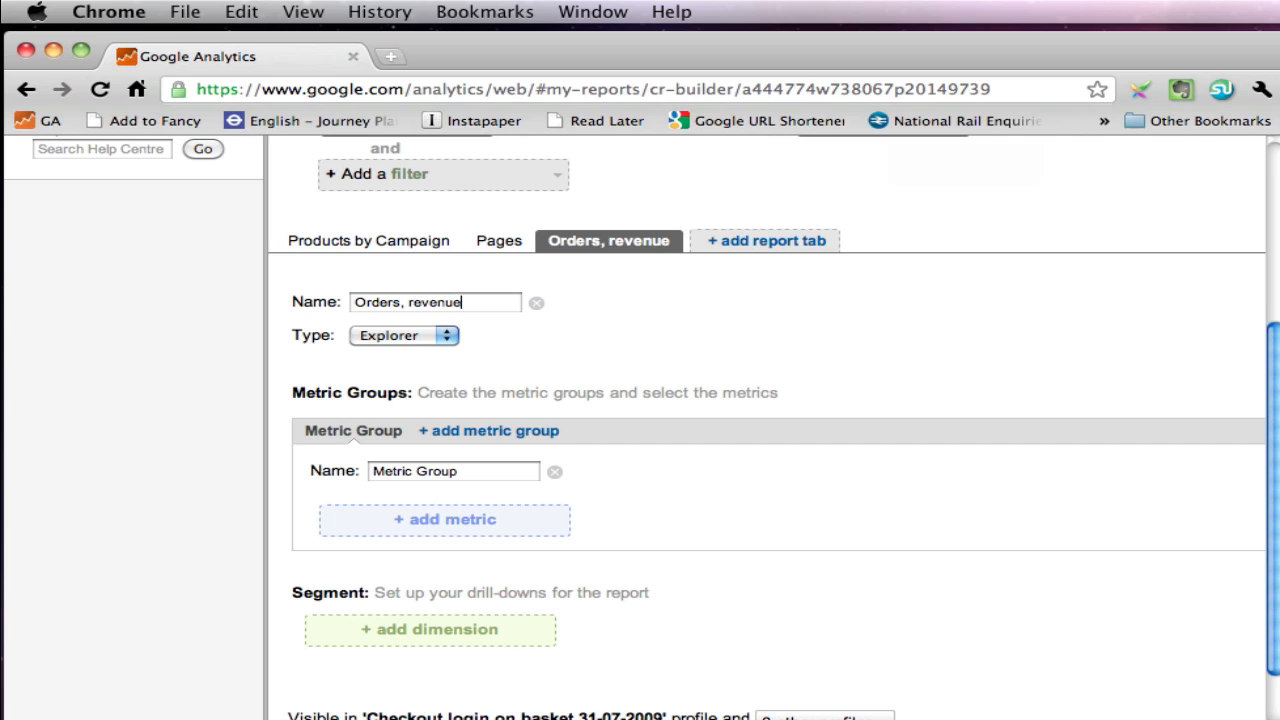
text(%)
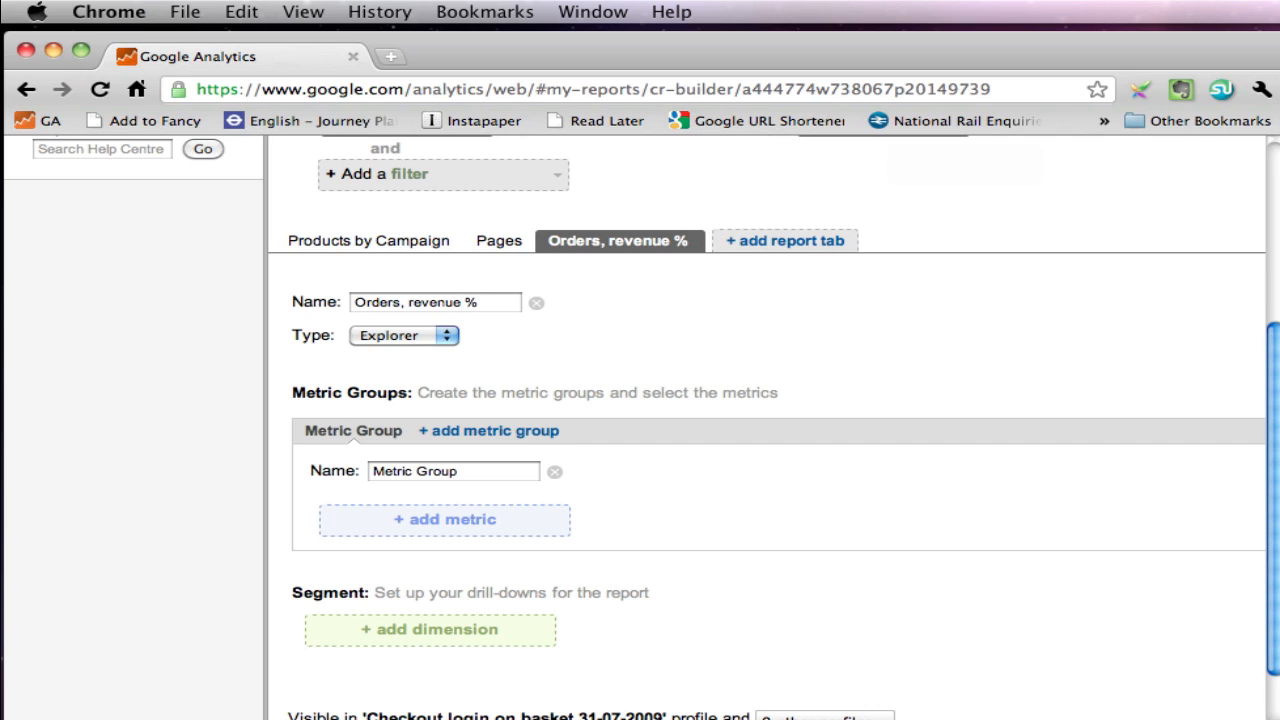
key(backspace)
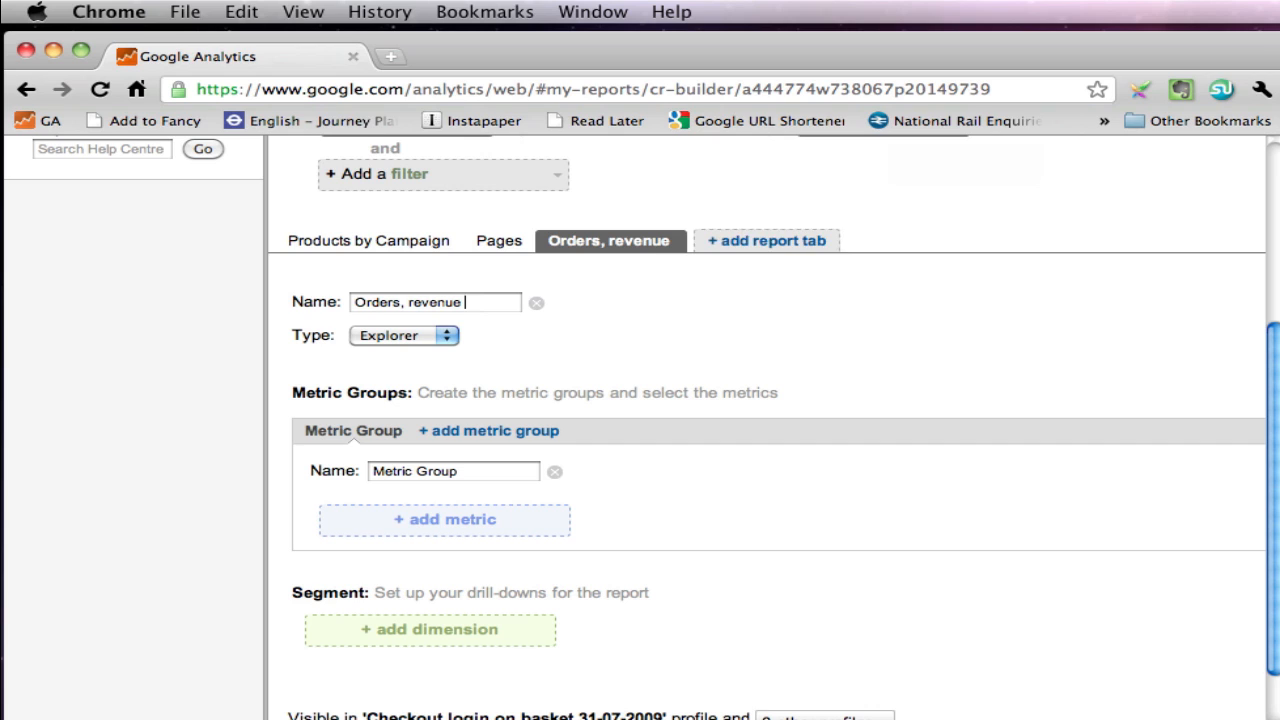
text(and %)
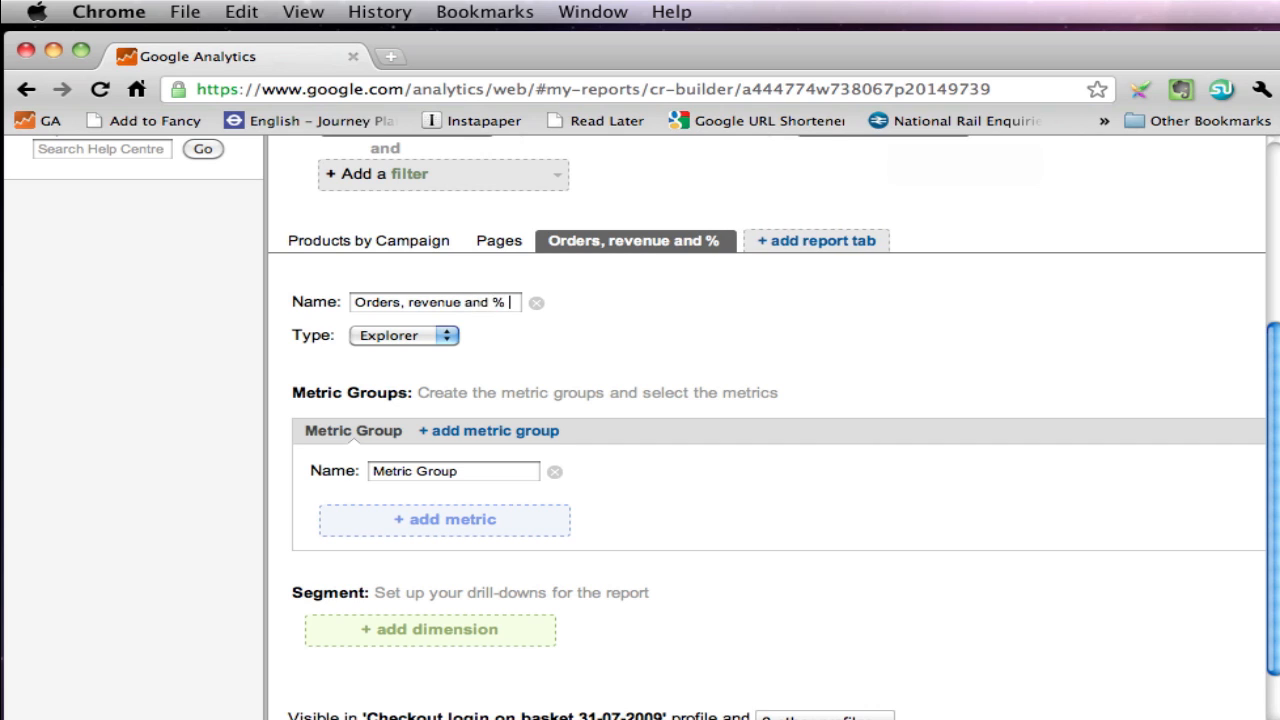
text(conversion)
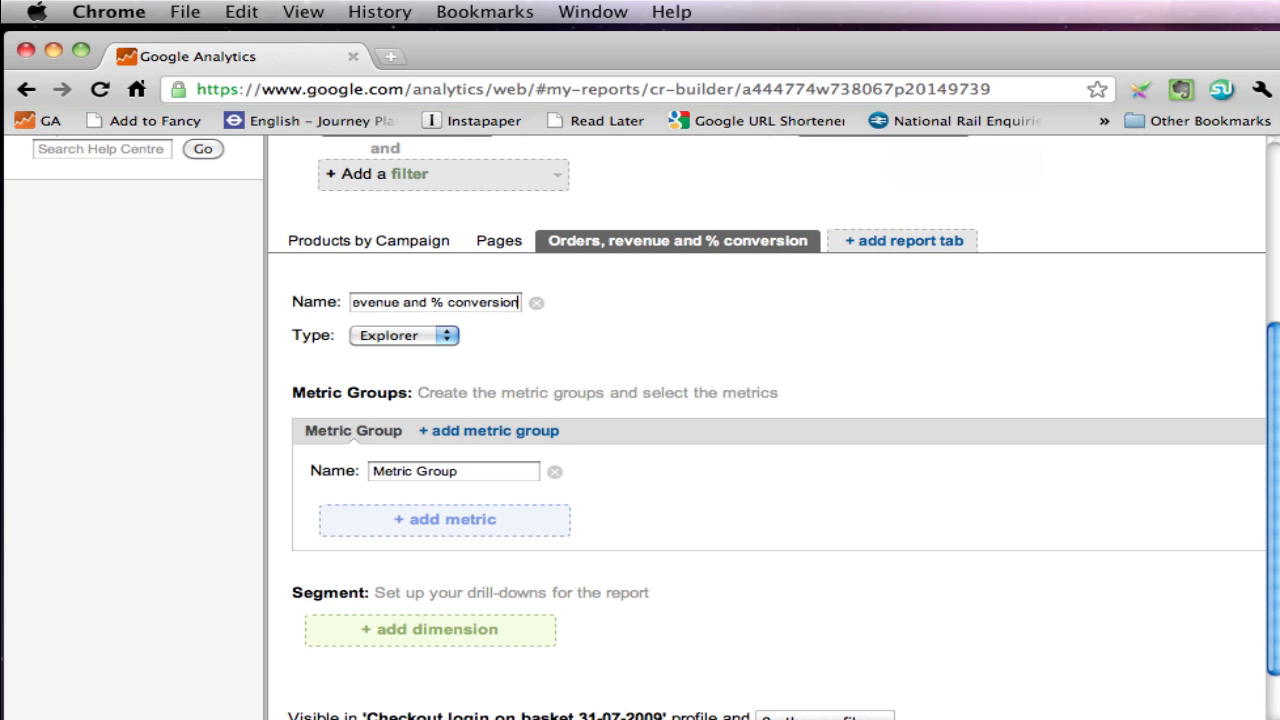
mouse_move(478, 292)
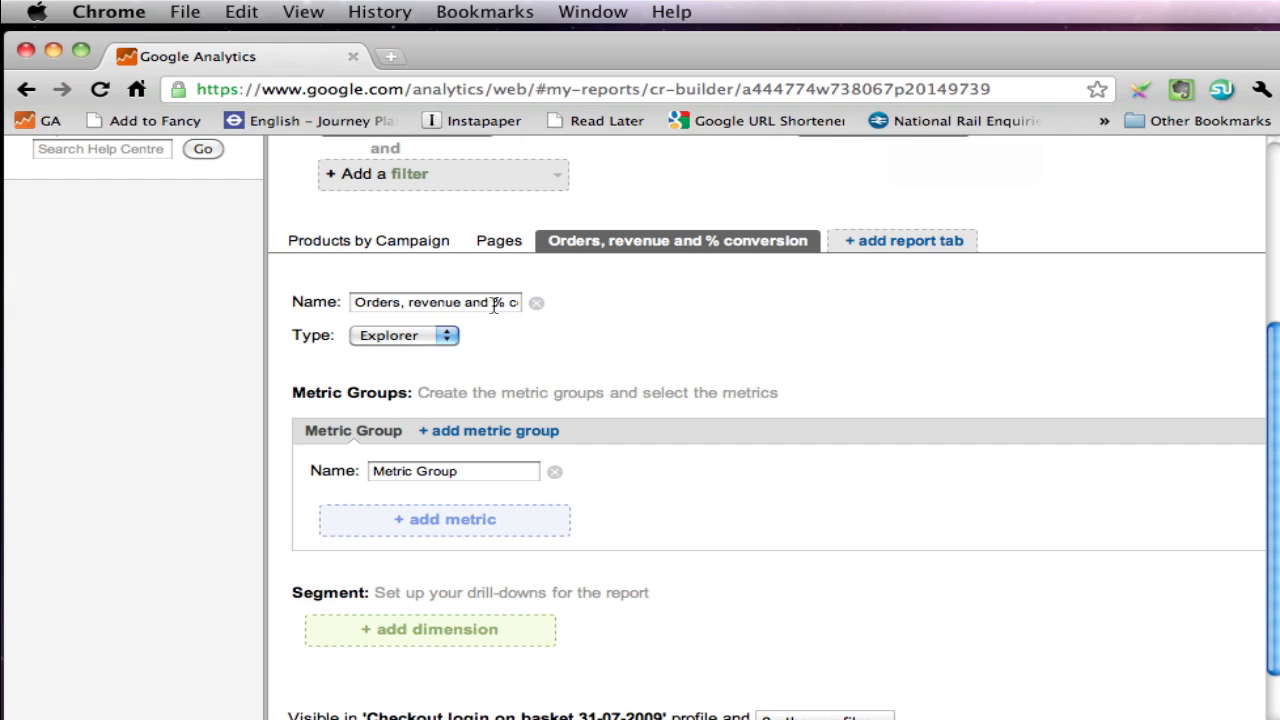
mouse_move(444, 436)
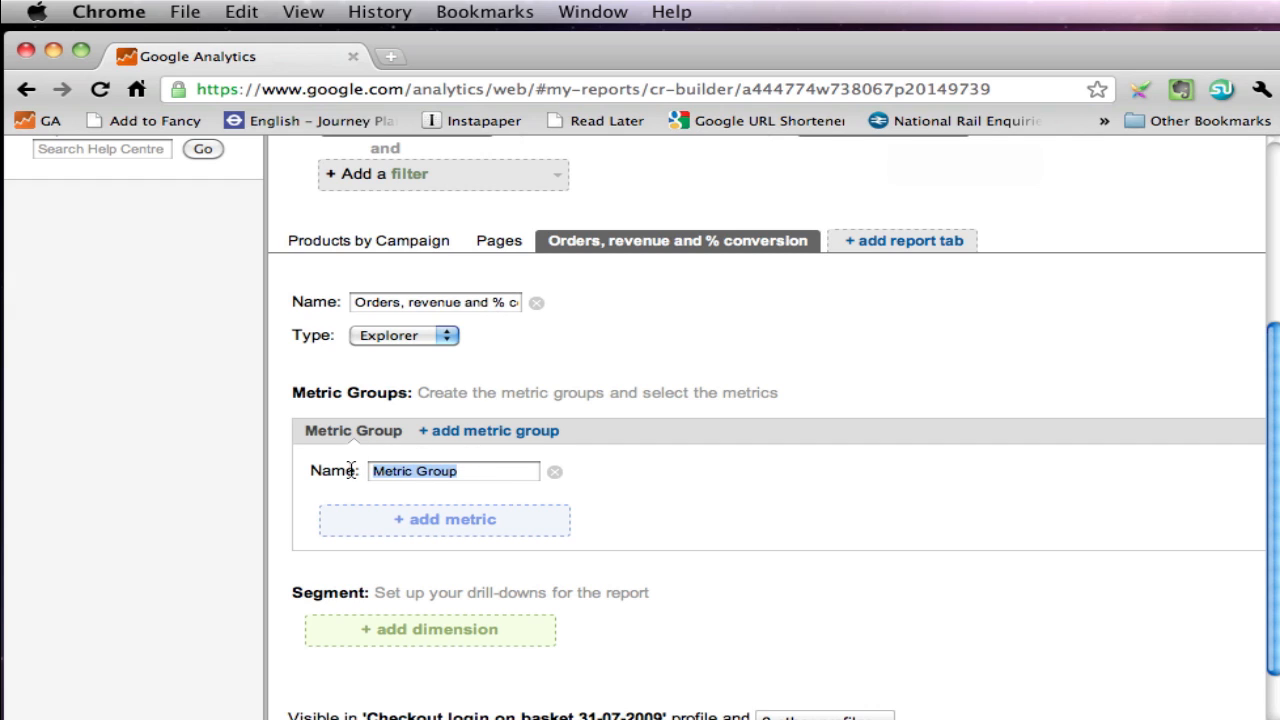
Step: Name the metric group 'Orders and Revenue' and add Transactions as its first metric
text(Orders and Revenue)
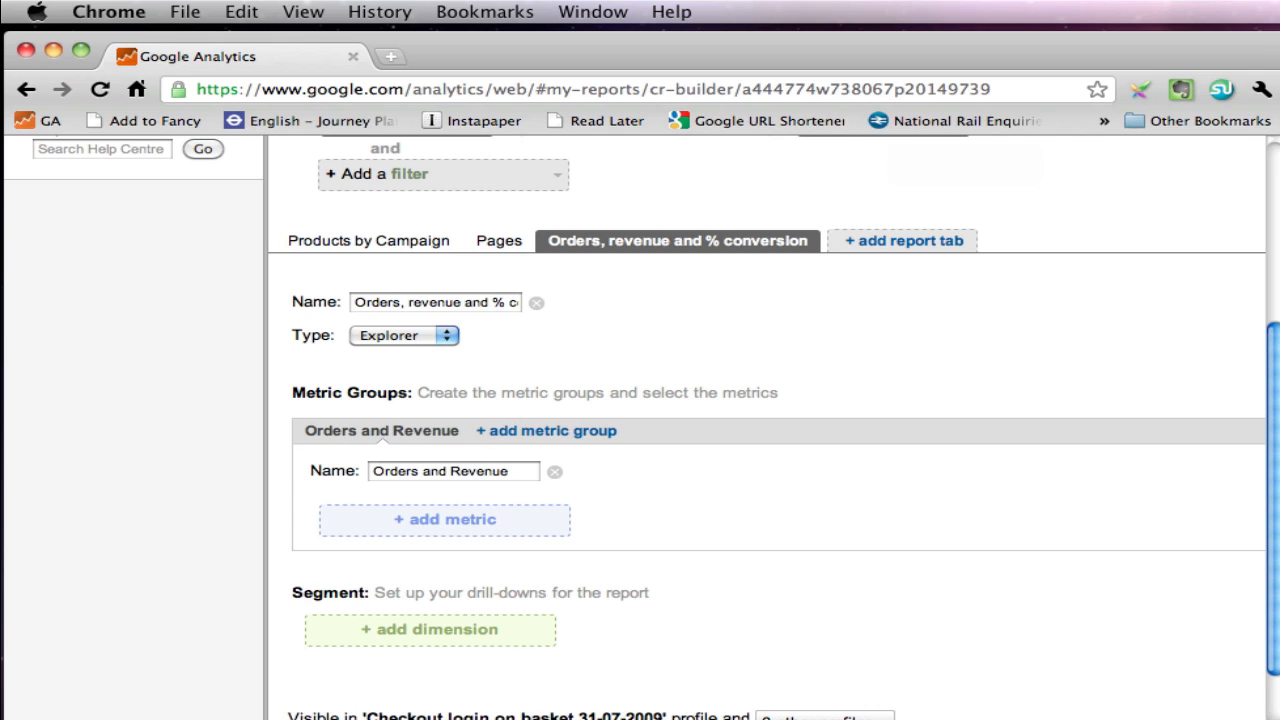
click(444, 520)
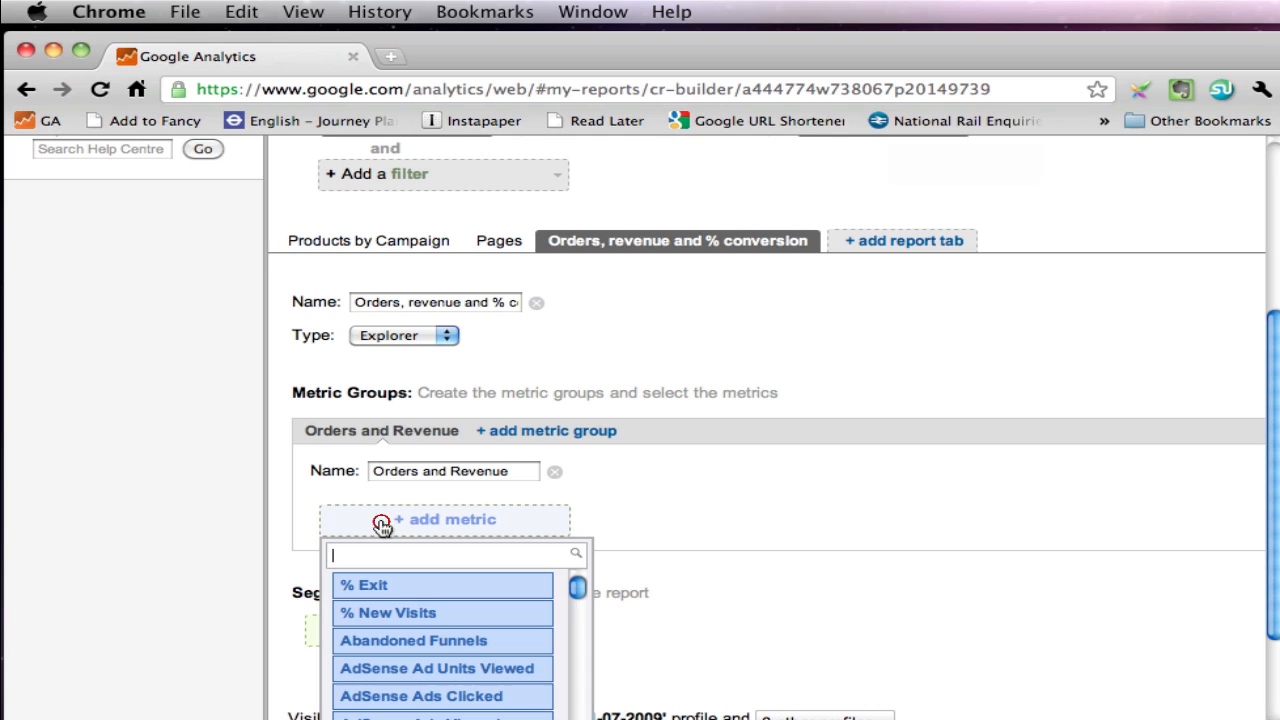
text(tr)
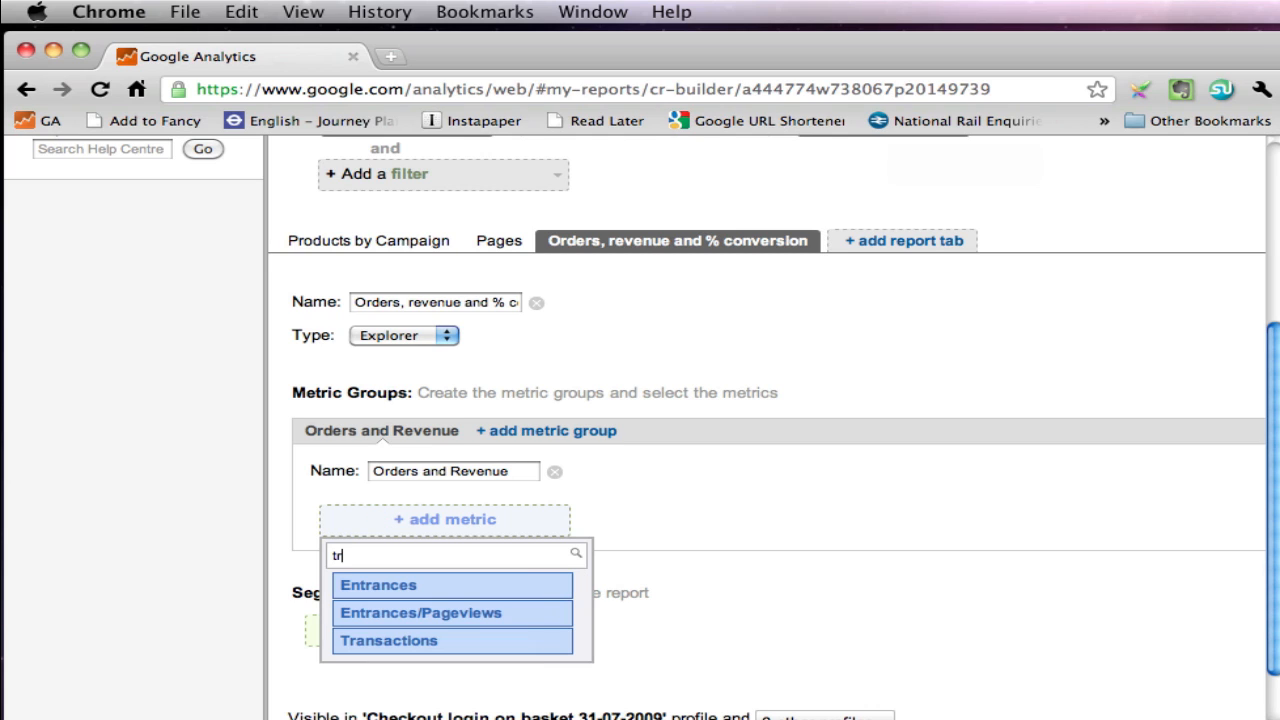
mouse_move(428, 640)
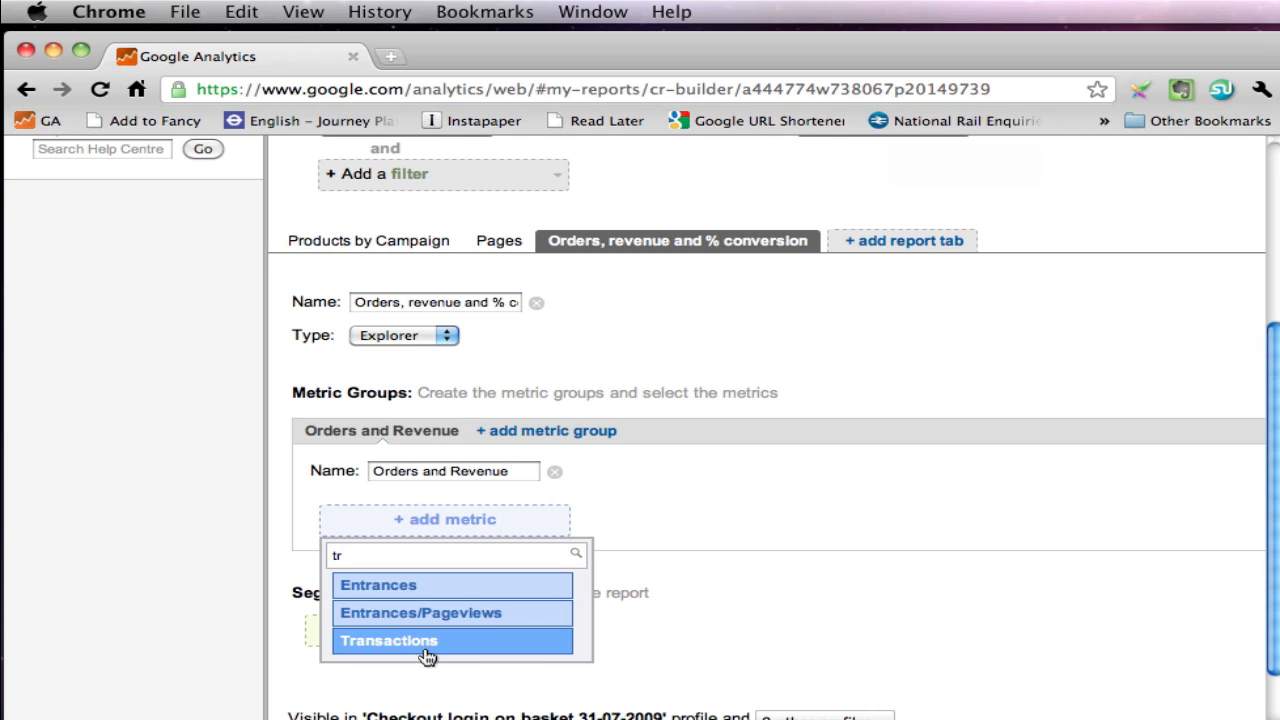
click(388, 640)
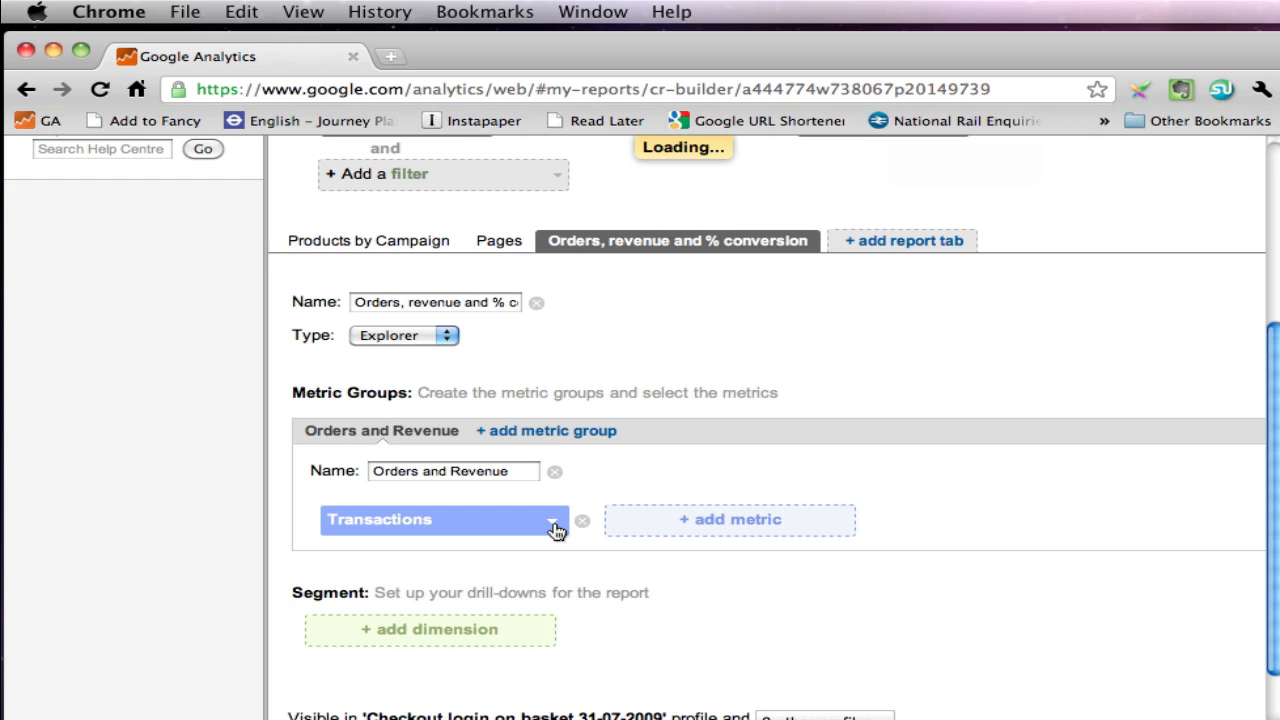
Step: Swap the first metric to Product Revenue, then settle on Revenue instead
click(552, 522)
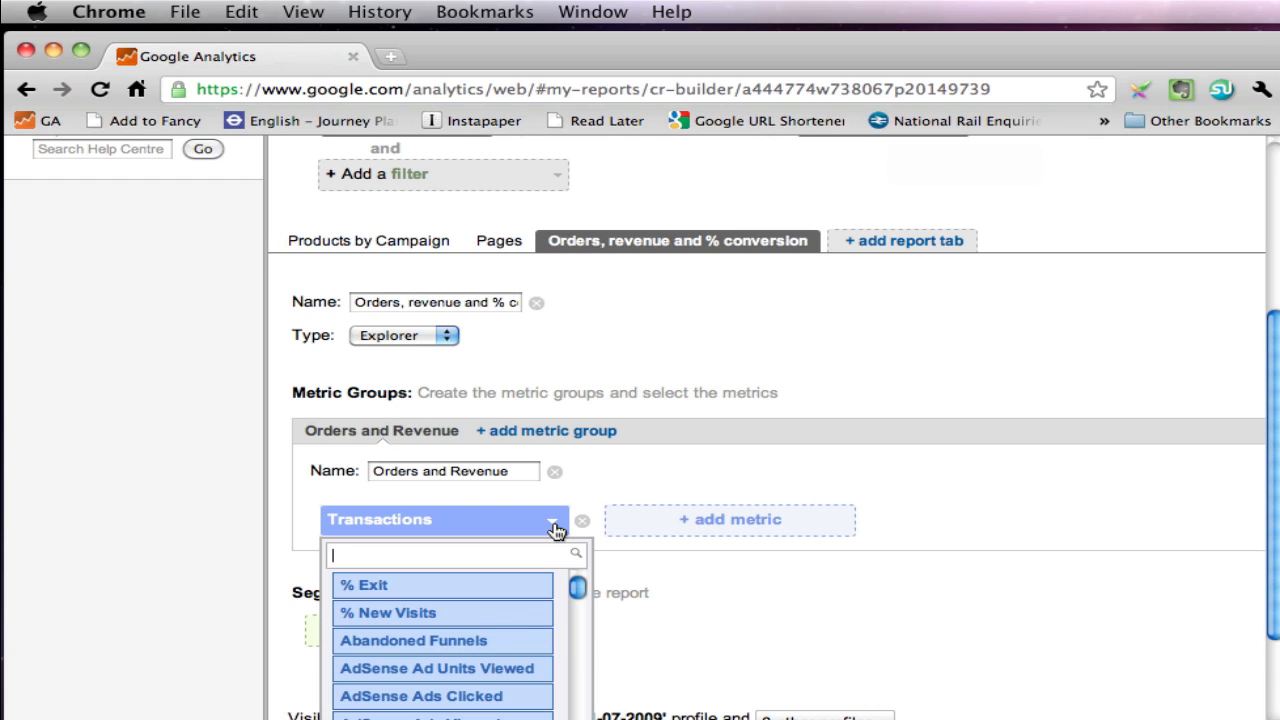
text(rev)
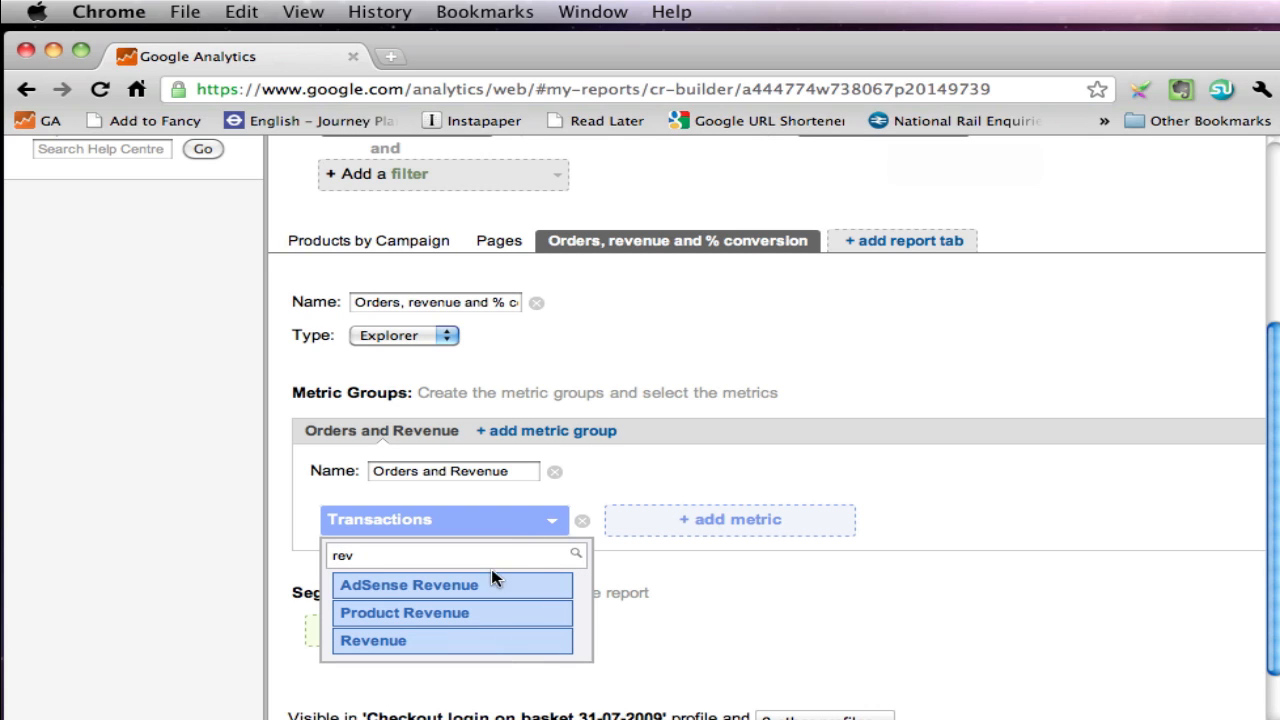
mouse_move(484, 590)
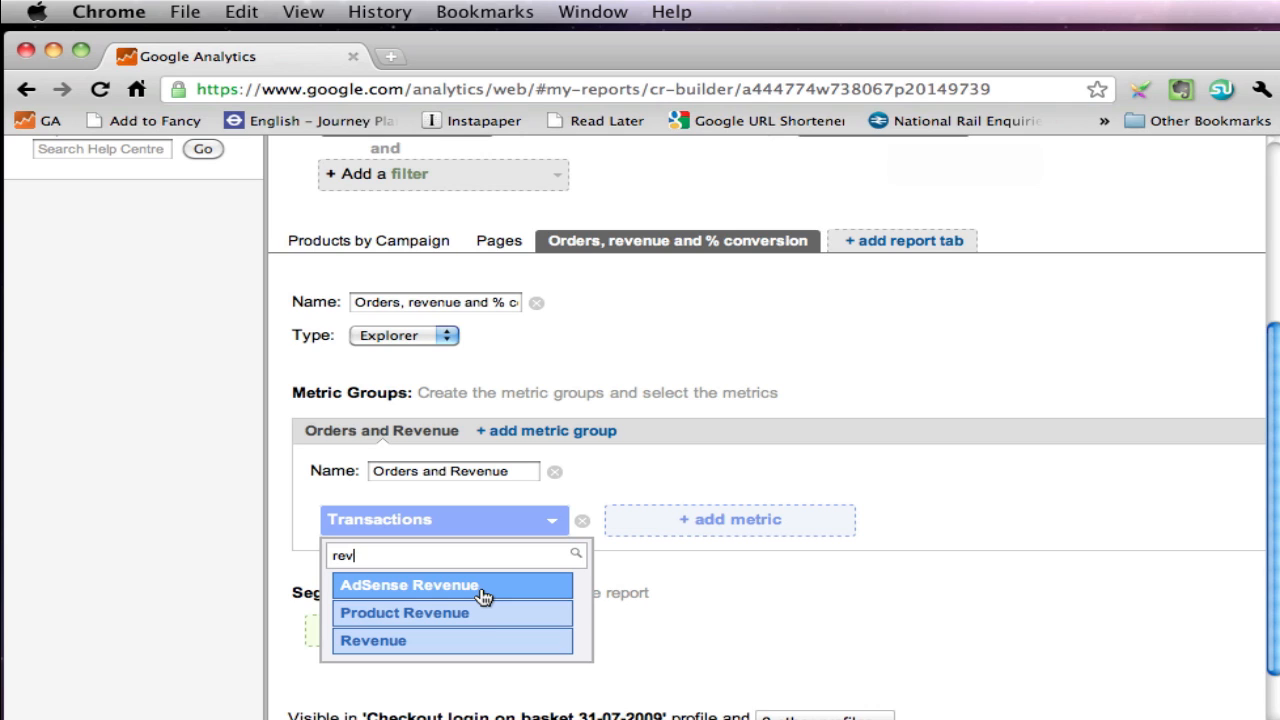
mouse_move(464, 624)
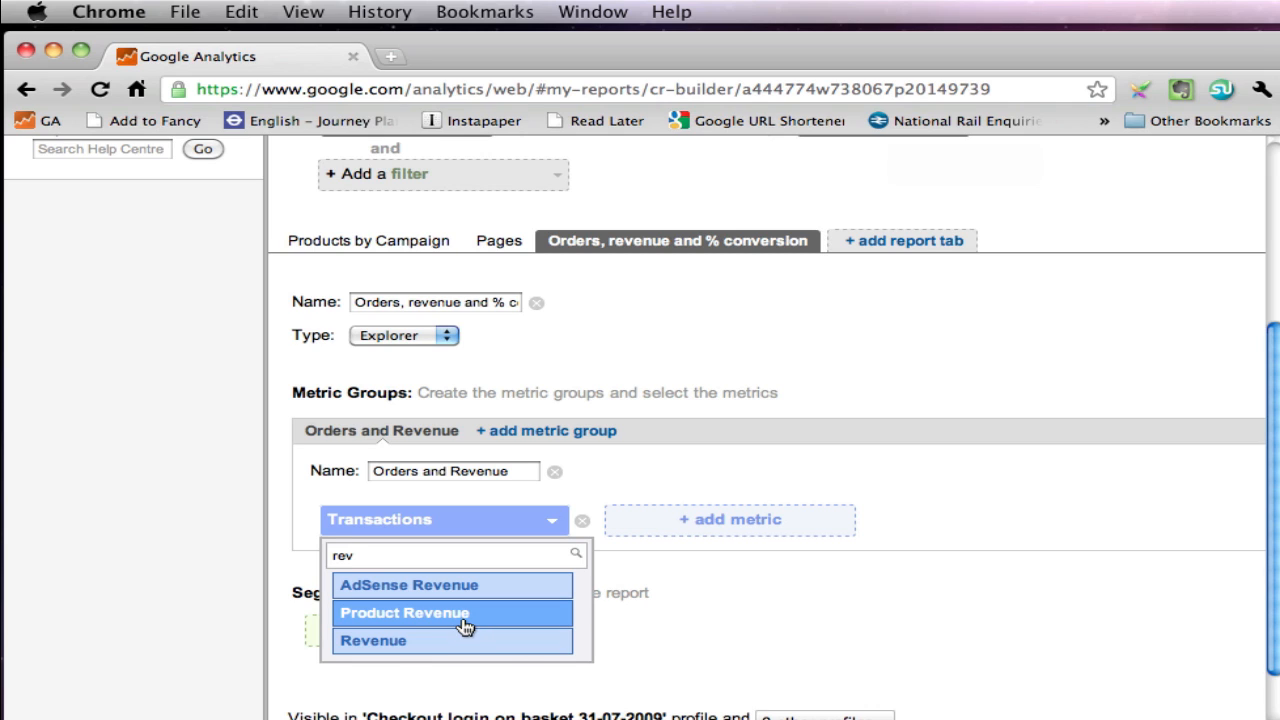
click(404, 612)
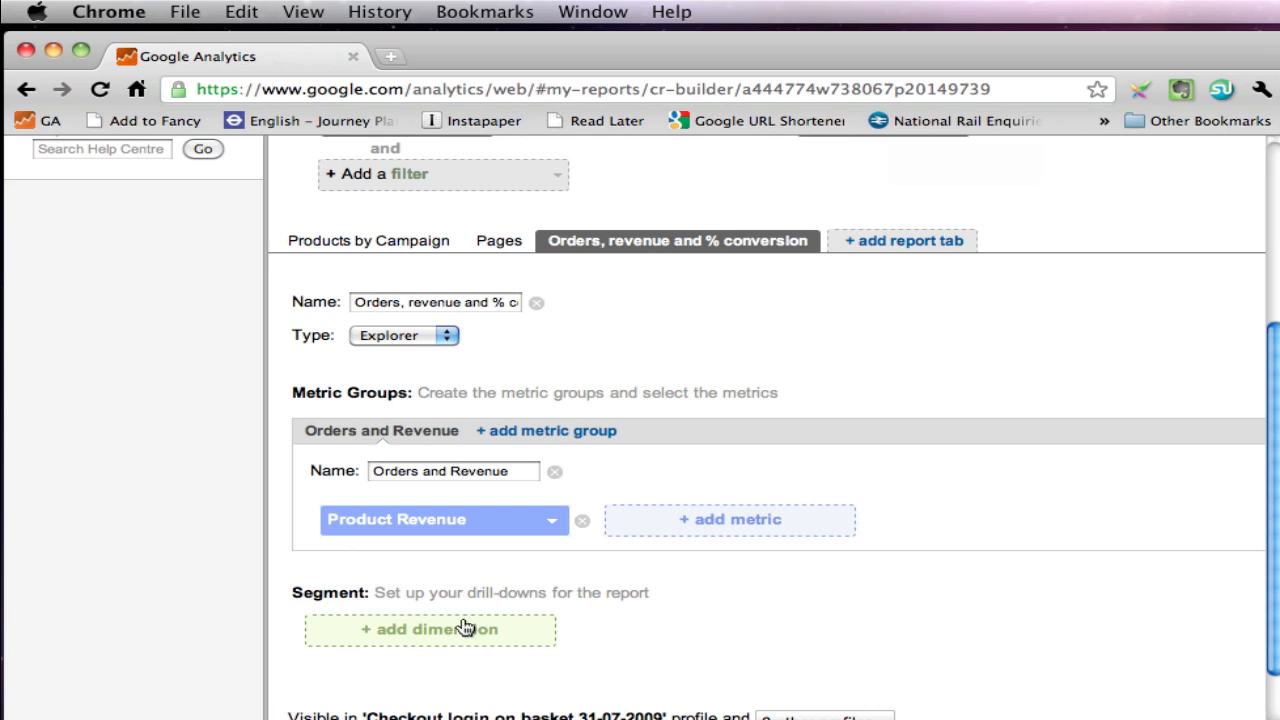
mouse_move(730, 520)
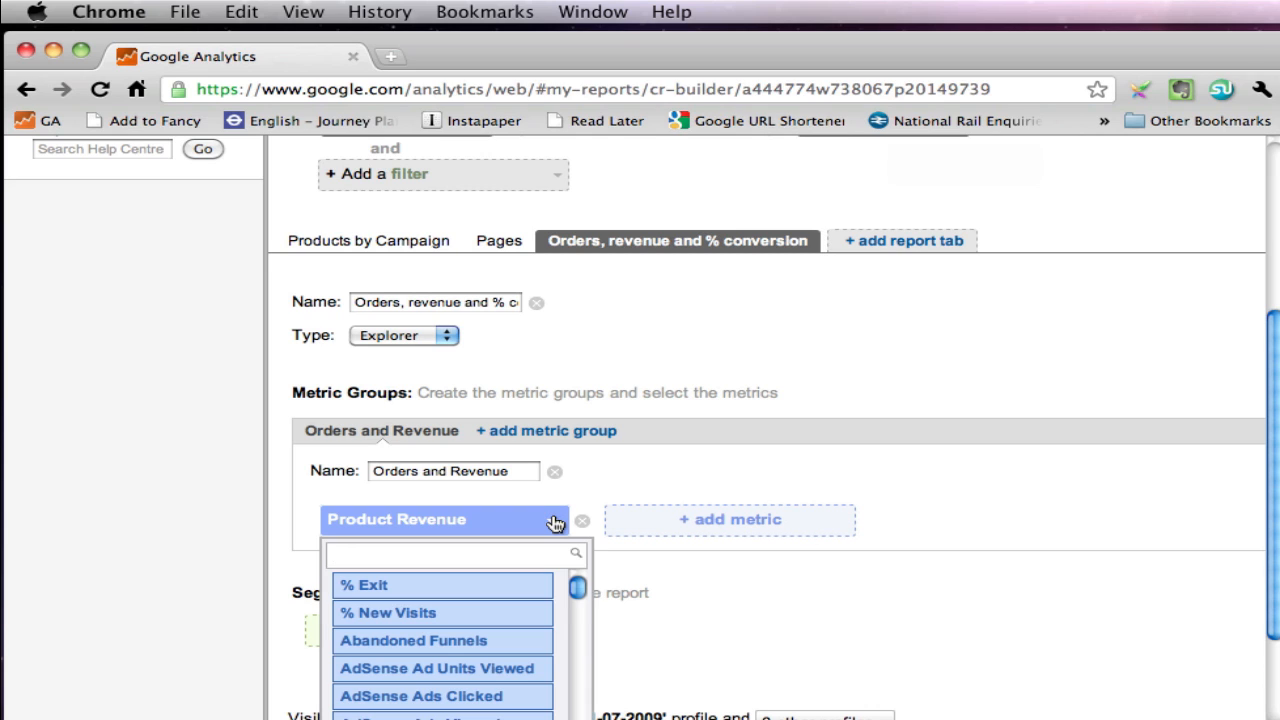
text(rev)
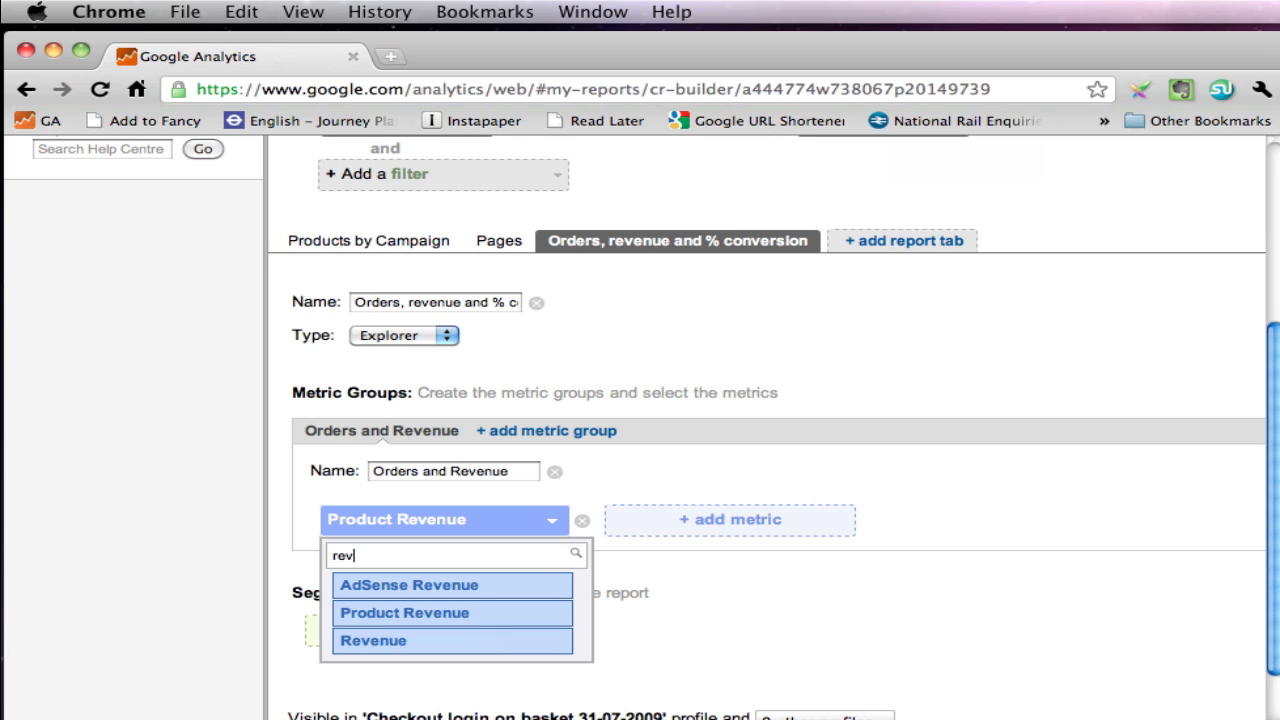
click(372, 640)
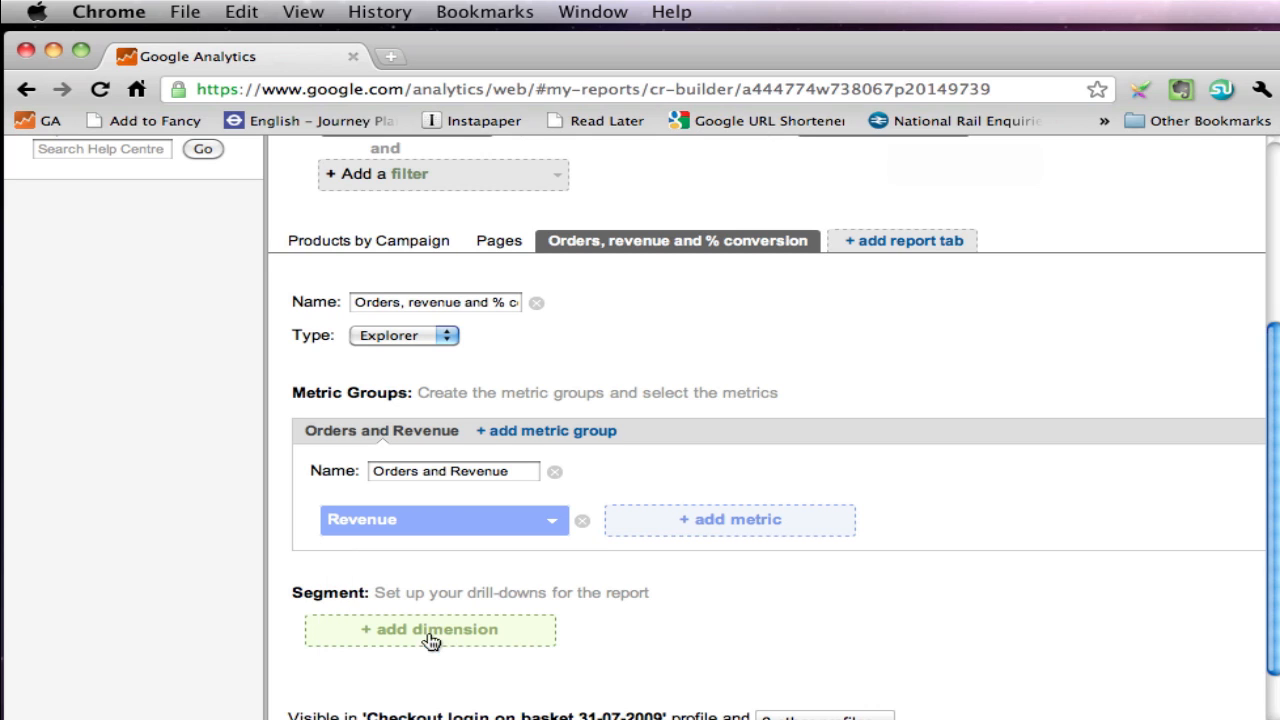
mouse_move(704, 544)
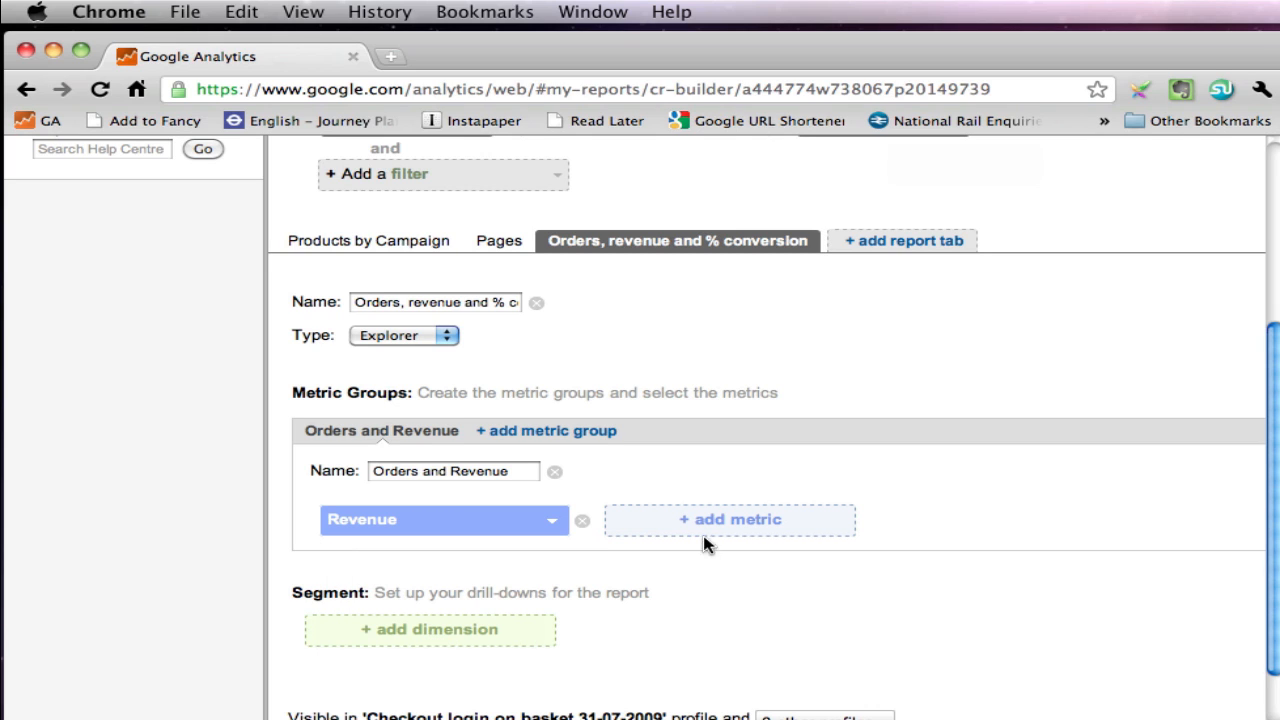
Step: Begin adding a second metric to the group, filtering the list by 'ra'
click(730, 520)
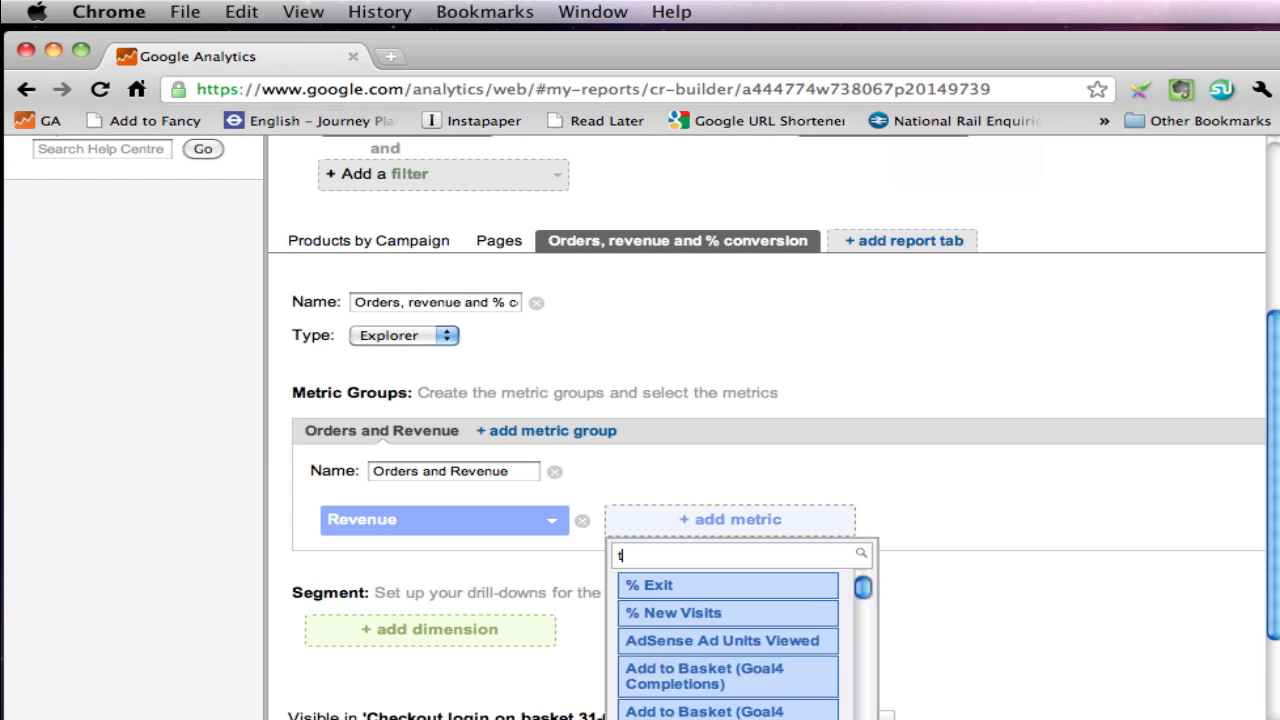
text(ra)
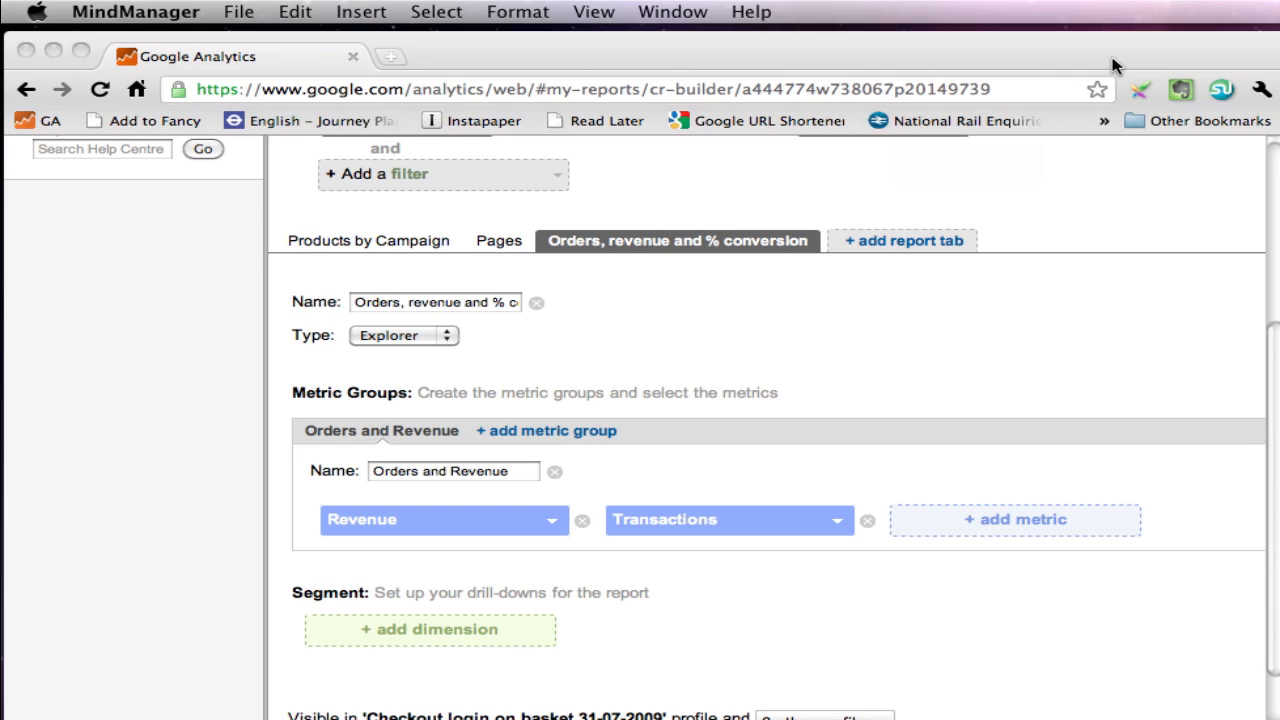
Step: Add Per Visit Value as the third metric after Revenue and Transactions
click(1016, 520)
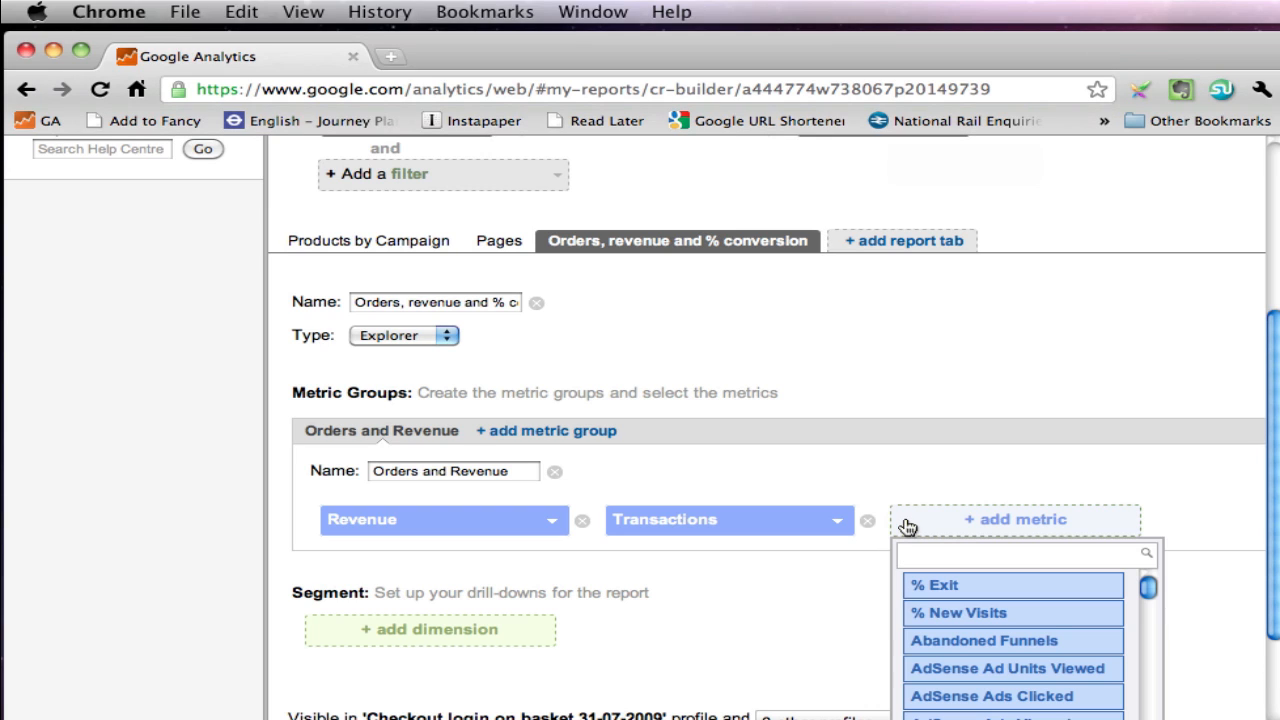
text(pe)
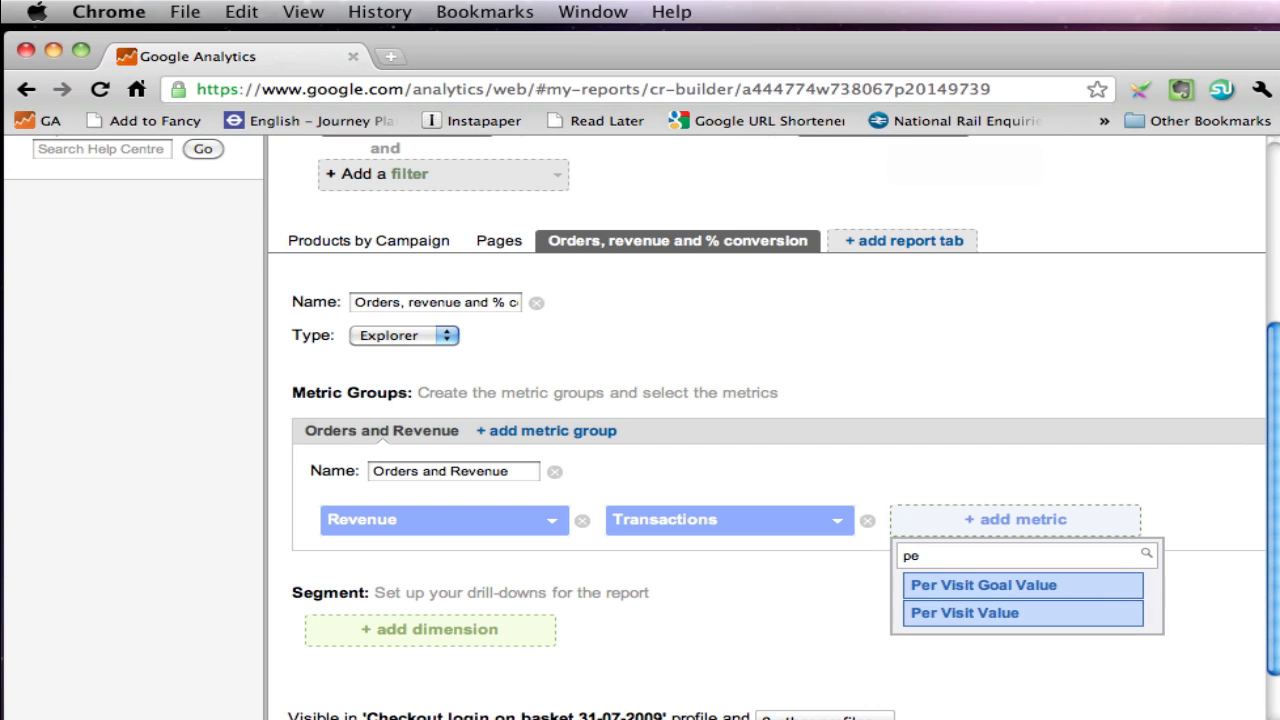
mouse_move(964, 612)
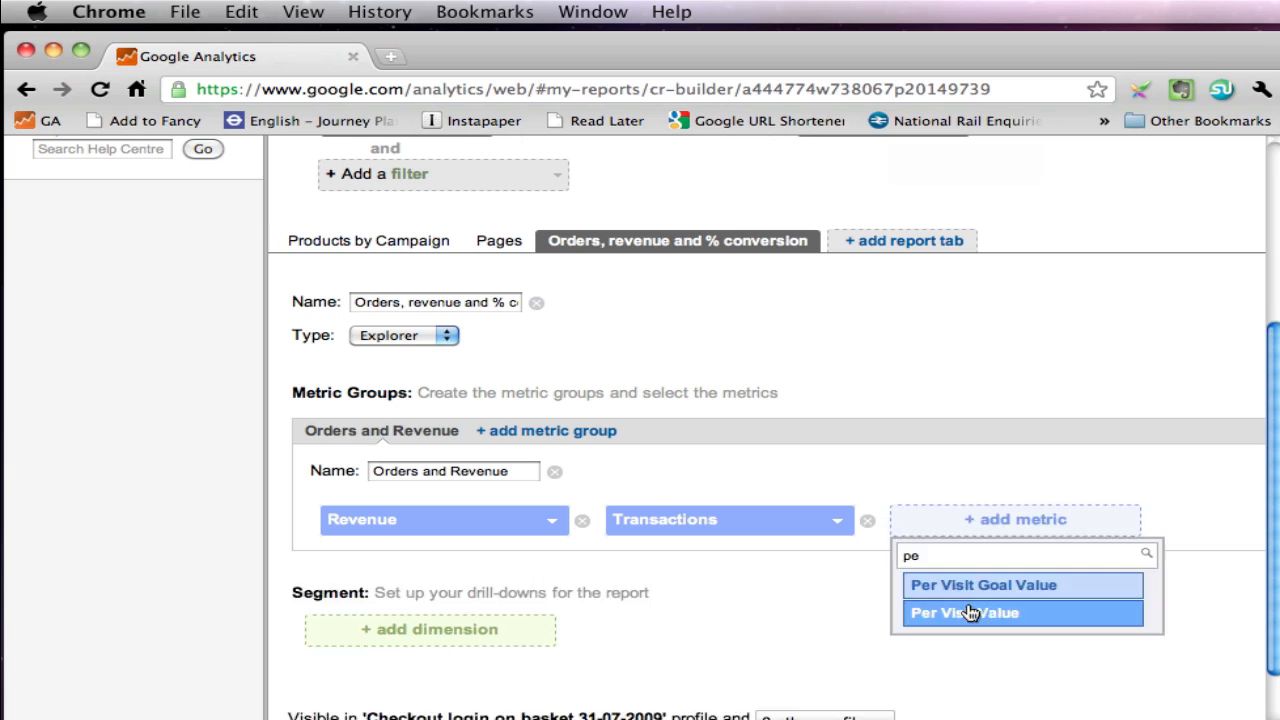
click(964, 612)
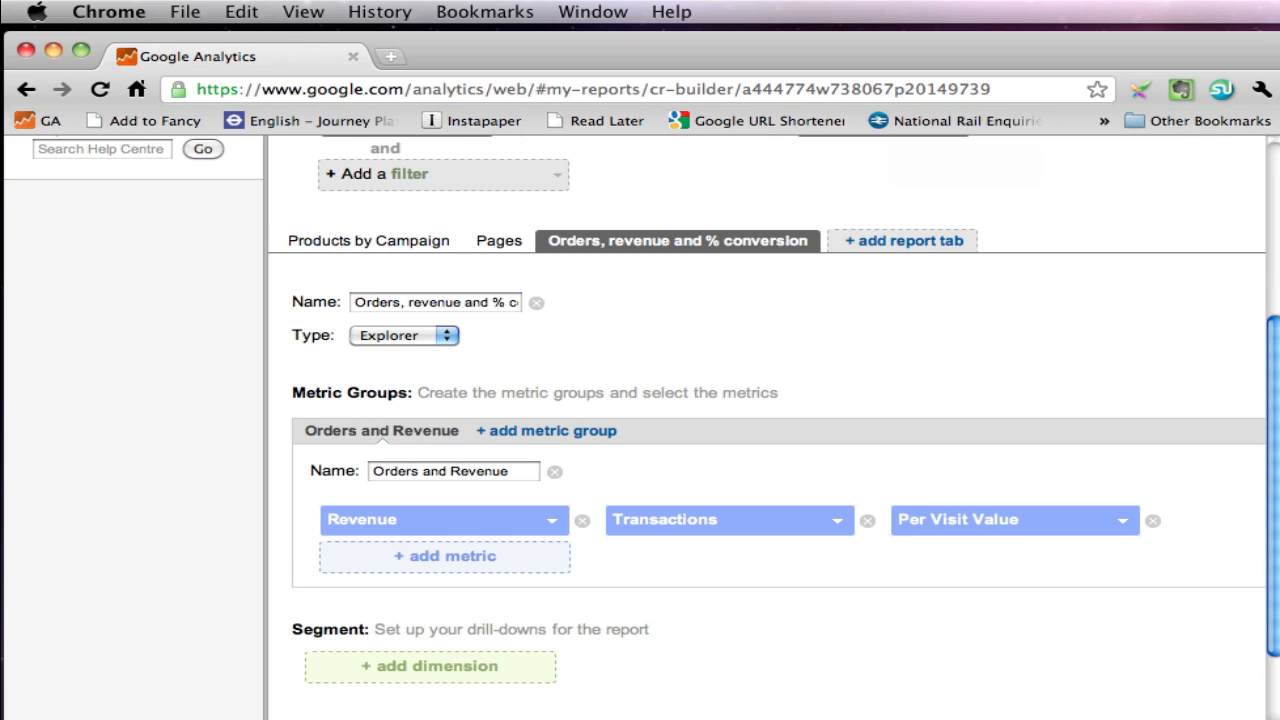
mouse_move(748, 536)
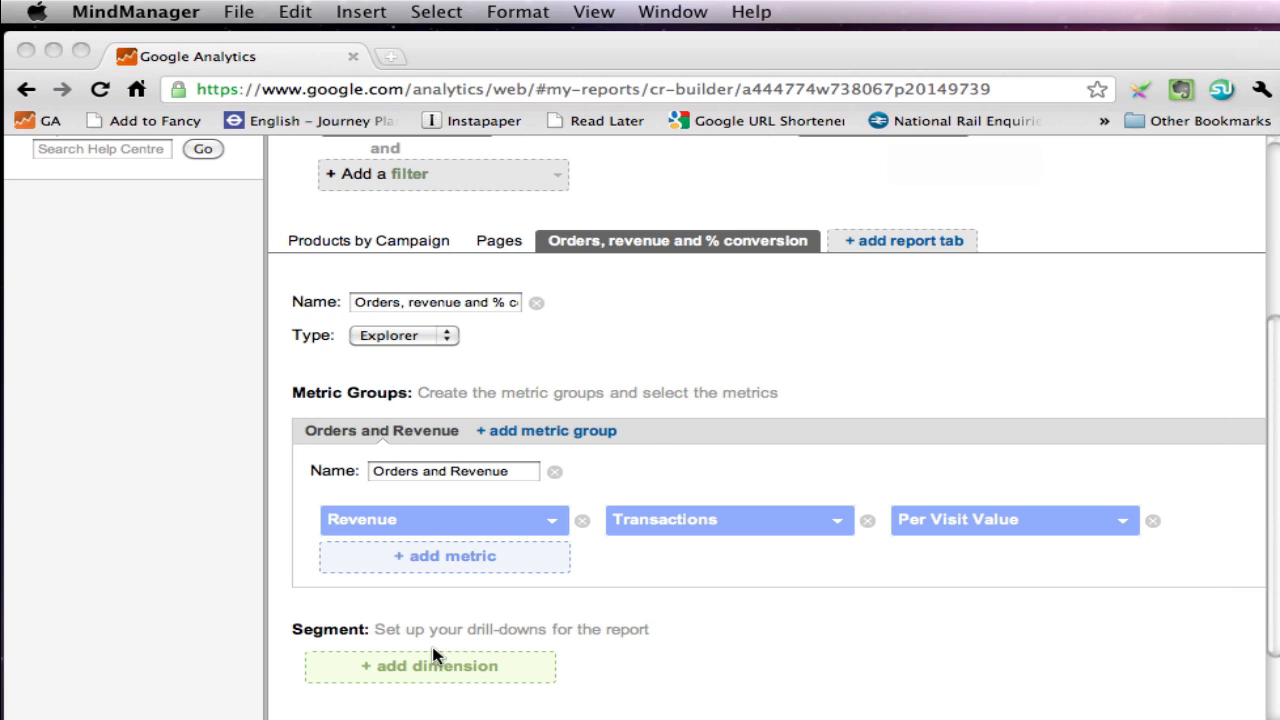
Step: Choose Campaign as the tab's drill-down dimension
click(430, 666)
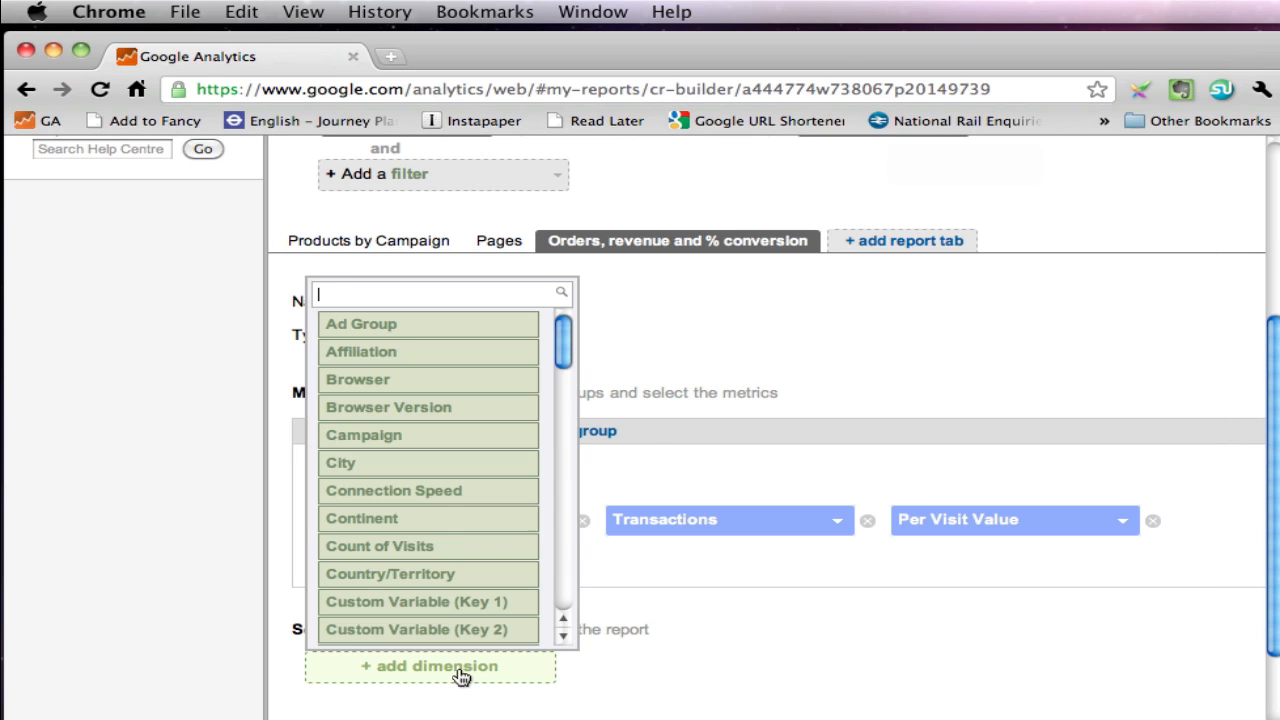
text(ca)
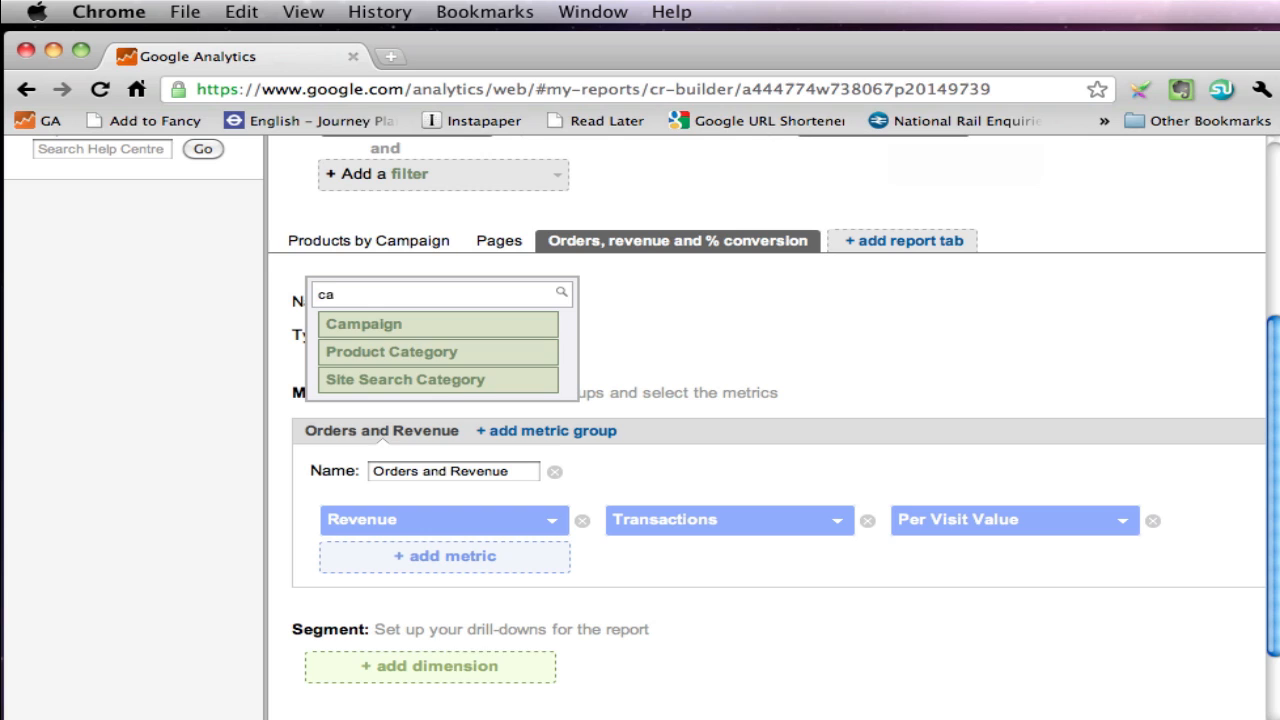
click(364, 324)
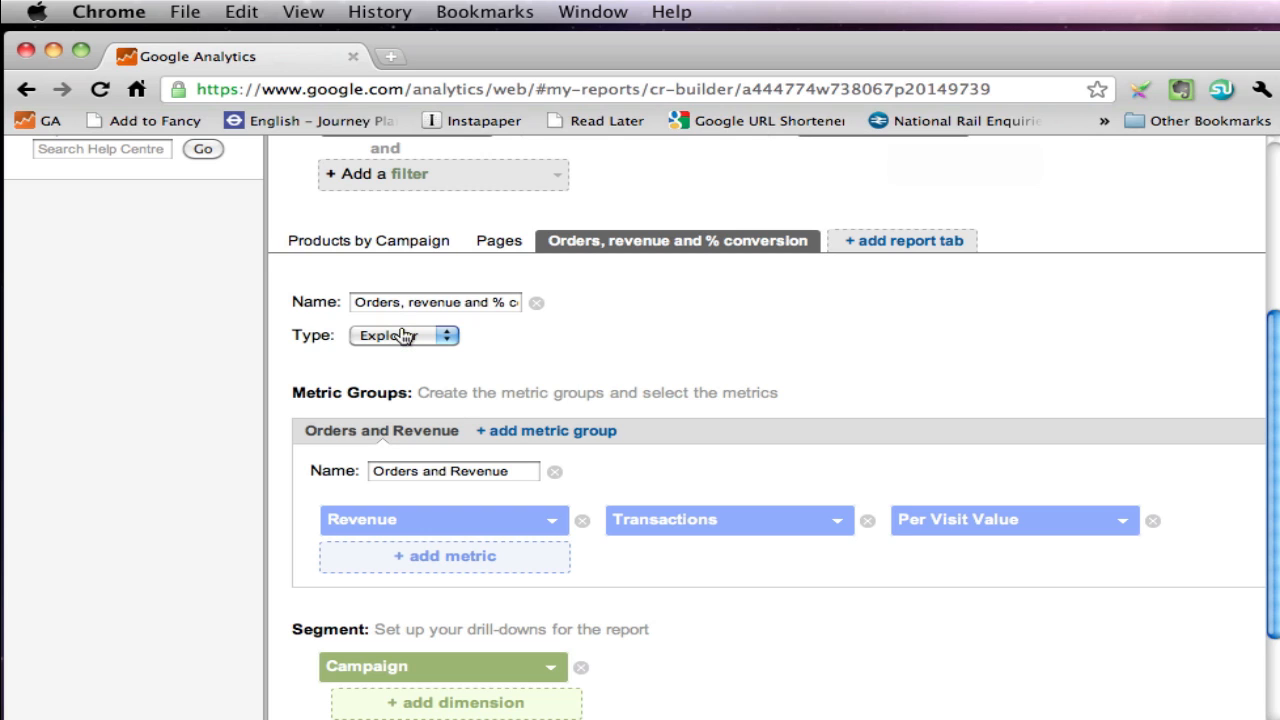
mouse_move(484, 672)
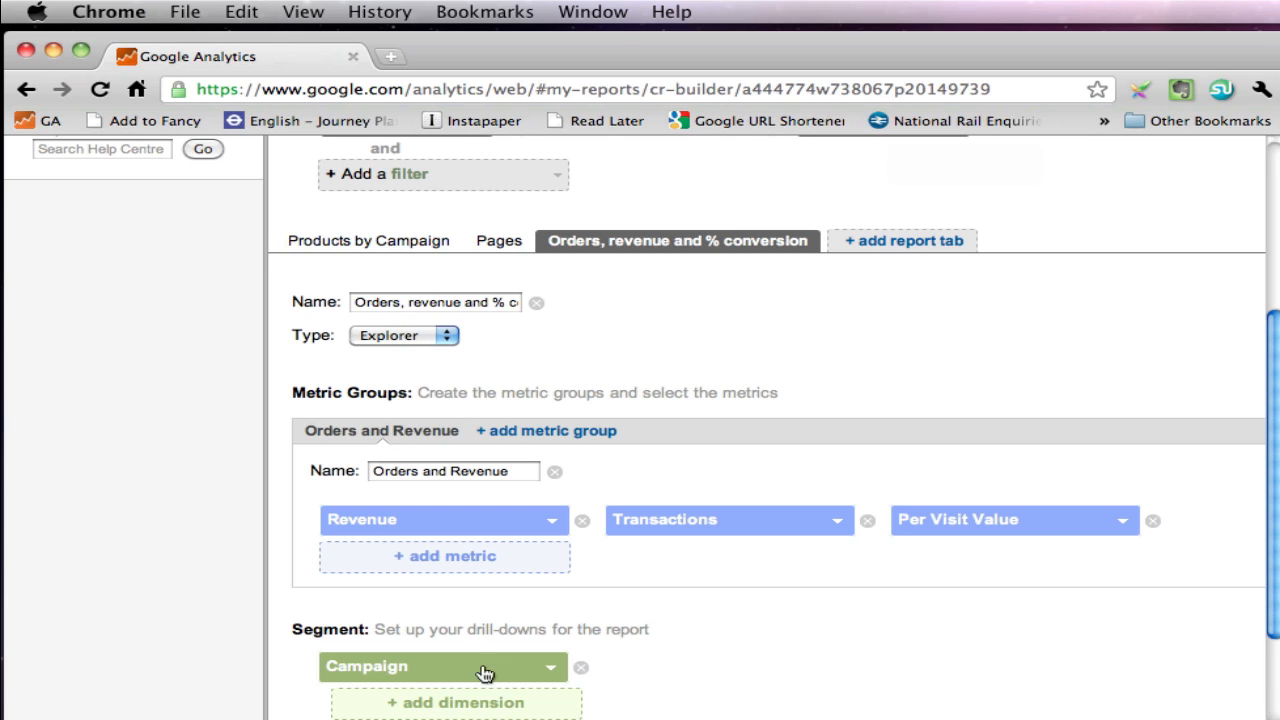
mouse_move(512, 704)
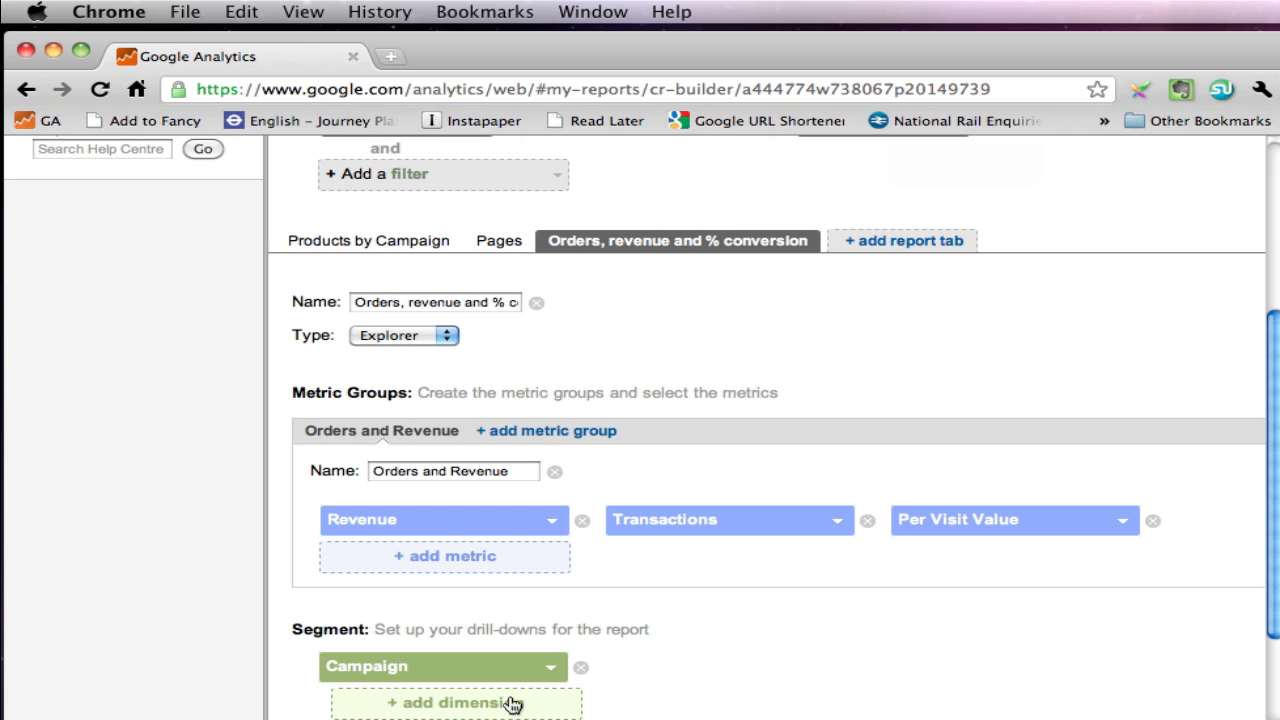
mouse_move(556, 488)
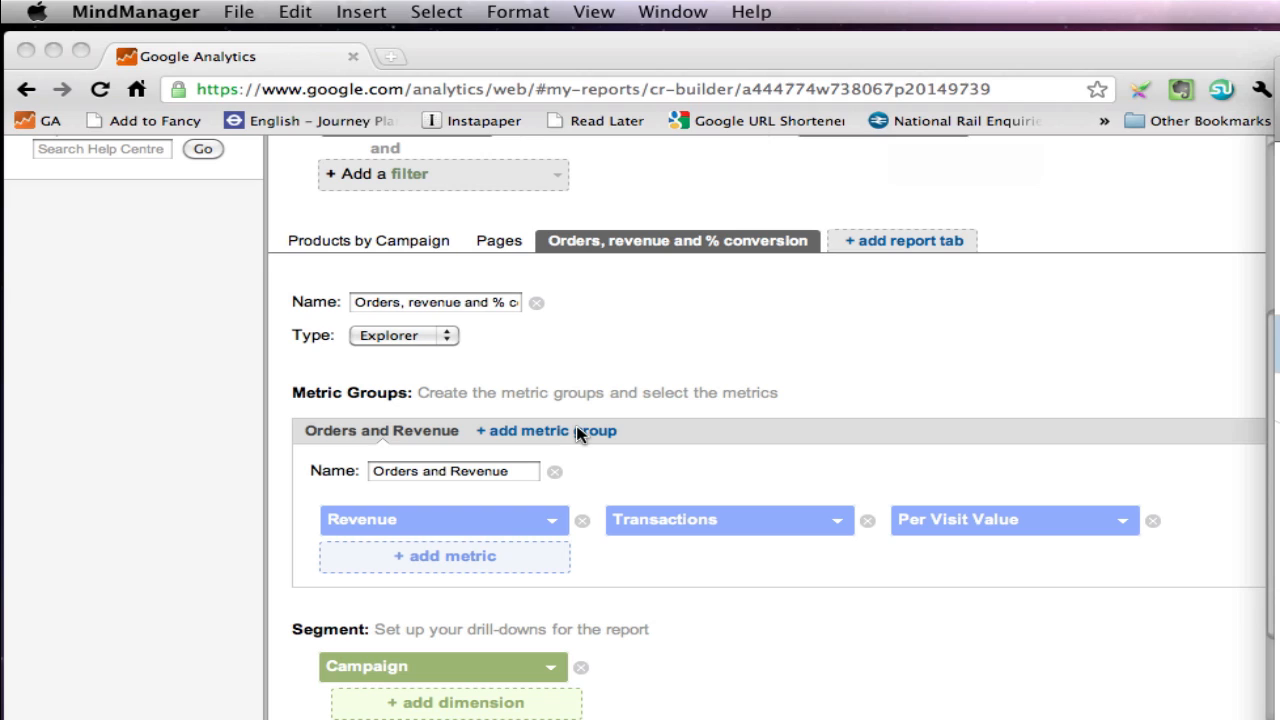
Step: Create a second metric group and rename it 'Conversions'
click(556, 432)
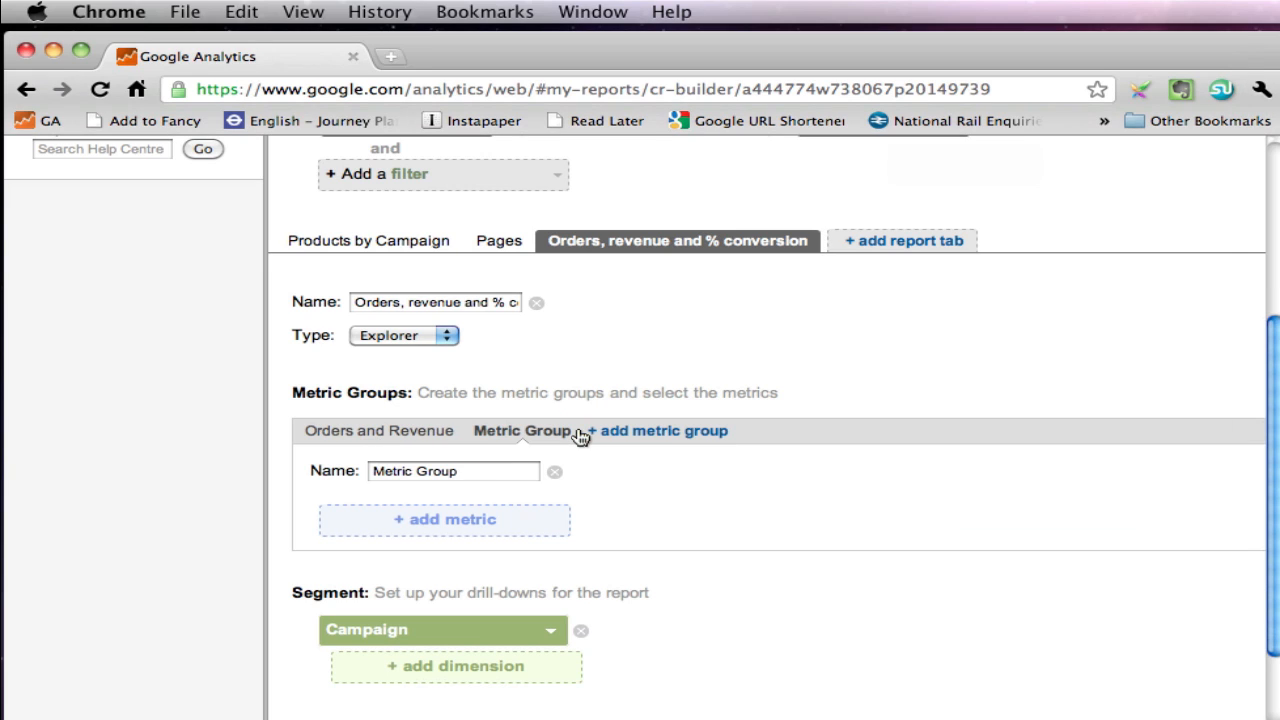
click(446, 470)
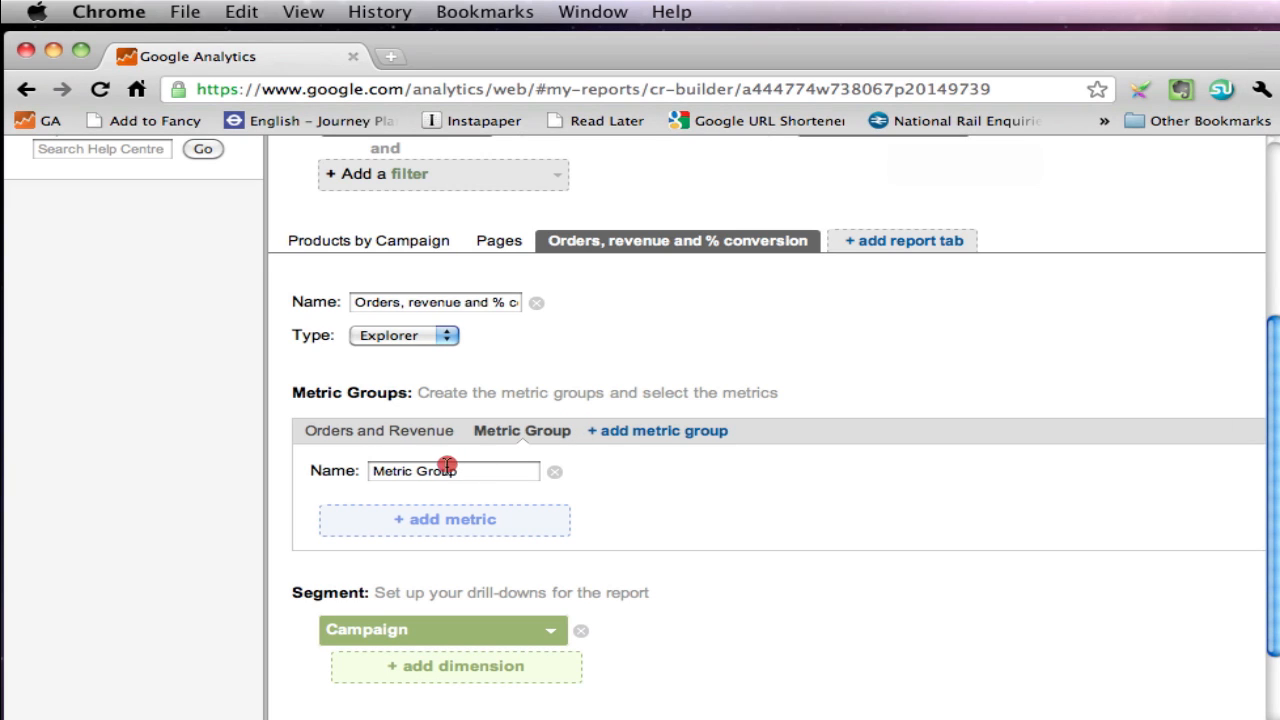
triple_click(452, 470)
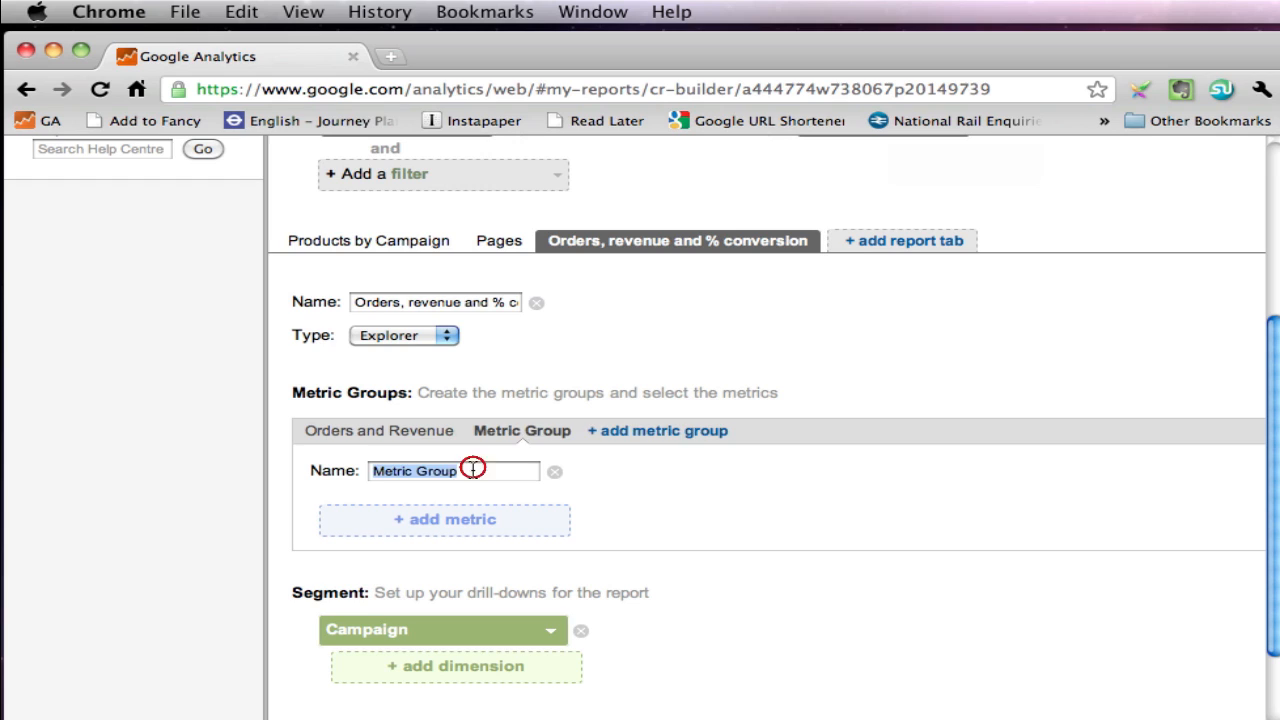
text(Conversio)
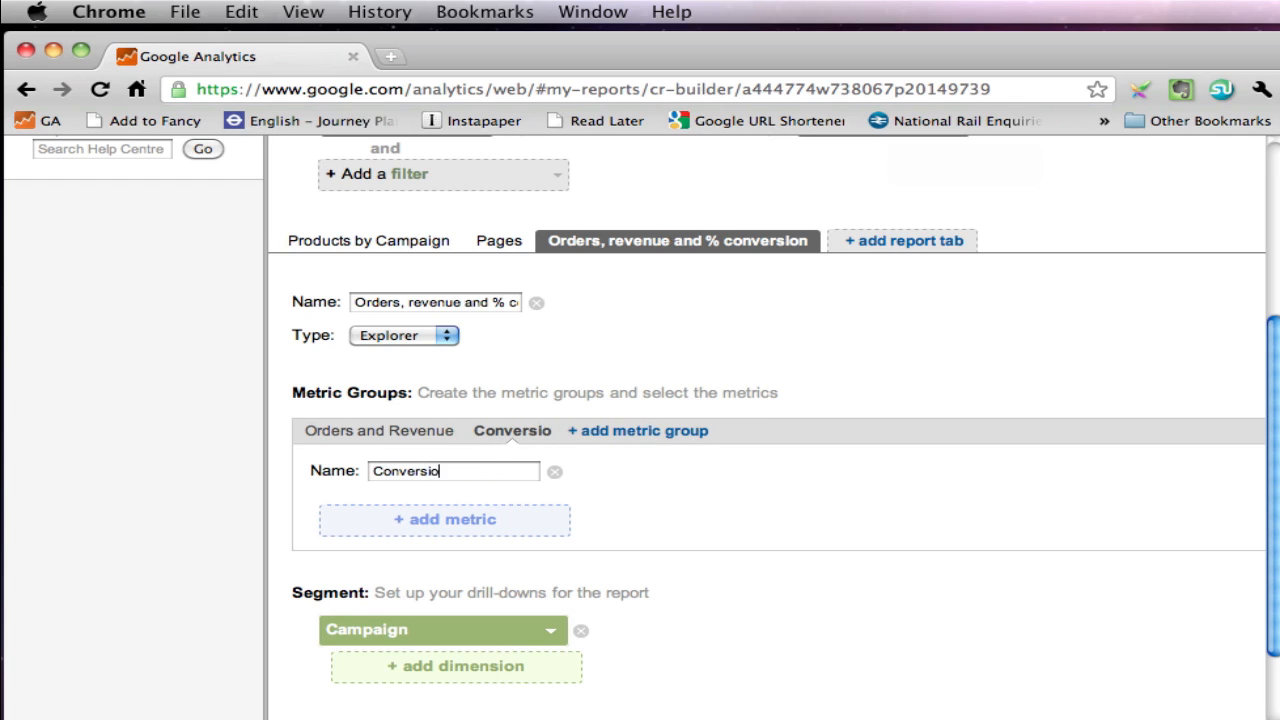
text(ns)
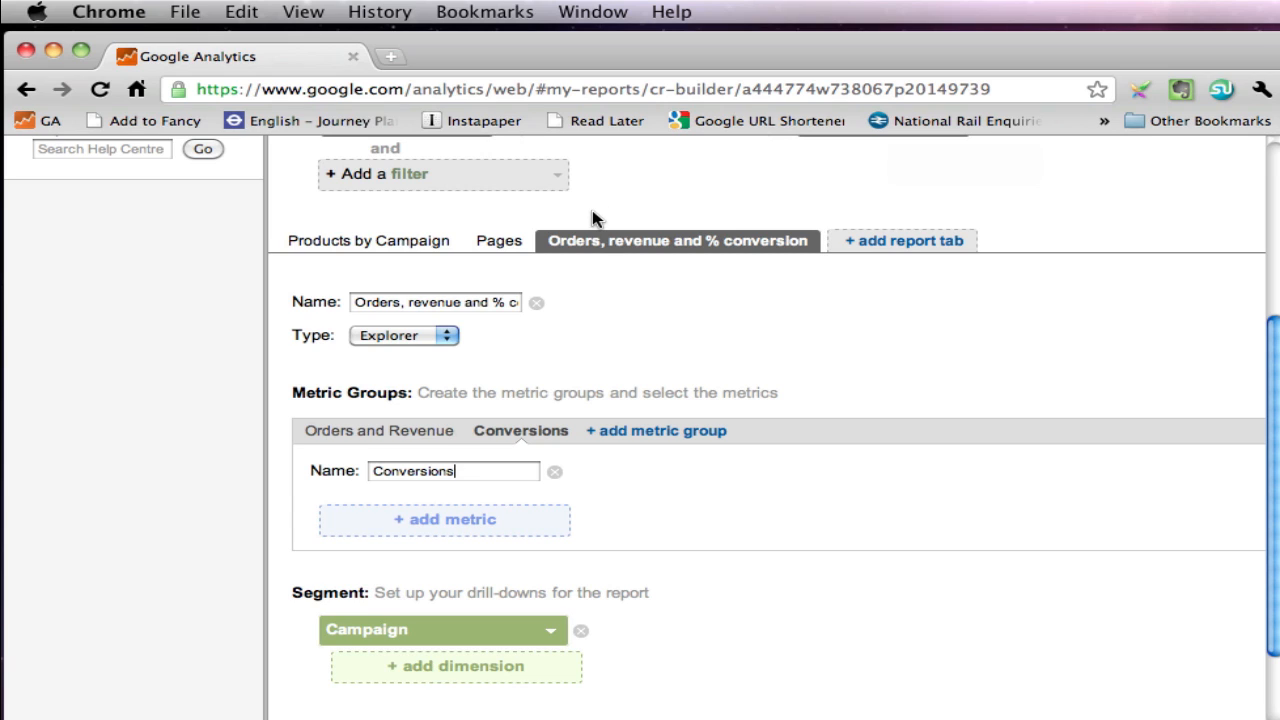
mouse_move(348, 432)
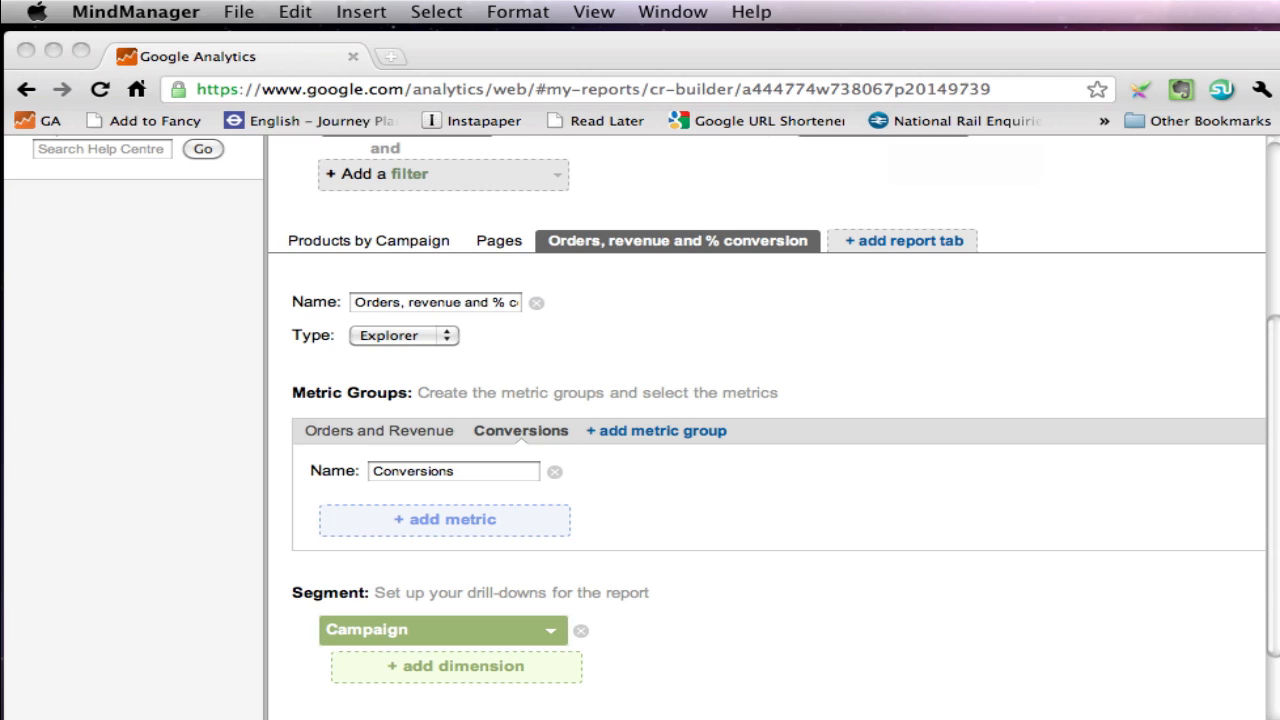
mouse_move(476, 516)
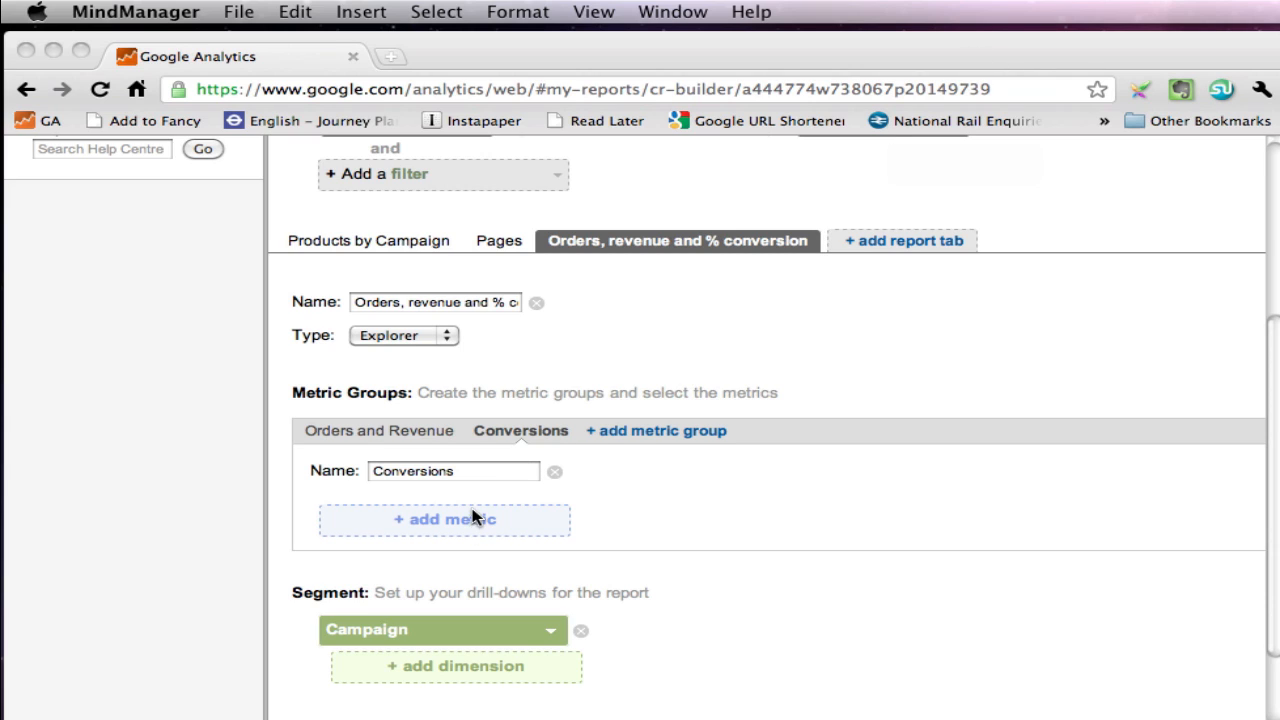
mouse_move(464, 528)
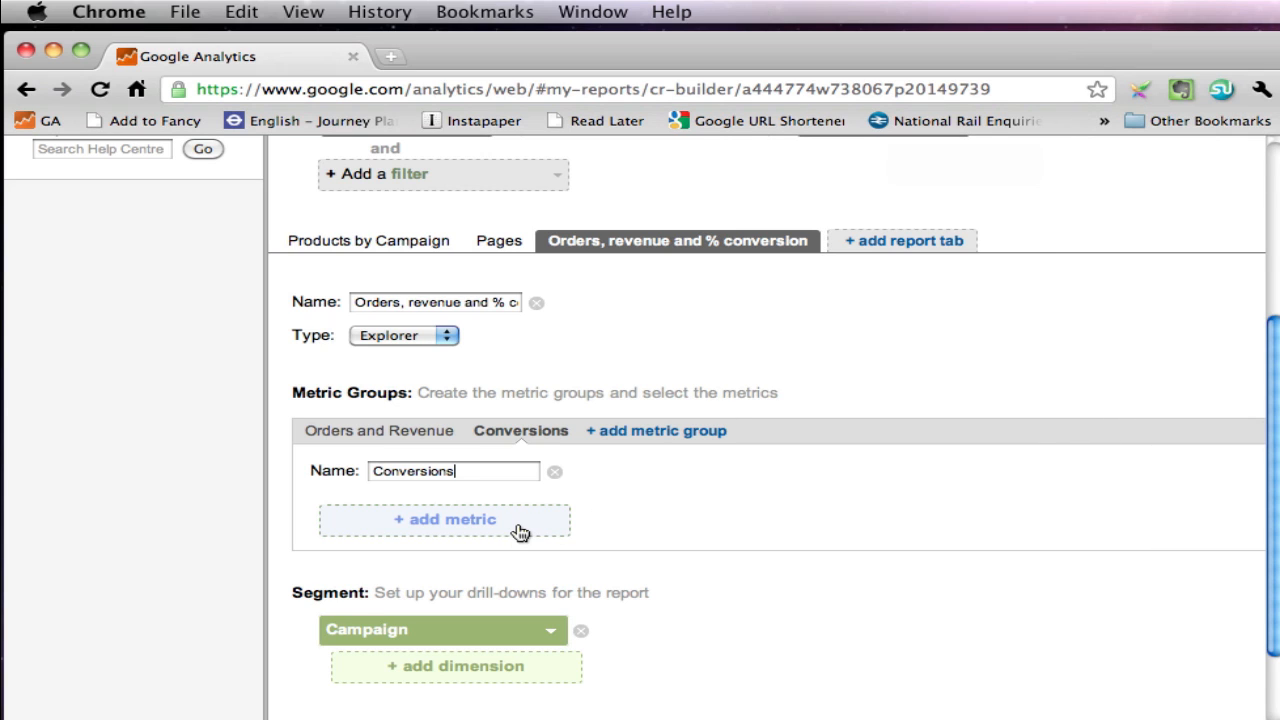
Step: Add Visits to Conversions and search for a Goal11 guest checkout metric
click(444, 520)
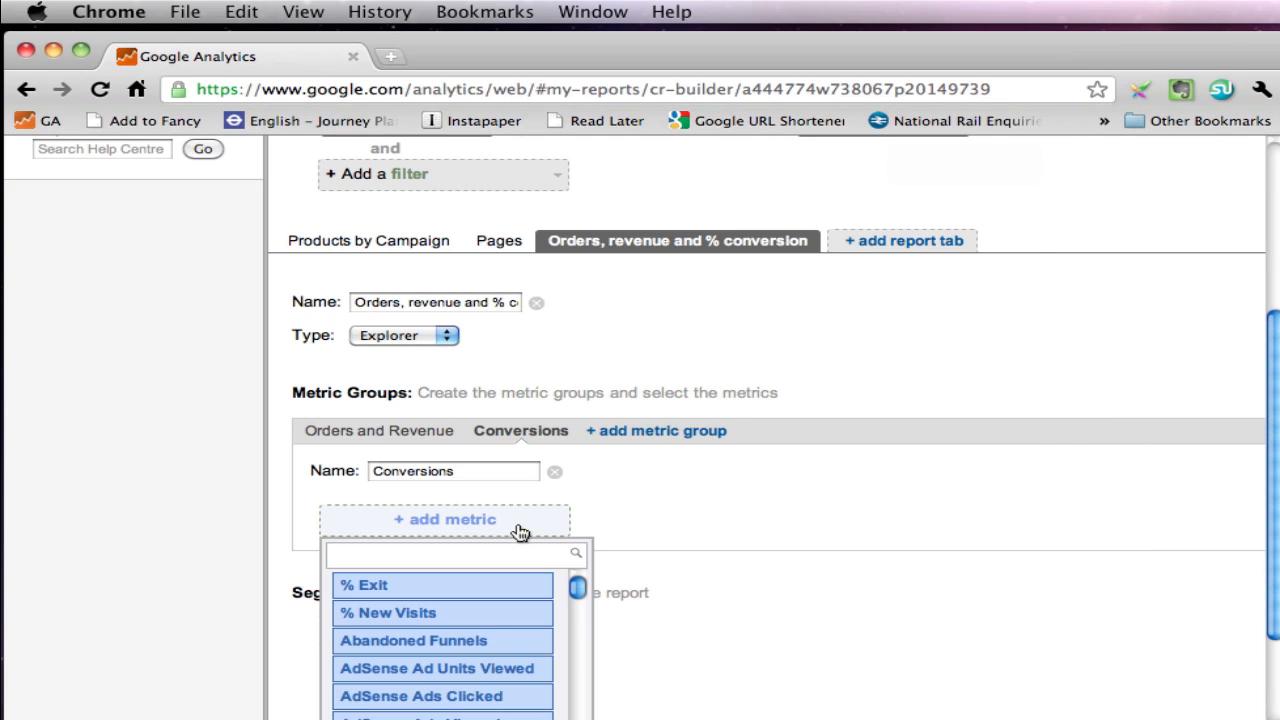
text(v)
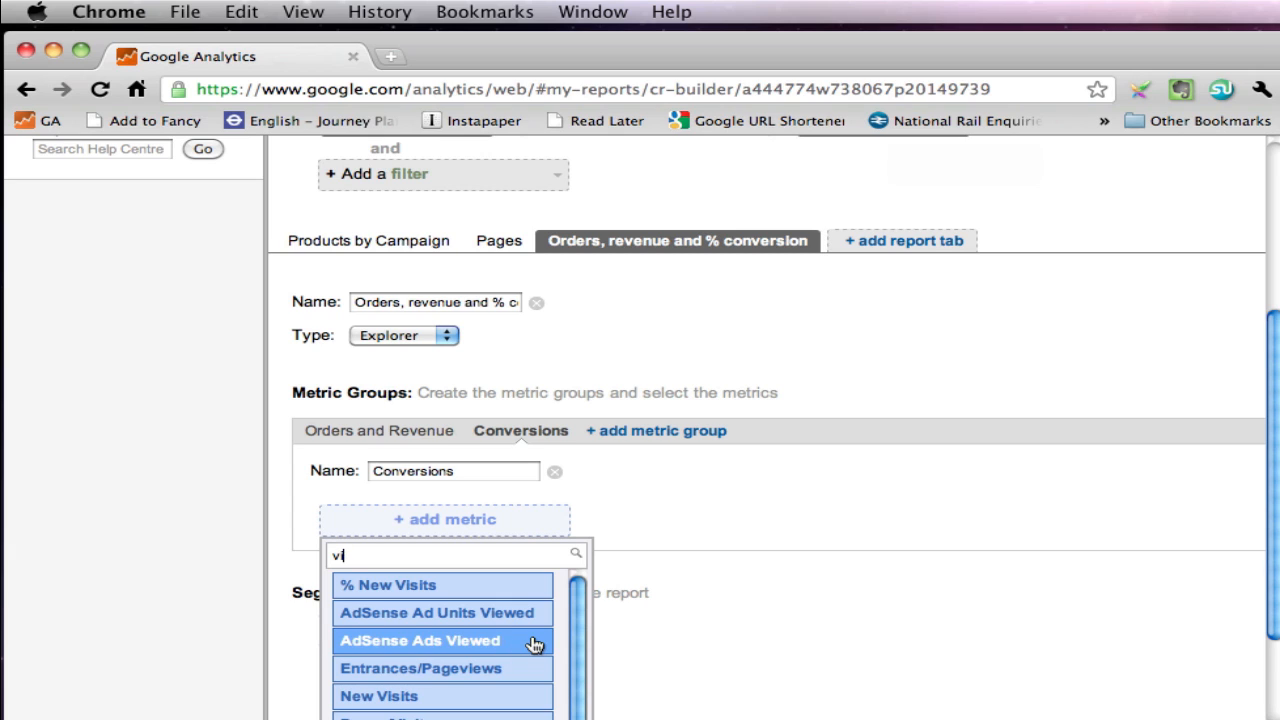
text(is)
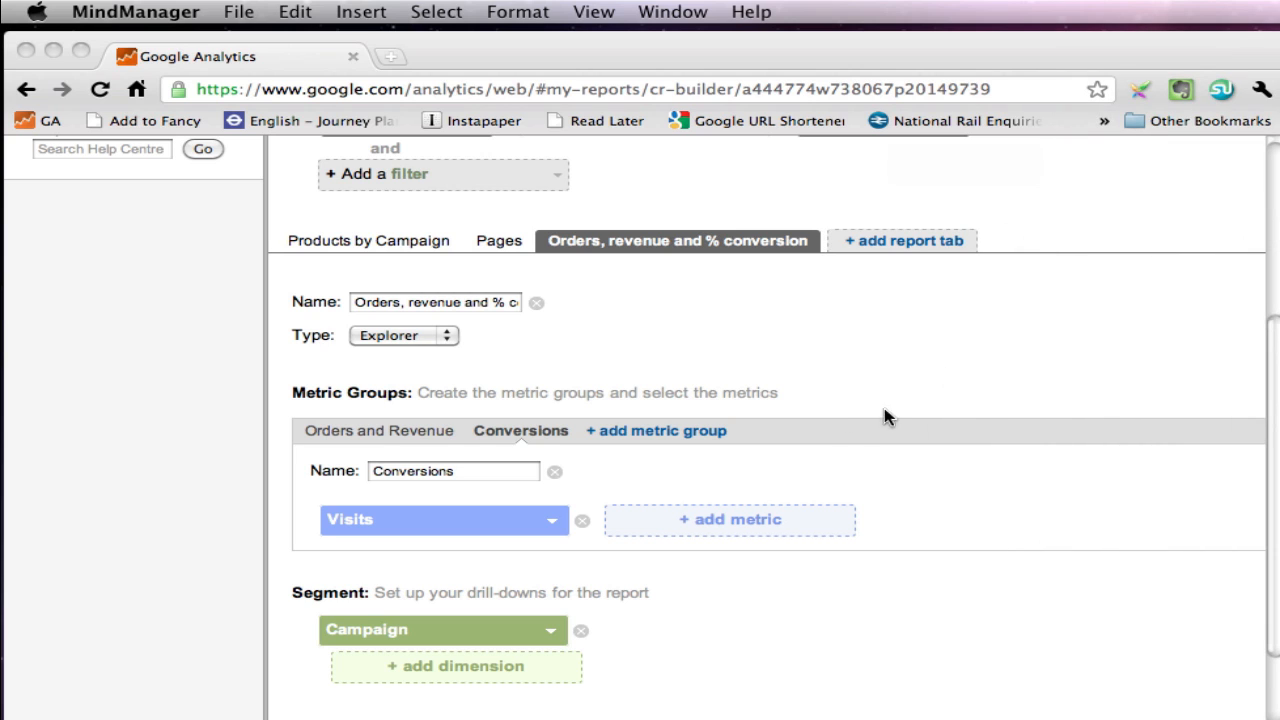
mouse_move(760, 528)
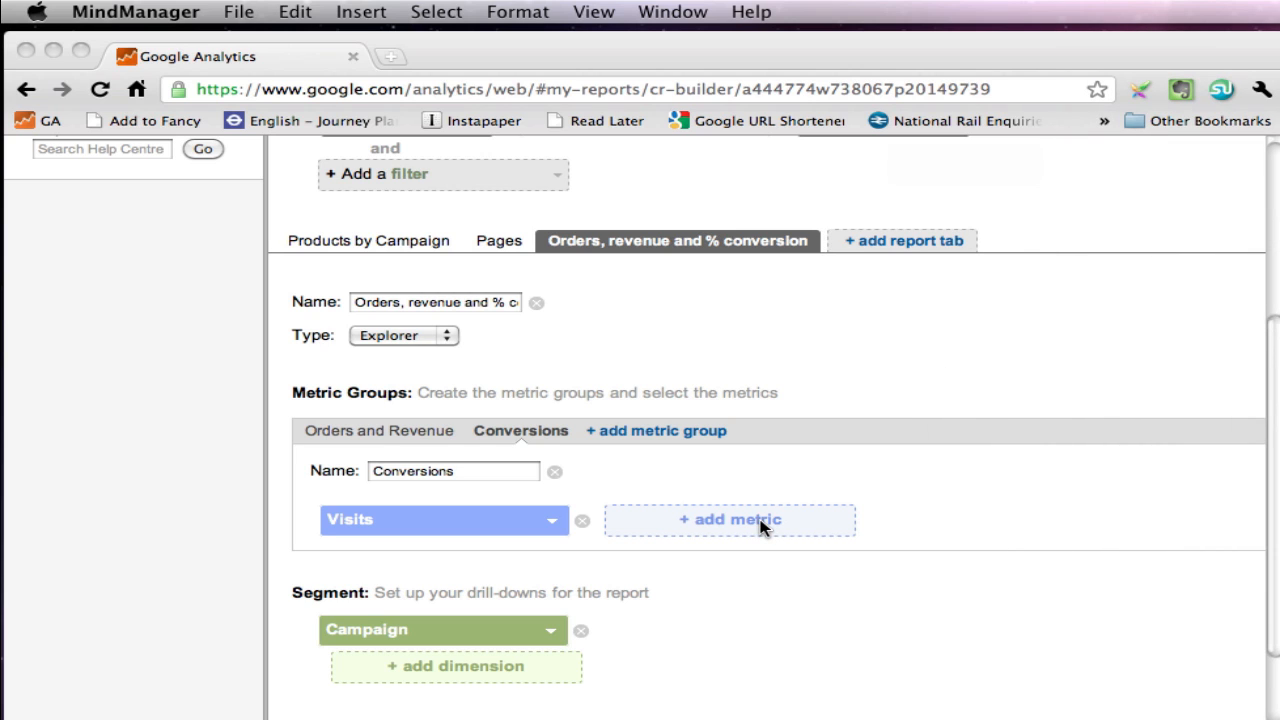
click(730, 520)
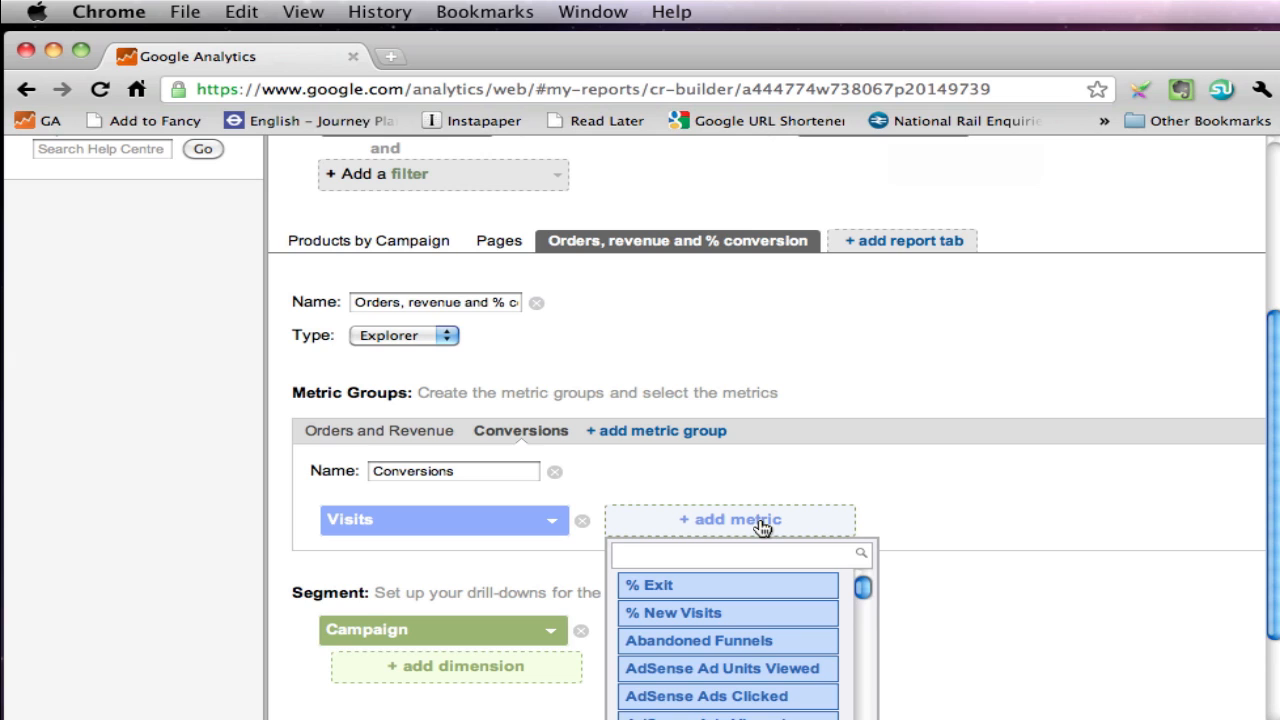
text(ec)
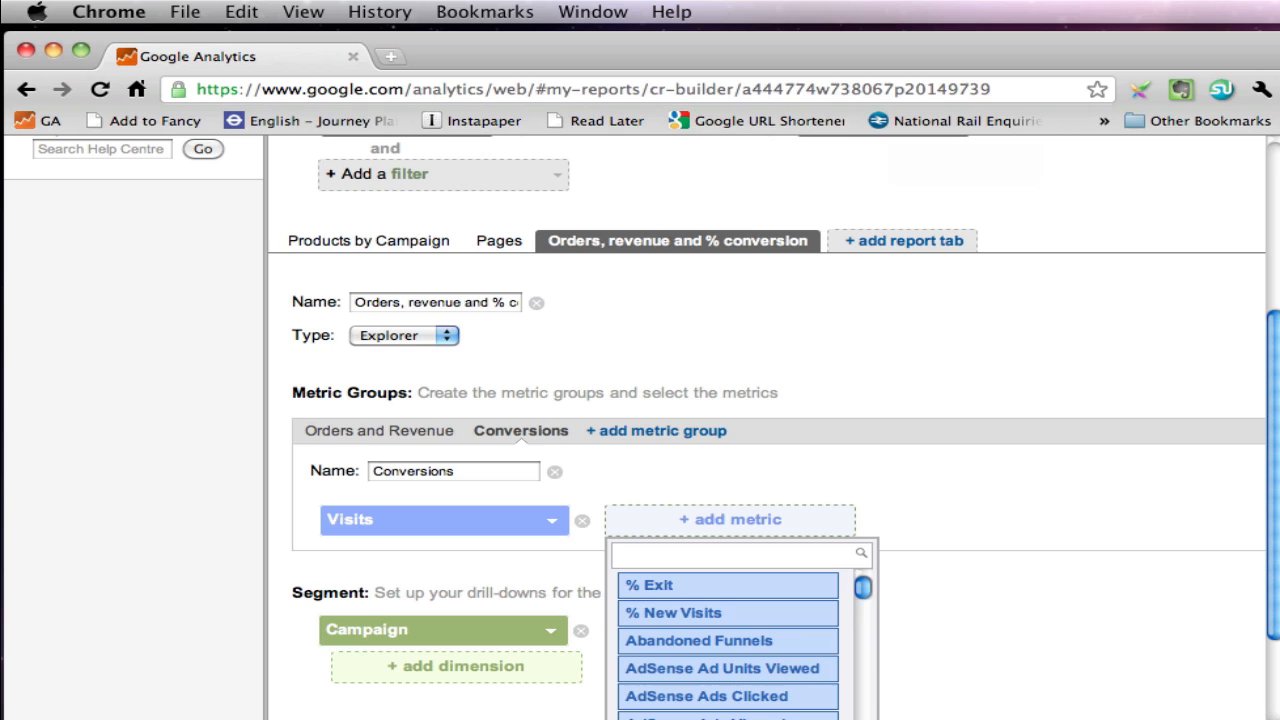
text(goal11)
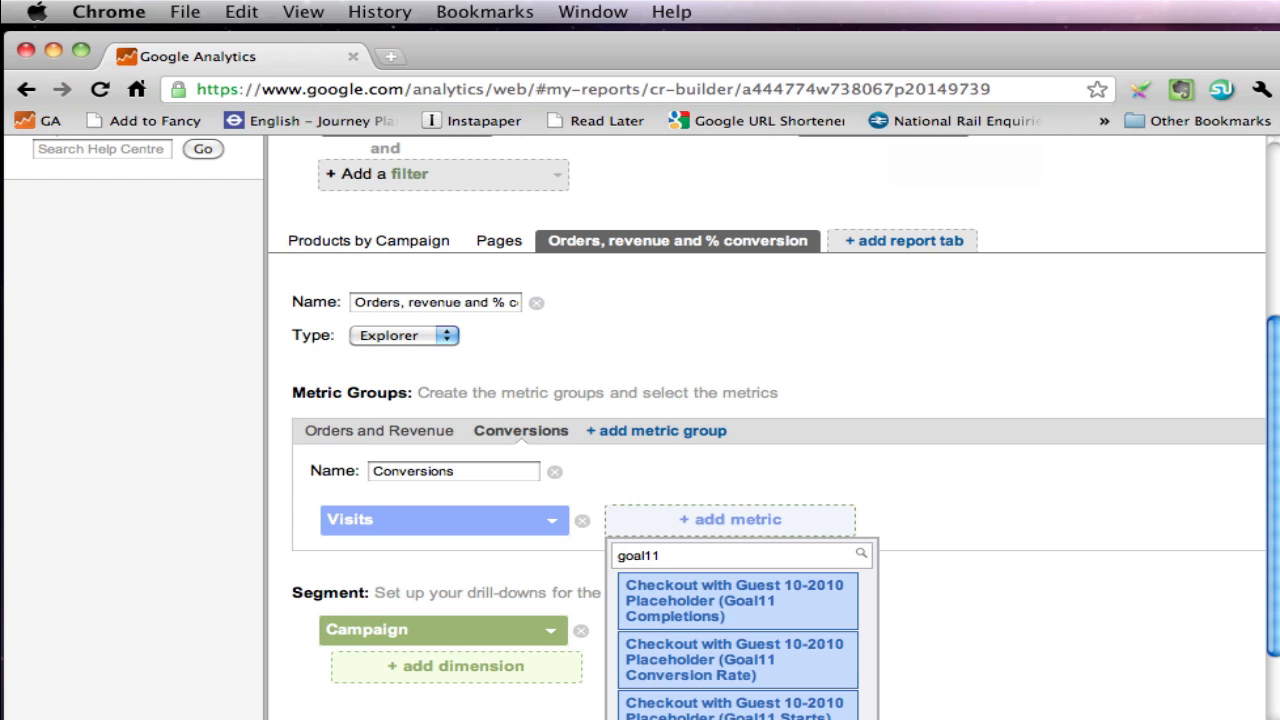
mouse_move(724, 660)
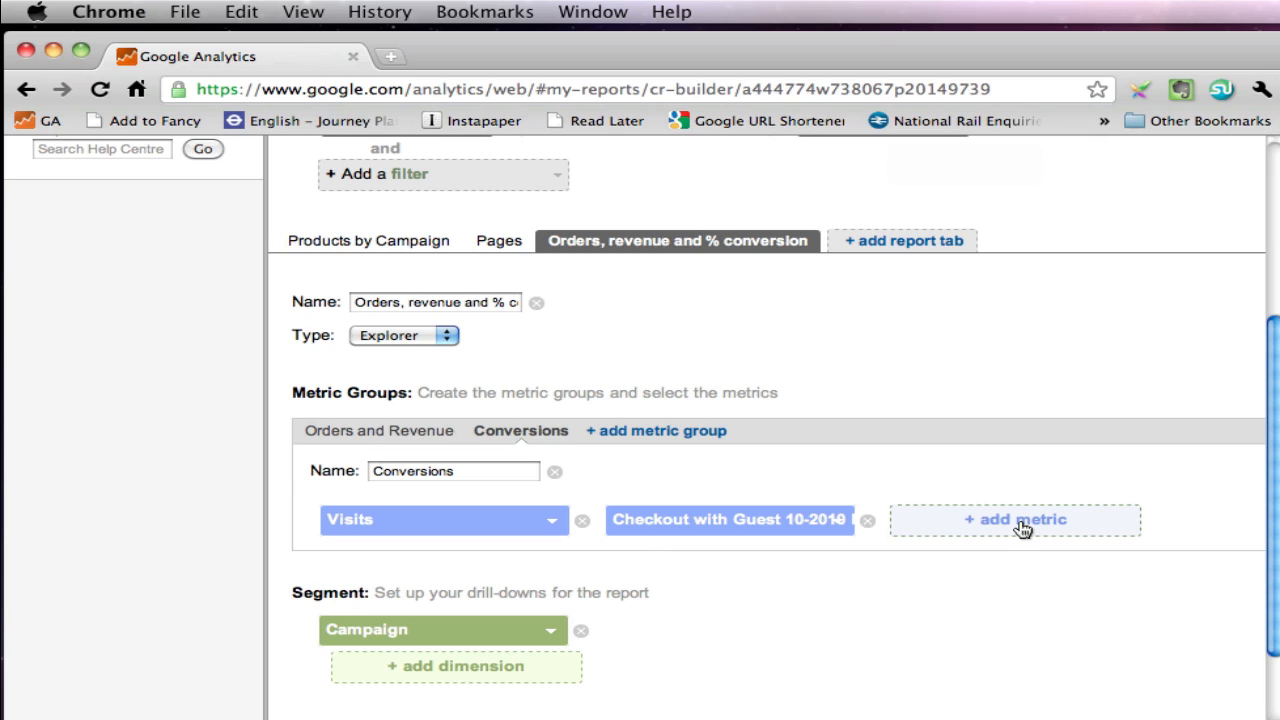
Step: Add Goal12 Abandonment Rate as a third Conversions metric
click(1022, 520)
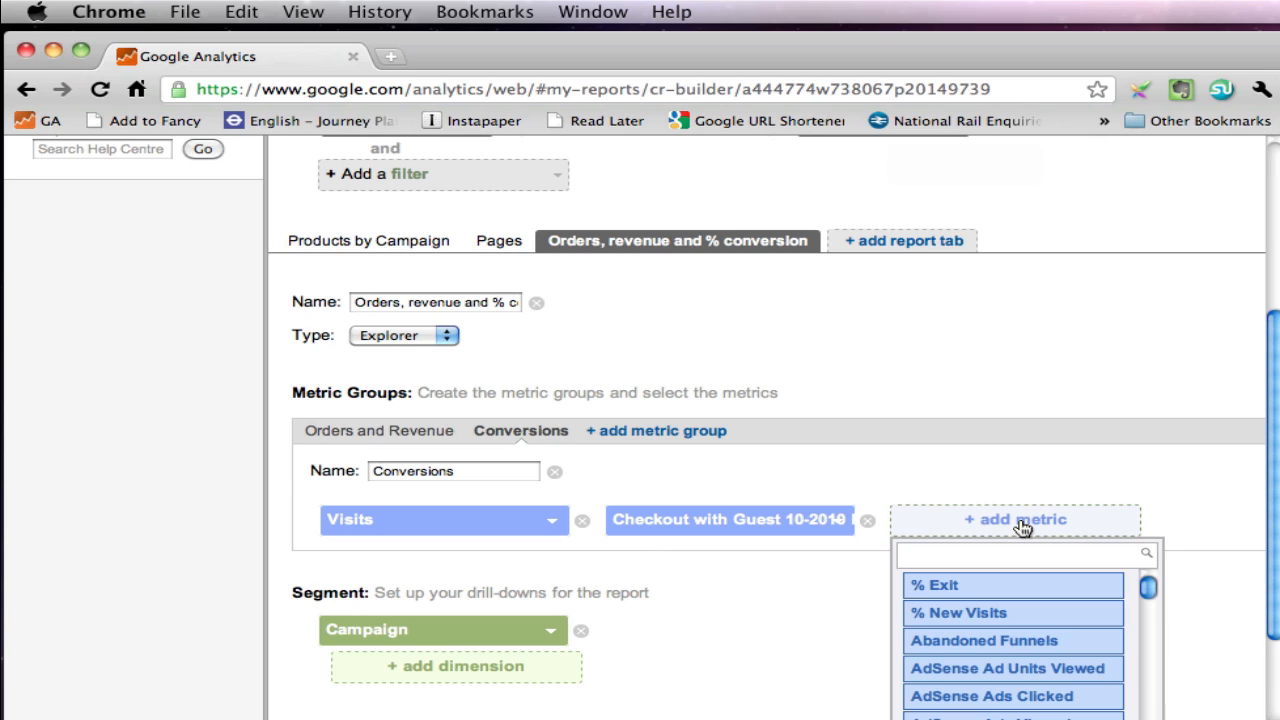
text(goal12)
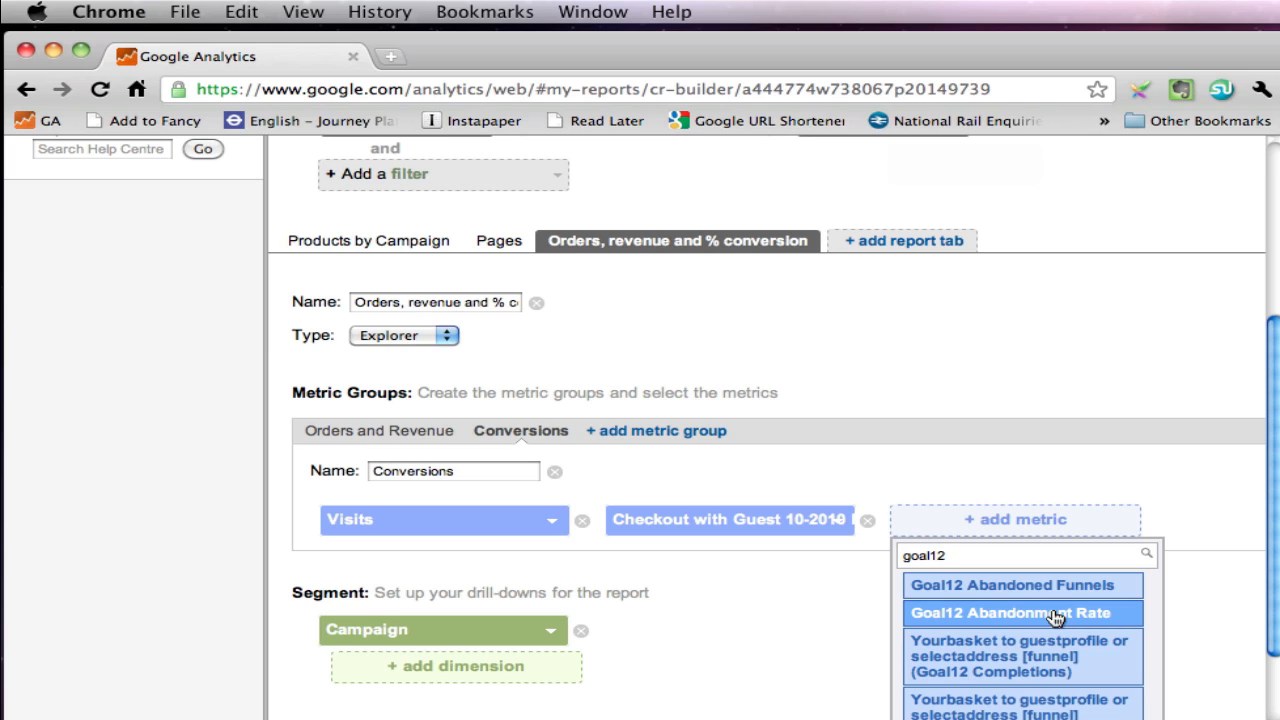
click(1012, 612)
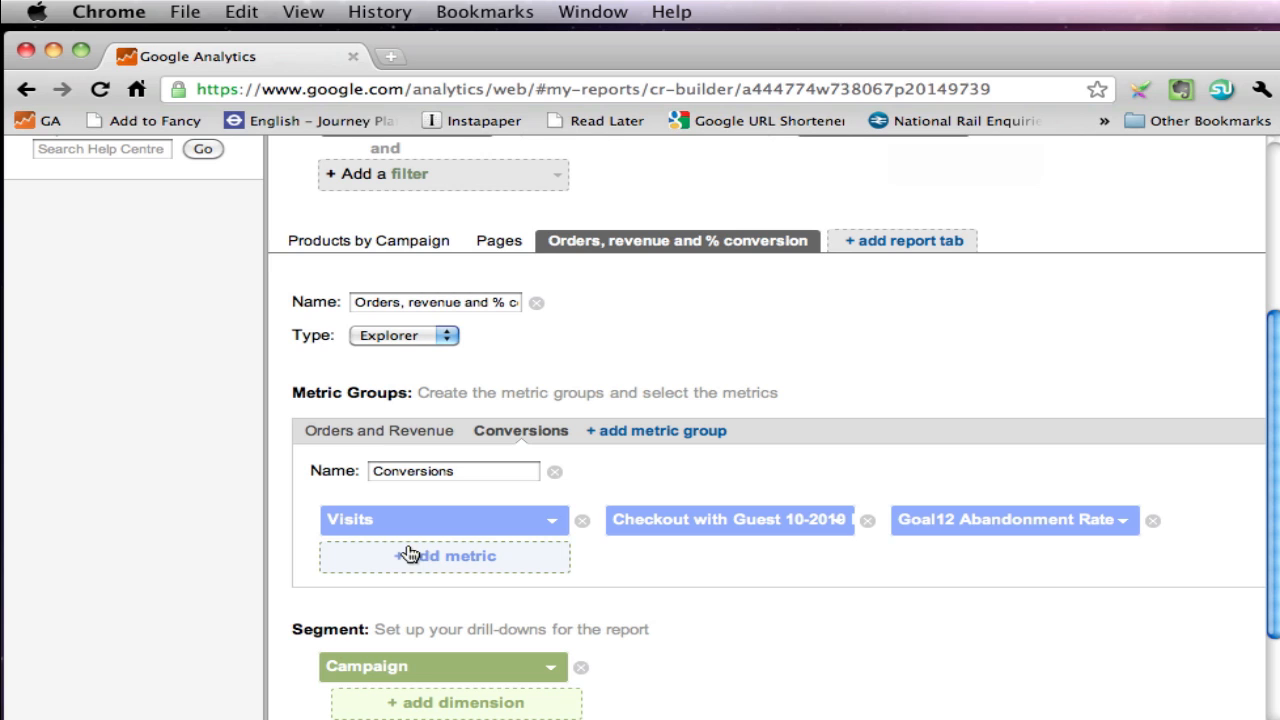
Step: Look up a Goal11 Abandonment Rate metric and show the Conversions group
click(444, 556)
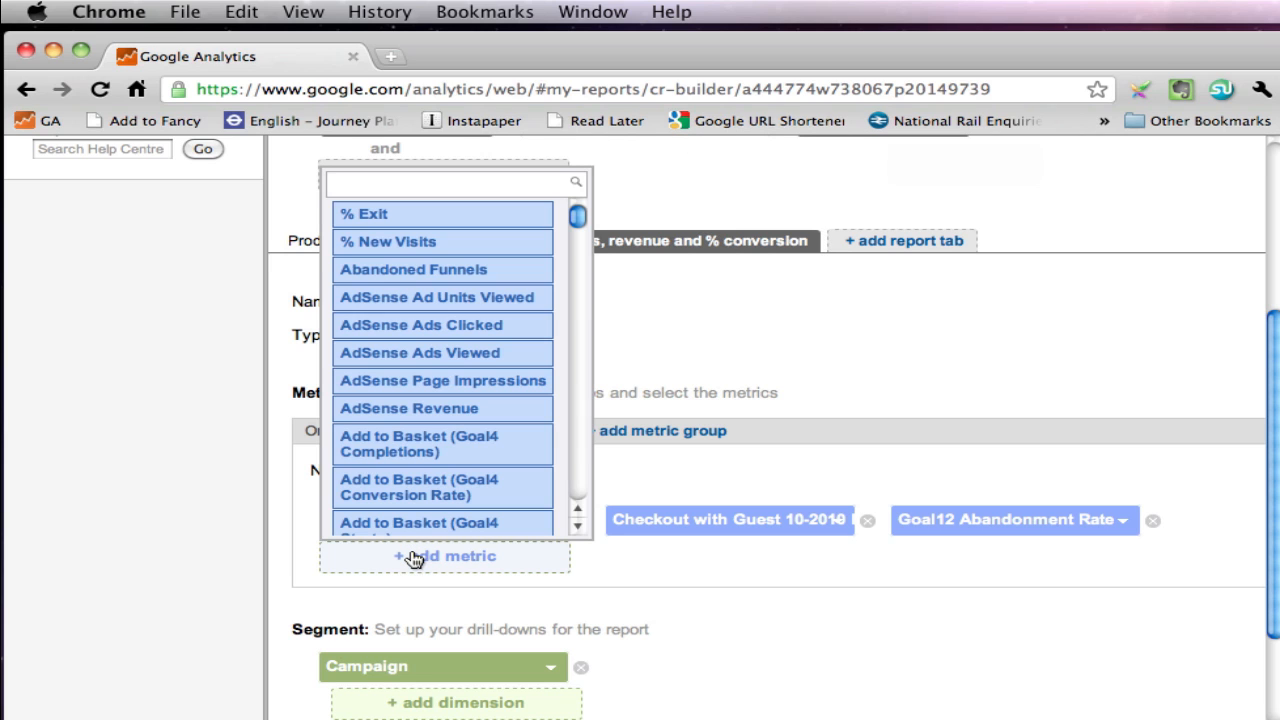
text(gaol)
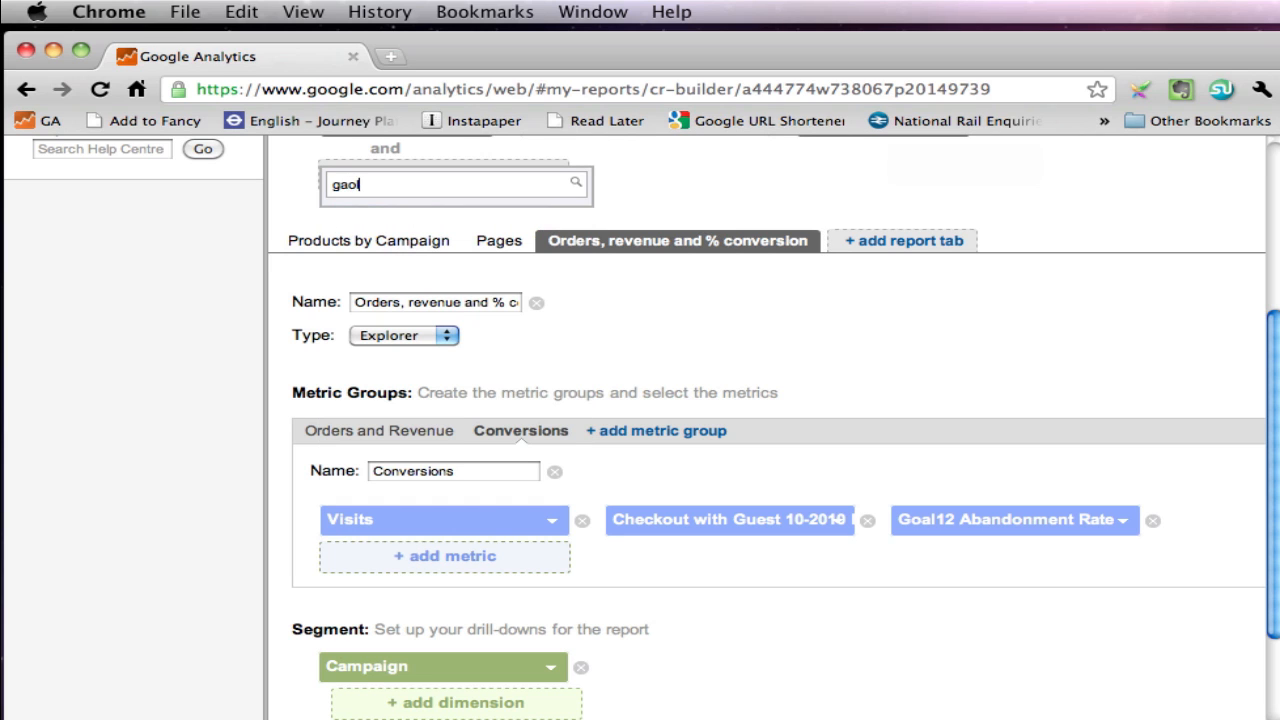
text(goal11)
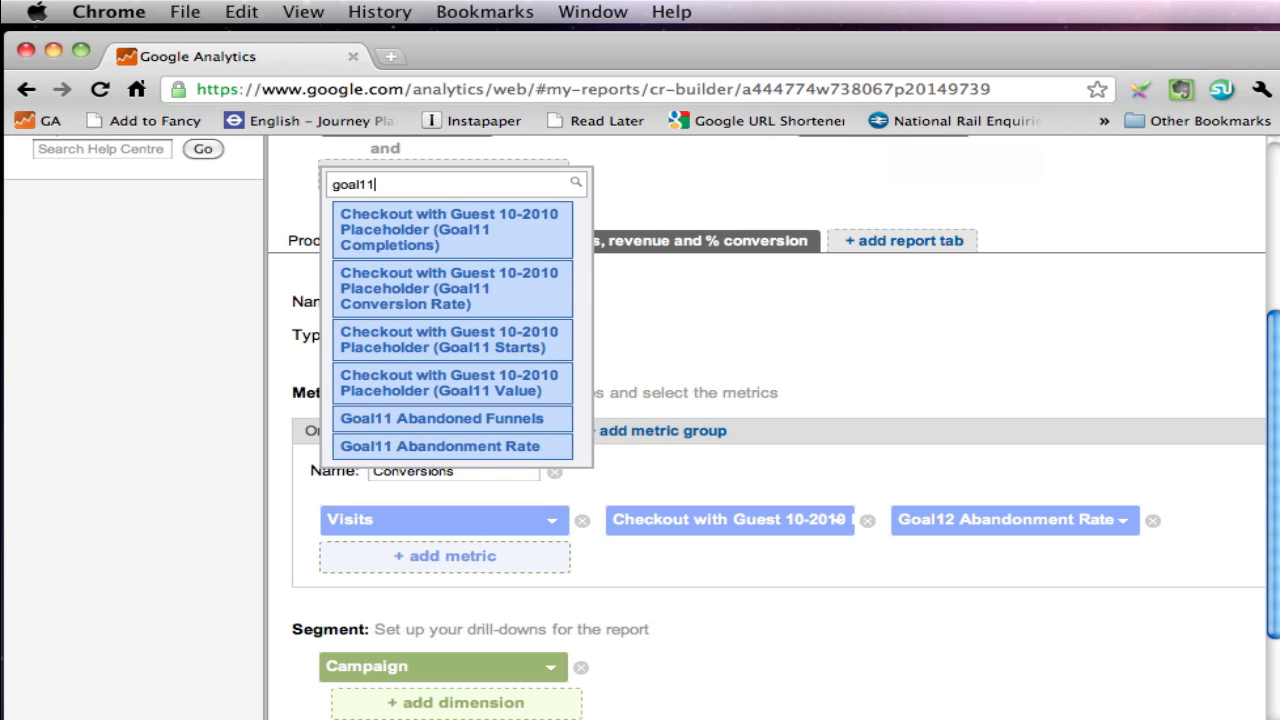
mouse_move(422, 552)
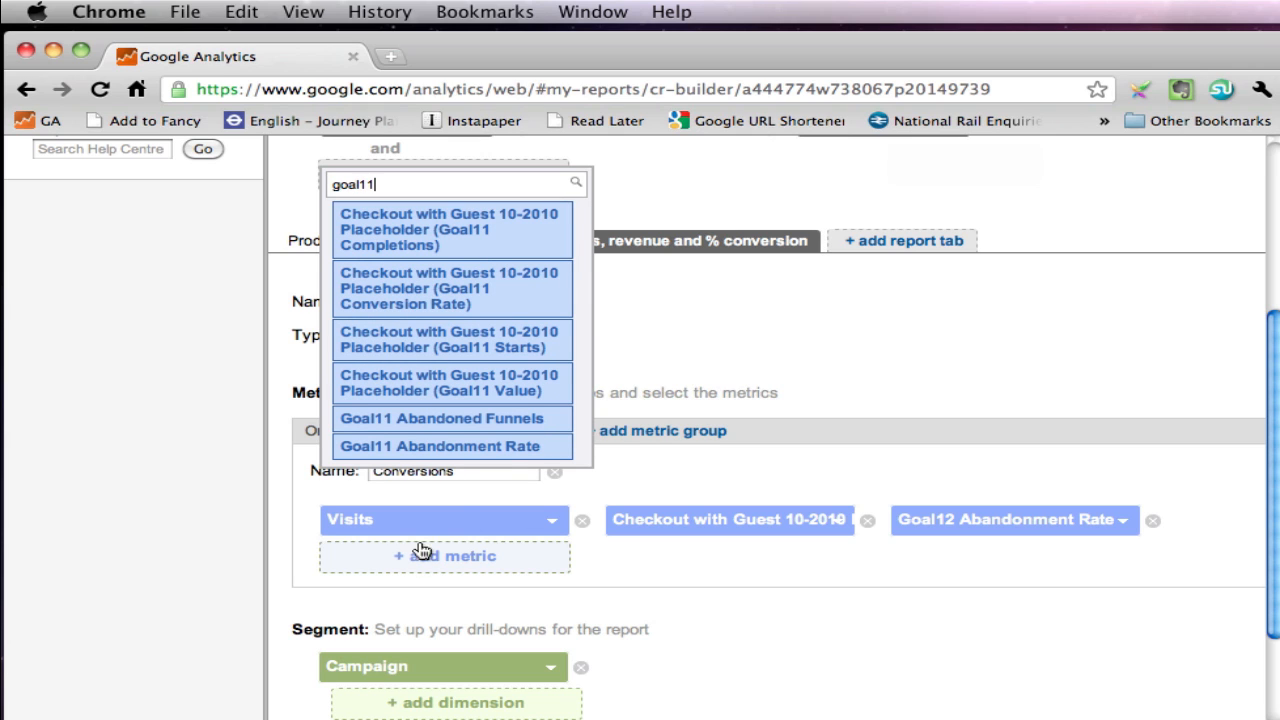
click(440, 446)
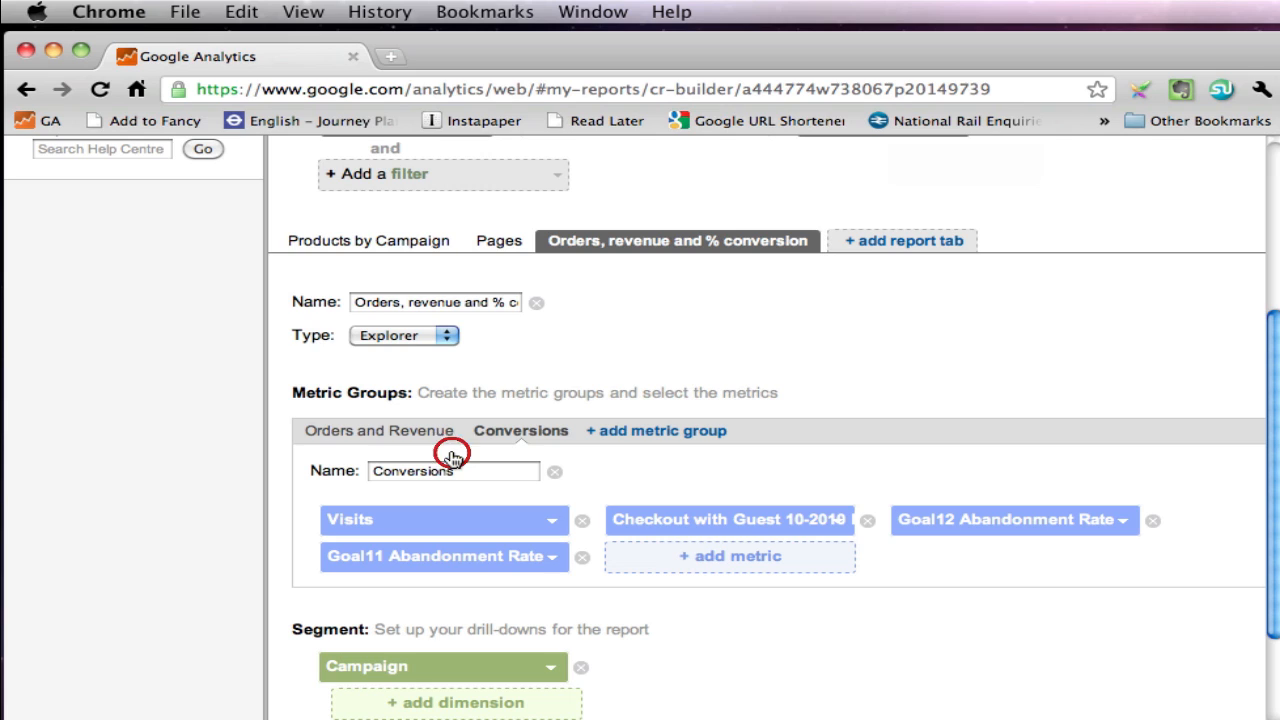
mouse_move(584, 488)
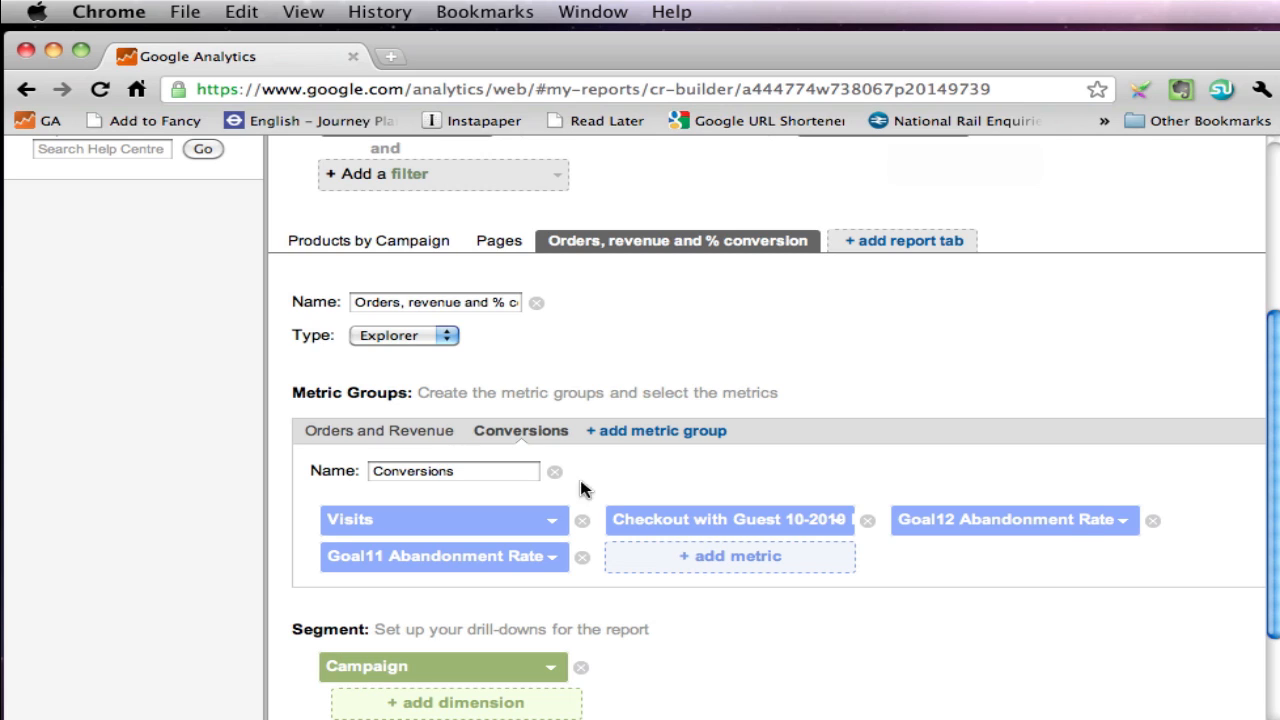
mouse_move(1064, 532)
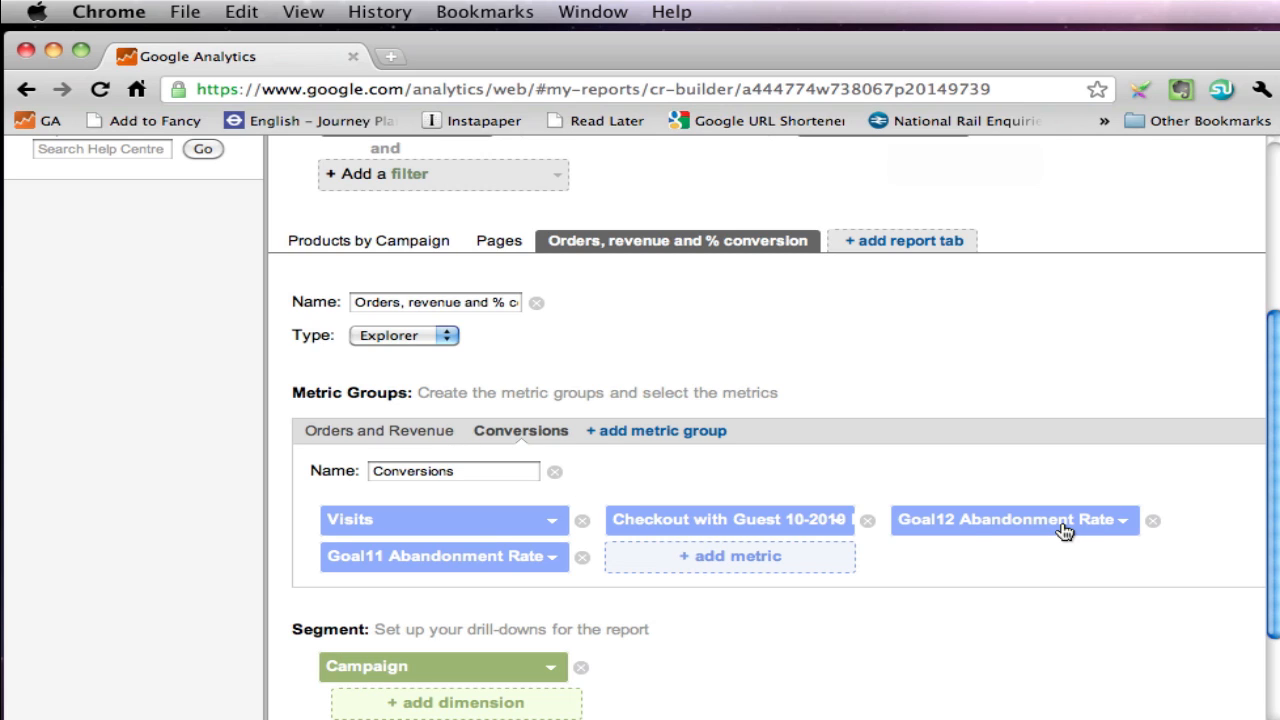
mouse_move(524, 570)
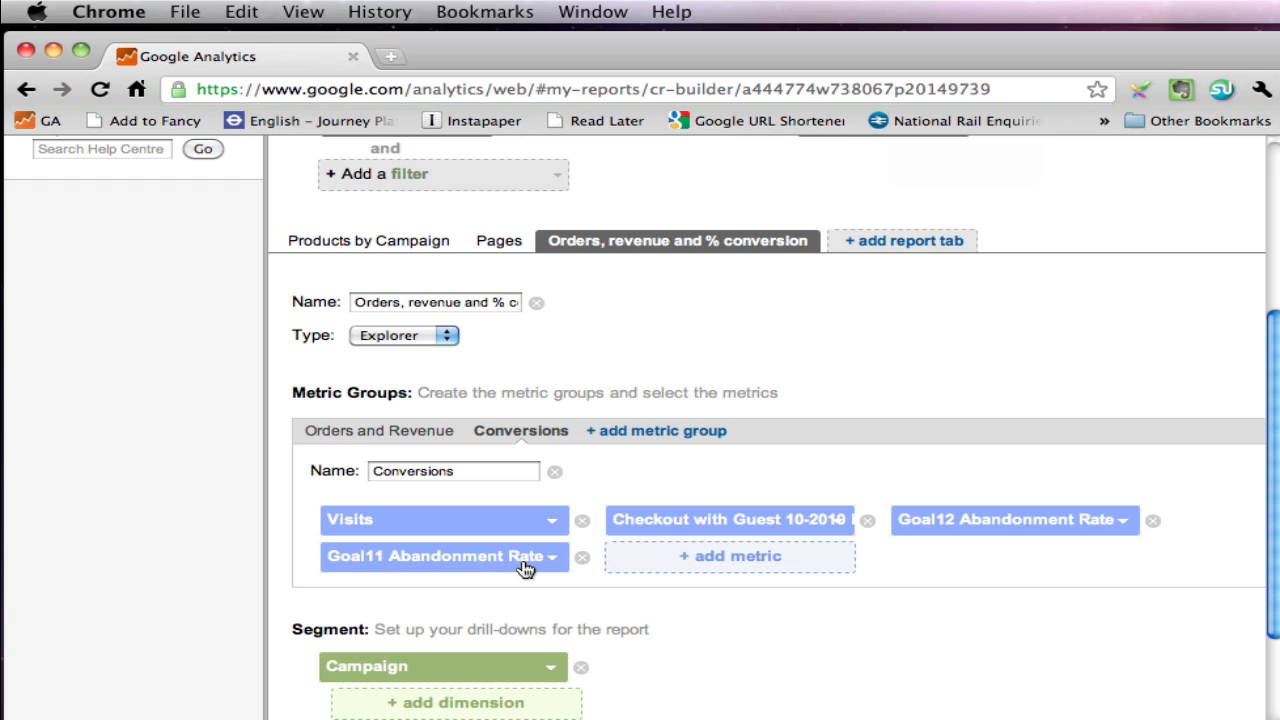
mouse_move(716, 530)
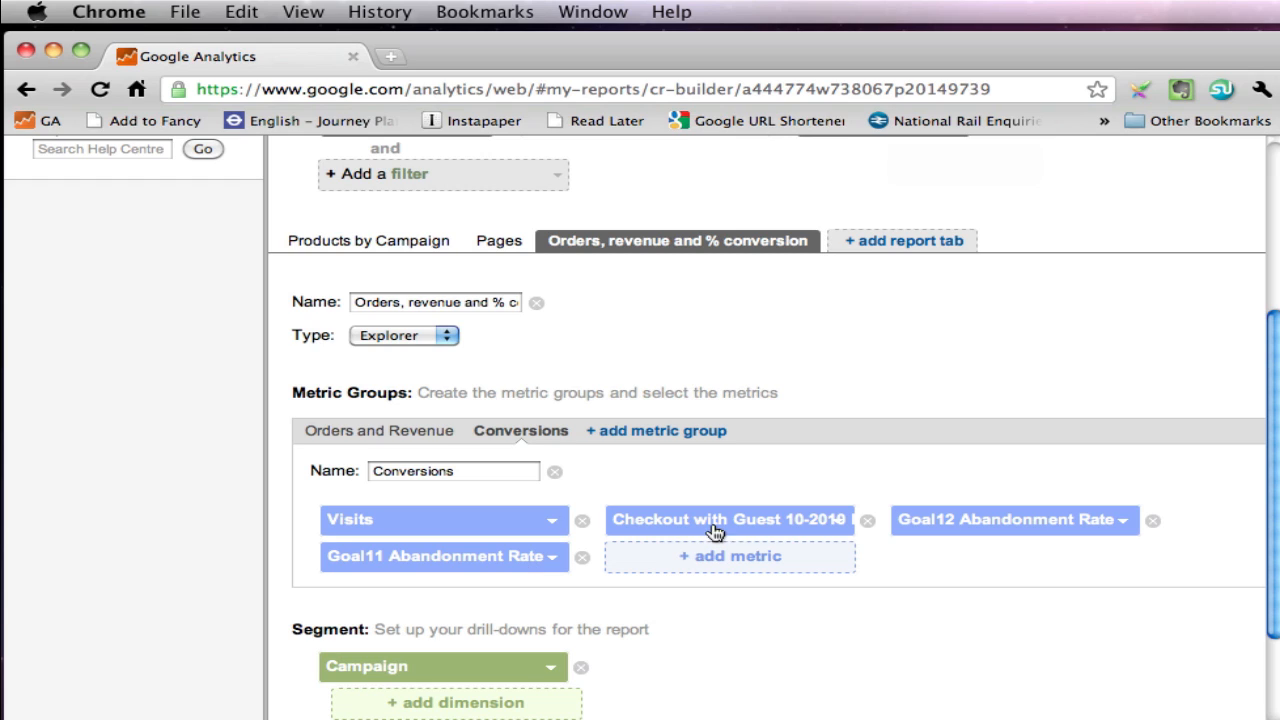
mouse_move(652, 418)
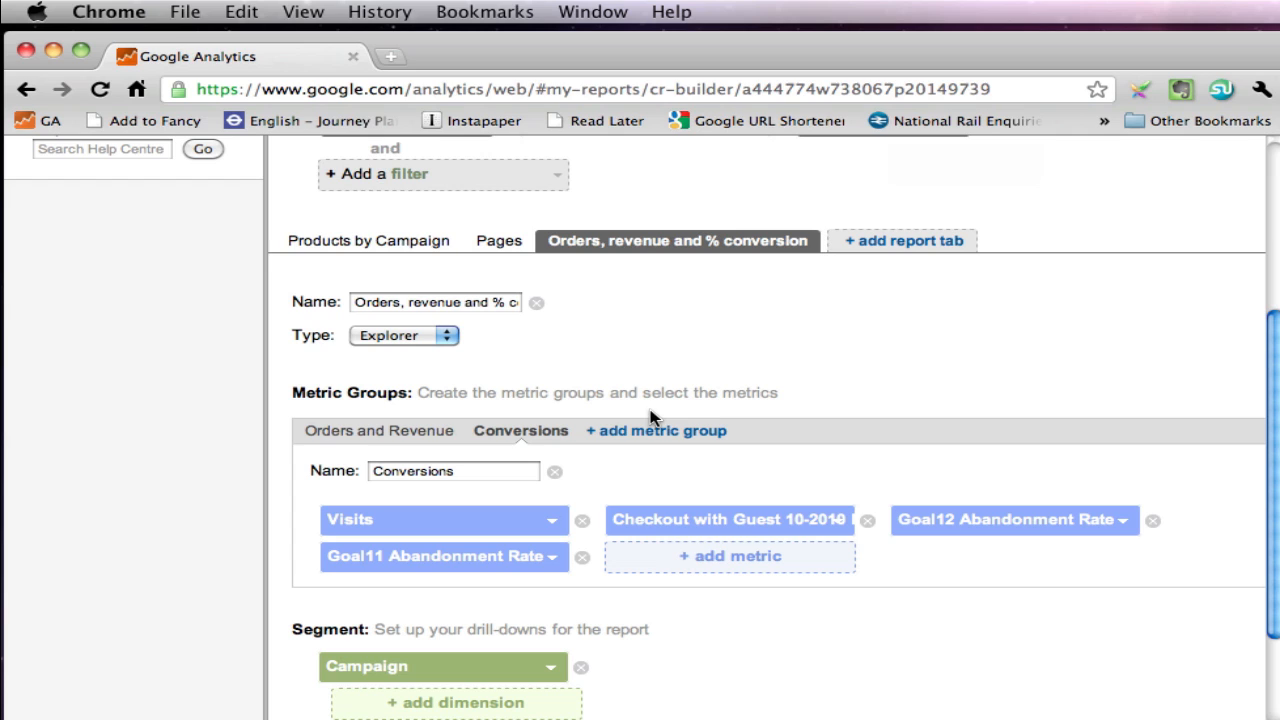
mouse_move(876, 250)
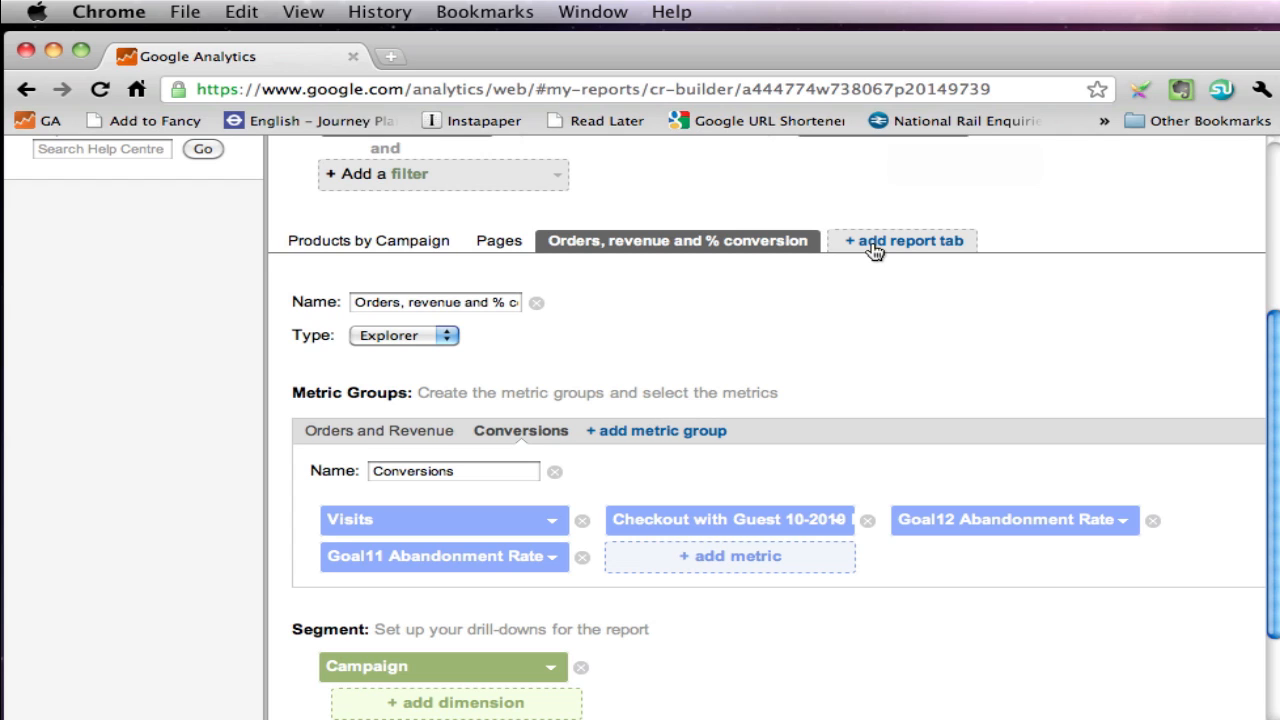
Step: Add a fourth report tab named 'Product List'
click(904, 240)
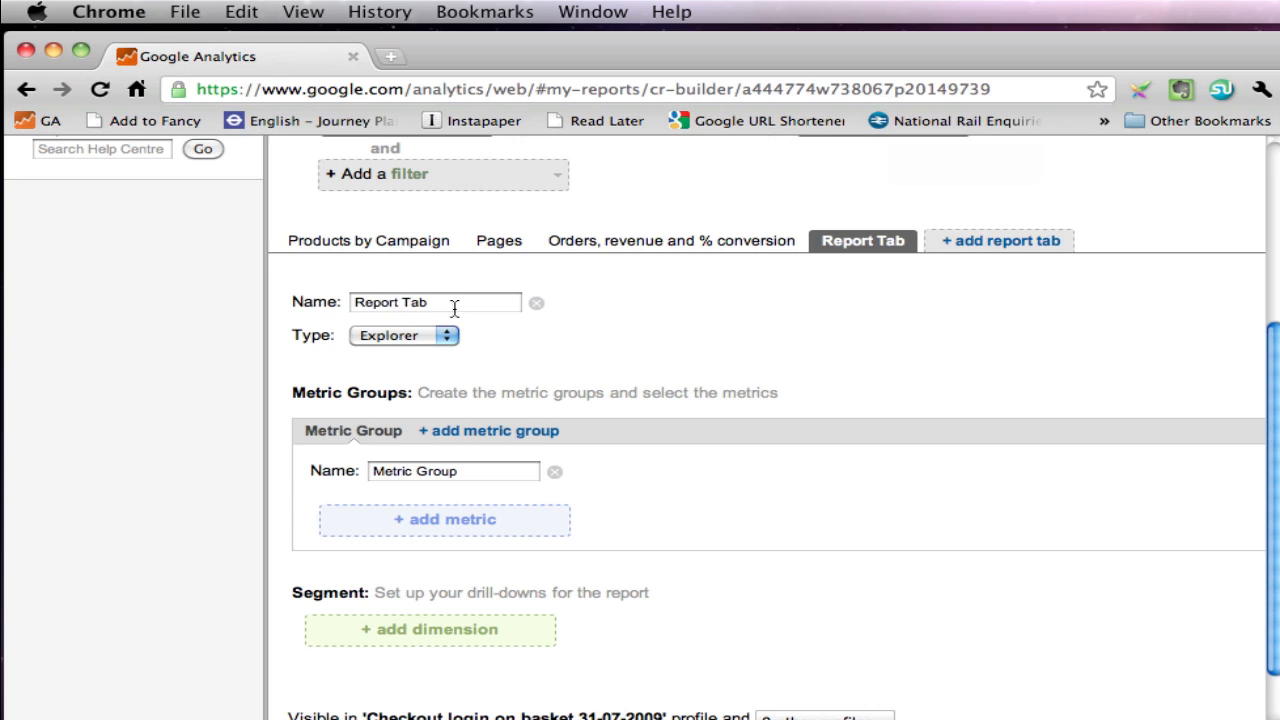
text(Pord)
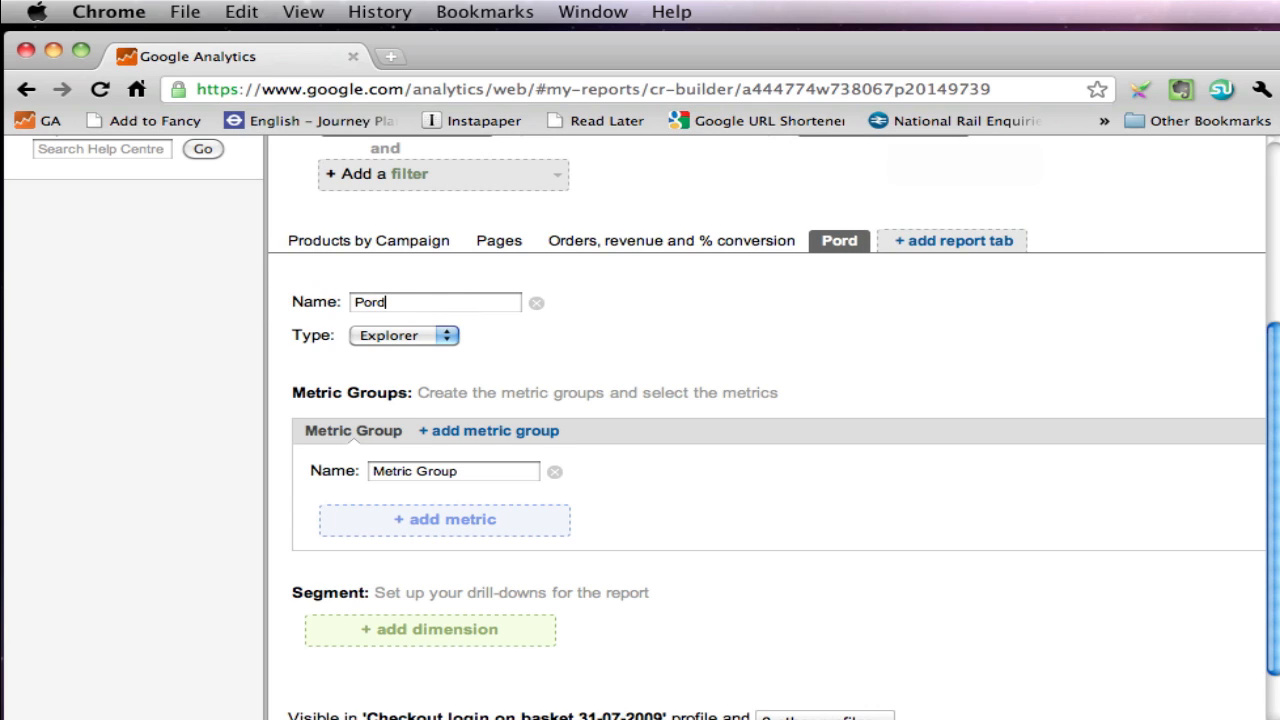
key(Backspace)
text(roduct)
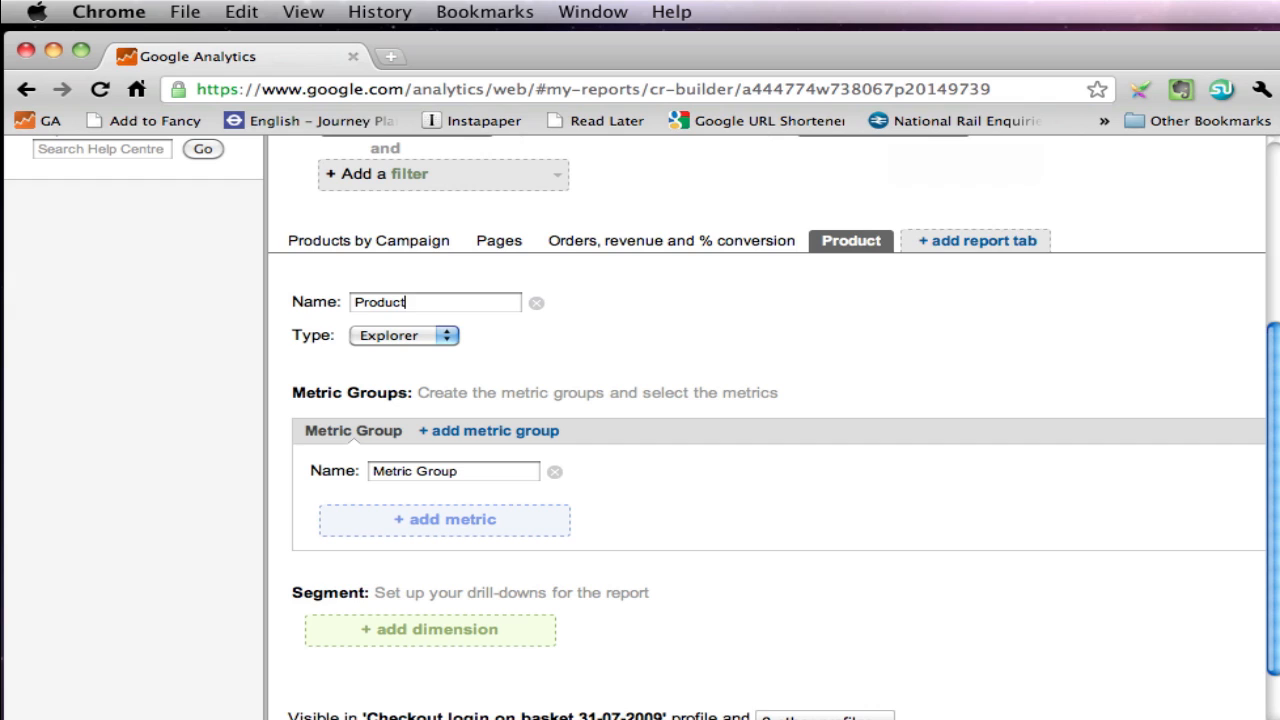
text(List)
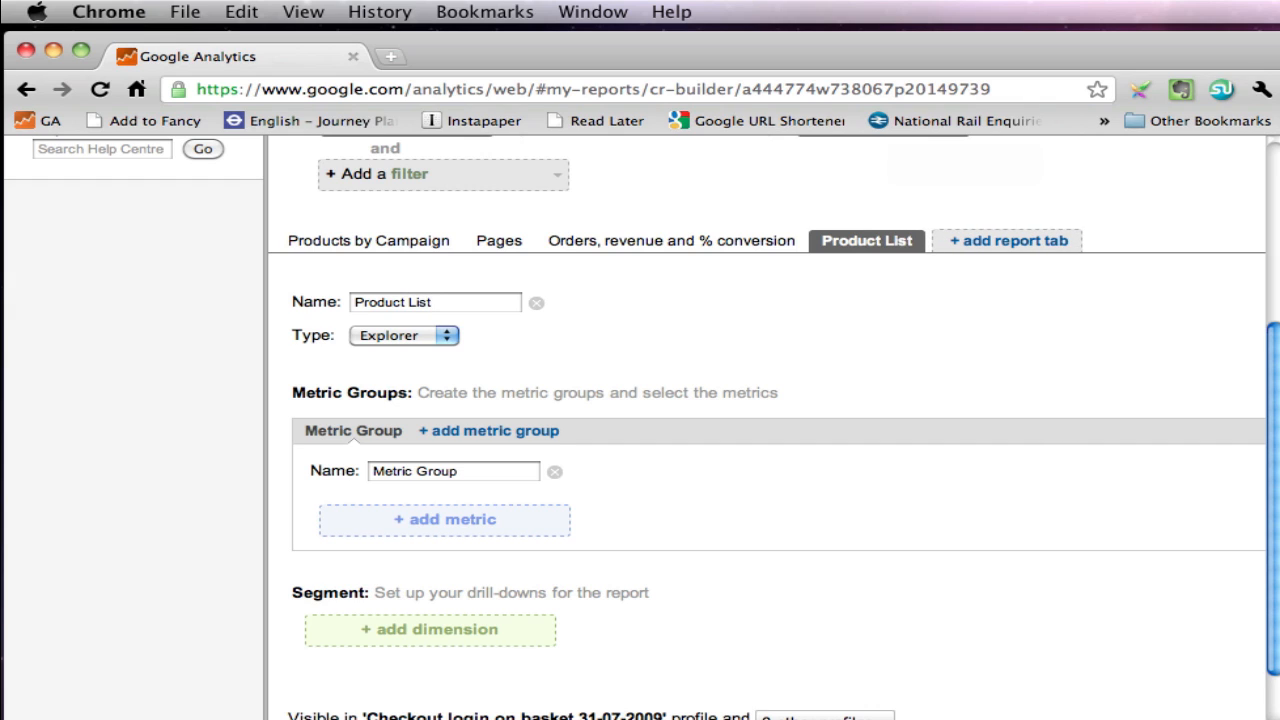
Step: Rename the new tab's metric group to 'Product List'
triple_click(452, 472)
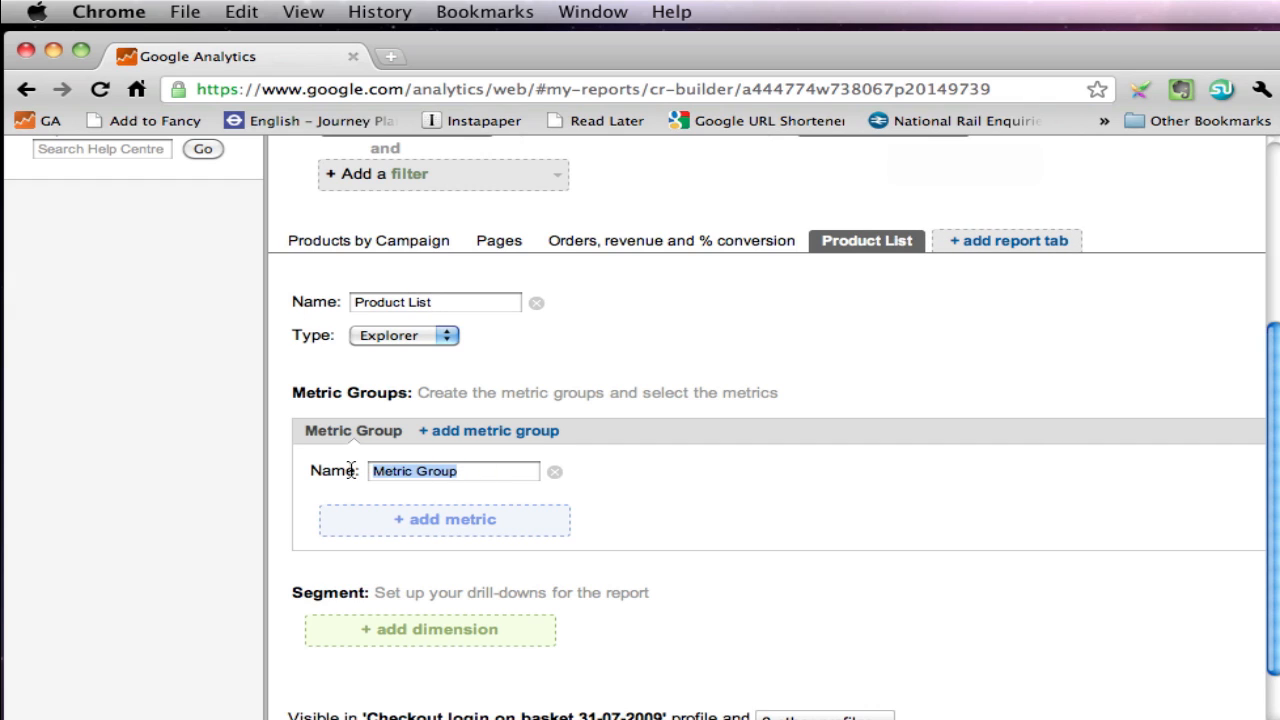
text(Porduc)
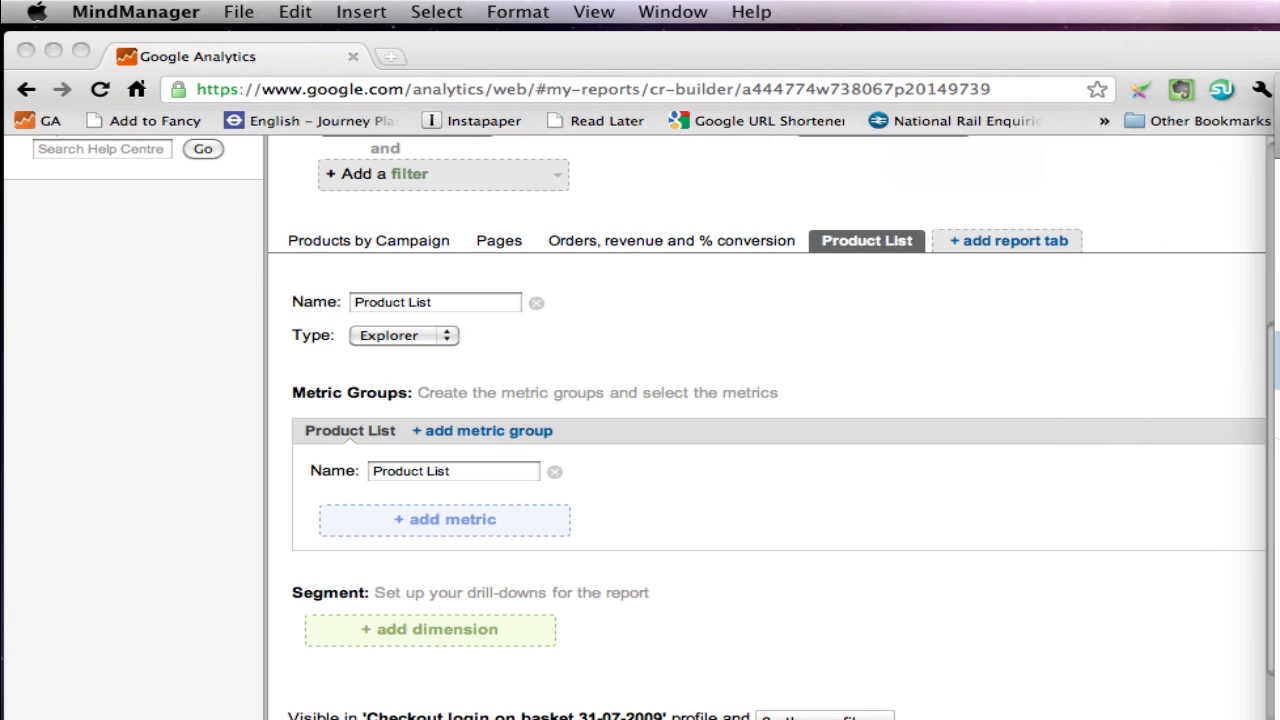
mouse_move(424, 540)
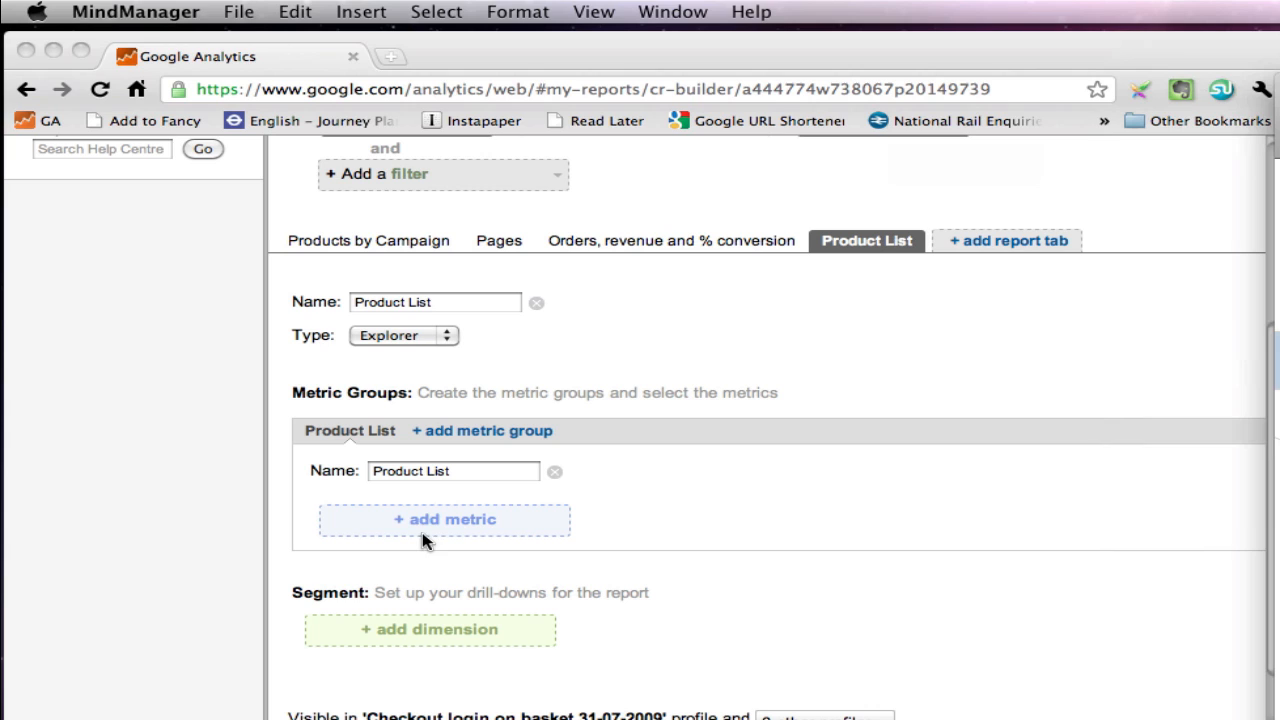
Step: Add Quantity and Product Revenue to the Product List metric group
click(444, 520)
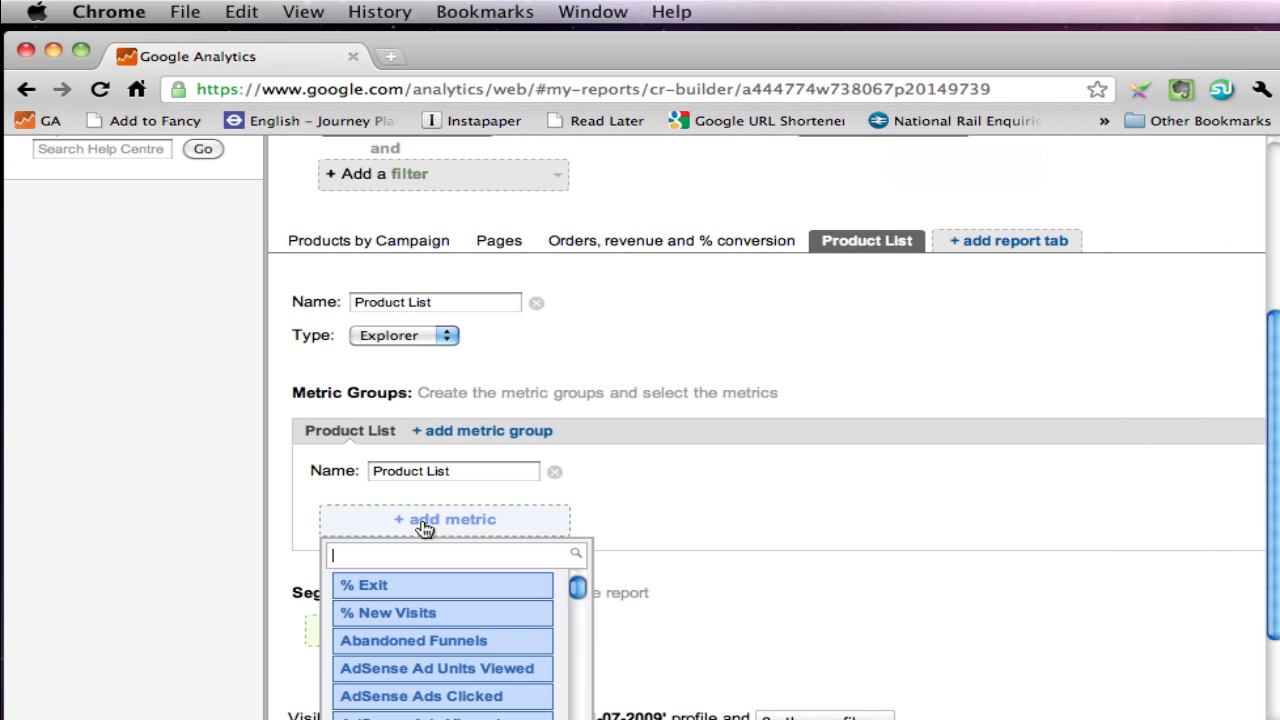
text(qu)
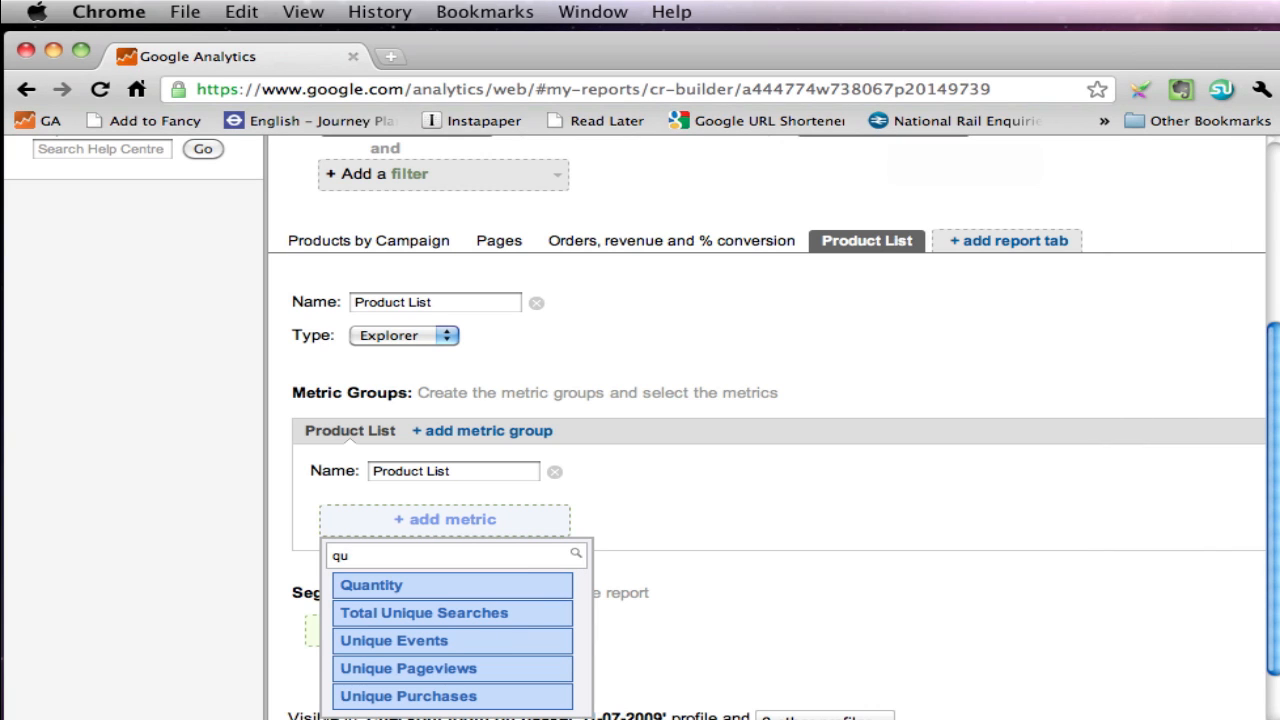
click(372, 584)
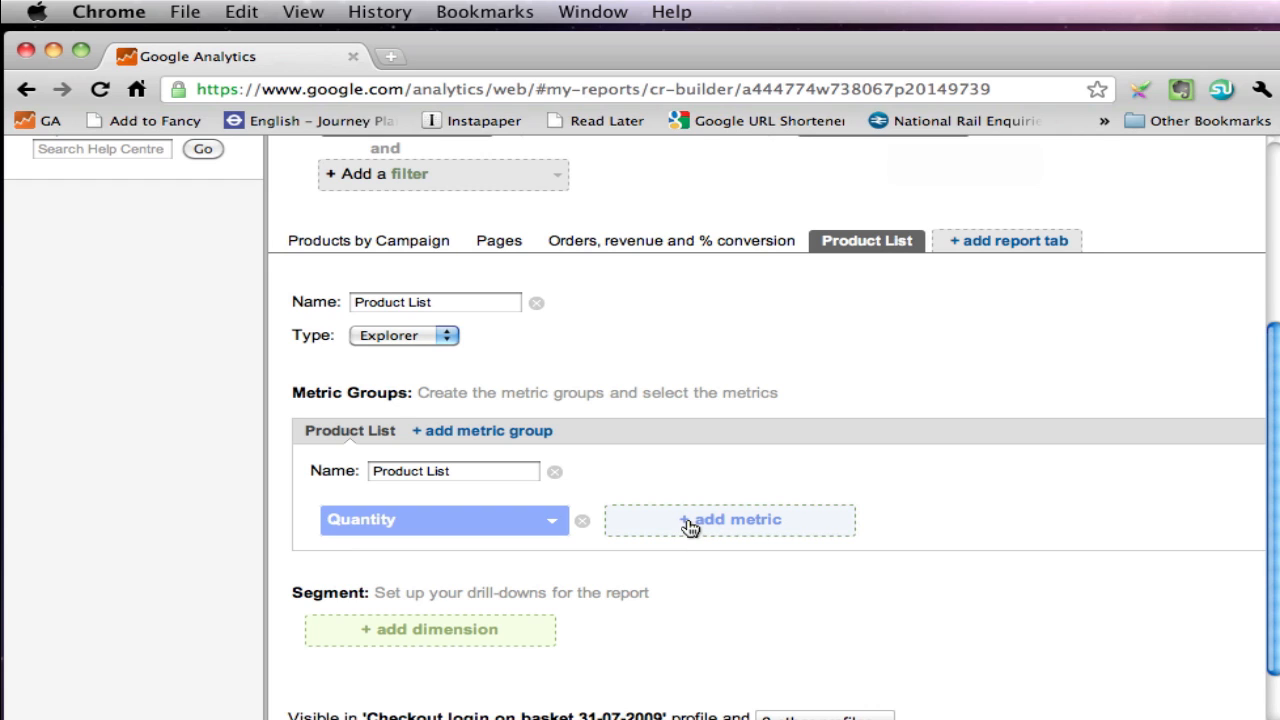
click(730, 520)
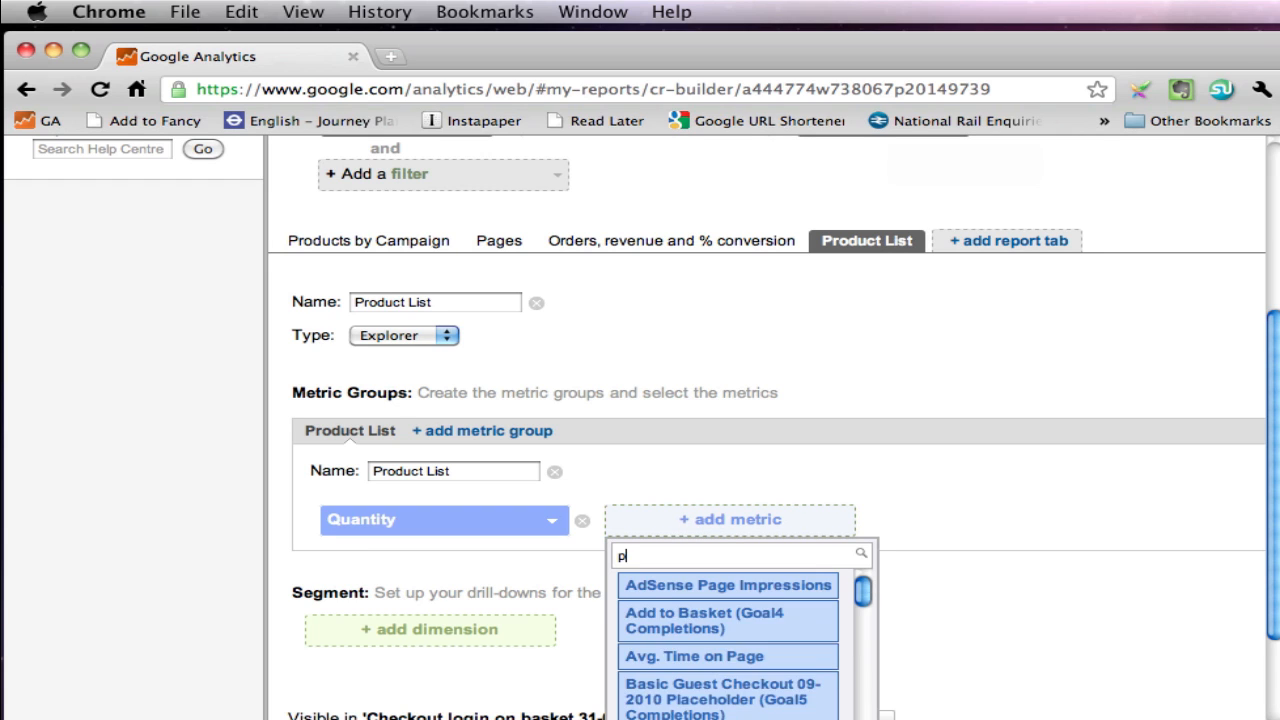
text(rd)
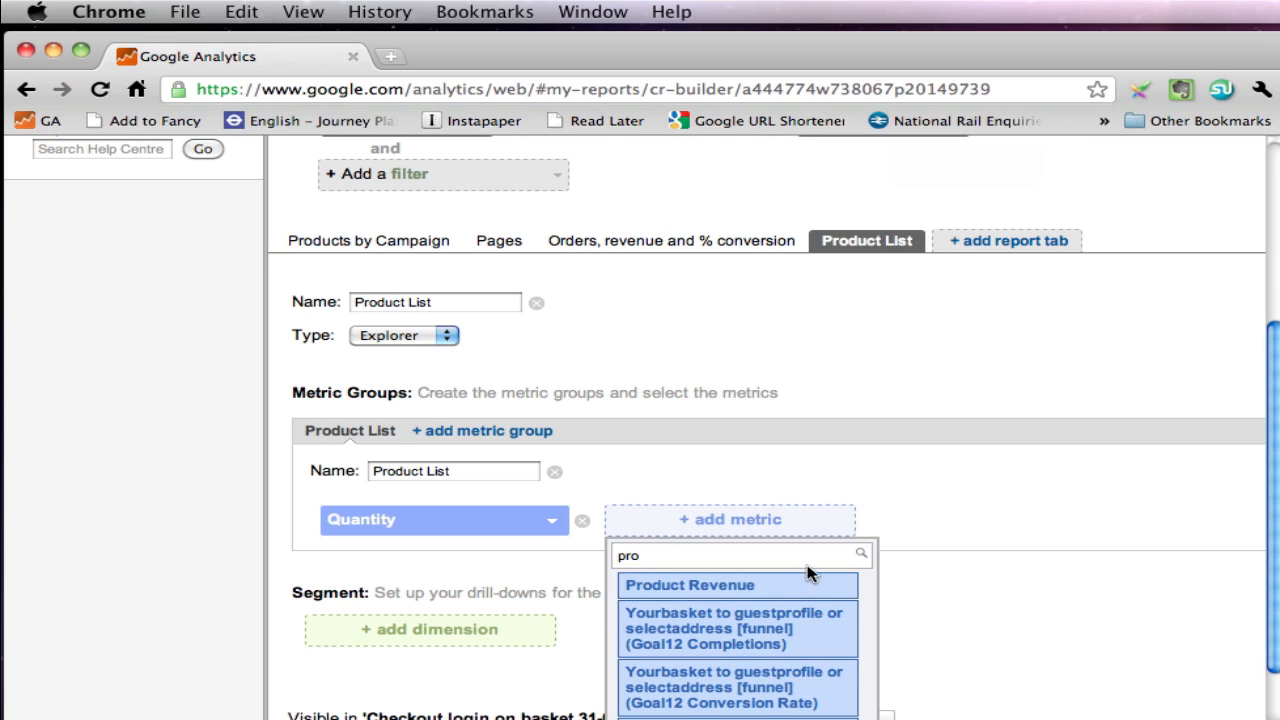
click(688, 584)
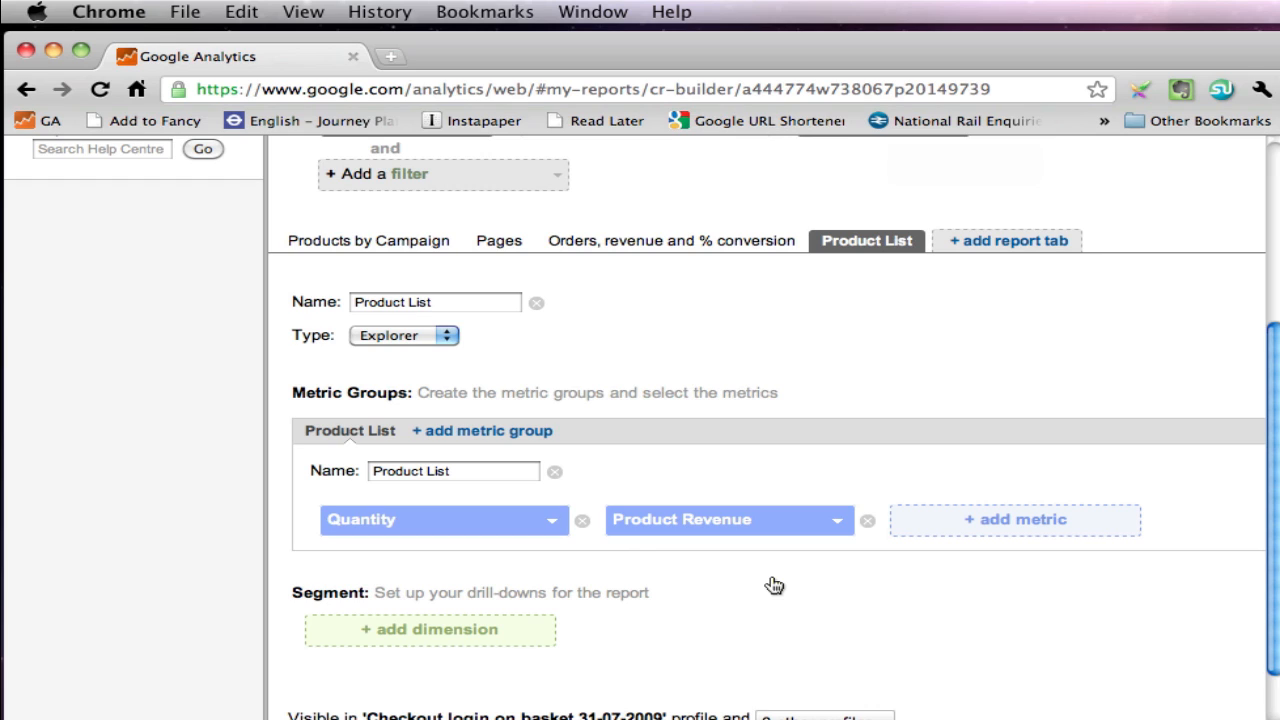
mouse_move(438, 640)
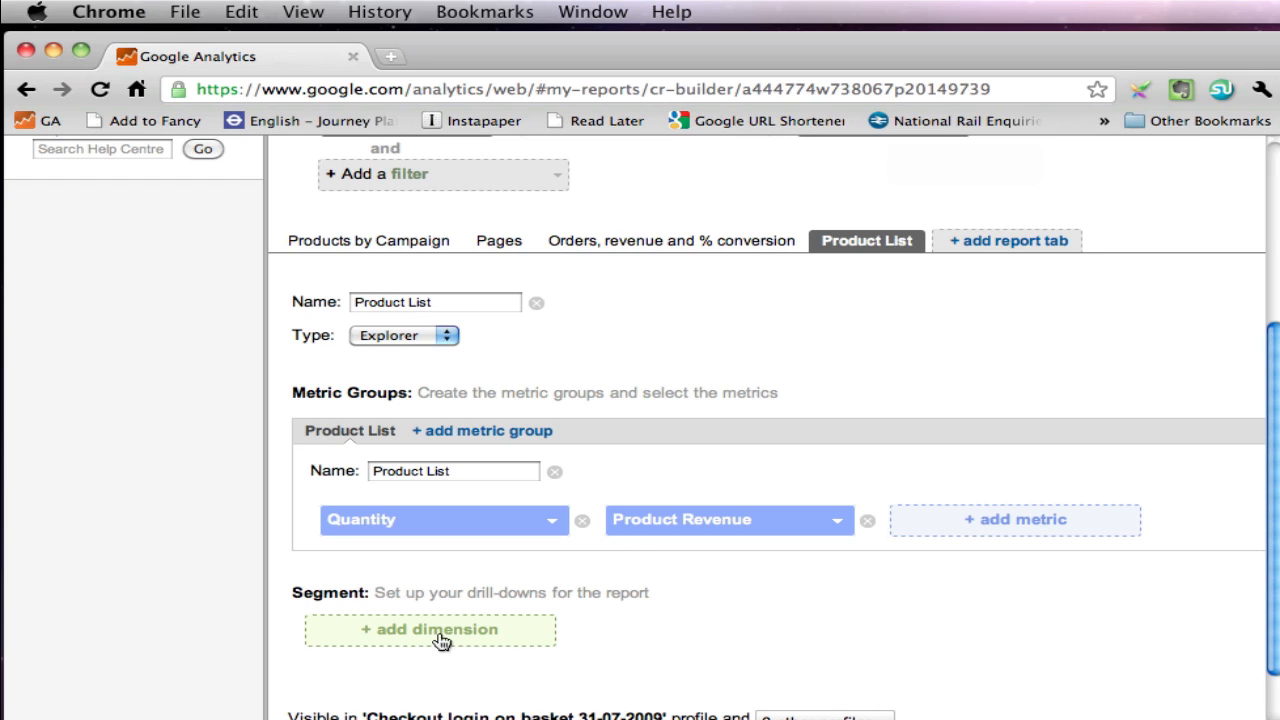
Step: Make Product the first drill-down dimension and start adding Campaign beneath it
click(436, 630)
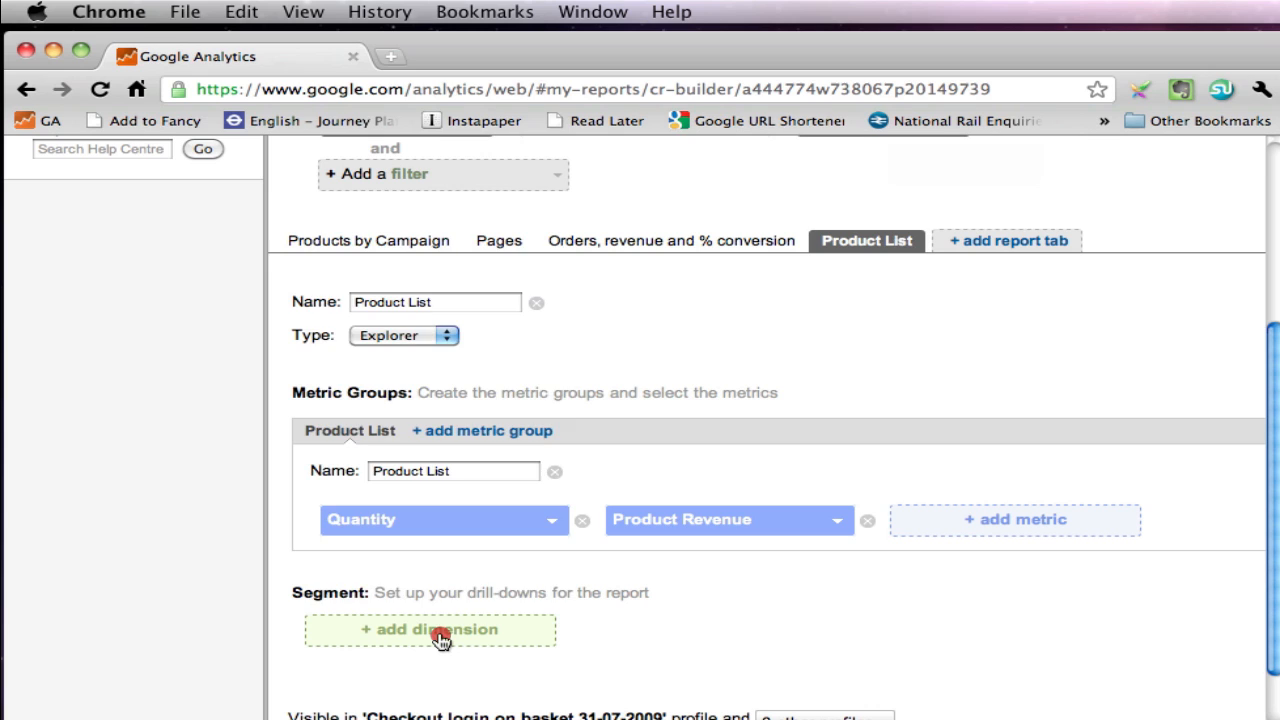
click(430, 628)
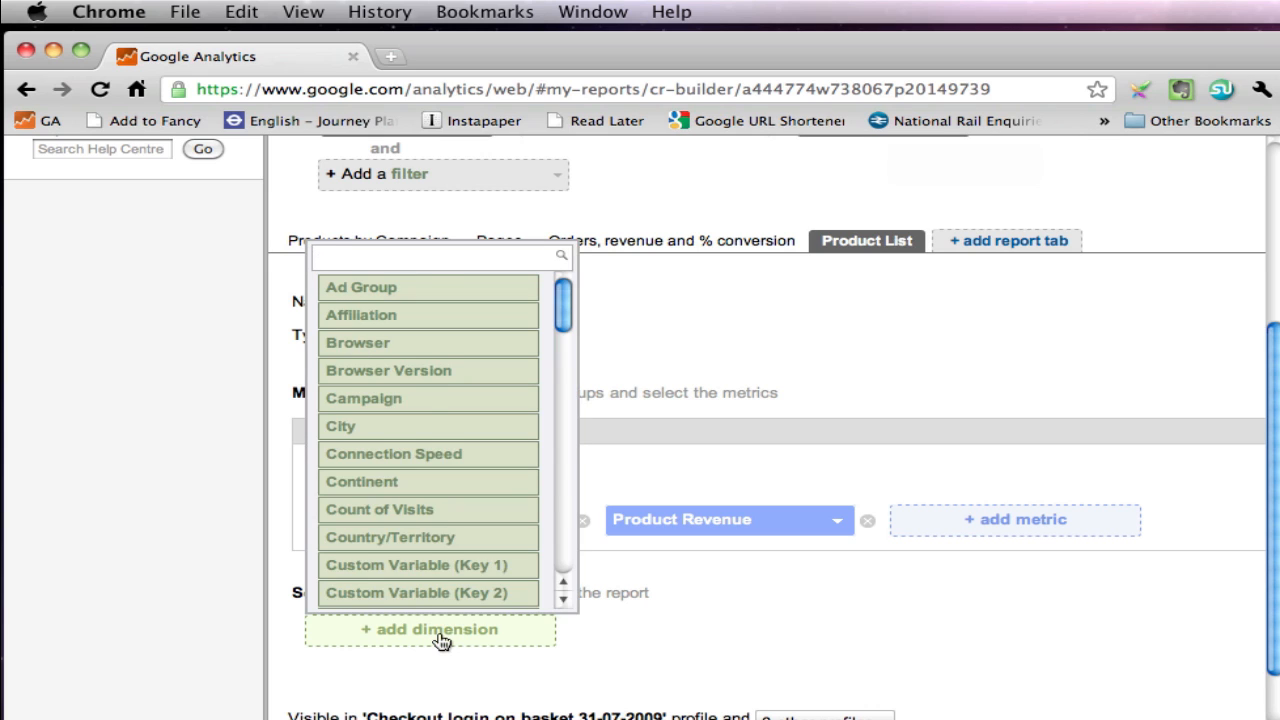
text(pr)
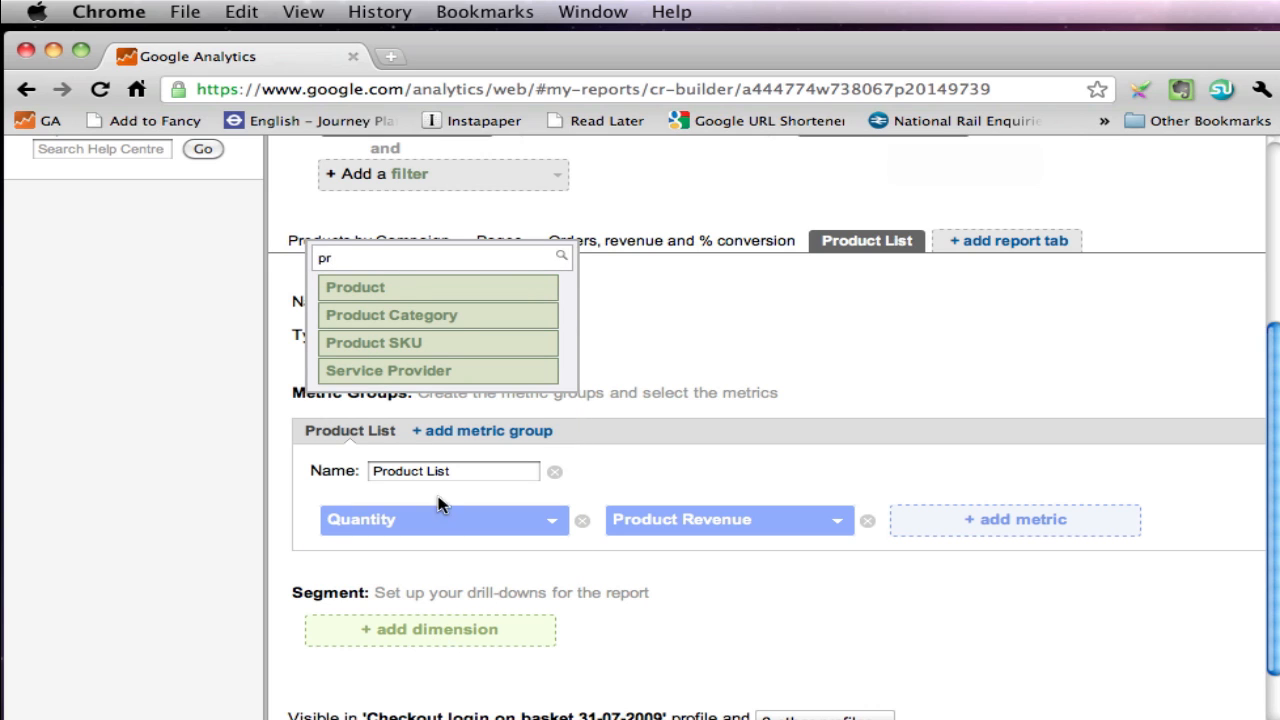
click(356, 288)
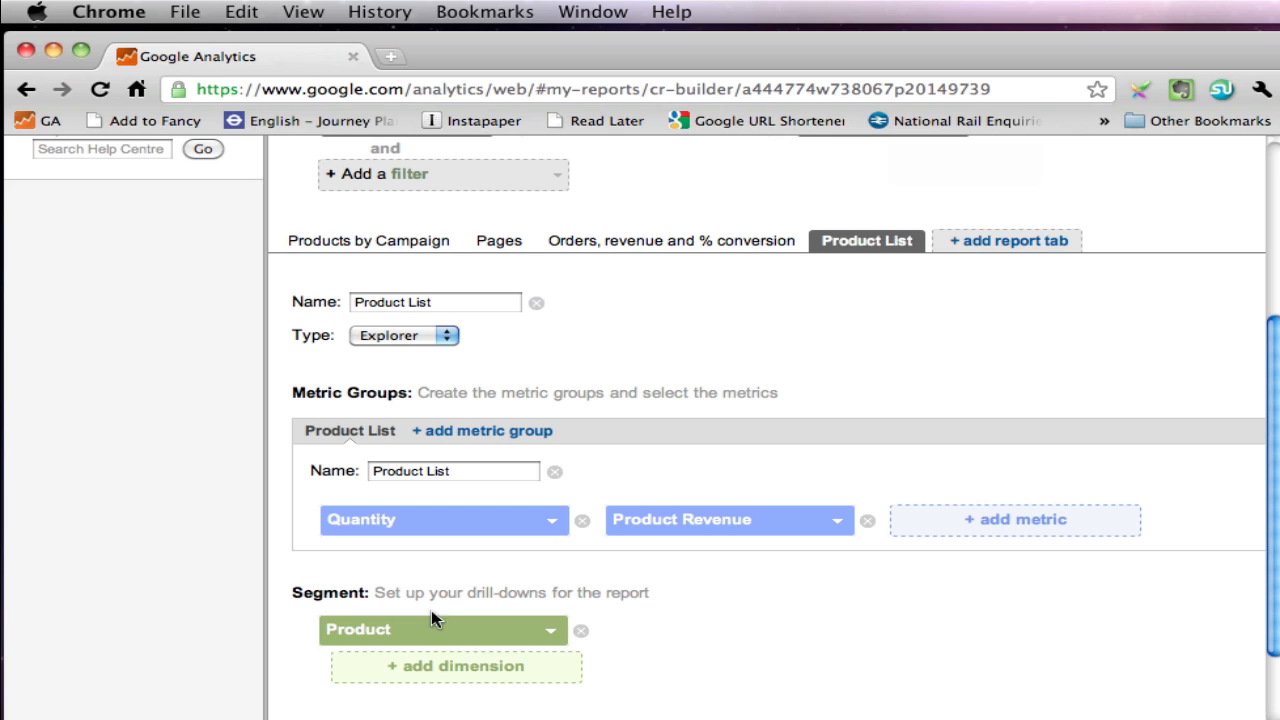
click(456, 666)
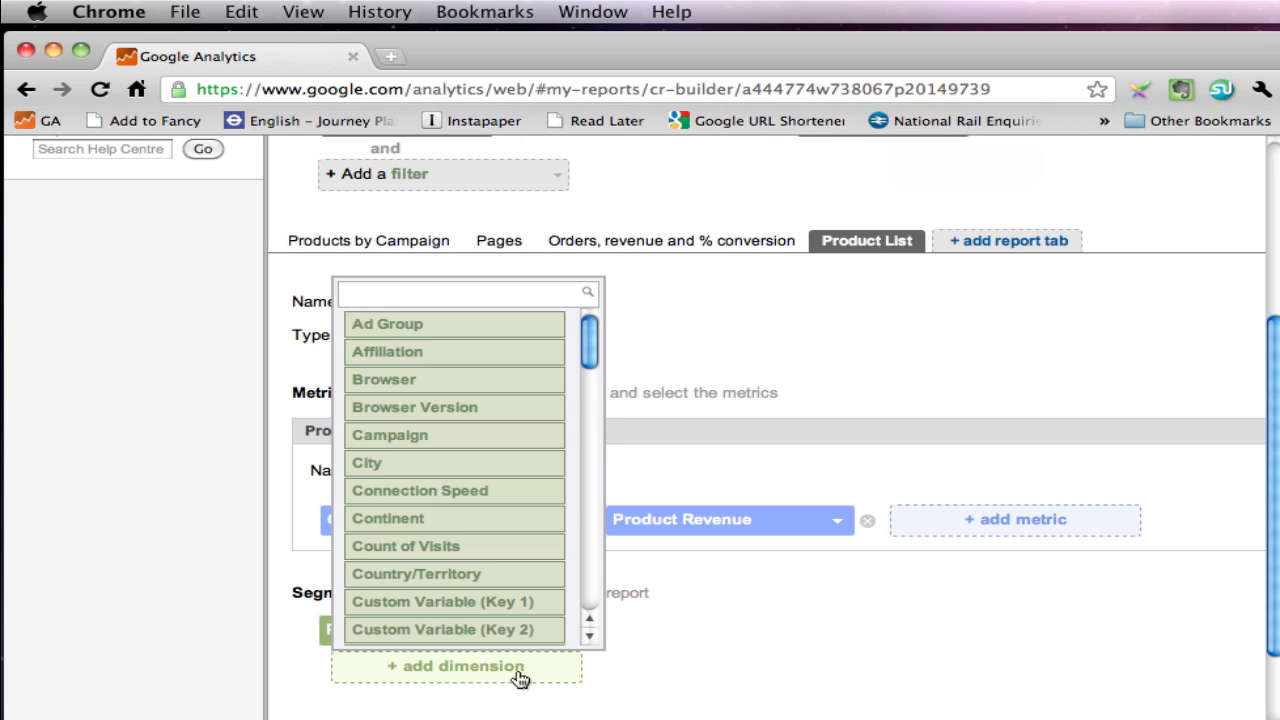
mouse_move(428, 462)
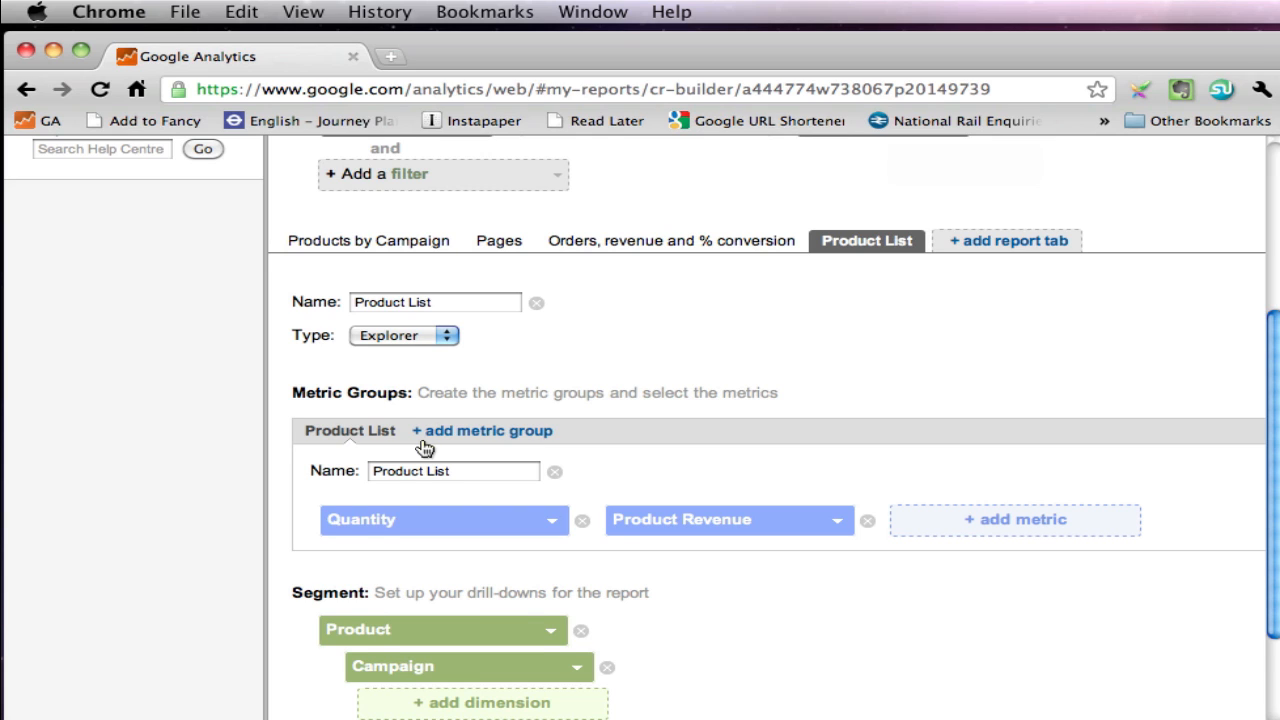
scroll(down, 3)
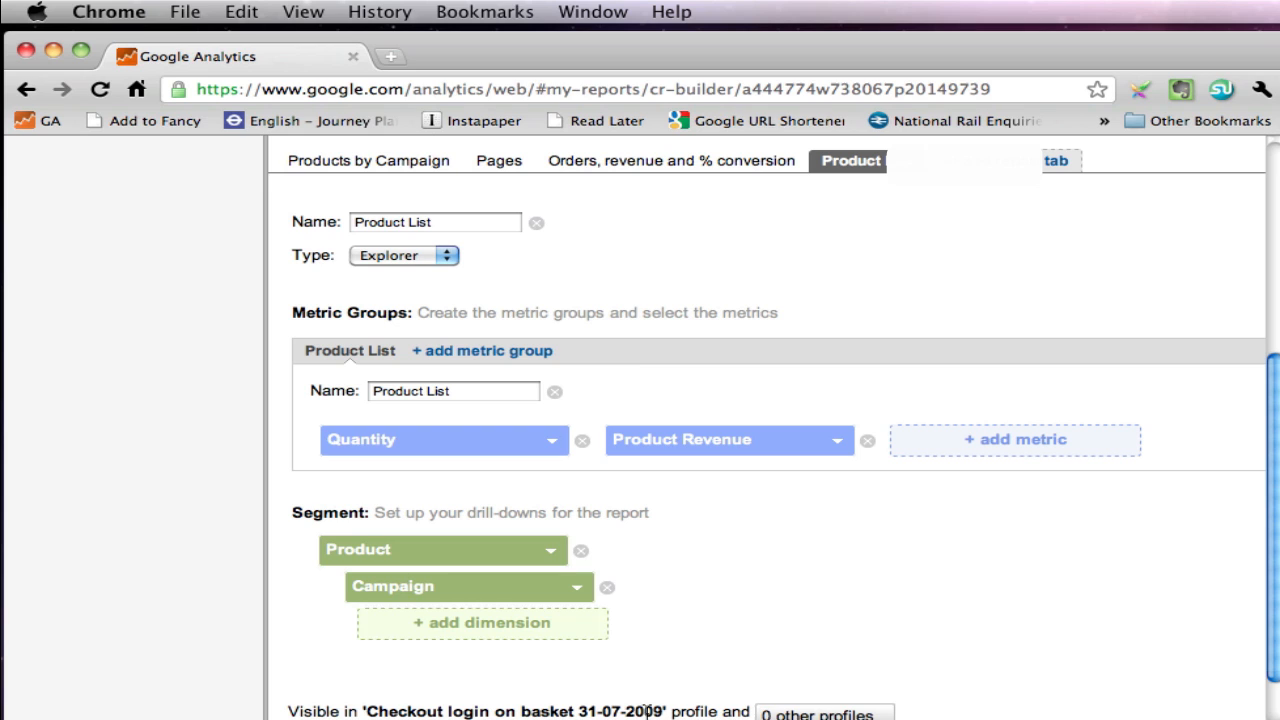
scroll(down, 3)
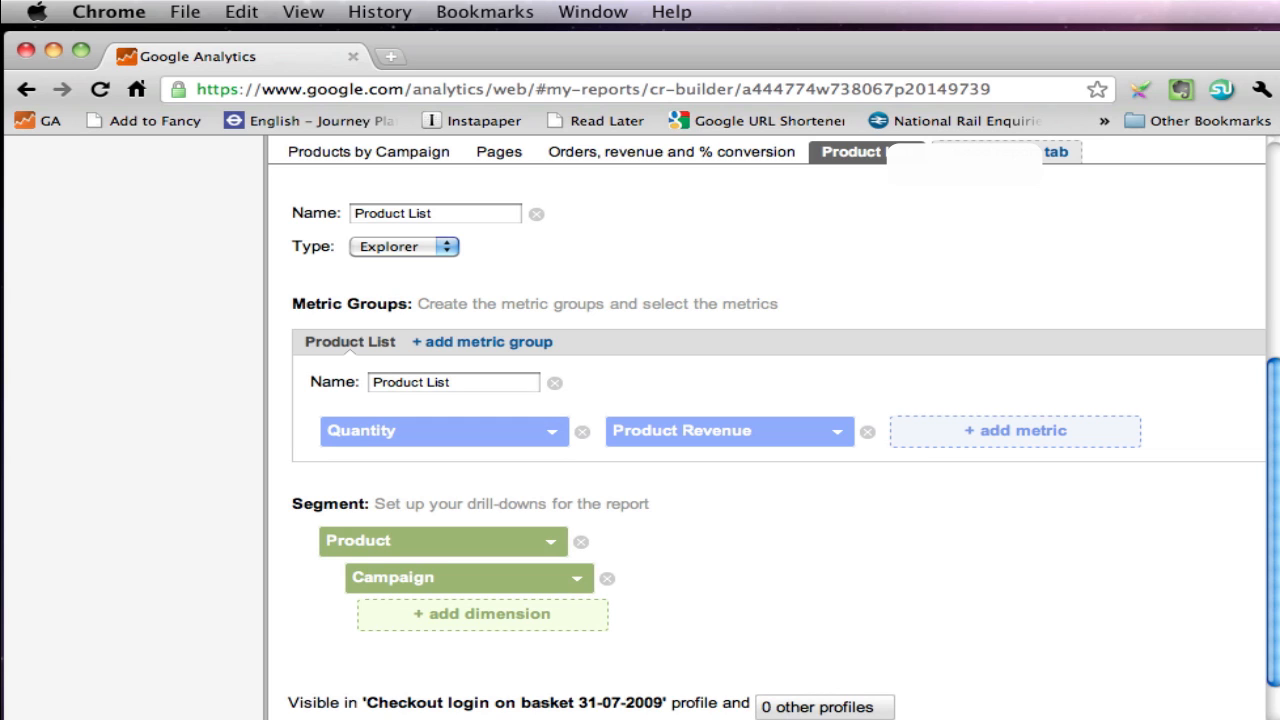
scroll(down, 3)
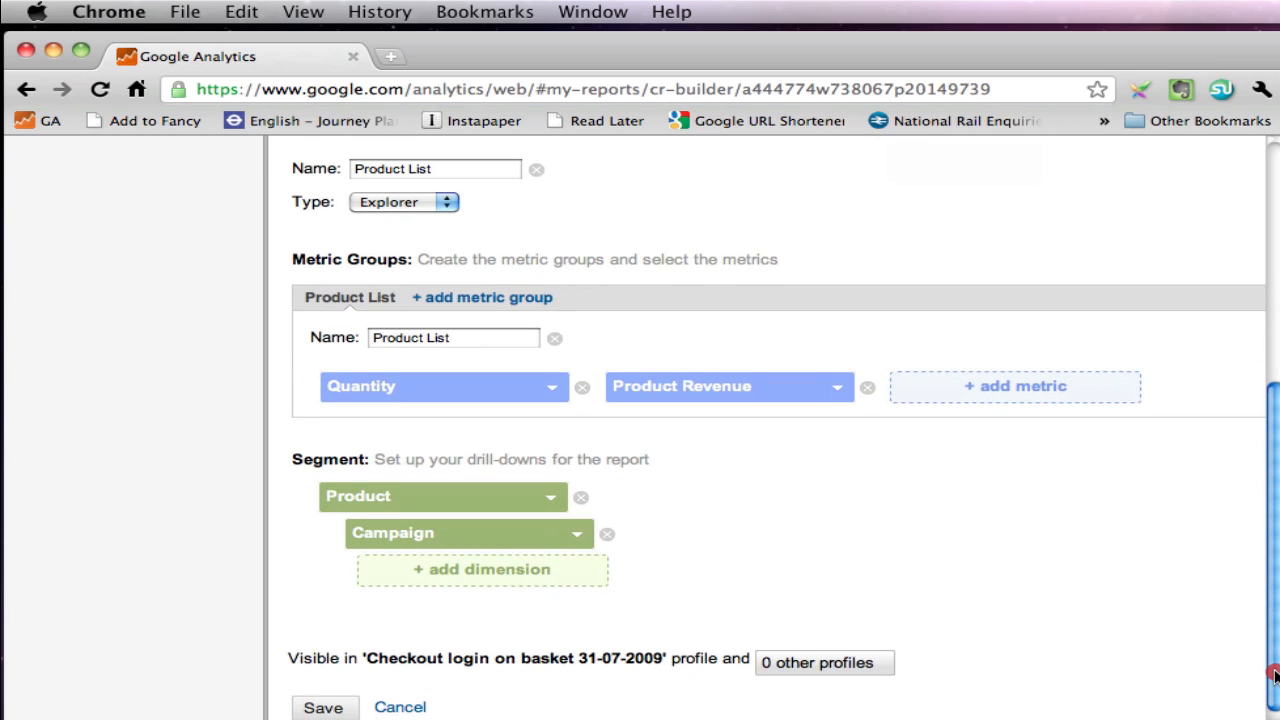
scroll(down, 3)
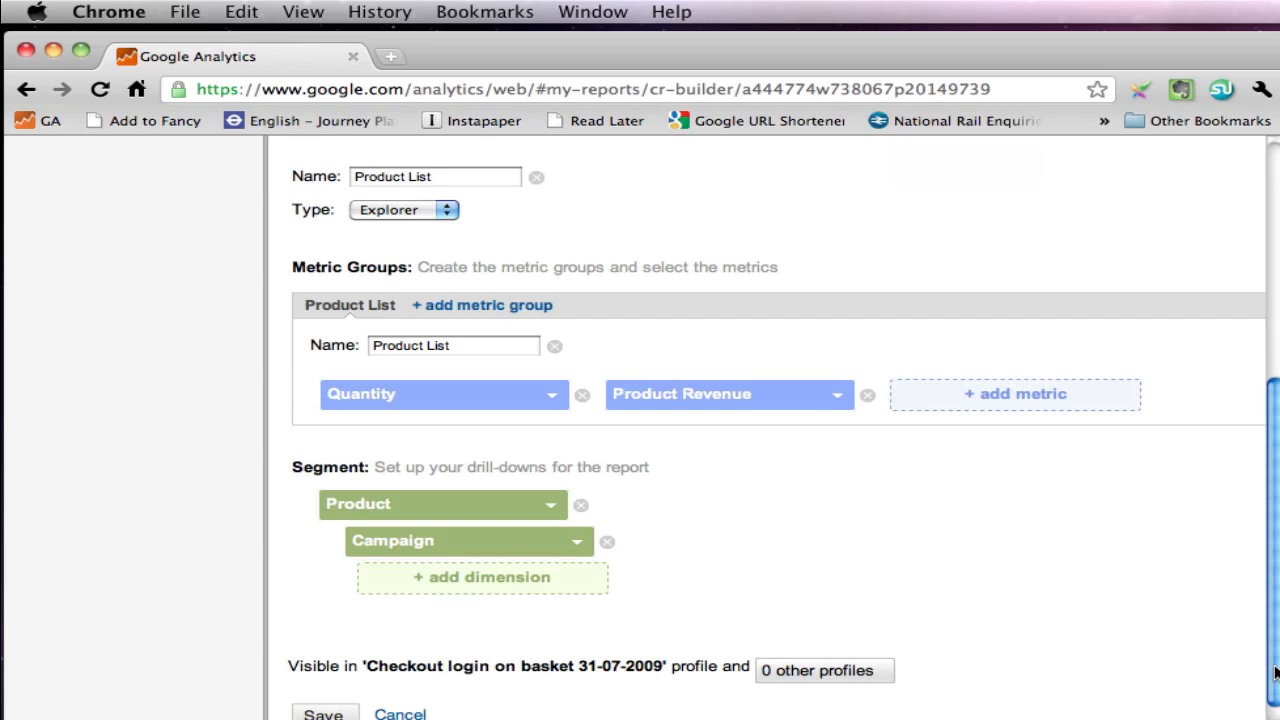
mouse_move(1256, 670)
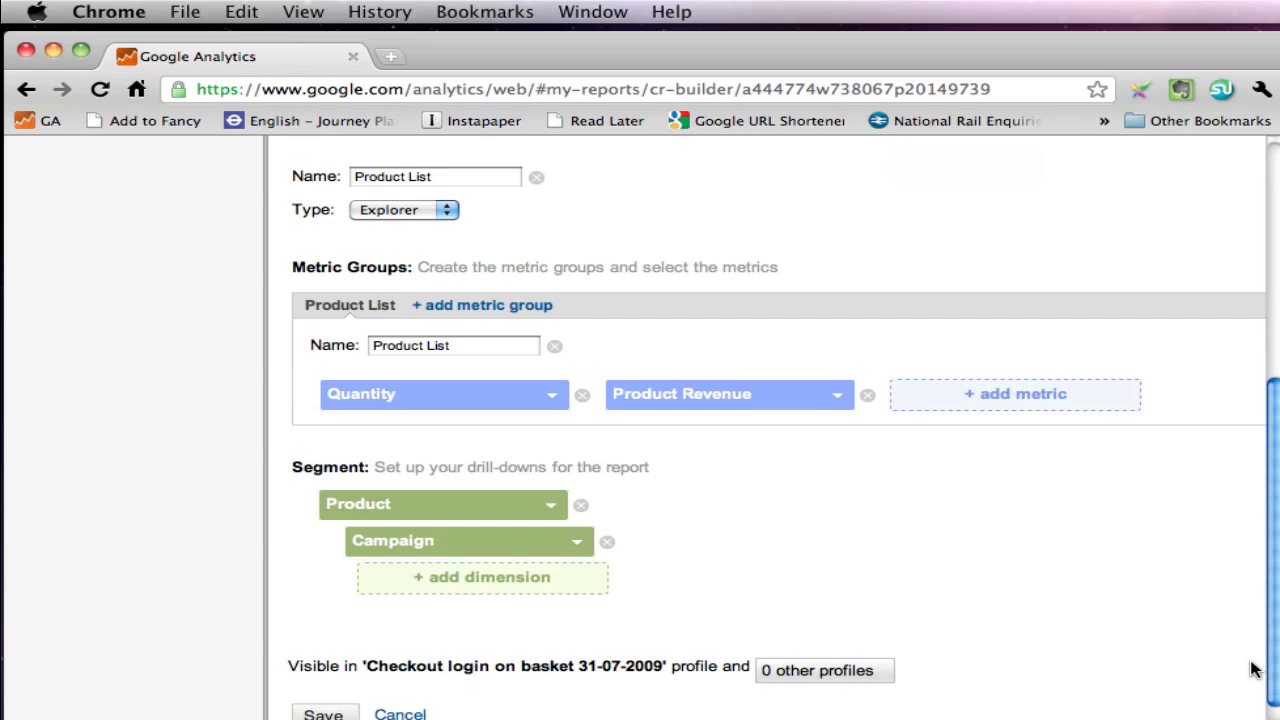